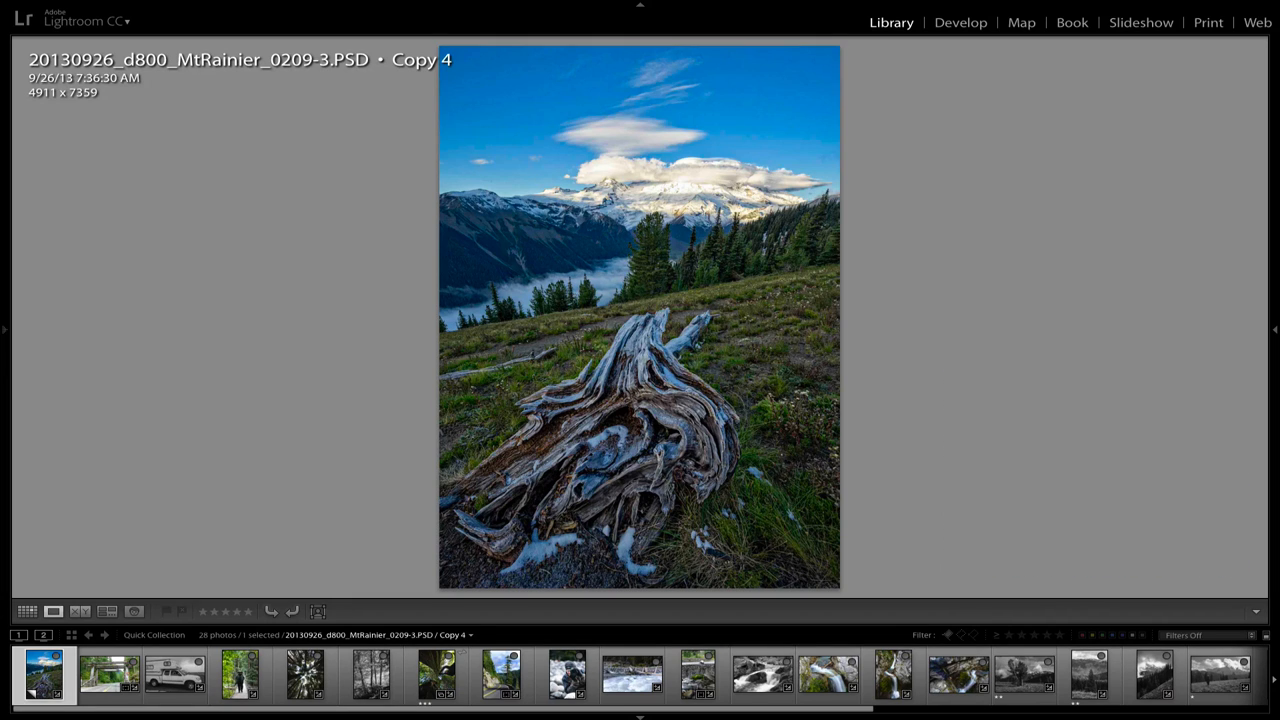
- Browse from the park entrance photo to the black-and-white camper truck photo
{"action": "left_click", "coordinate": [108, 673]}
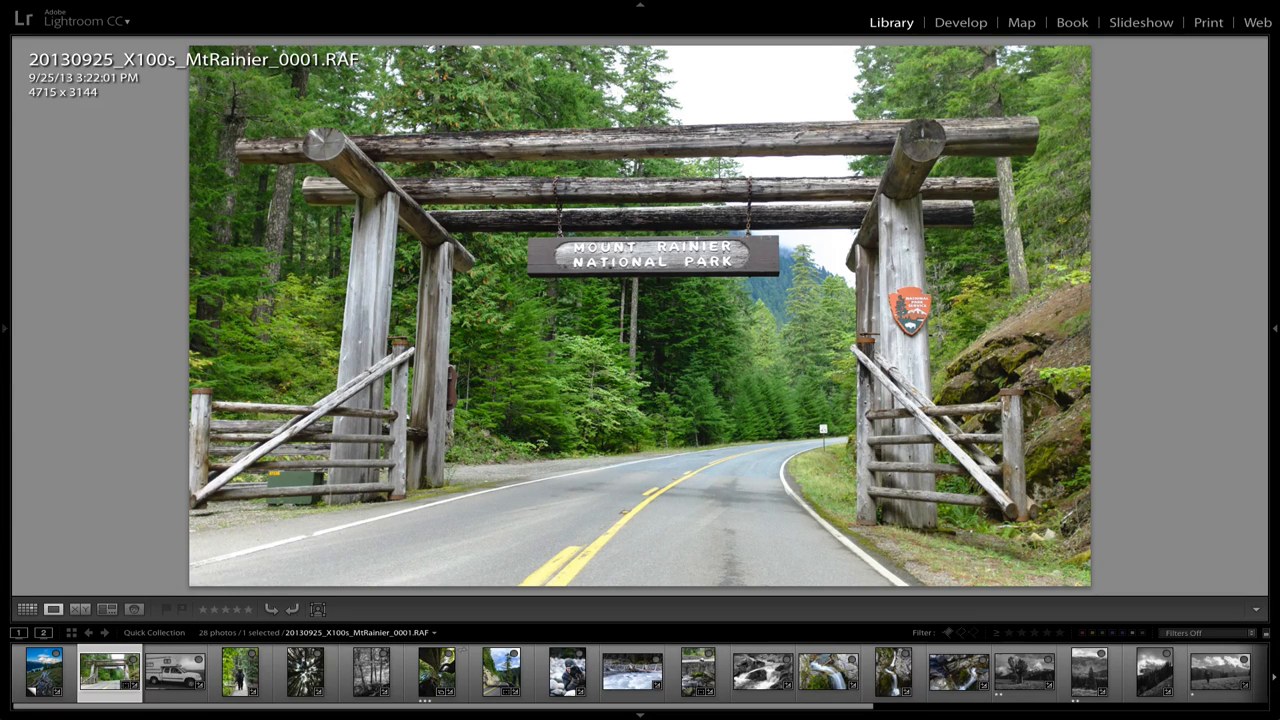
{"action": "left_click", "coordinate": [174, 672]}
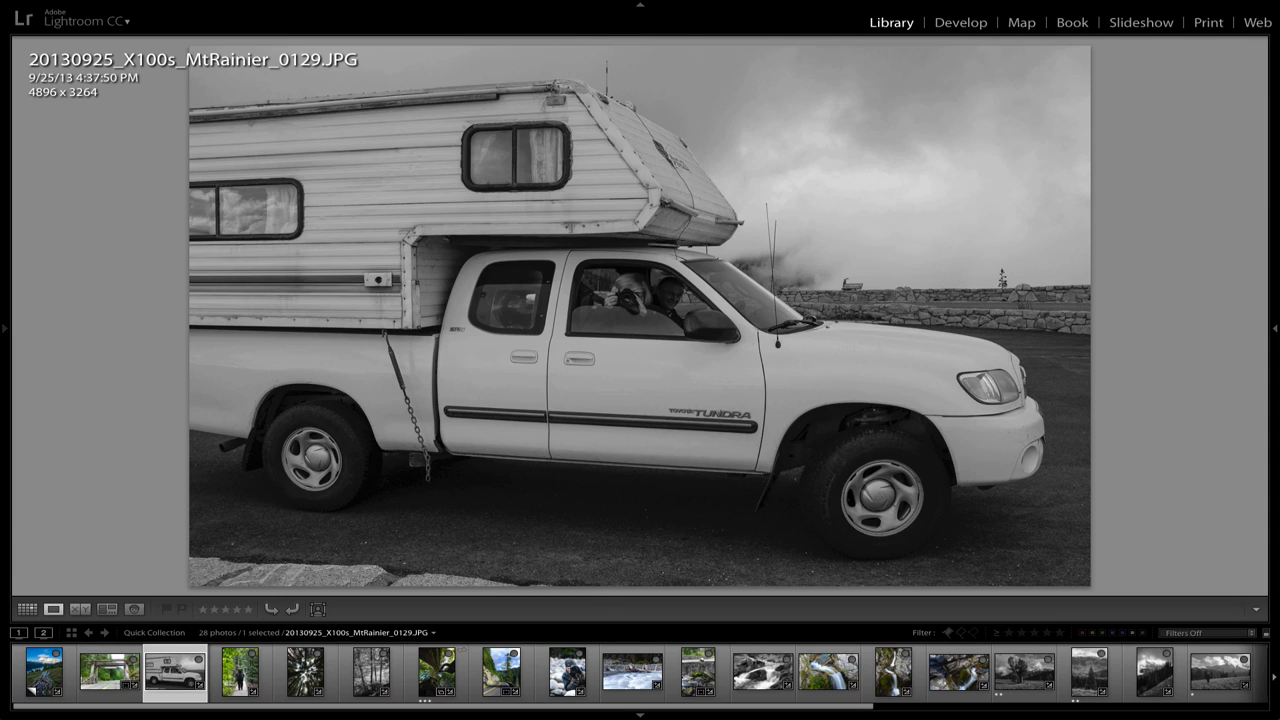
- Step past the black-and-white forest photo to the 0281-Edit.psd tree-trunk shot
{"action": "left_click", "coordinate": [240, 672]}
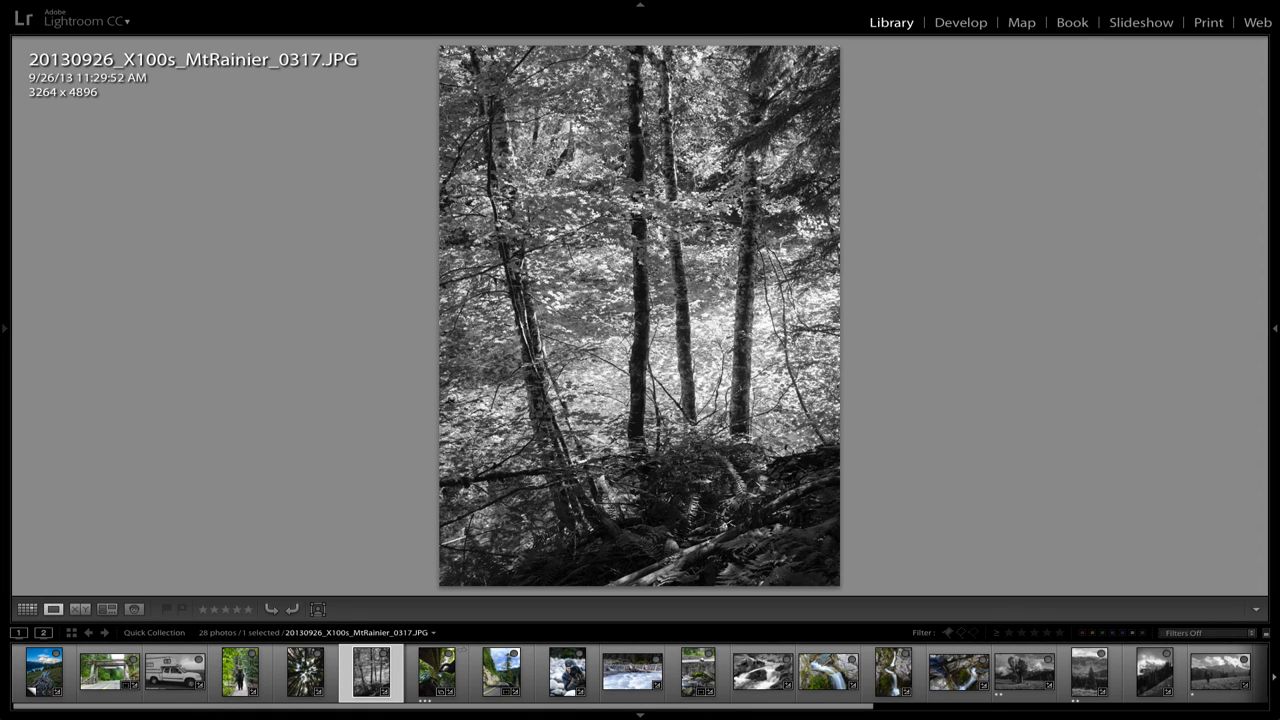
{"action": "left_click", "coordinate": [436, 672]}
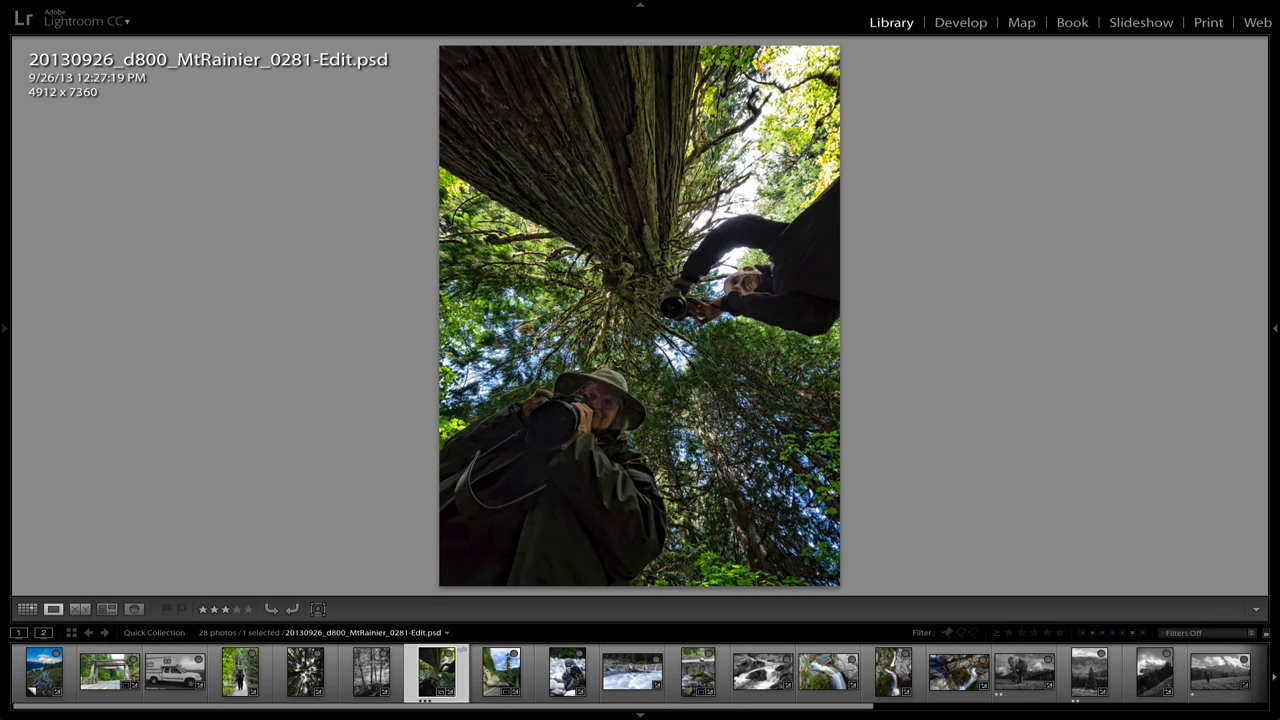
- Move past the winding mountain road photo to the black-and-white waterfall photo
{"action": "left_click", "coordinate": [501, 672]}
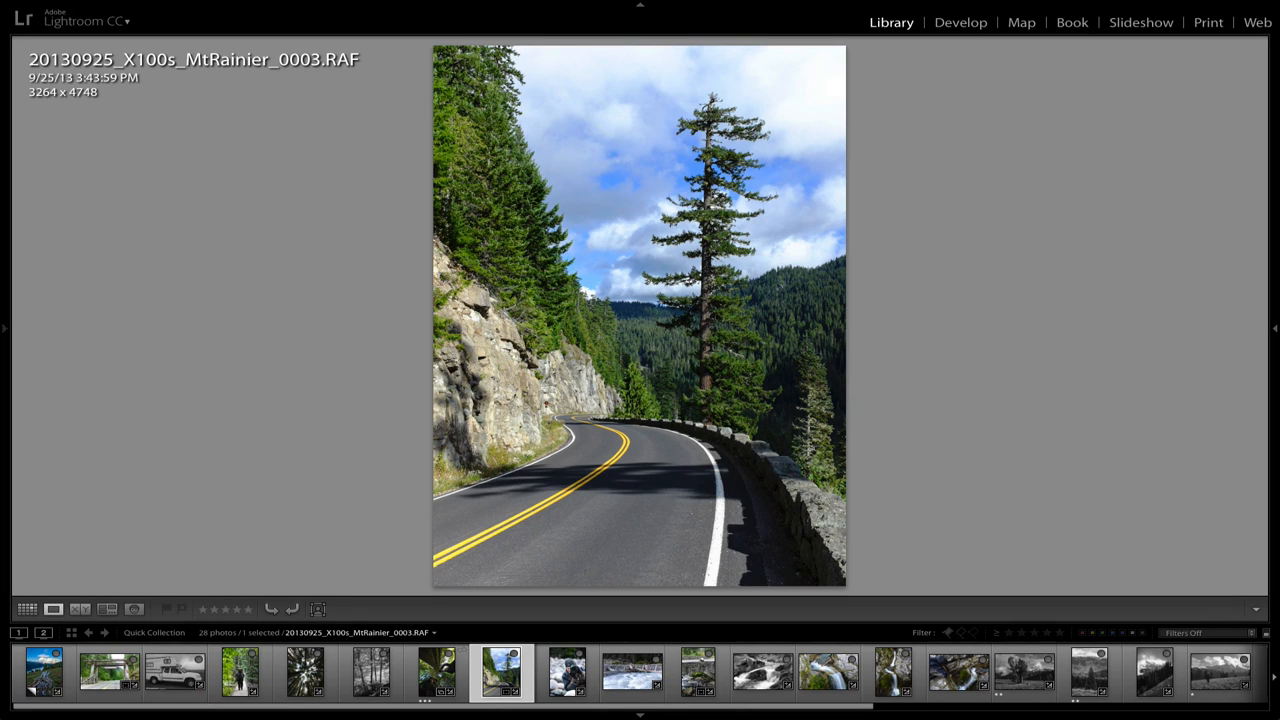
{"action": "left_click", "coordinate": [566, 672]}
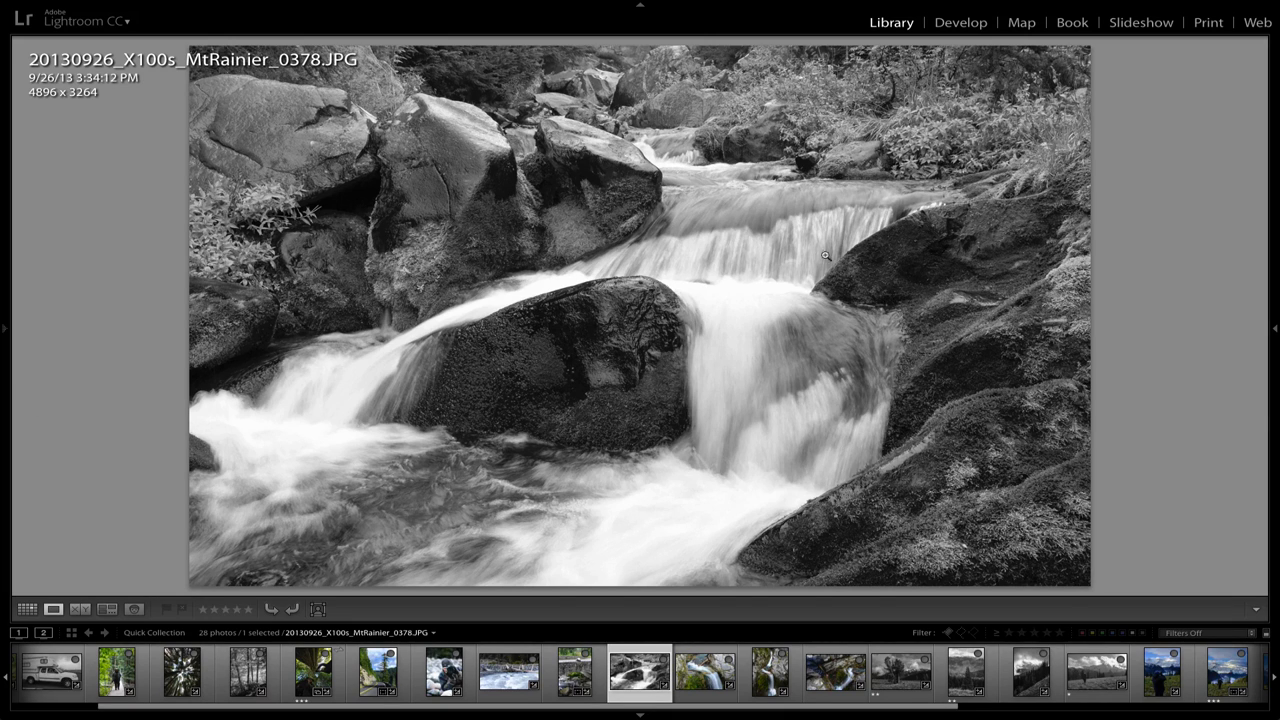
{"action": "mouse_move", "coordinate": [644, 298]}
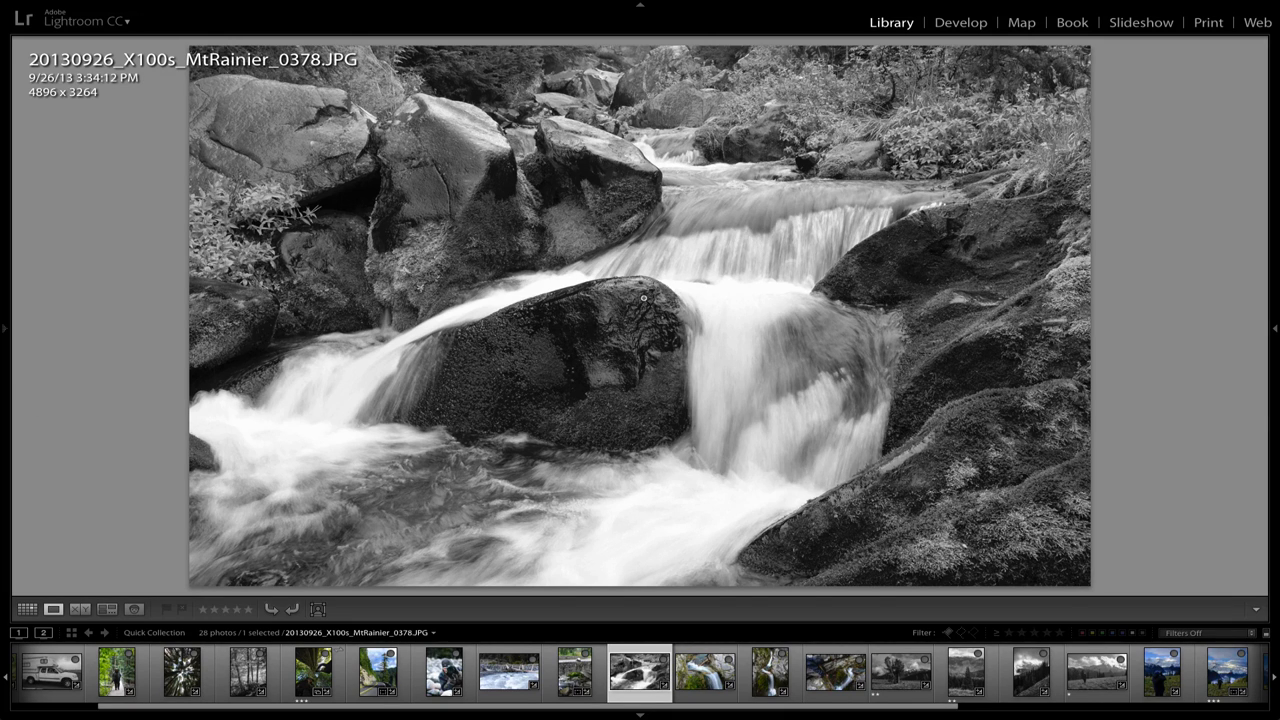
{"action": "mouse_move", "coordinate": [1274, 346]}
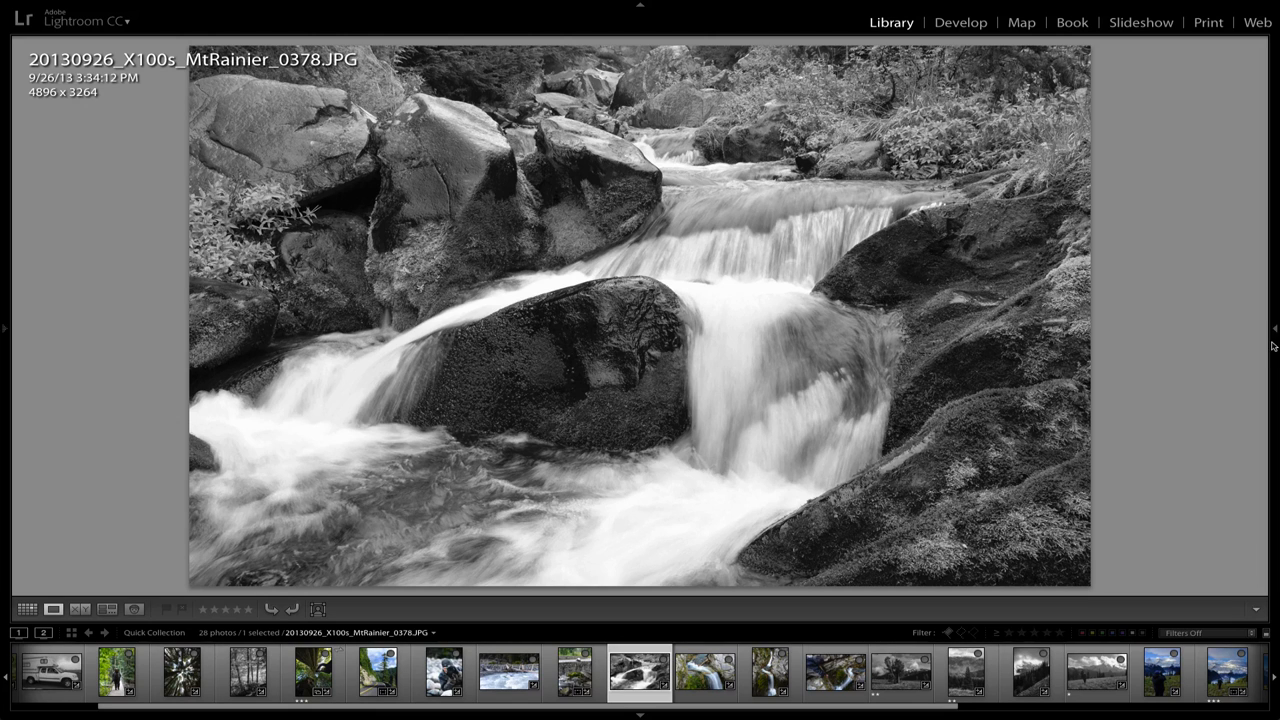
- Select 20130925_X100s_MtRainier_0141.JPG, the black-and-white meadow hiker shot
{"action": "left_click", "coordinate": [1274, 327]}
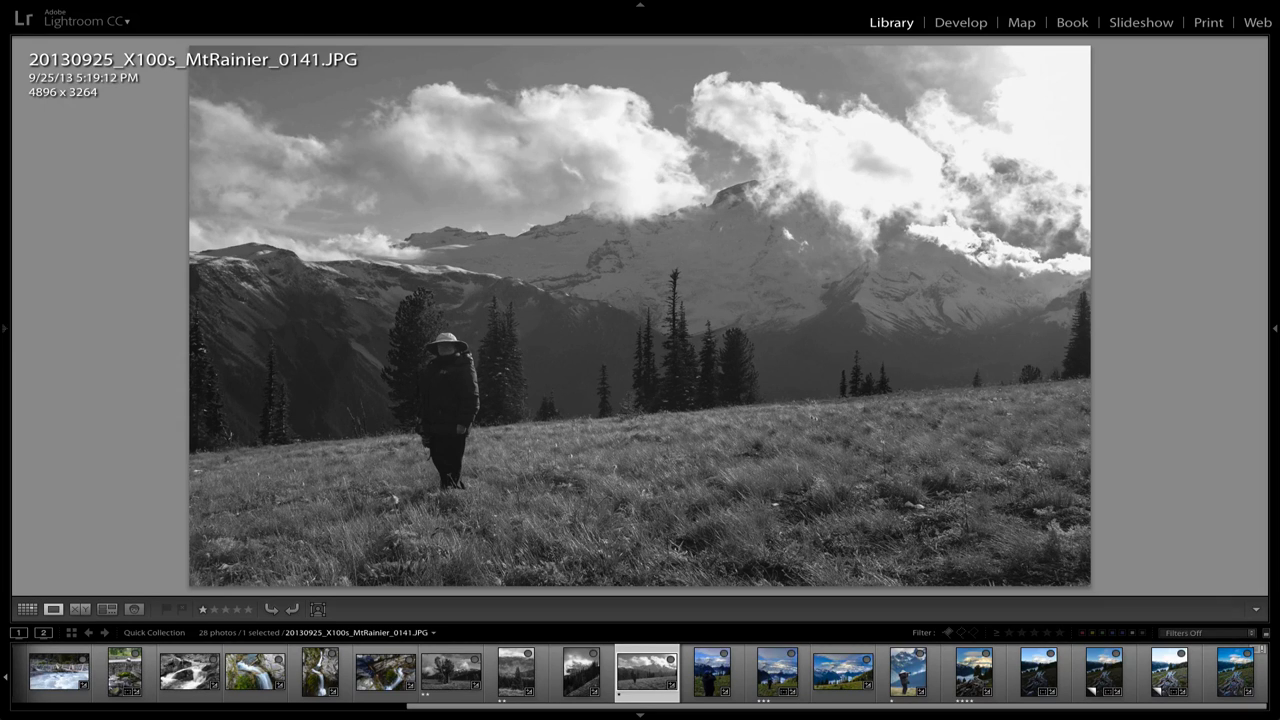
- Select the 0102.RAF photographer shot, reveal the right panel, and open it in Develop
{"action": "left_click", "coordinate": [711, 672]}
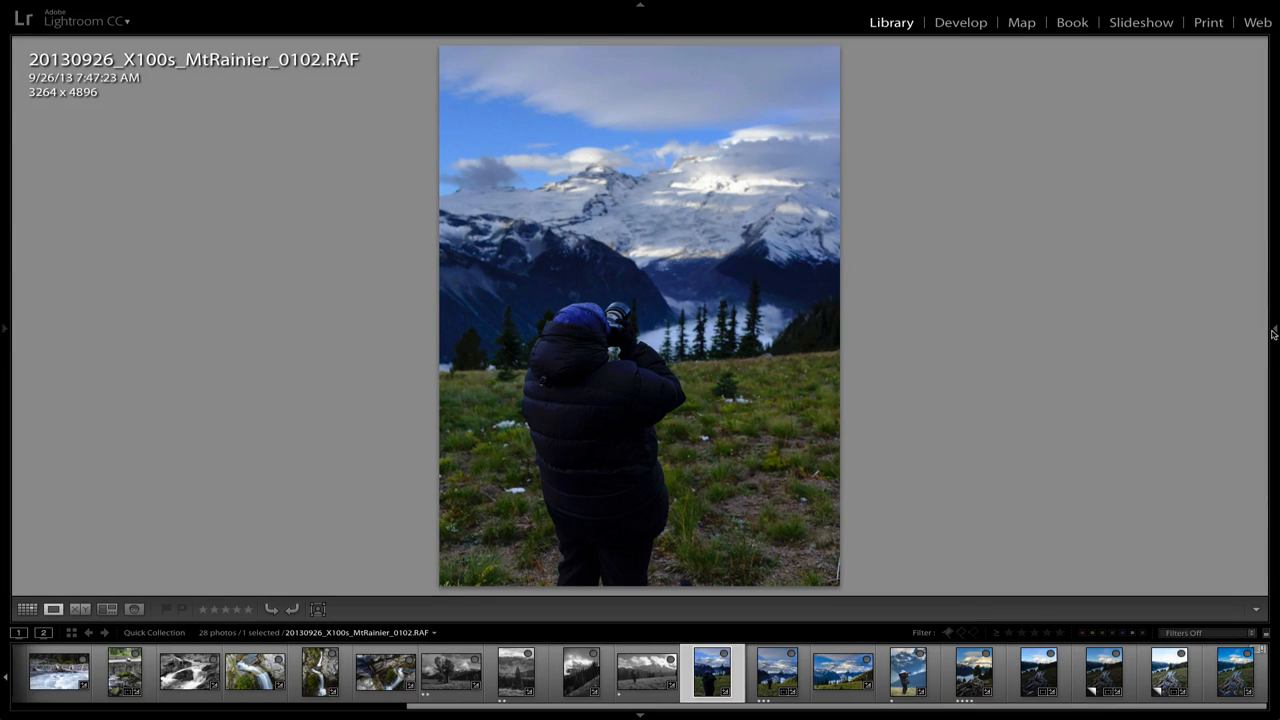
{"action": "left_click", "coordinate": [1274, 334]}
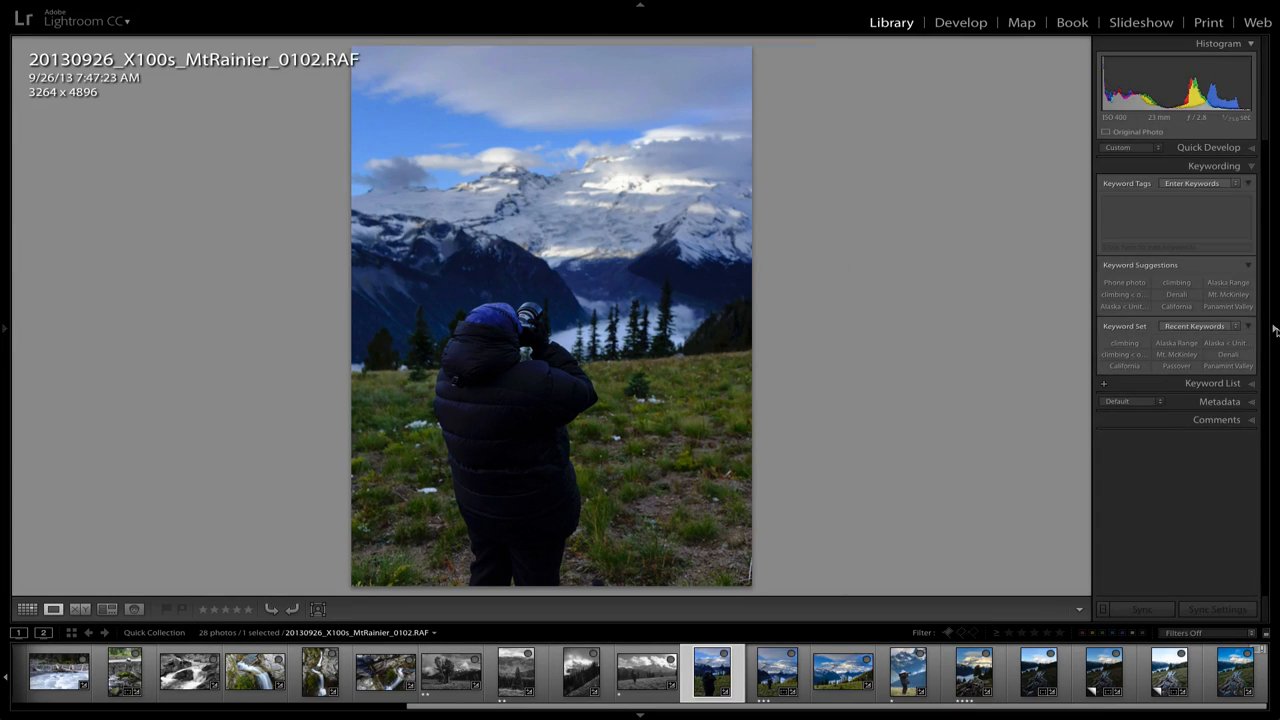
{"action": "left_click", "coordinate": [960, 22]}
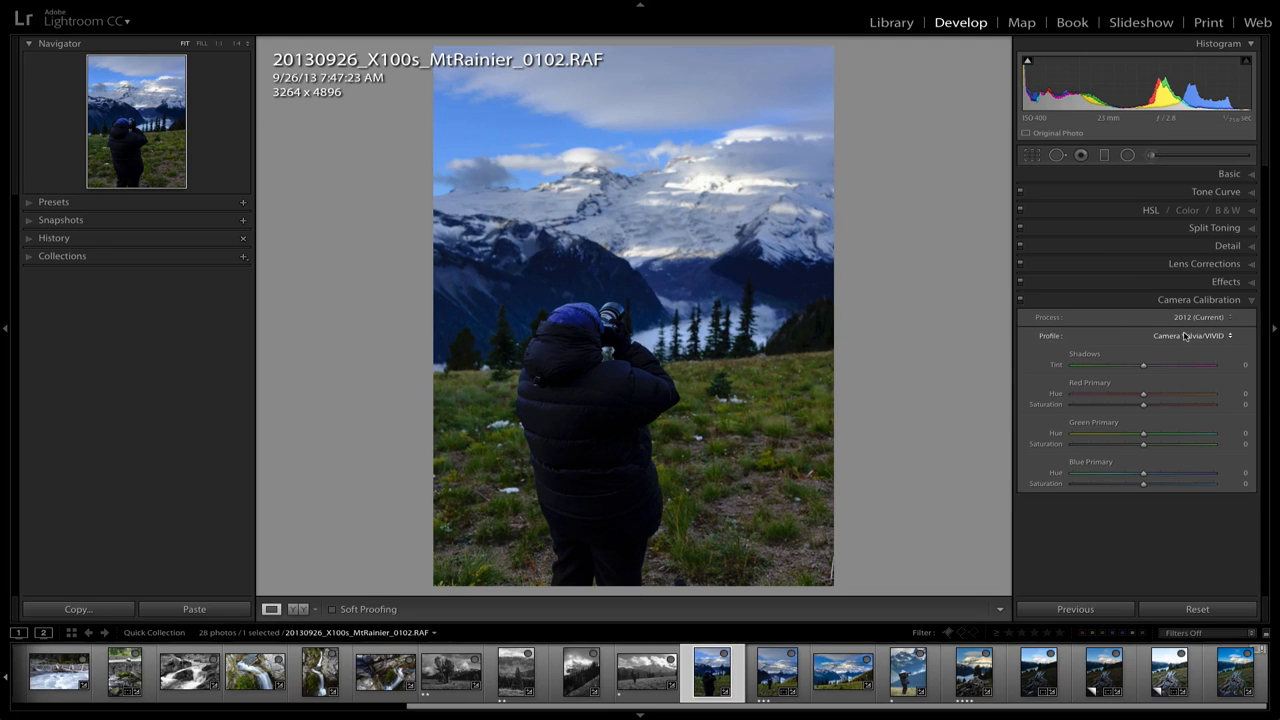
- Switch the 0102 photo's camera profile to Adobe Standard and reopen the profile list
{"action": "left_click", "coordinate": [1190, 335]}
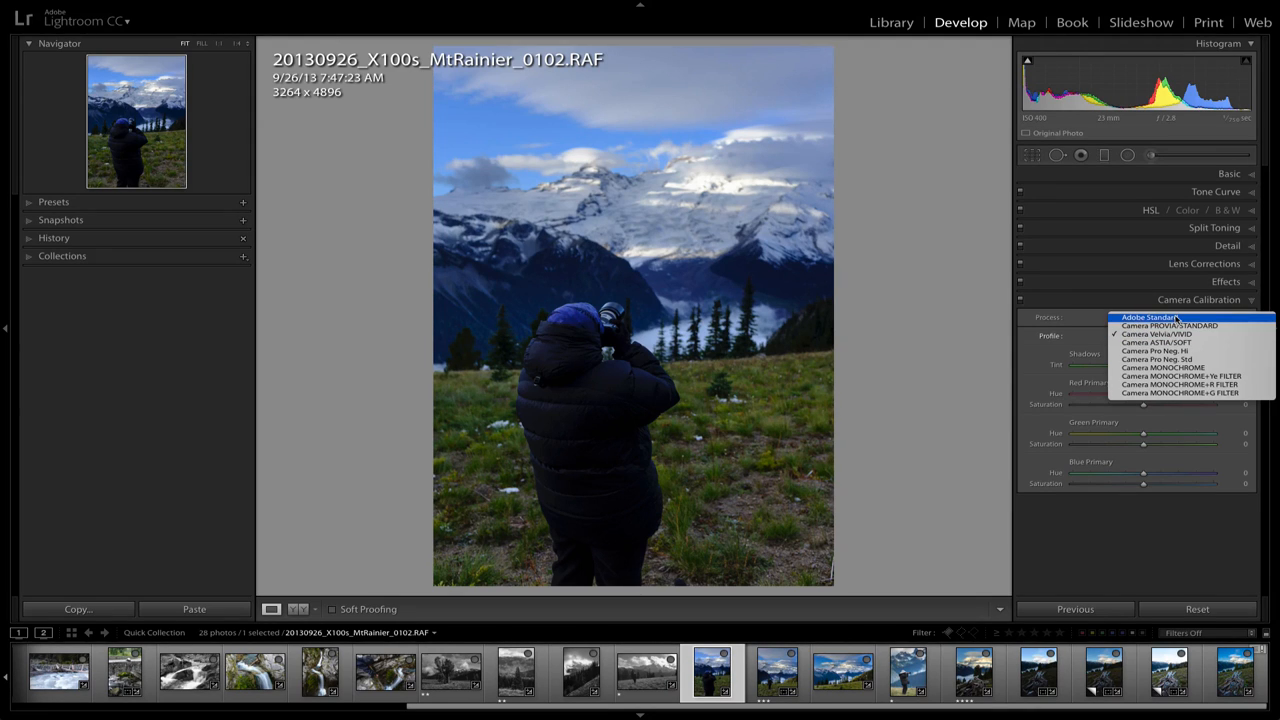
{"action": "left_click", "coordinate": [1190, 317]}
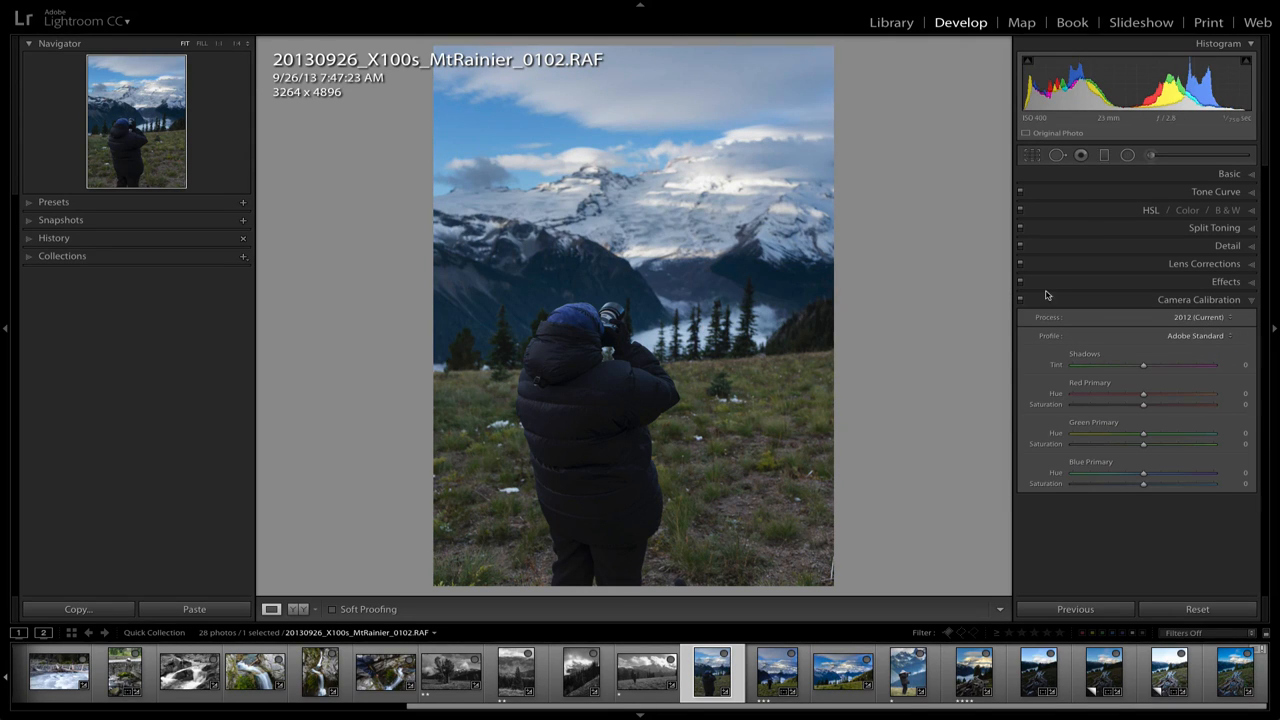
{"action": "left_click", "coordinate": [1195, 335]}
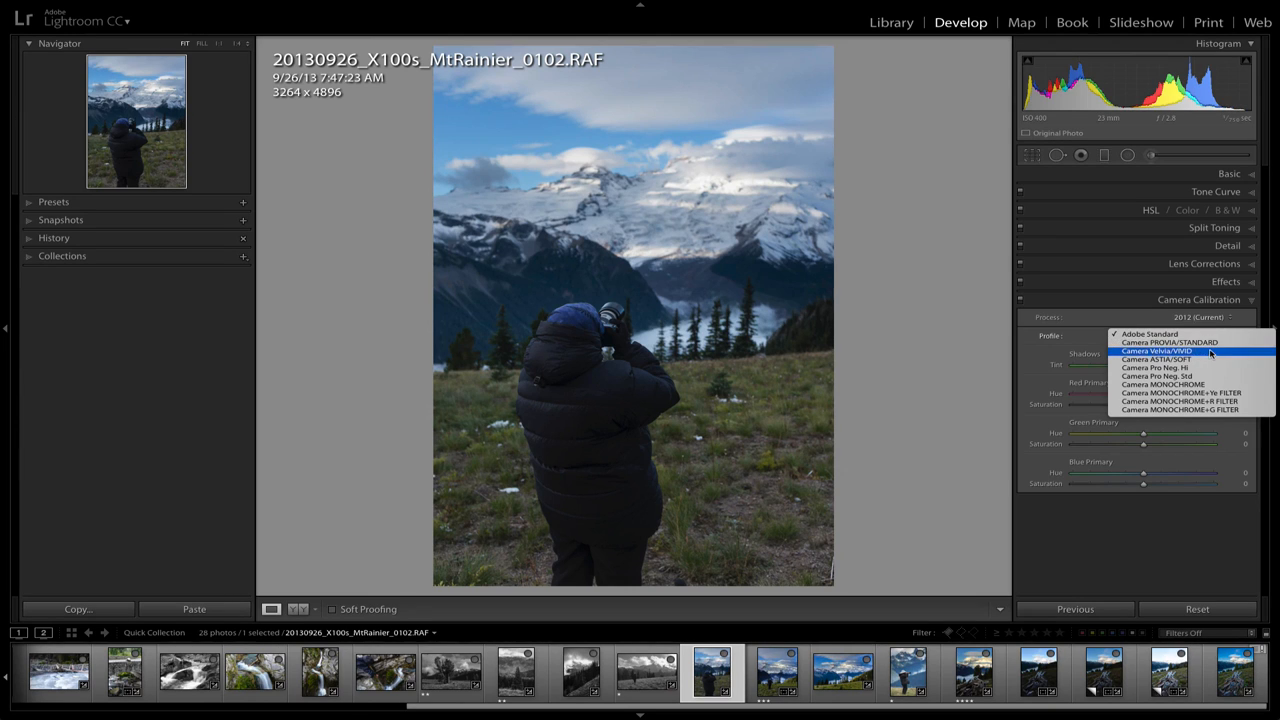
- Try the ASTIA/SOFT camera profile, then settle back on Velvia/VIVID
{"action": "left_click", "coordinate": [1157, 350]}
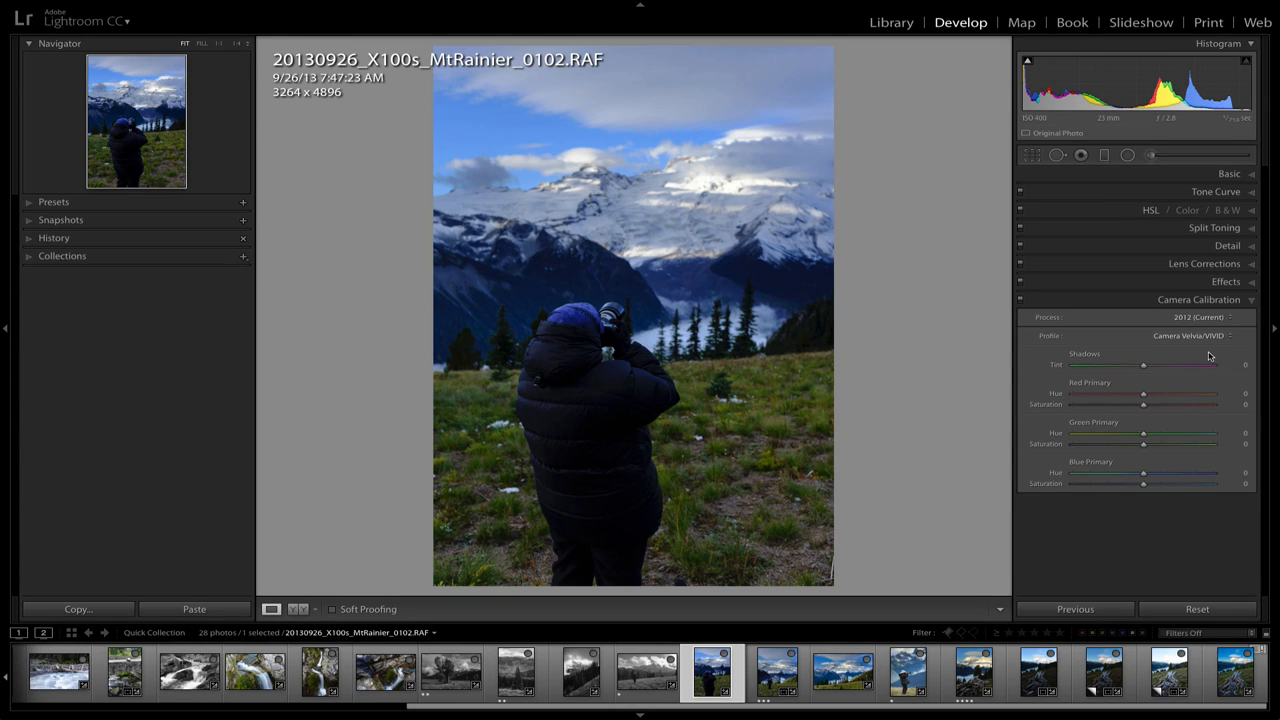
{"action": "left_click", "coordinate": [1185, 335]}
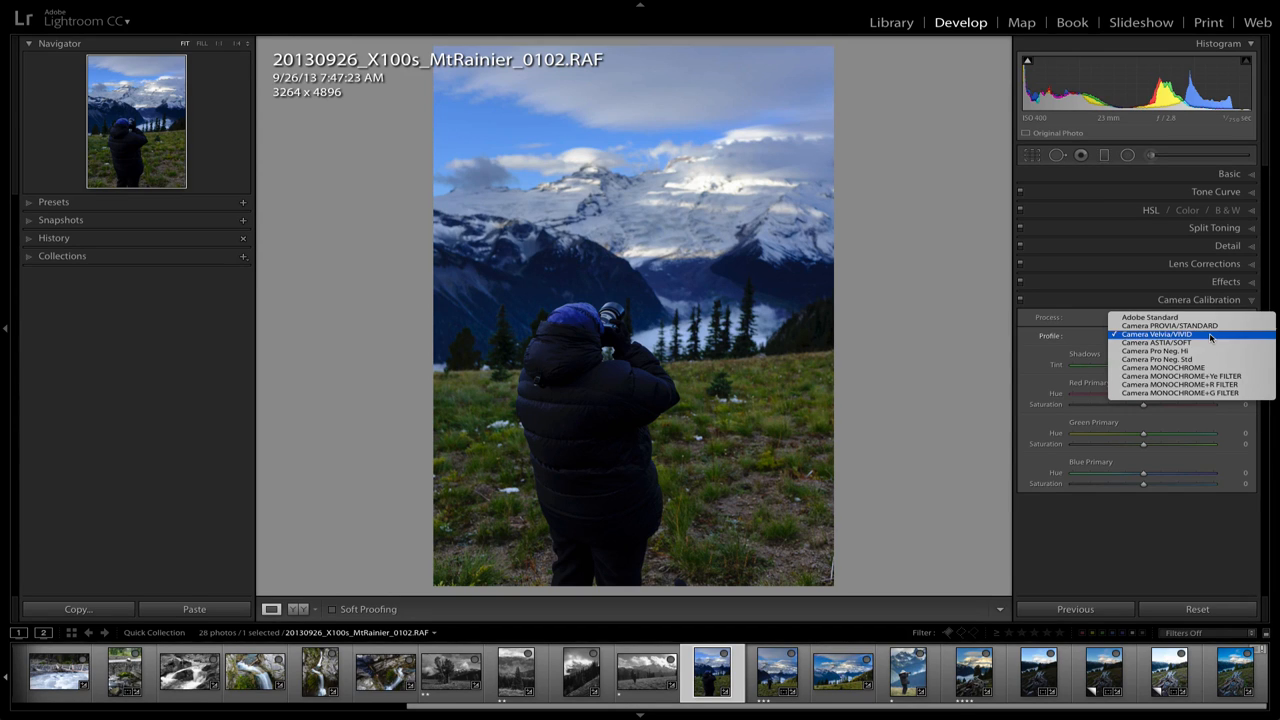
{"action": "left_click", "coordinate": [1157, 342]}
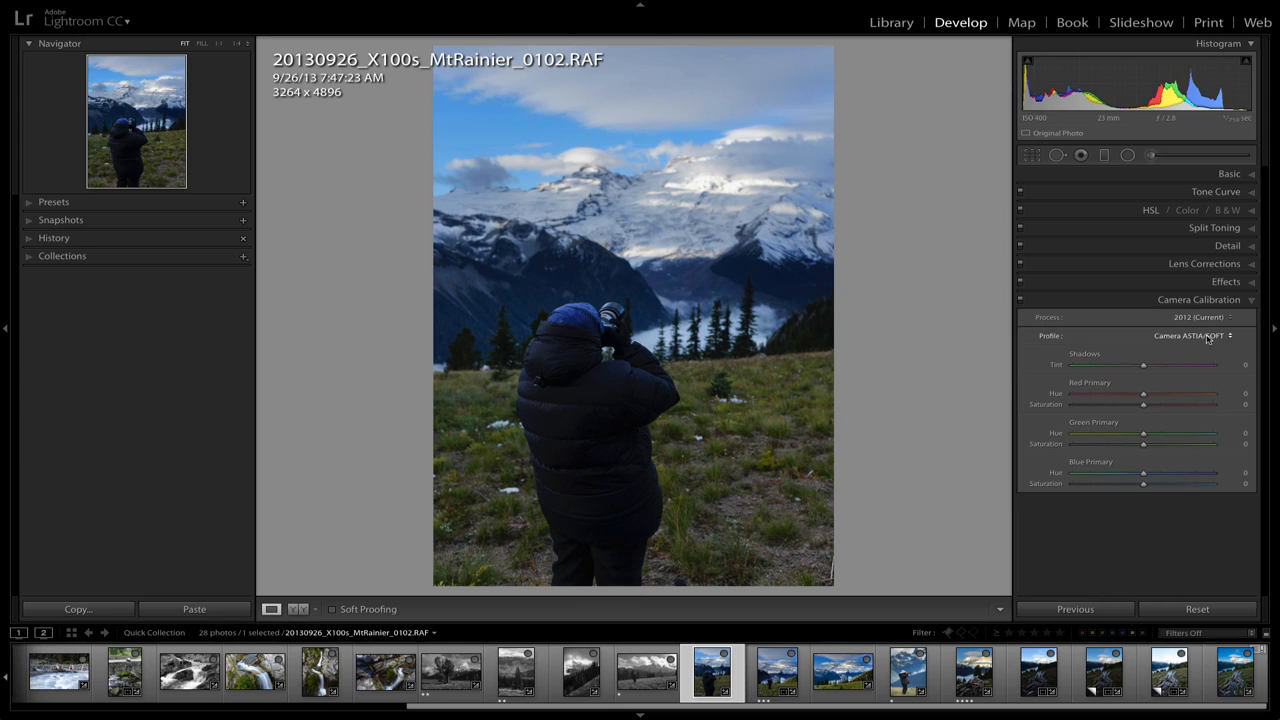
{"action": "left_click", "coordinate": [1190, 335]}
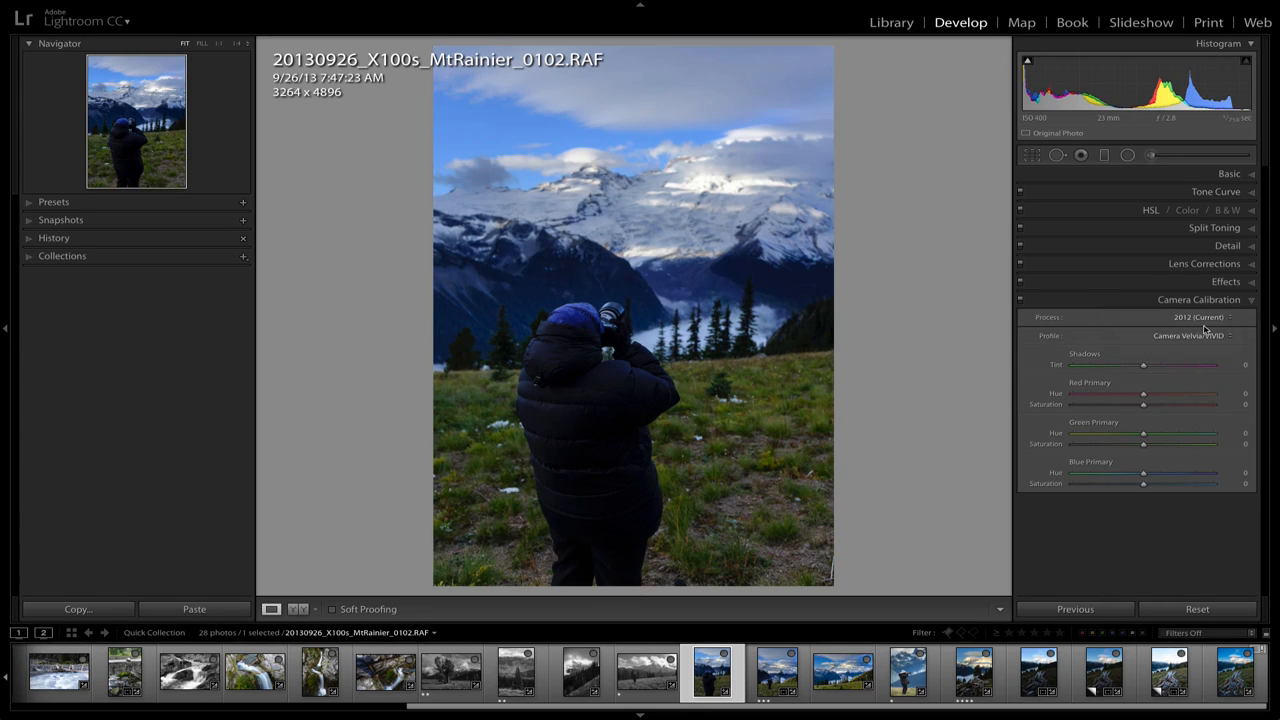
{"action": "mouse_move", "coordinate": [950, 305]}
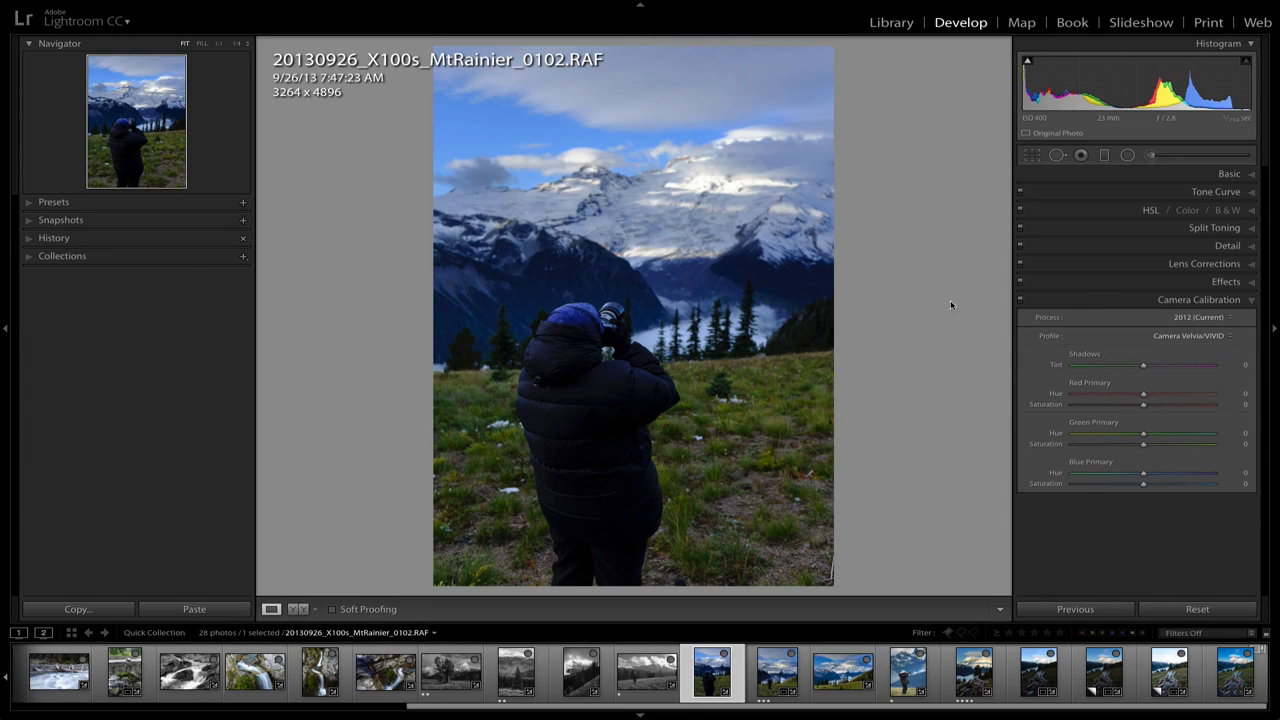
- Expand the develop presets list, browse it, then collapse it again
{"action": "left_click", "coordinate": [53, 201]}
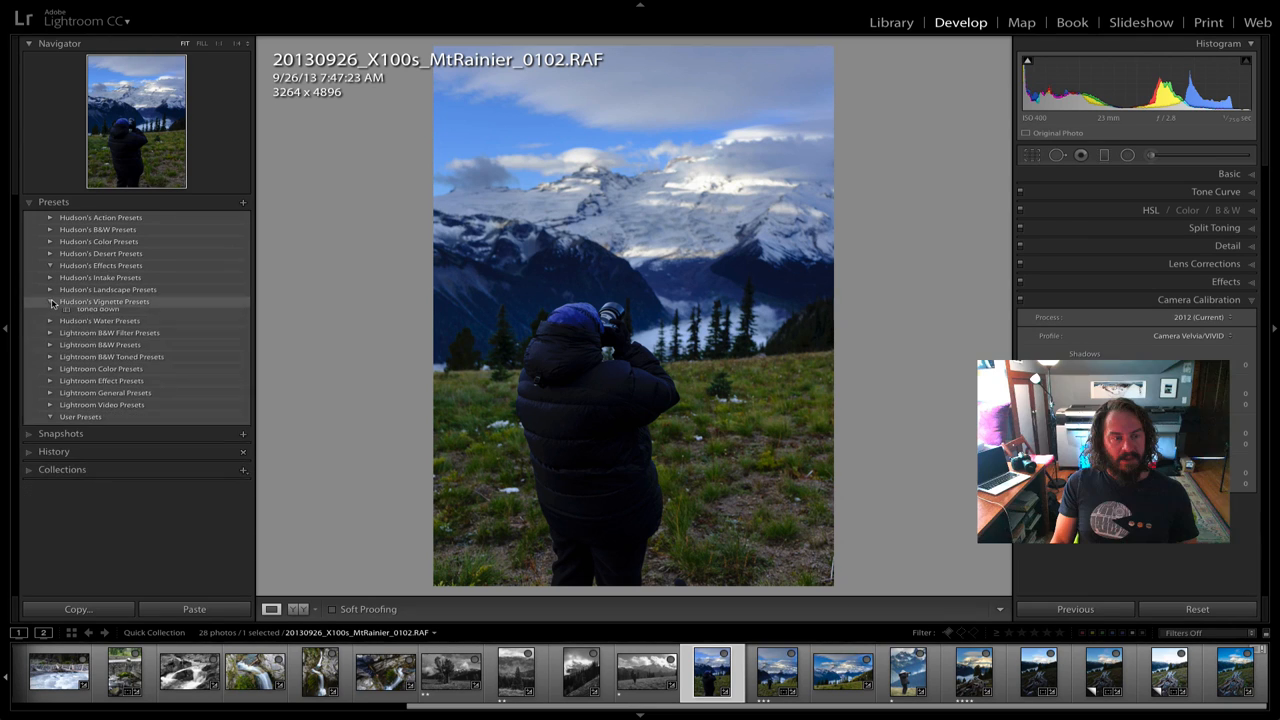
{"action": "left_click", "coordinate": [50, 301]}
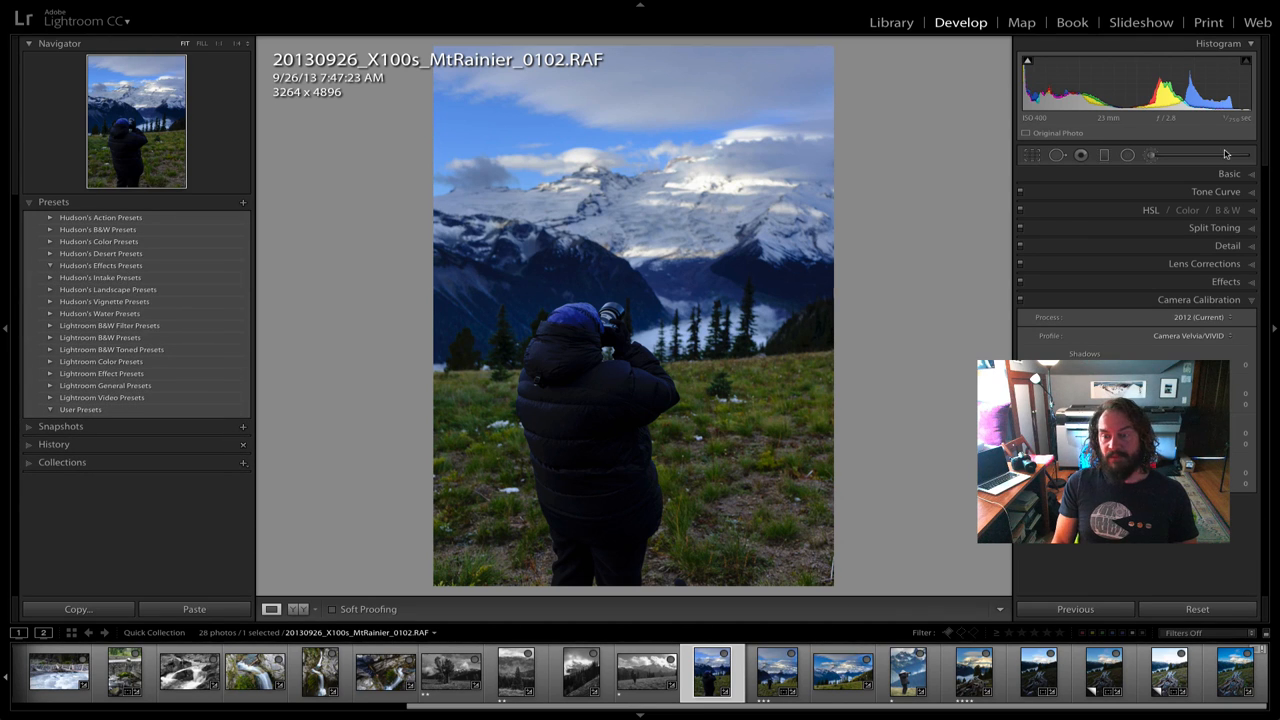
{"action": "mouse_move", "coordinate": [981, 302]}
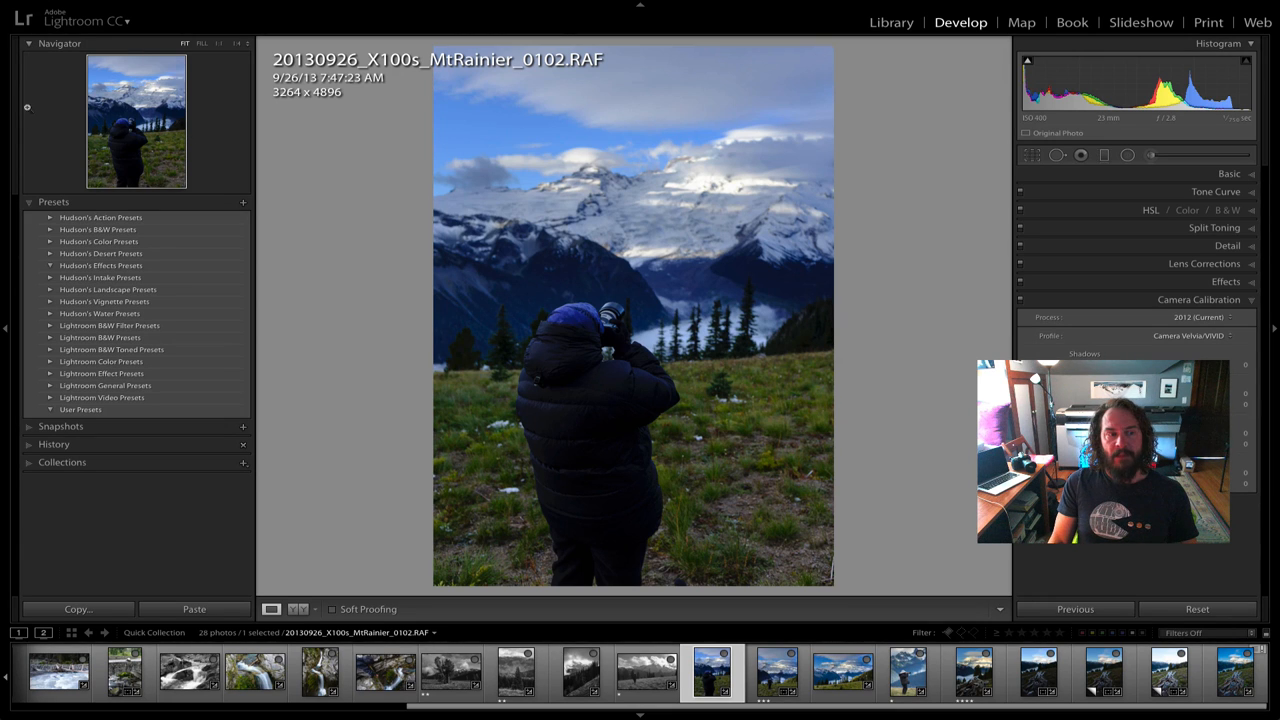
{"action": "left_click", "coordinate": [53, 202]}
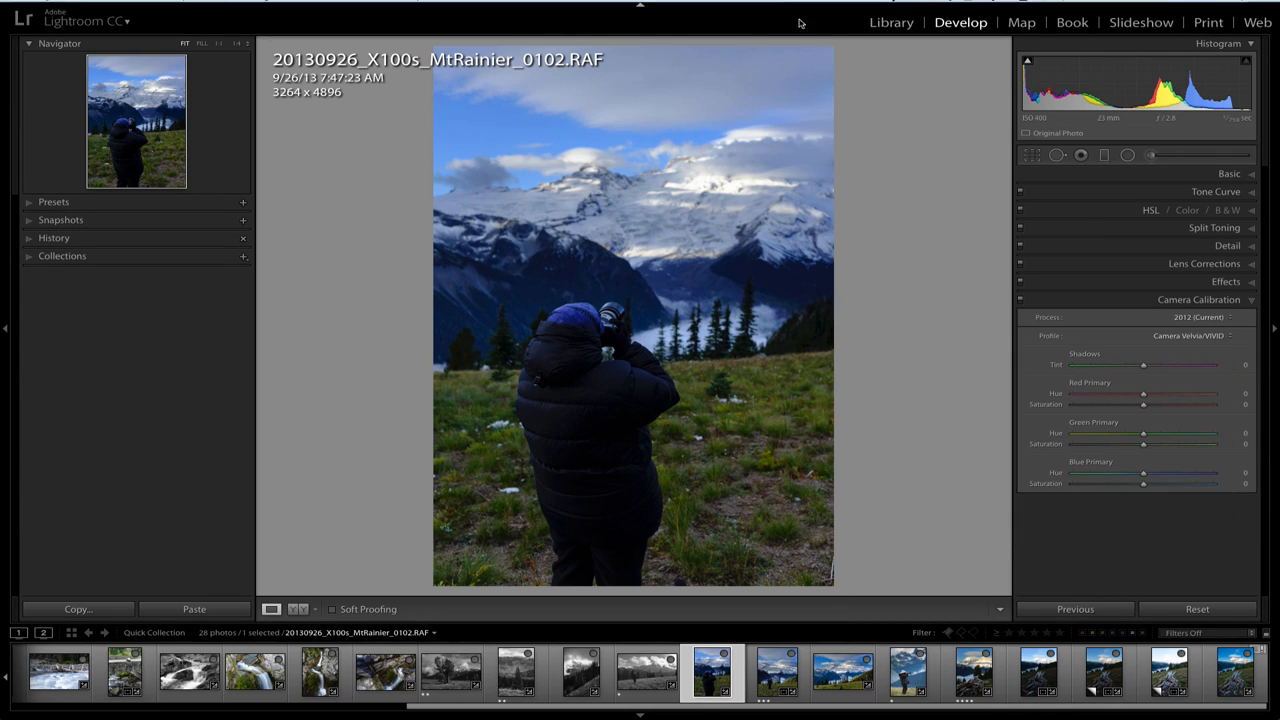
- Return to Library and step through 0087 and 0090 to the X100s 0081 stump photo
{"action": "left_click", "coordinate": [890, 22]}
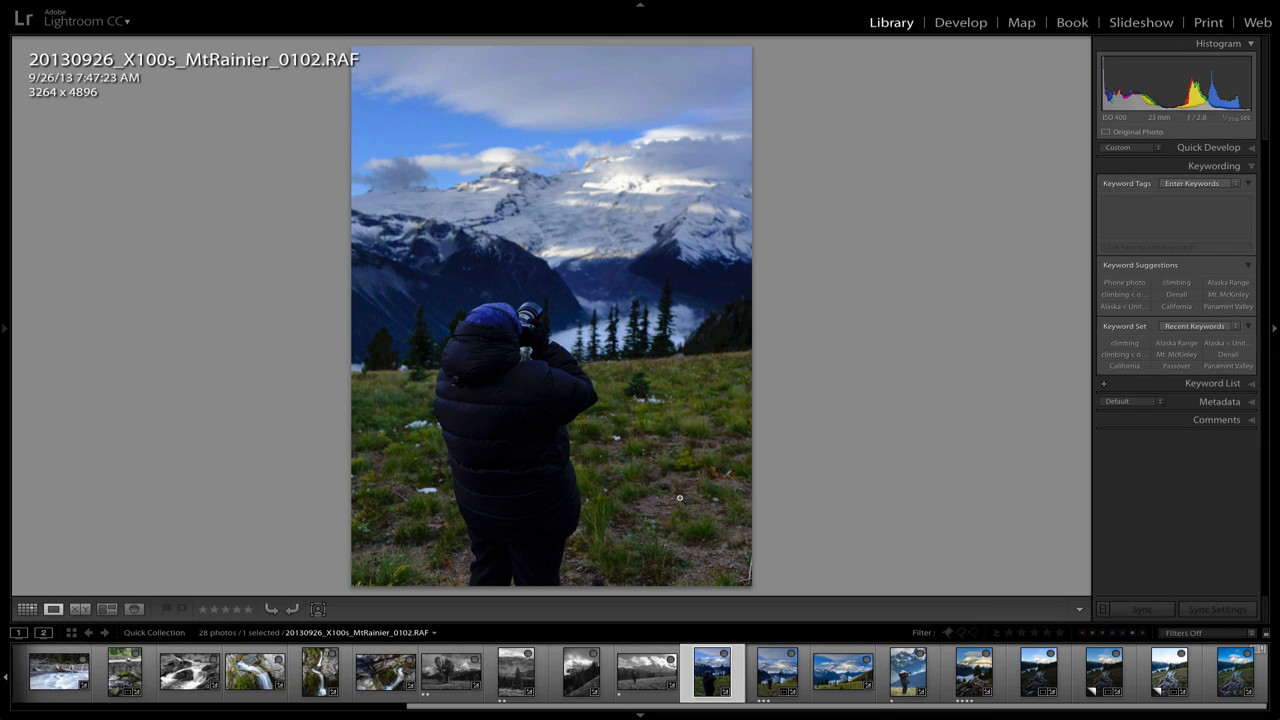
{"action": "left_click", "coordinate": [778, 672]}
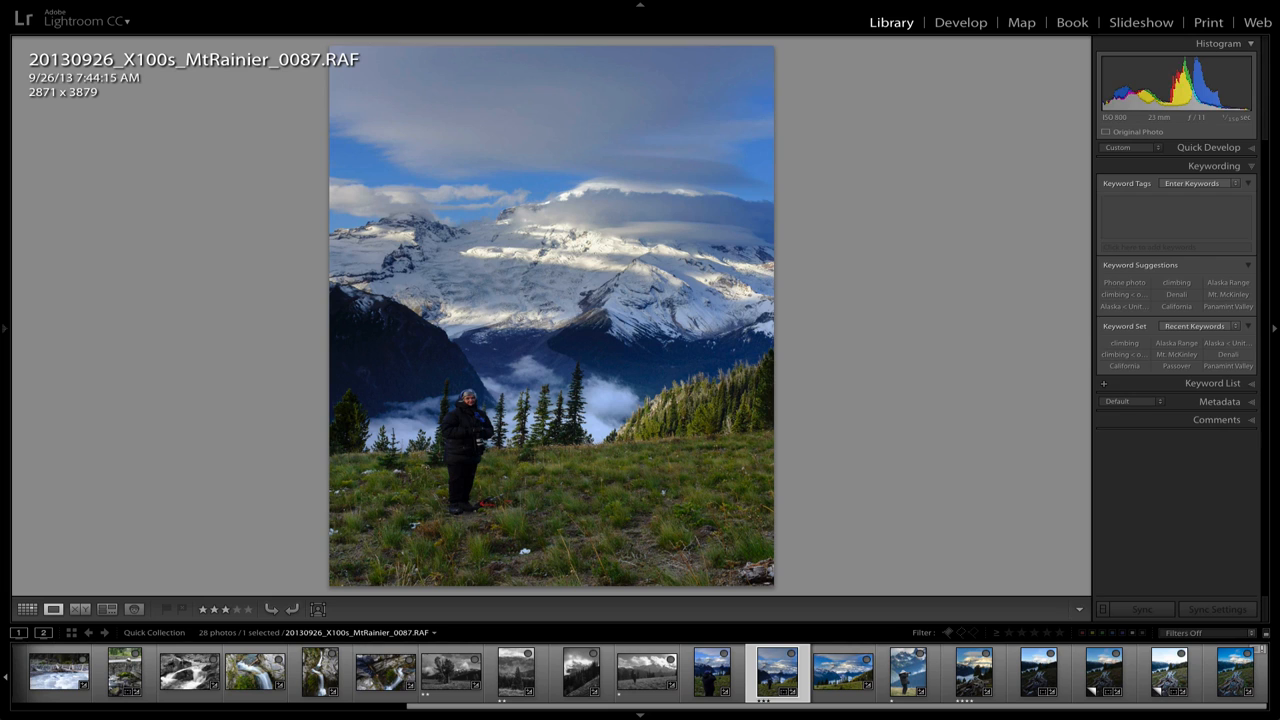
{"action": "left_click", "coordinate": [843, 672]}
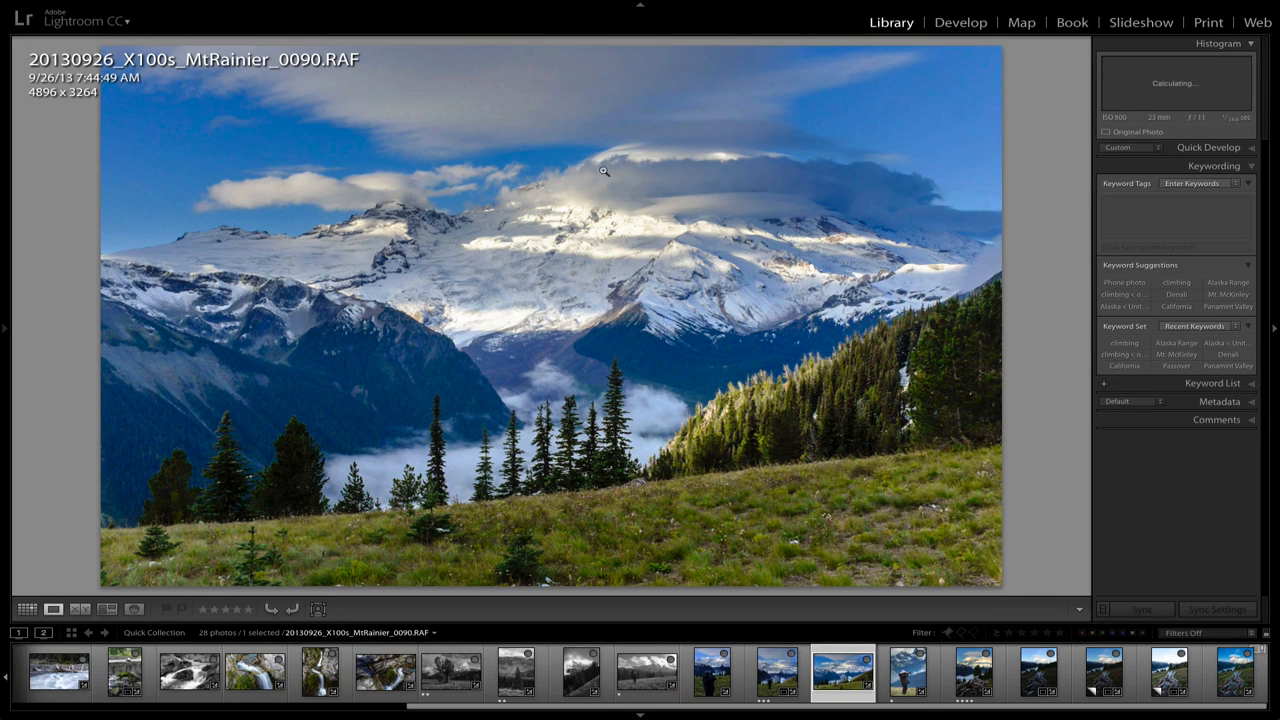
{"action": "left_click", "coordinate": [908, 672]}
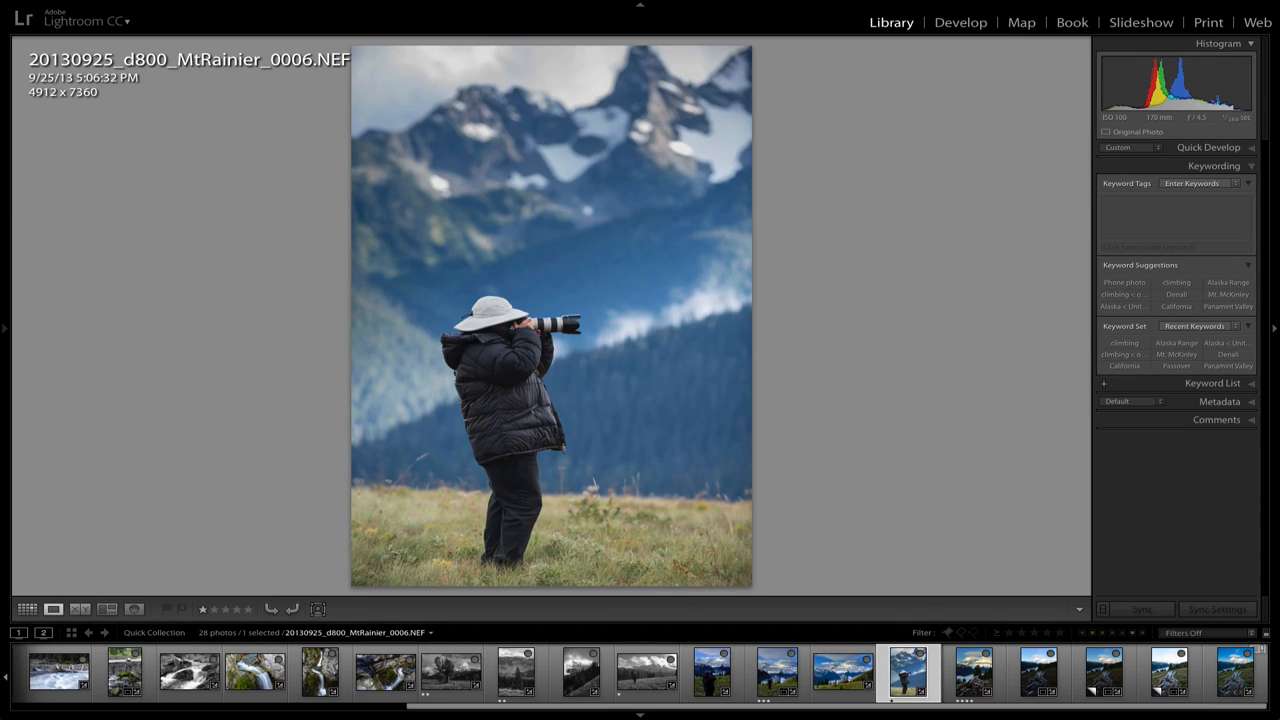
{"action": "left_click", "coordinate": [971, 672]}
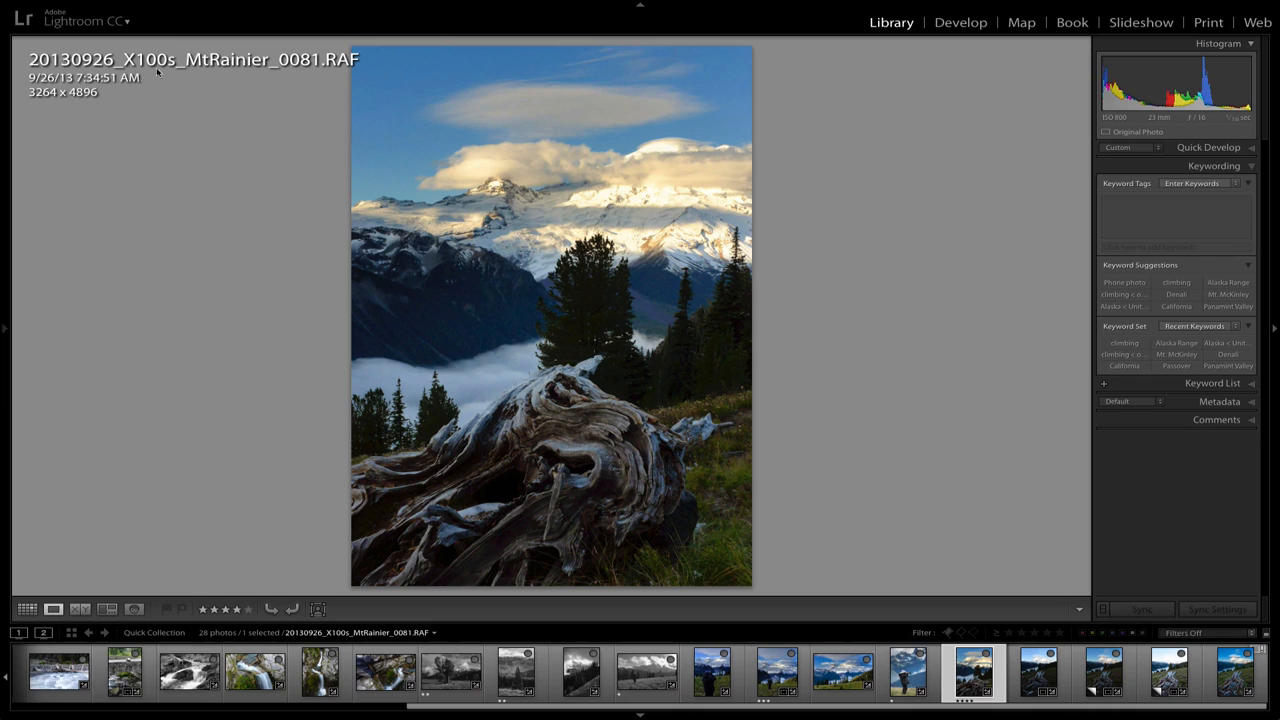
{"action": "mouse_move", "coordinate": [530, 411]}
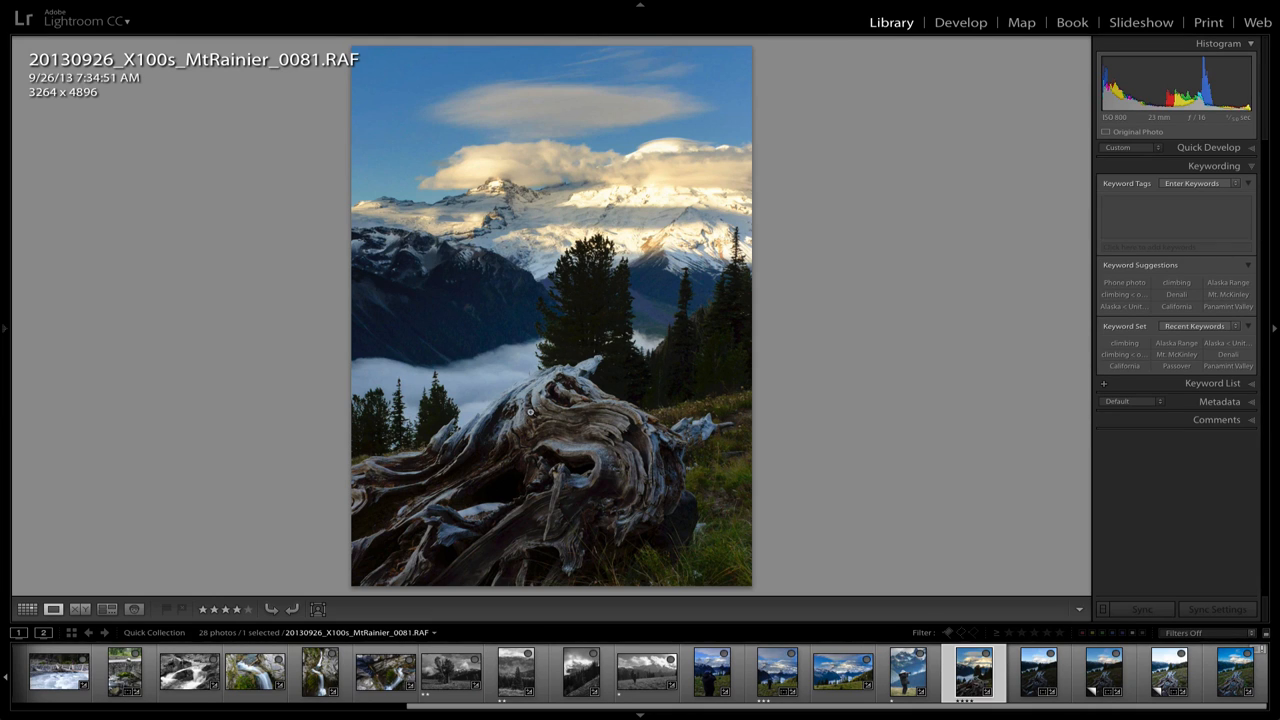
{"action": "mouse_move", "coordinate": [583, 413]}
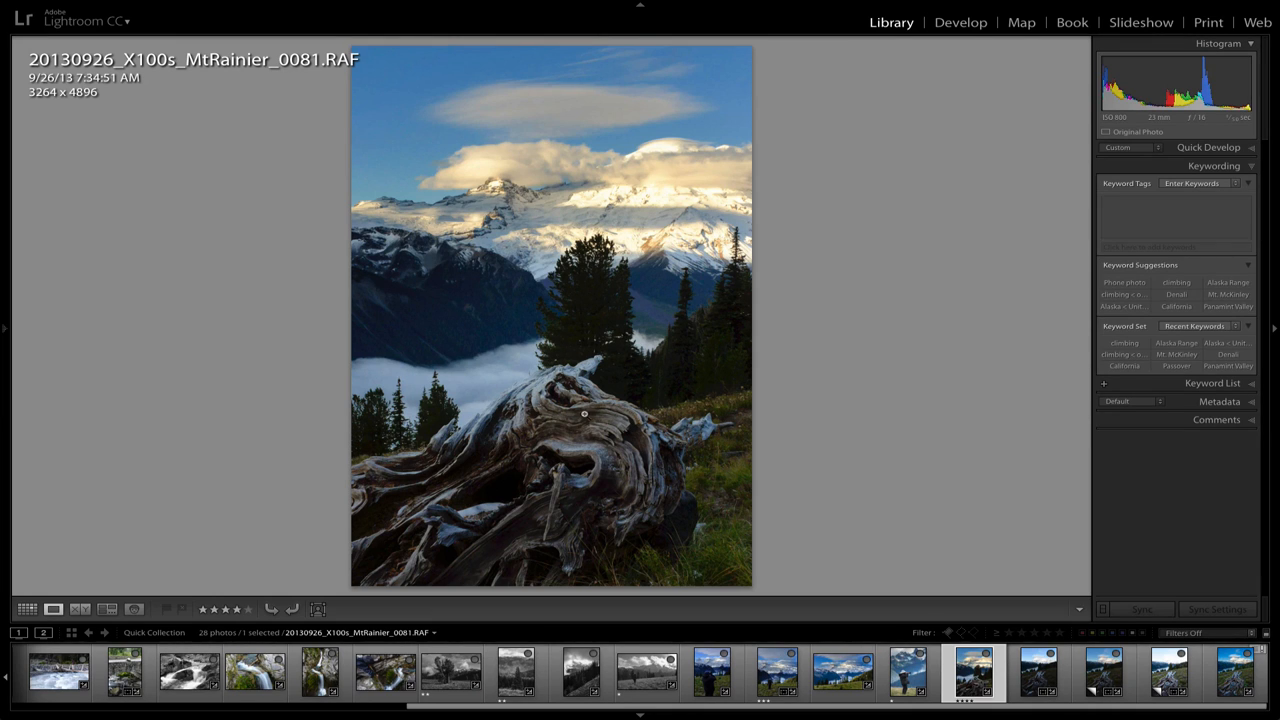
{"action": "mouse_move", "coordinate": [574, 458]}
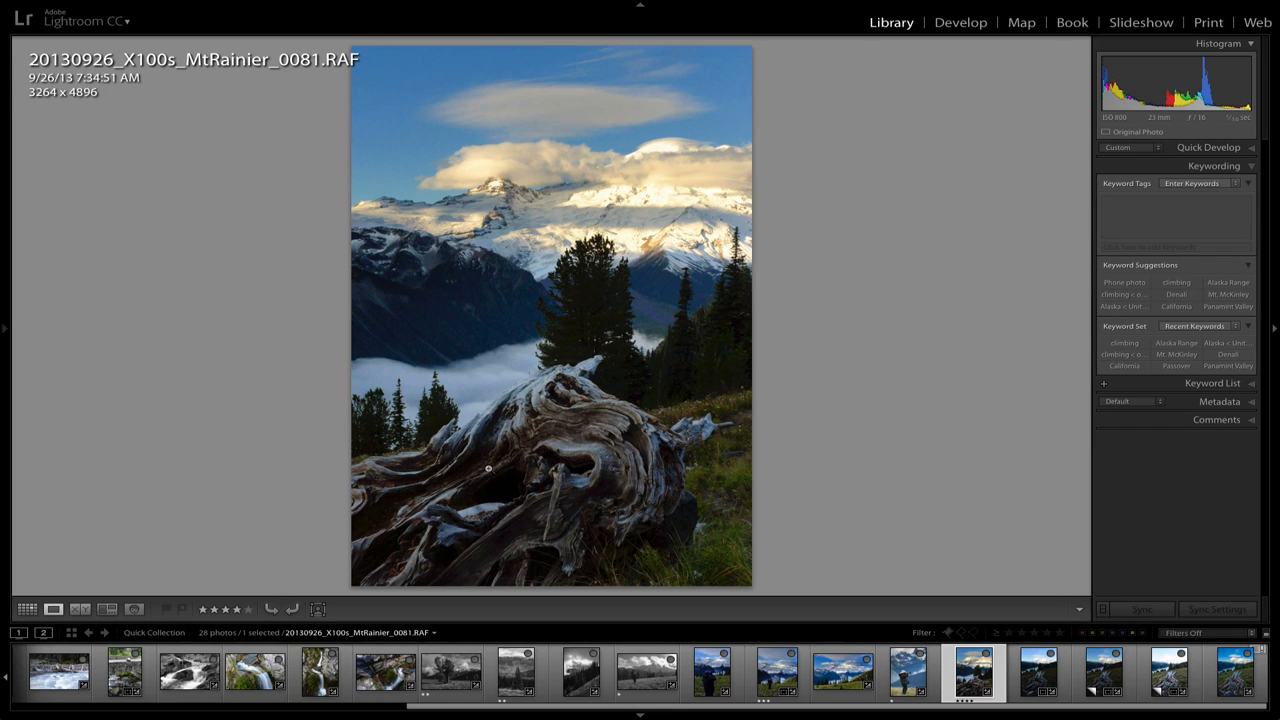
{"action": "mouse_move", "coordinate": [540, 444]}
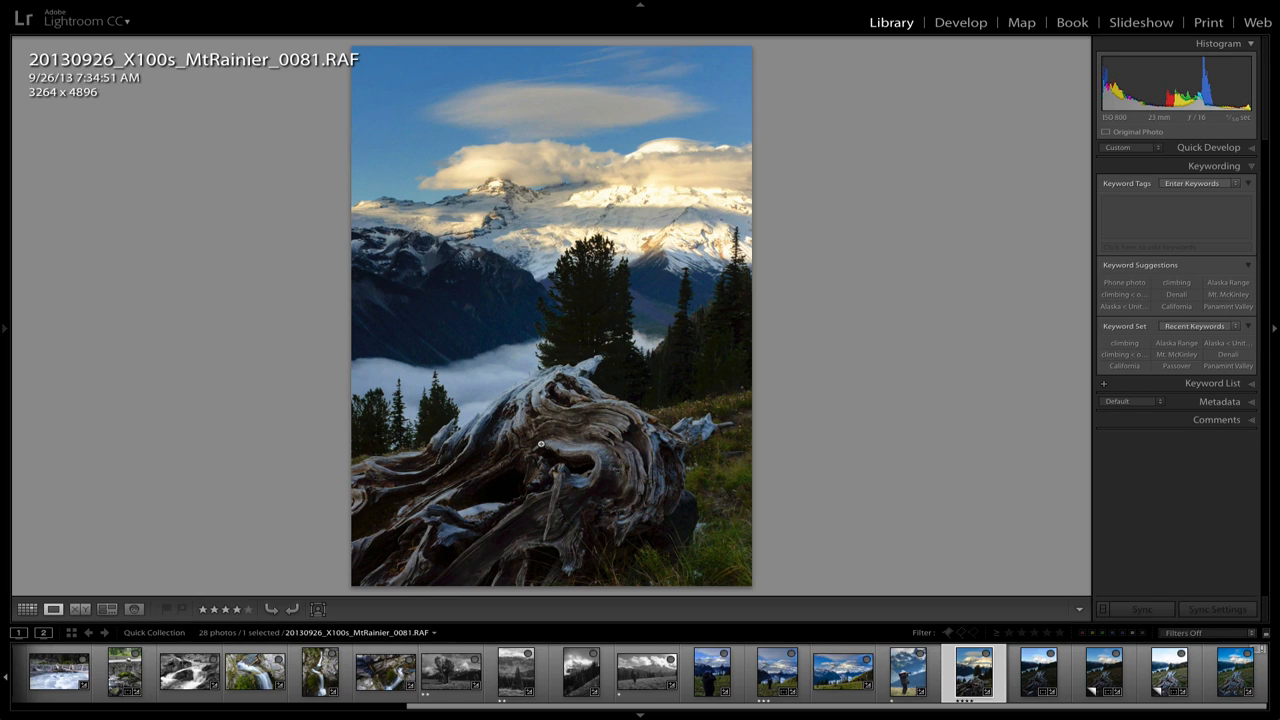
- Show the wider D800 dawn stump photo 0209.NEF in Loupe view
{"action": "left_click", "coordinate": [1037, 672]}
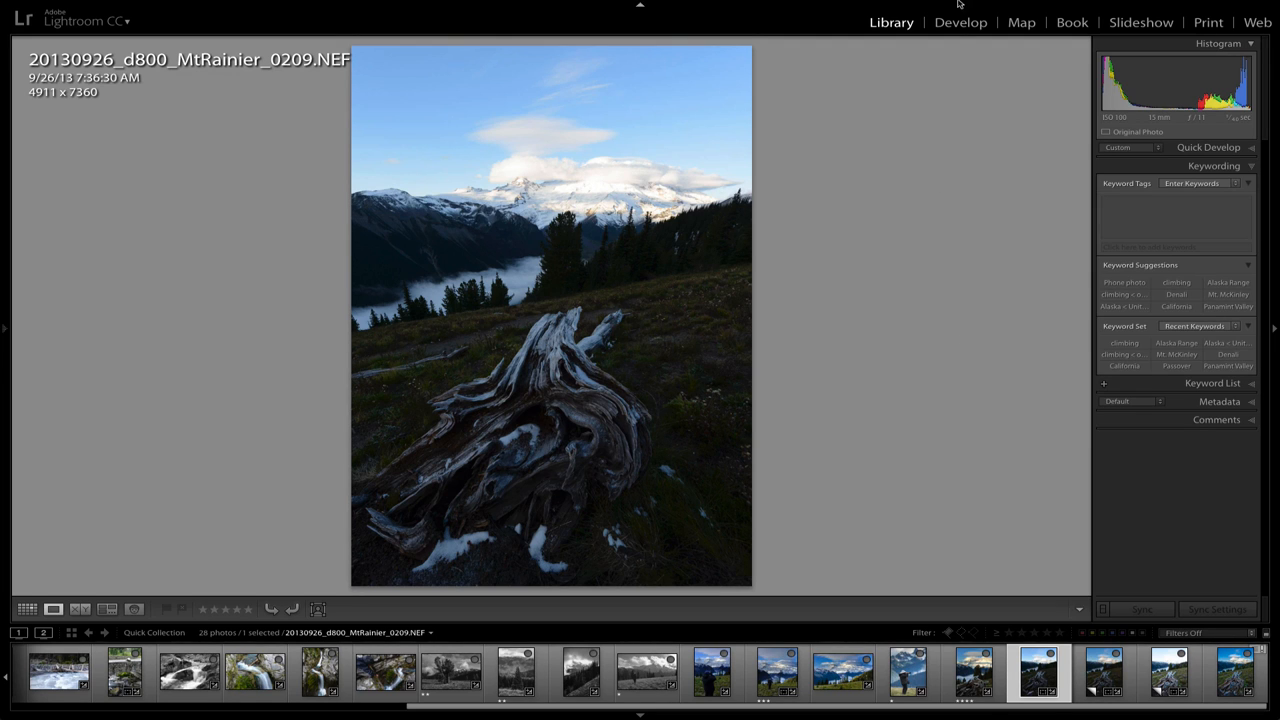
- Open the 0209 stump in Develop's Basic panel, trying Exposure +3.15 to -5.00, ending at 0.00
{"action": "left_click", "coordinate": [959, 22]}
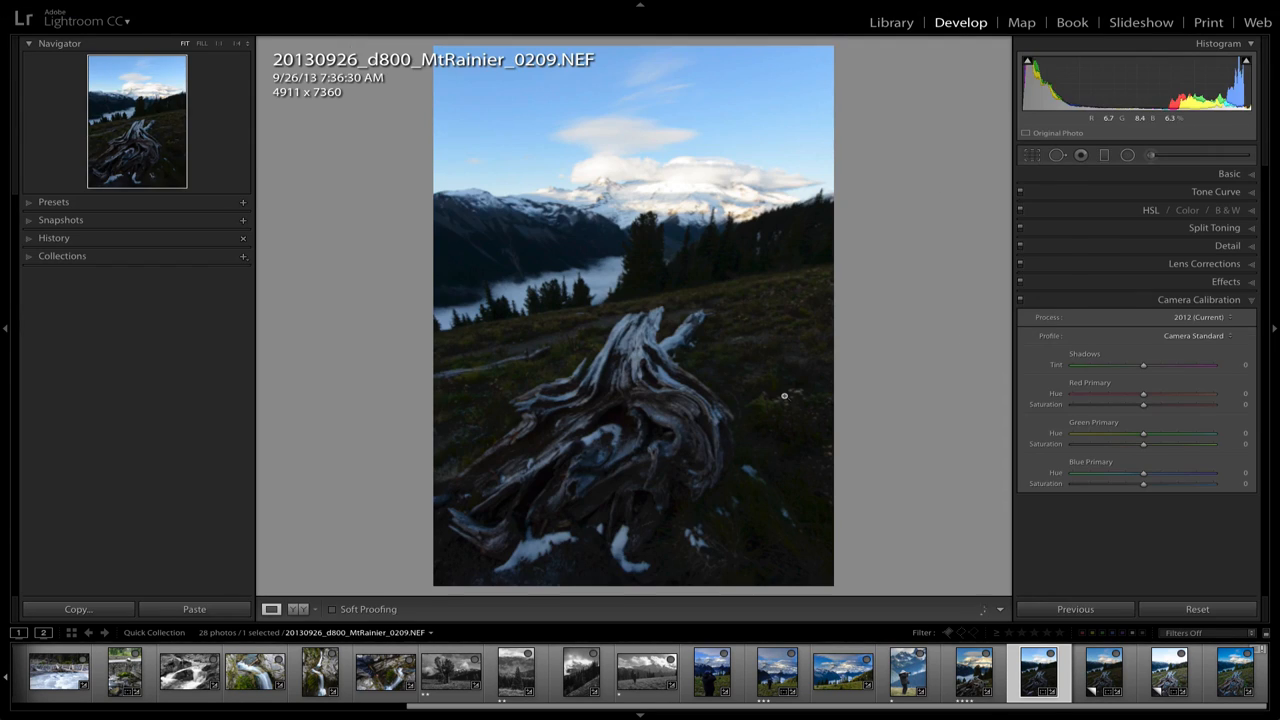
{"action": "mouse_move", "coordinate": [1025, 80]}
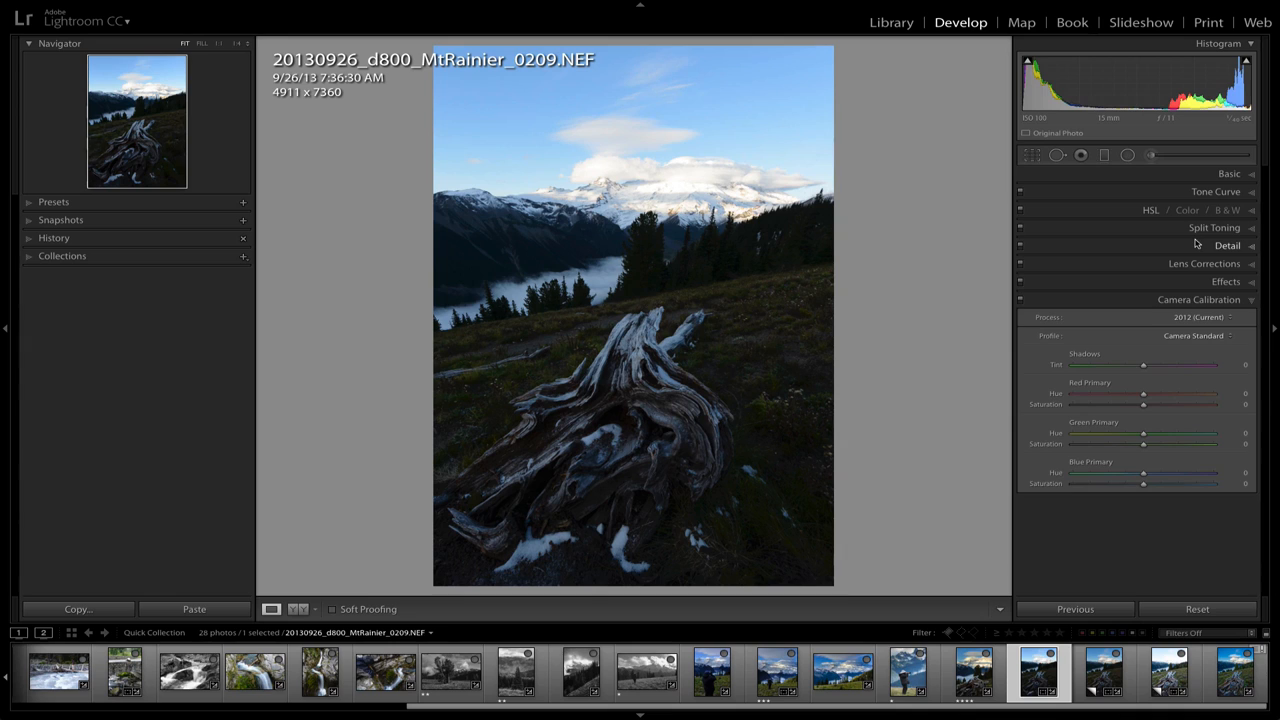
{"action": "left_click", "coordinate": [1229, 173]}
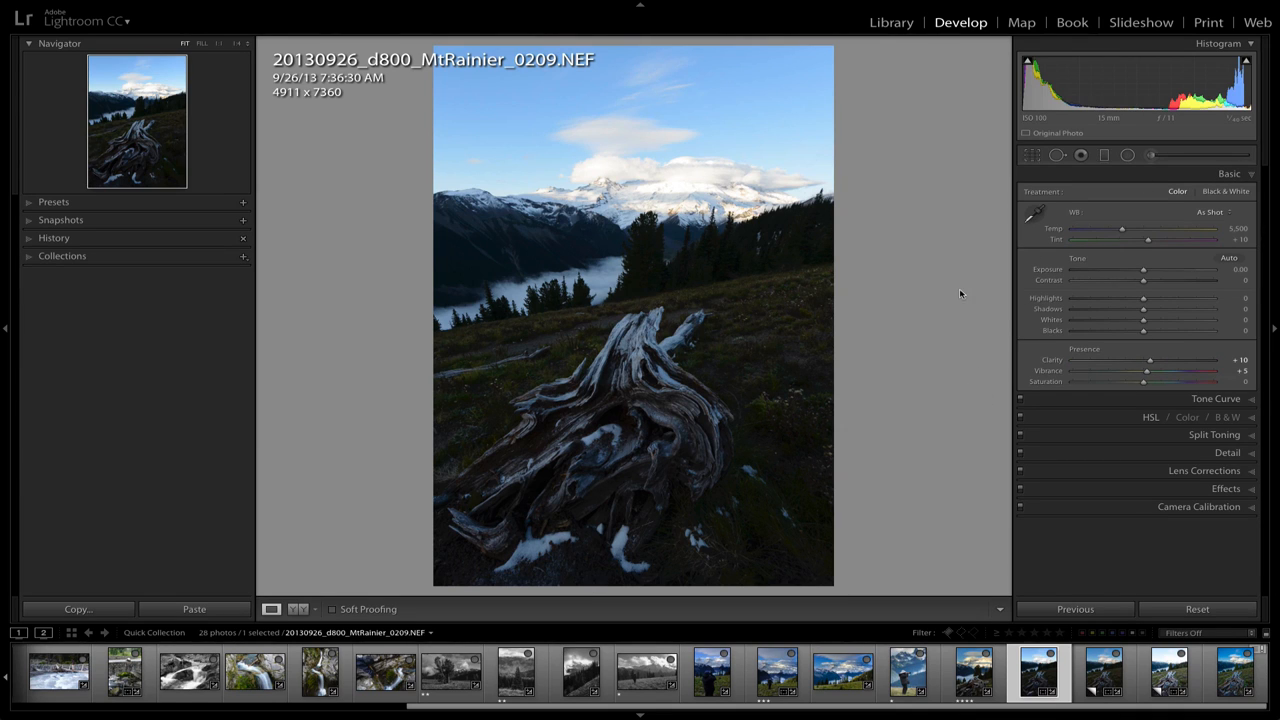
{"action": "mouse_move", "coordinate": [965, 360]}
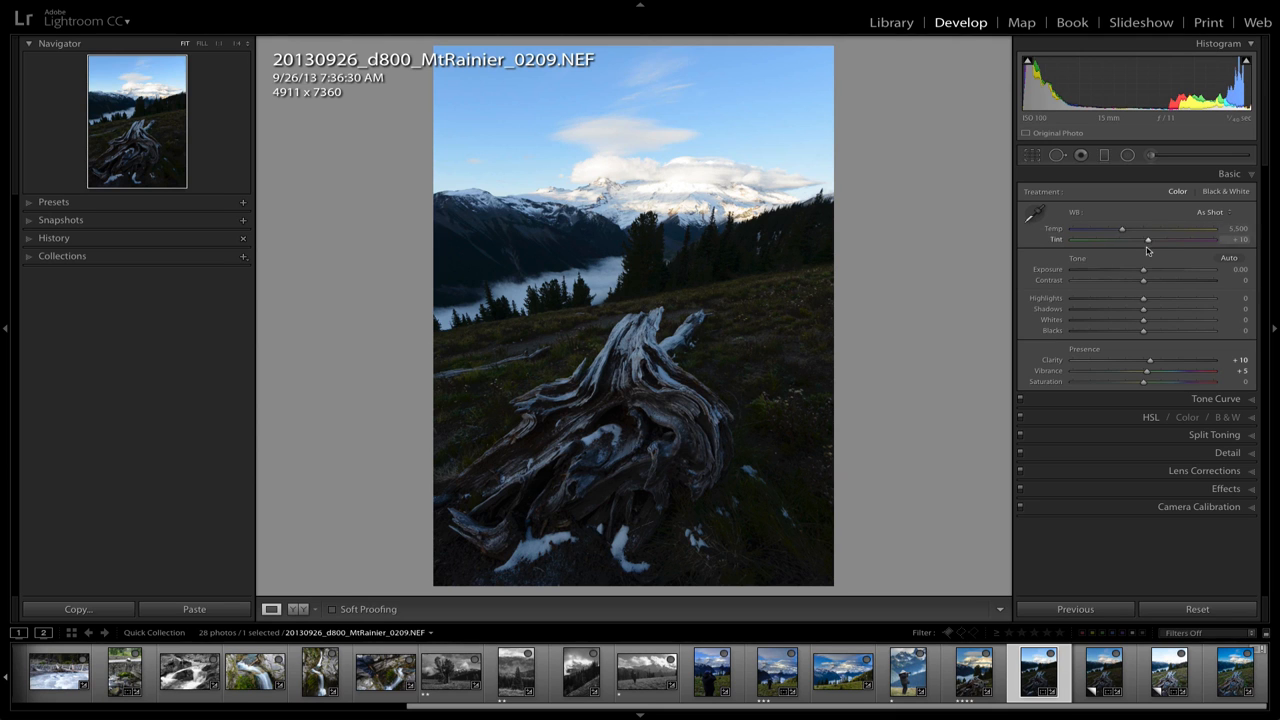
{"action": "left_click_drag", "start_coordinate": [1142, 269], "coordinate": [1157, 269]}
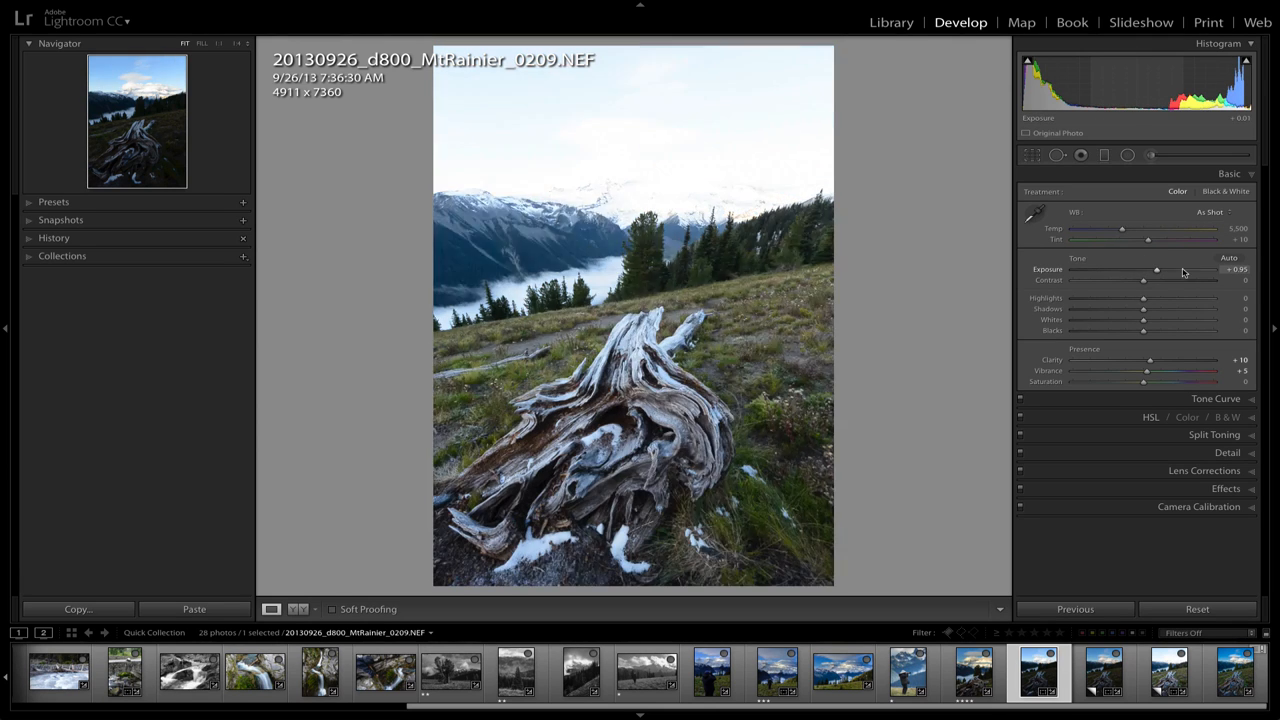
{"action": "left_click_drag", "start_coordinate": [1157, 269], "coordinate": [1187, 269]}
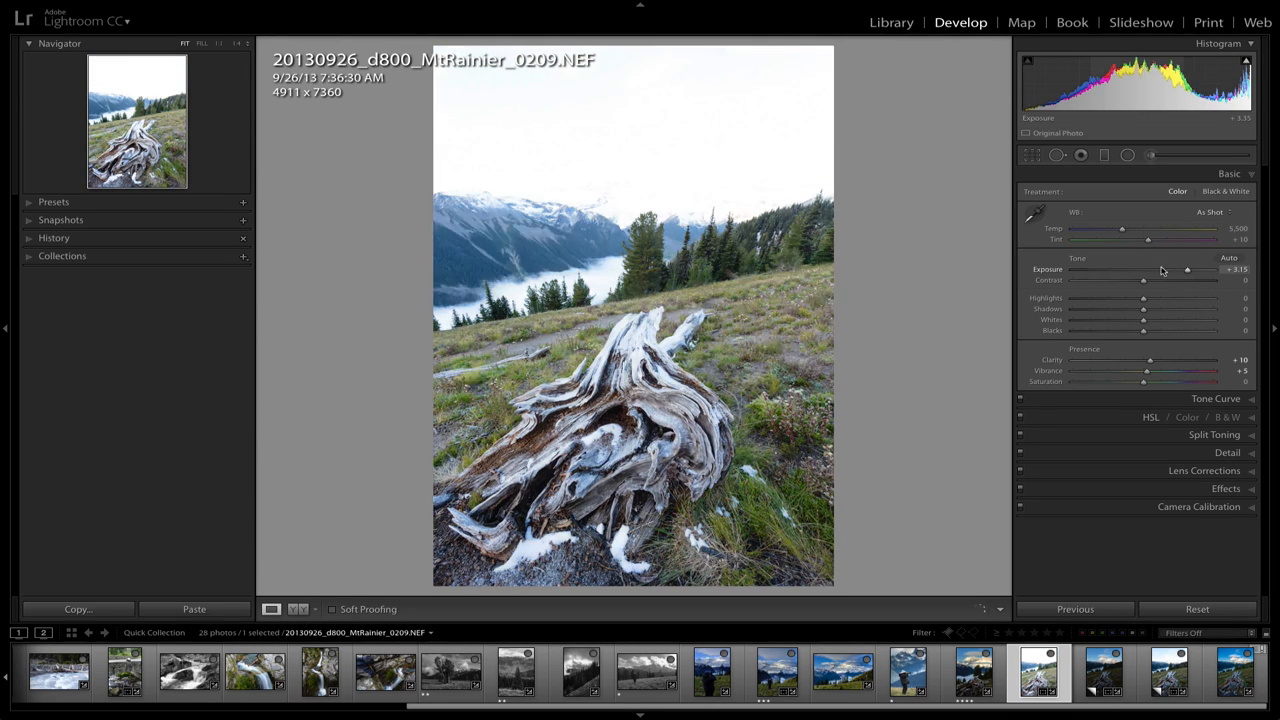
{"action": "left_click_drag", "start_coordinate": [1187, 269], "coordinate": [1073, 269]}
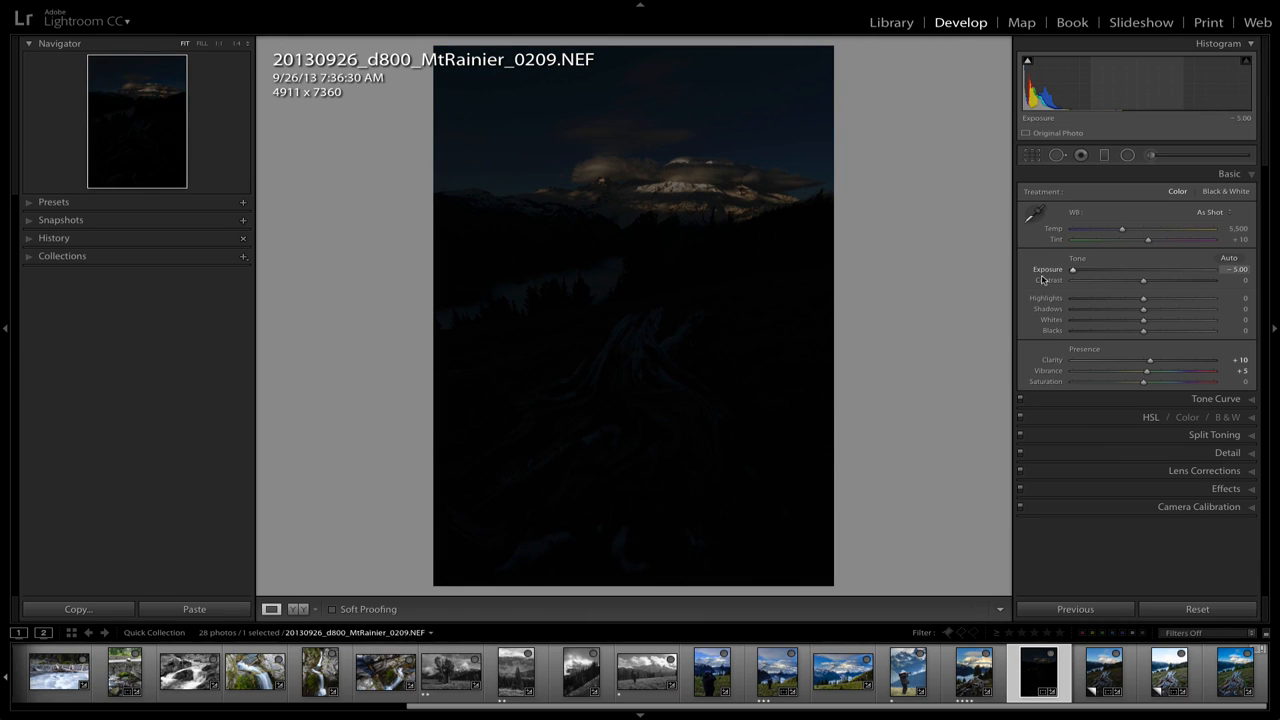
{"action": "left_click_drag", "start_coordinate": [1073, 270], "coordinate": [1110, 270]}
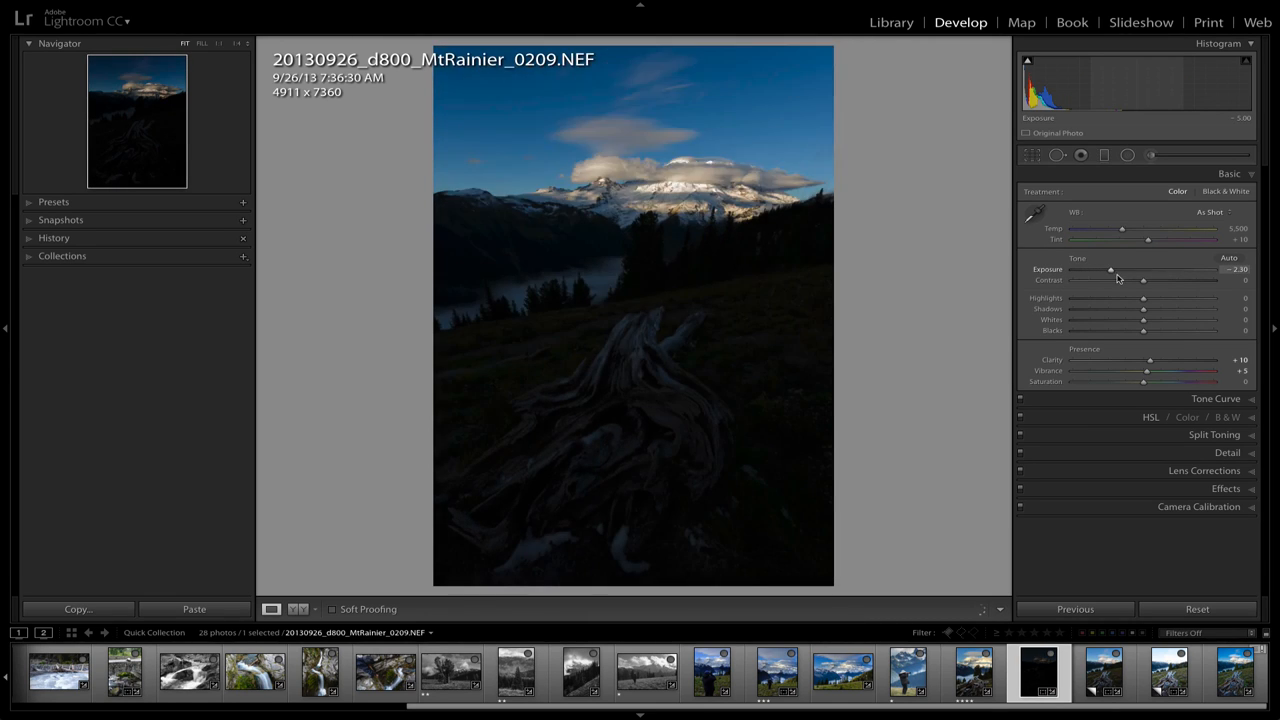
{"action": "left_click_drag", "start_coordinate": [1110, 270], "coordinate": [1145, 270]}
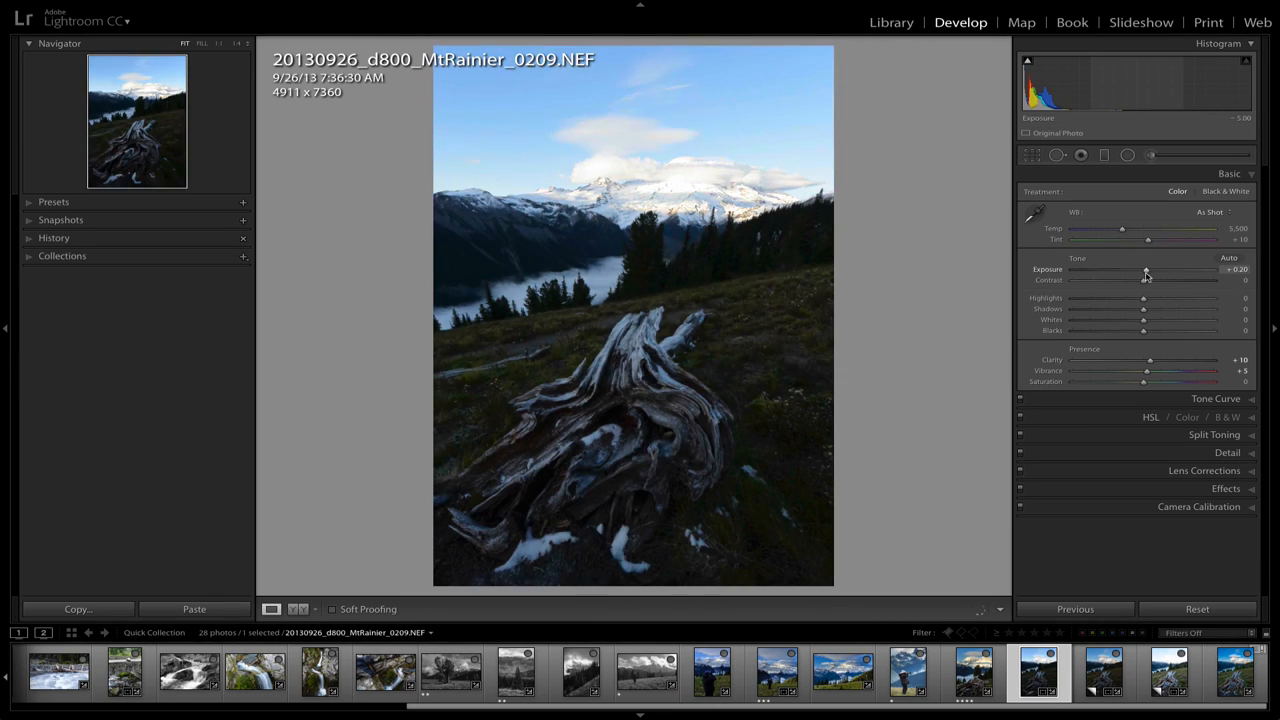
{"action": "left_click_drag", "start_coordinate": [1146, 273], "coordinate": [1143, 273]}
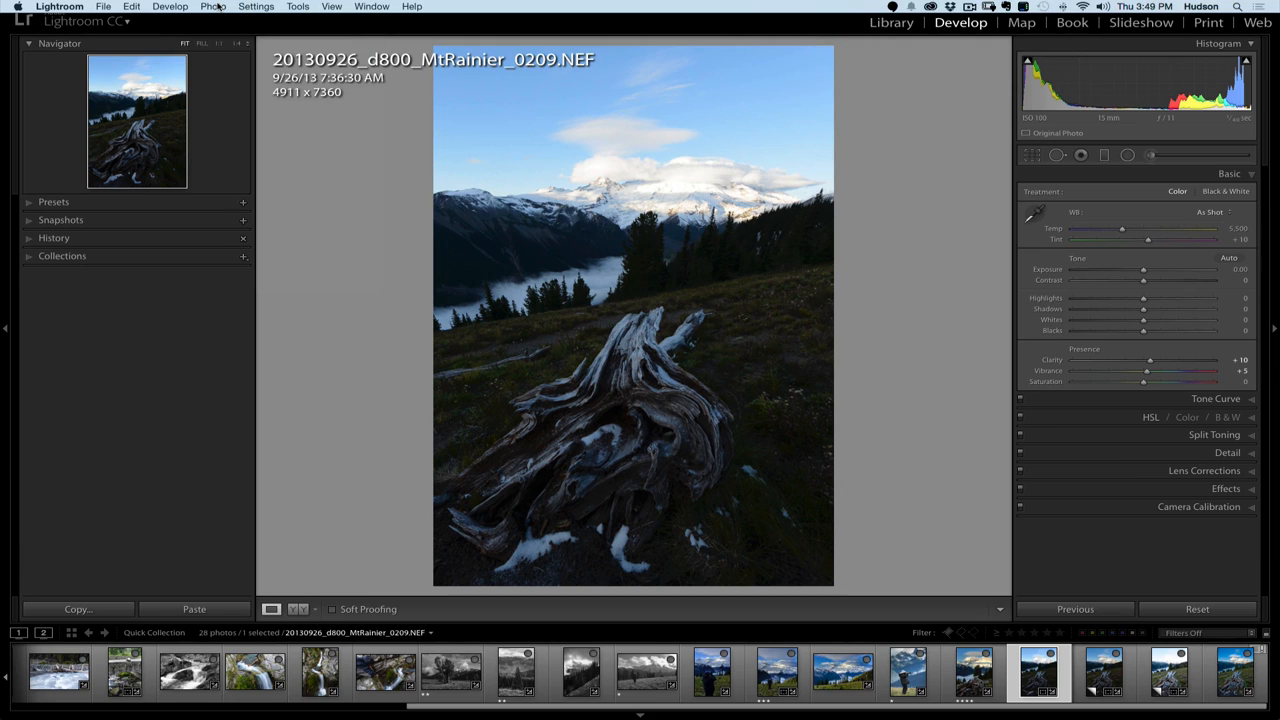
- Open the Photo menu to create a virtual copy of the stump photo
{"action": "left_click", "coordinate": [213, 6]}
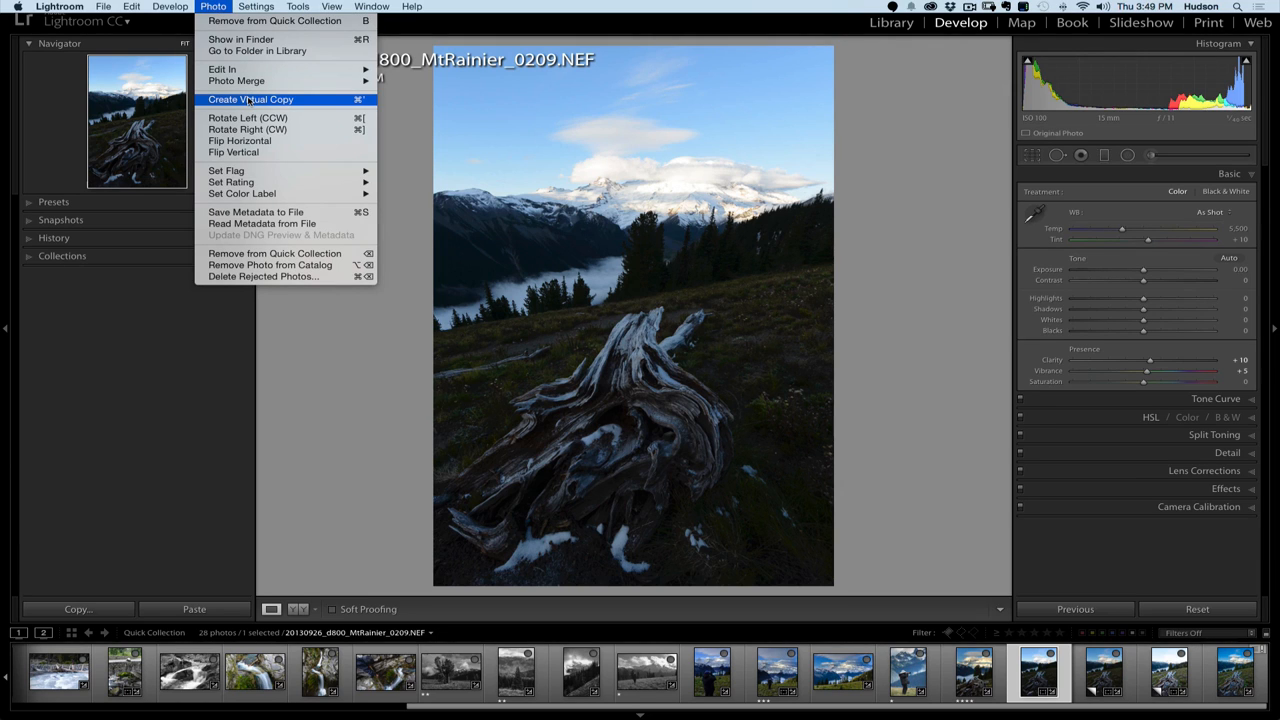
{"action": "mouse_move", "coordinate": [248, 118]}
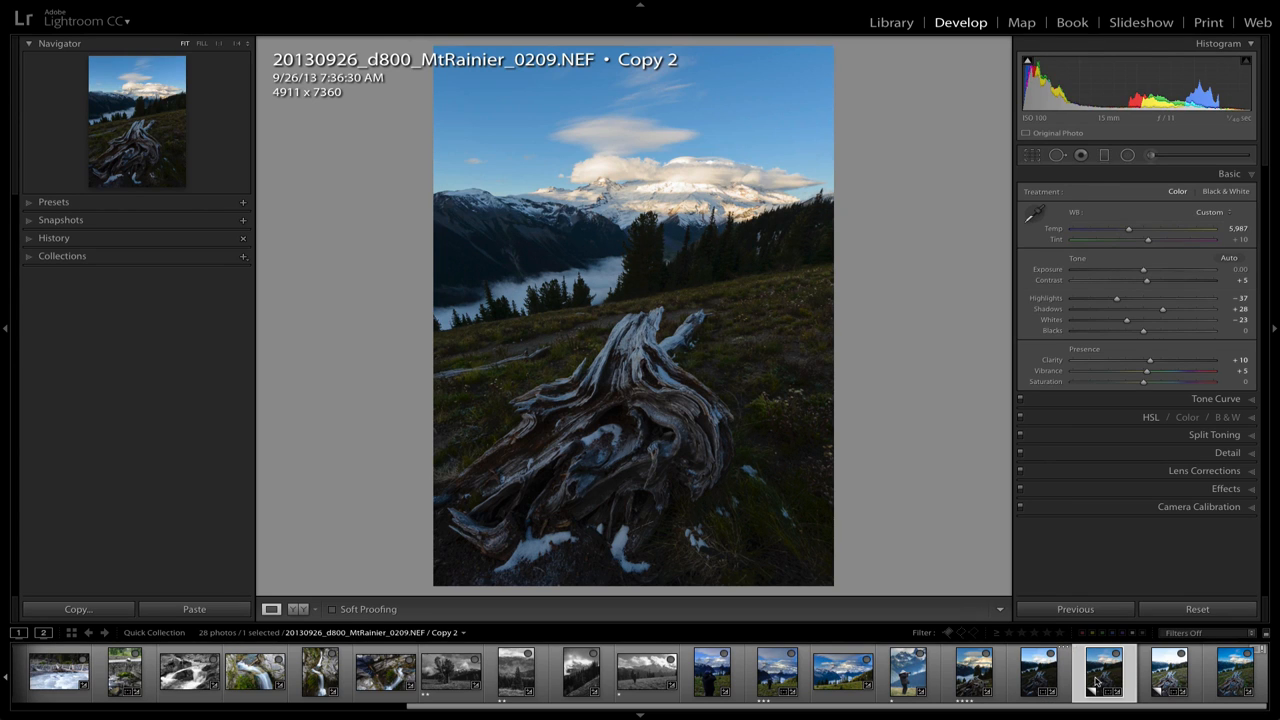
{"action": "mouse_move", "coordinate": [585, 141]}
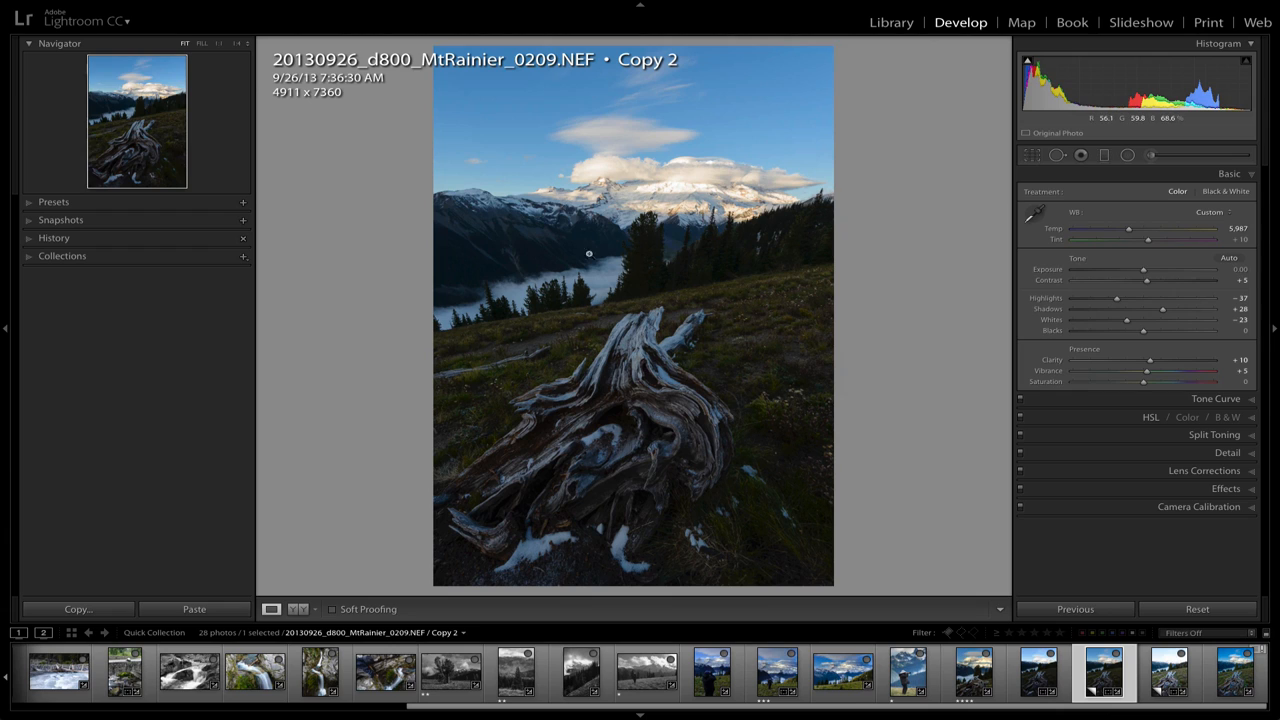
{"action": "mouse_move", "coordinate": [953, 188]}
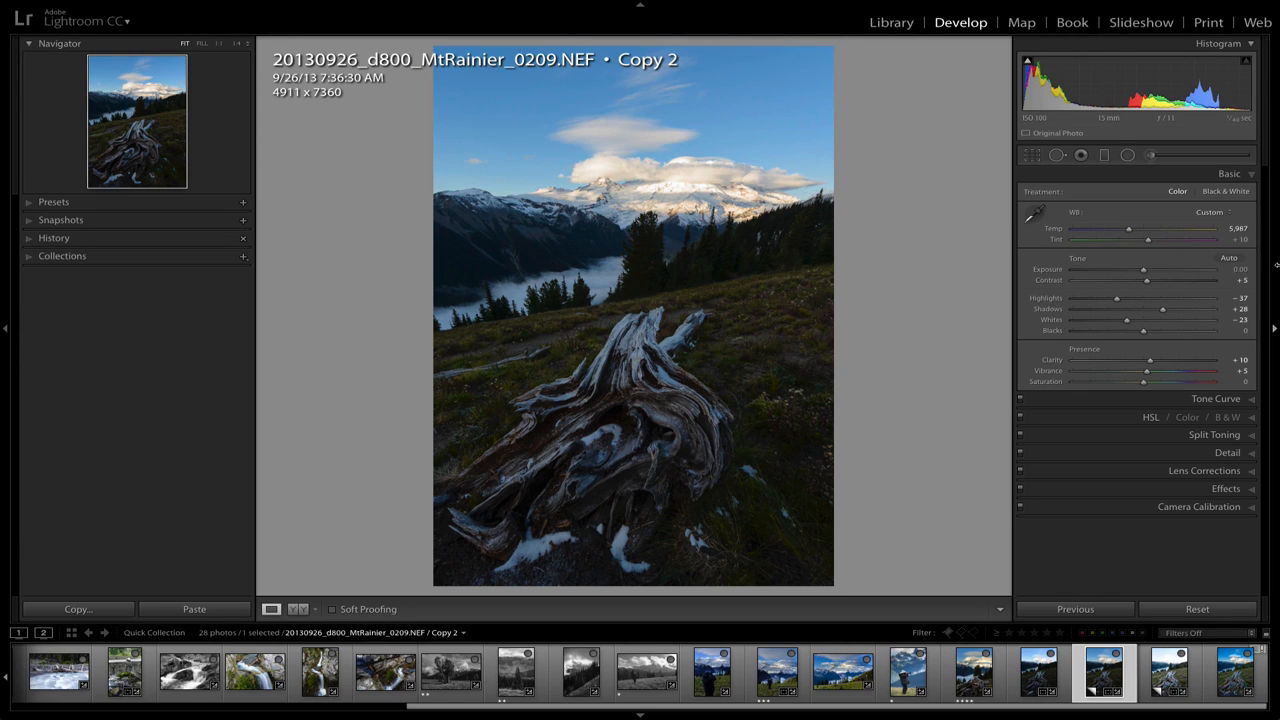
{"action": "mouse_move", "coordinate": [1113, 309]}
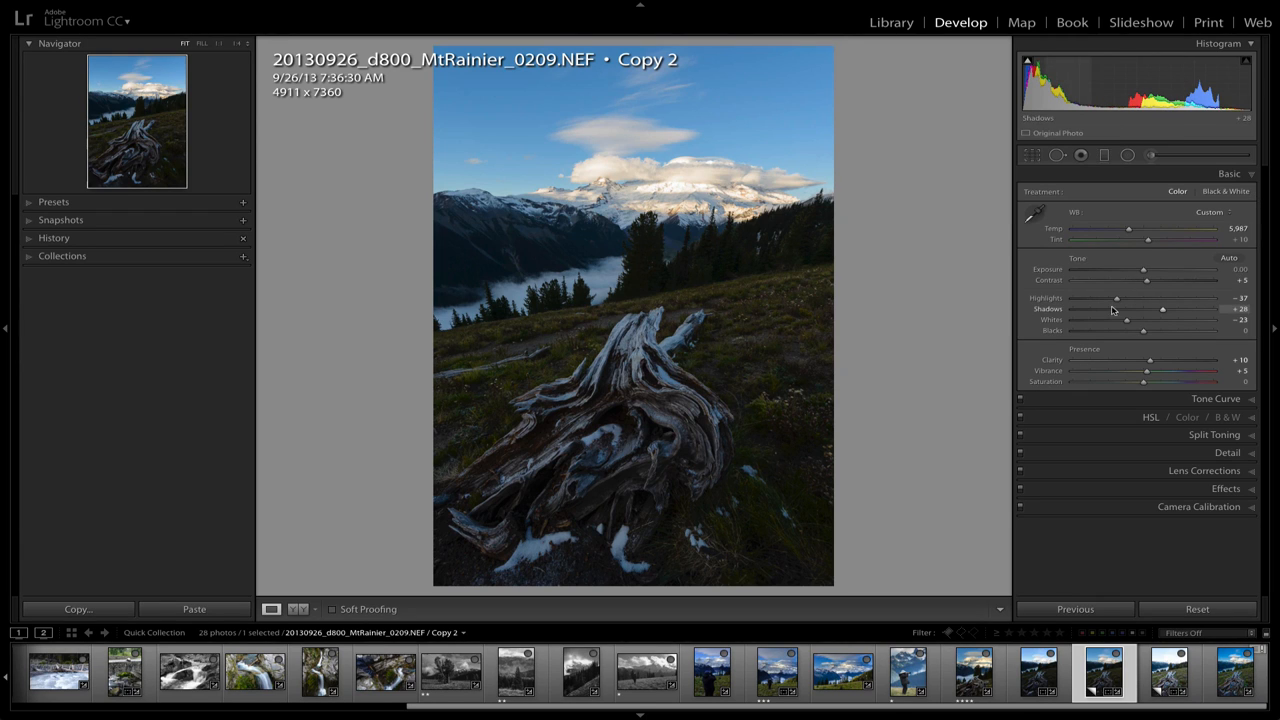
- Try Highlights at +2, −40 and −32 before settling at −37
{"action": "left_click_drag", "start_coordinate": [1117, 298], "coordinate": [1143, 298]}
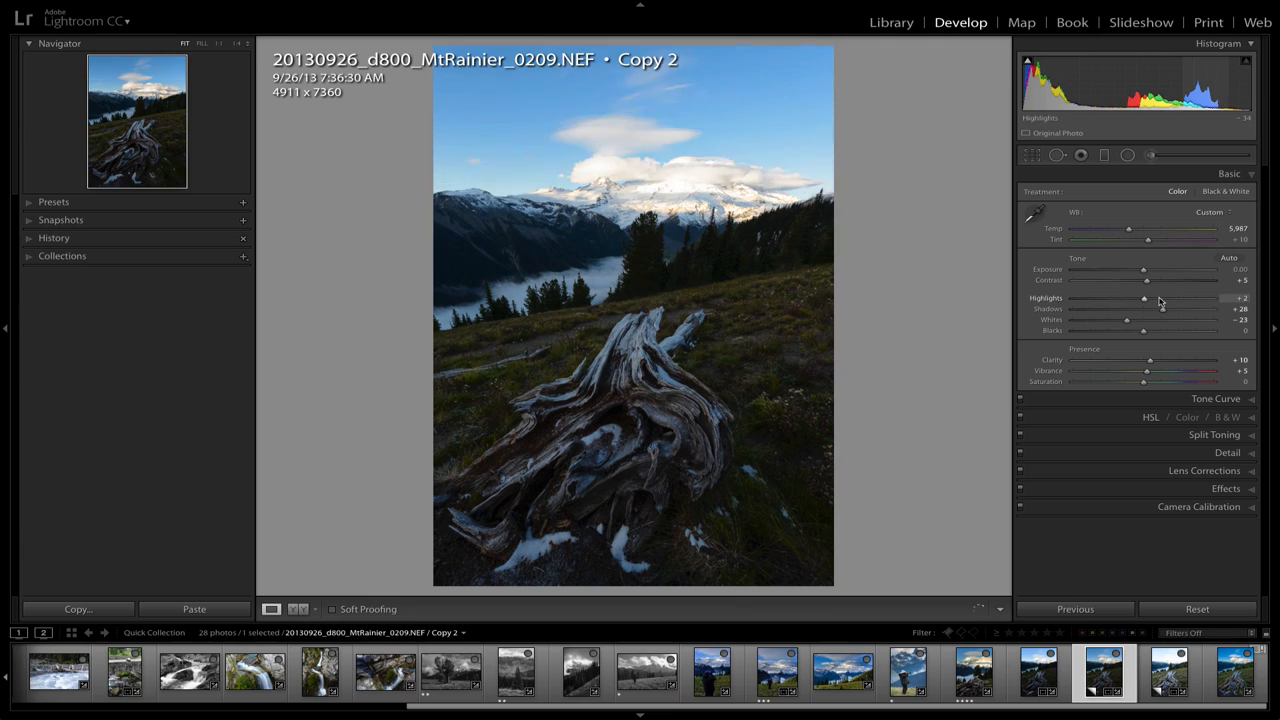
{"action": "left_click_drag", "start_coordinate": [1143, 298], "coordinate": [1114, 298]}
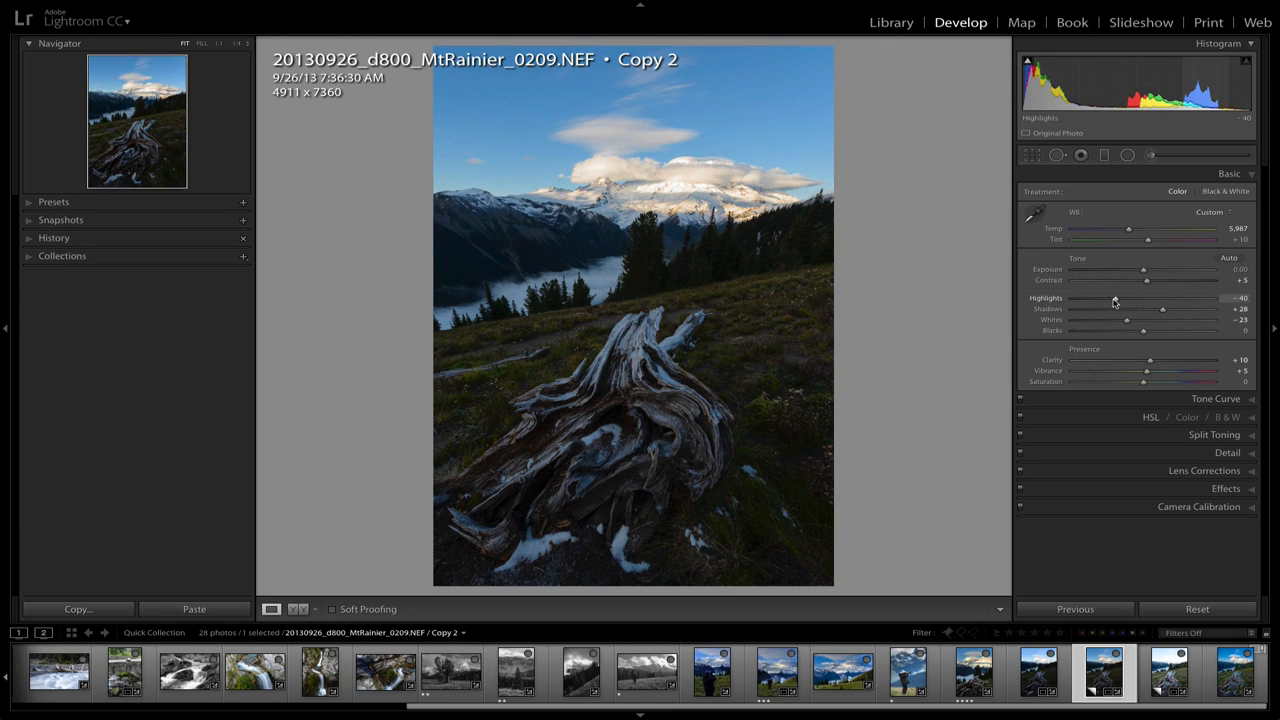
{"action": "left_click_drag", "start_coordinate": [1115, 298], "coordinate": [1120, 298]}
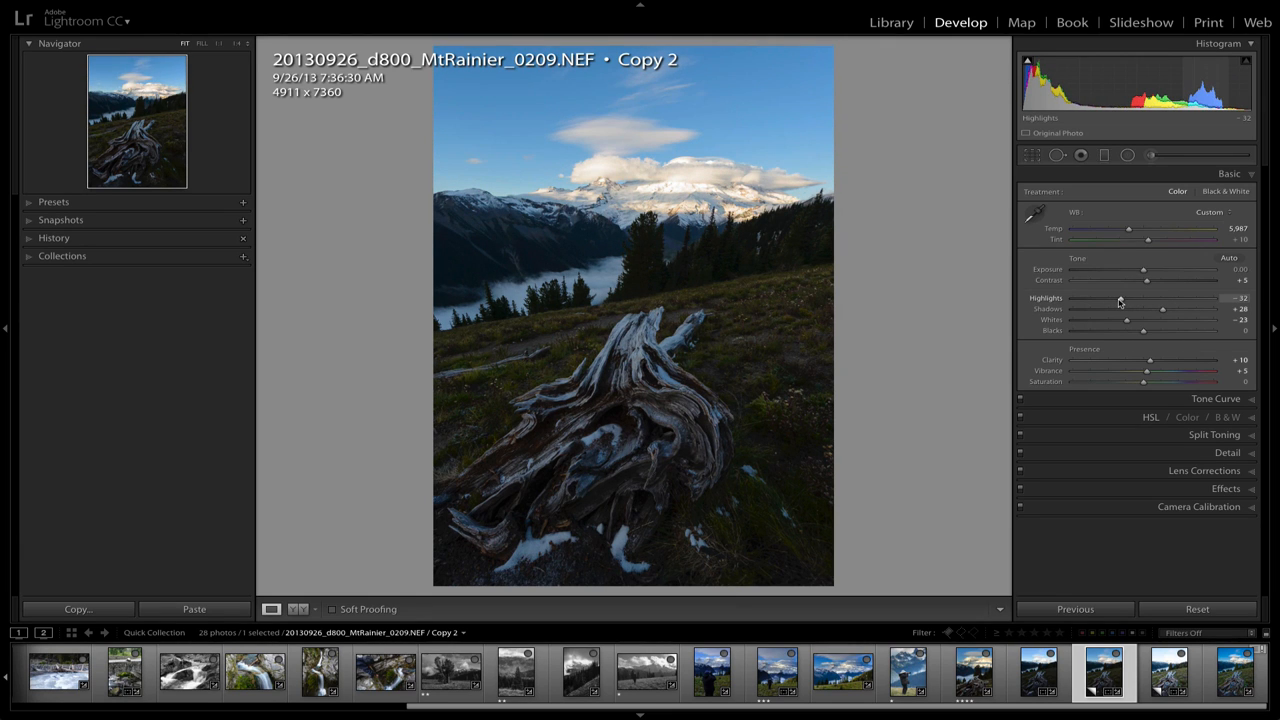
{"action": "left_click_drag", "start_coordinate": [1143, 298], "coordinate": [1117, 298]}
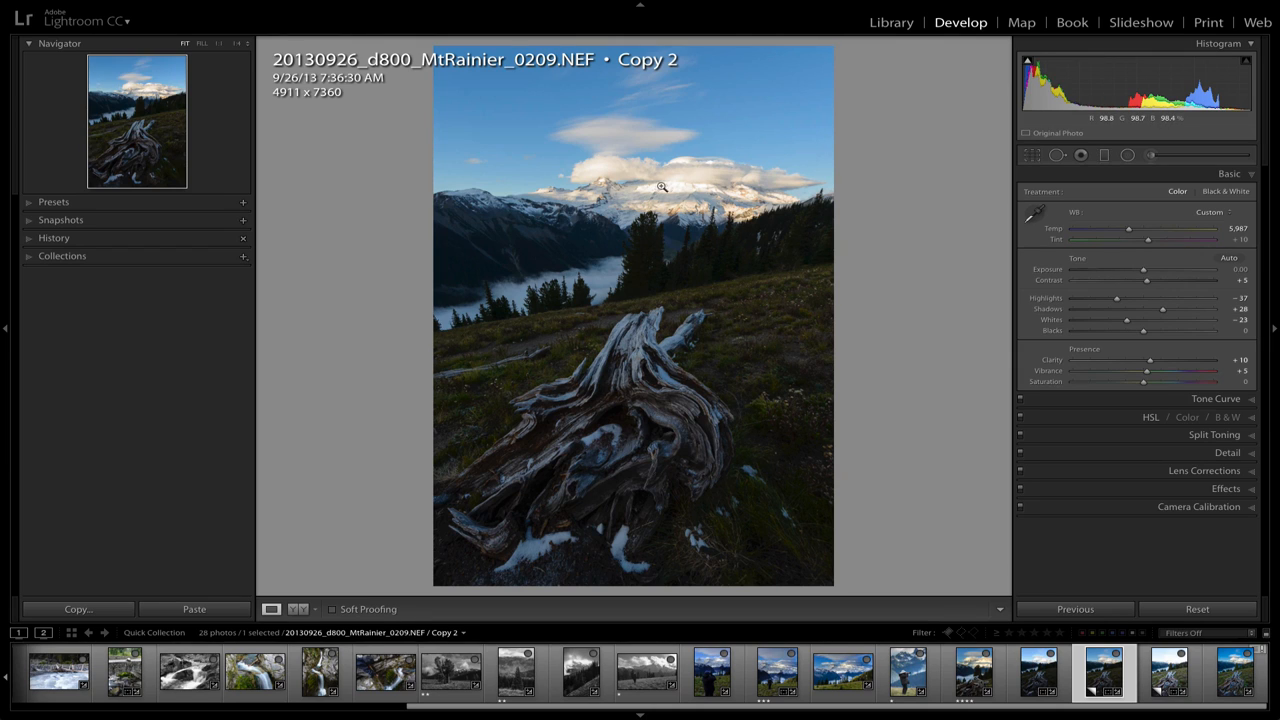
{"action": "mouse_move", "coordinate": [682, 193]}
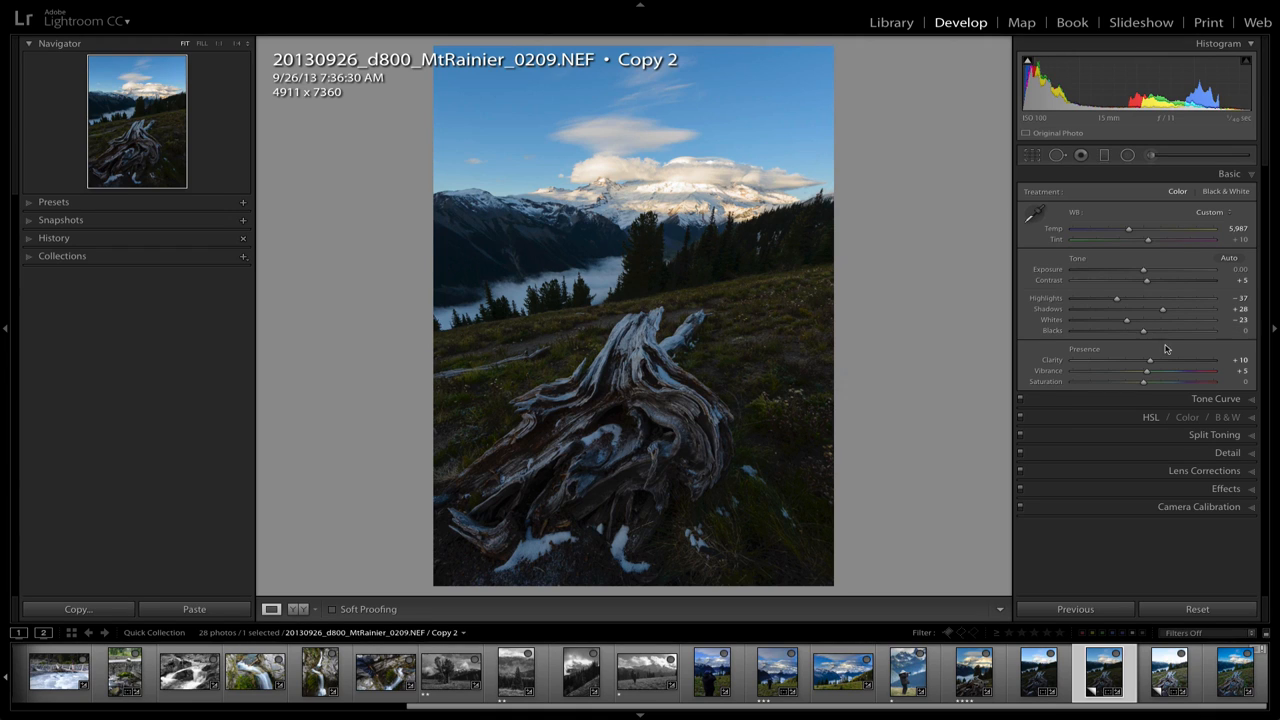
{"action": "mouse_move", "coordinate": [1143, 397]}
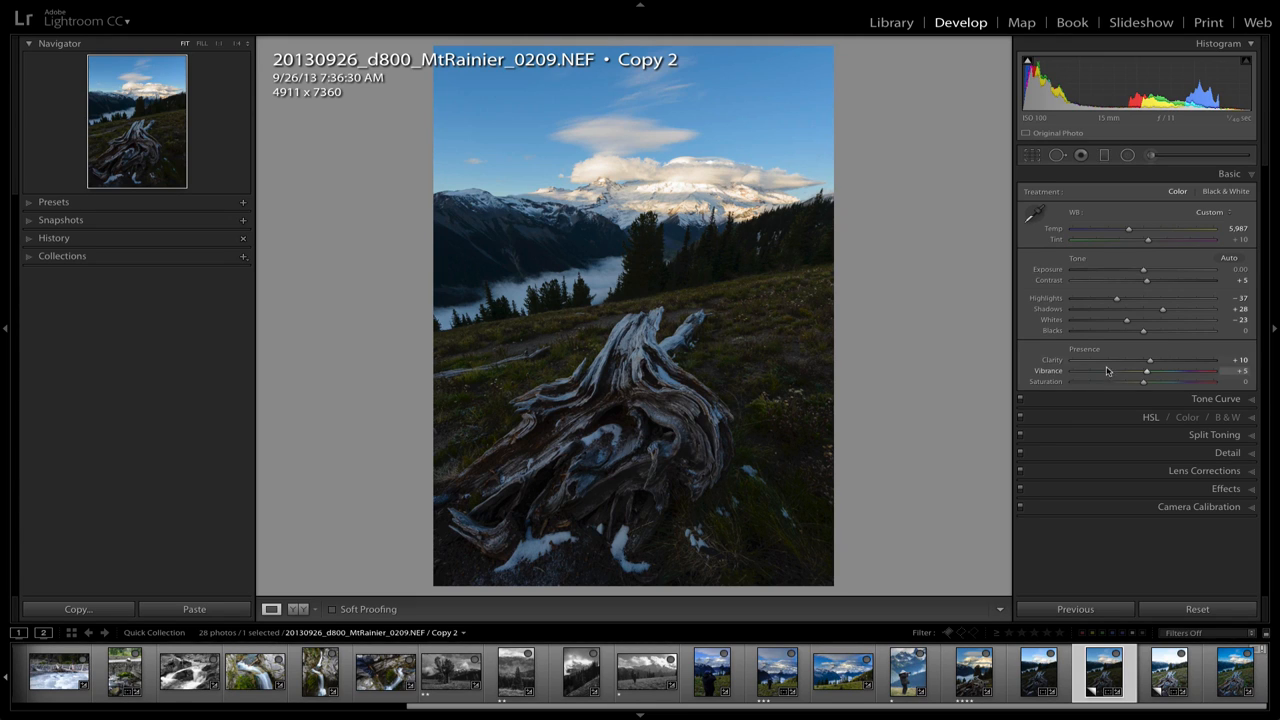
{"action": "mouse_move", "coordinate": [1097, 393]}
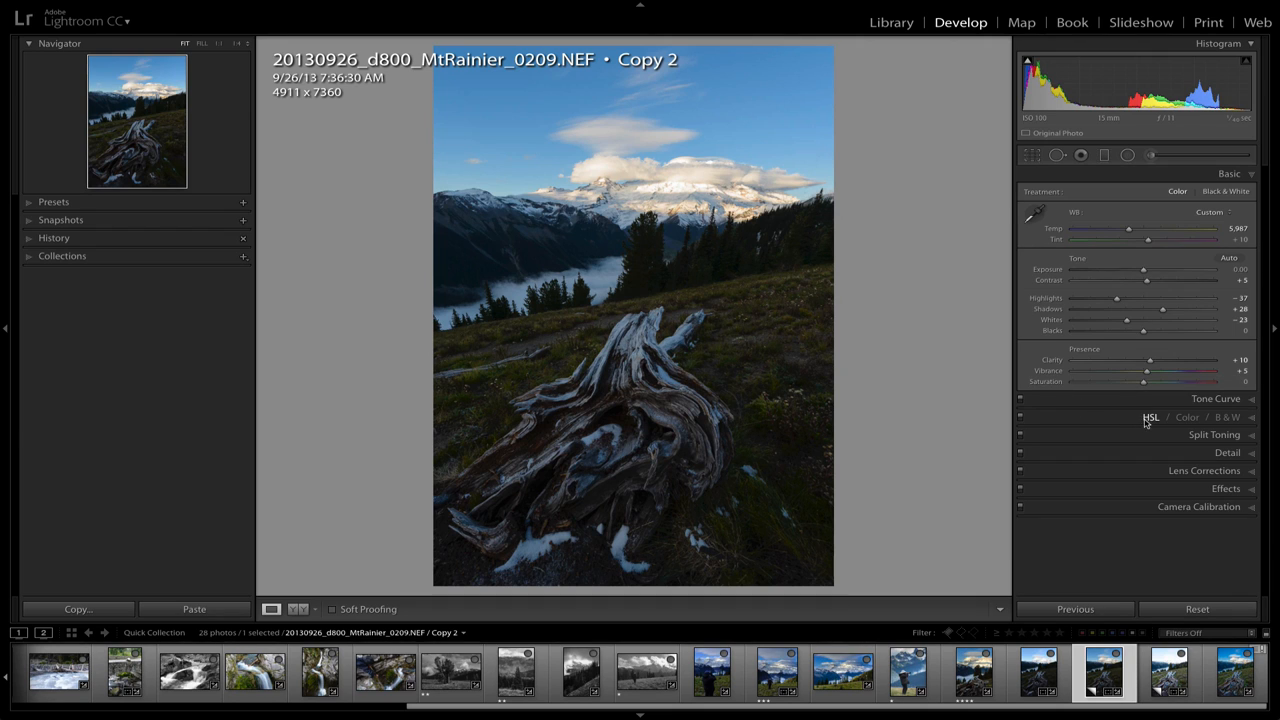
- In HSL, set the sky's Blue saturation to +23 and Blue luminance to −23
{"action": "left_click", "coordinate": [1151, 417]}
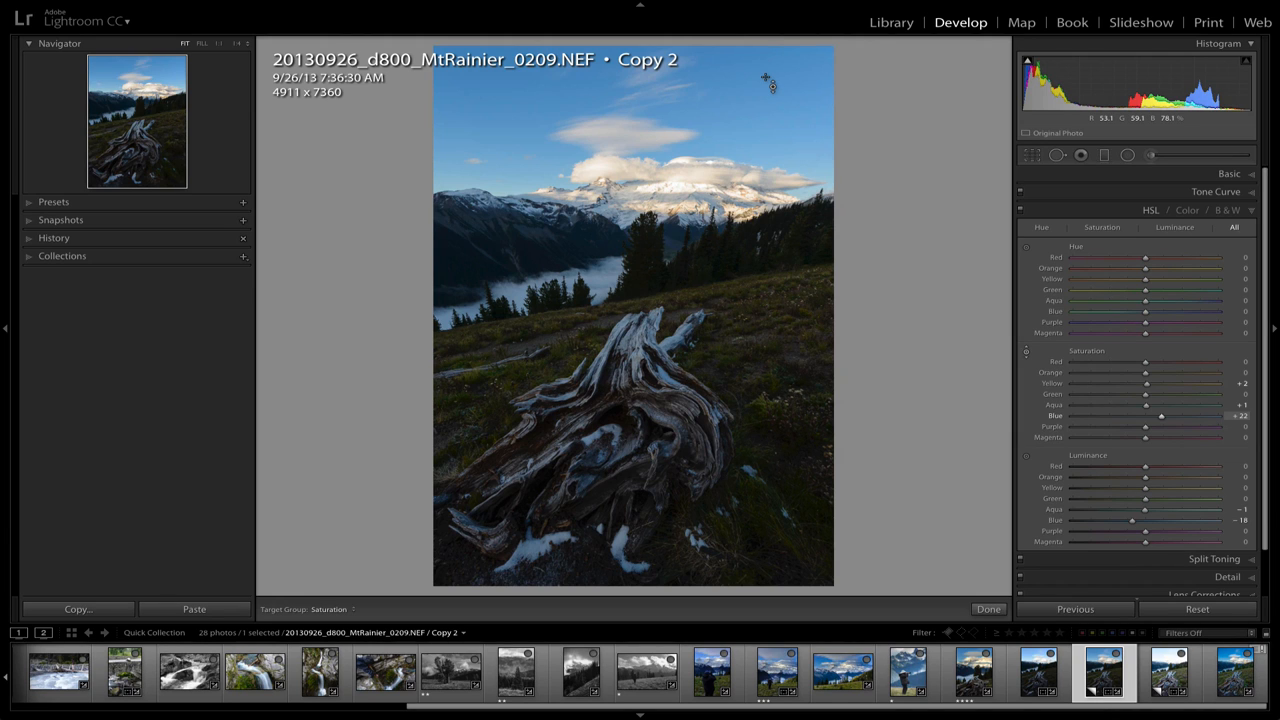
{"action": "left_click_drag", "start_coordinate": [1160, 415], "coordinate": [1079, 415]}
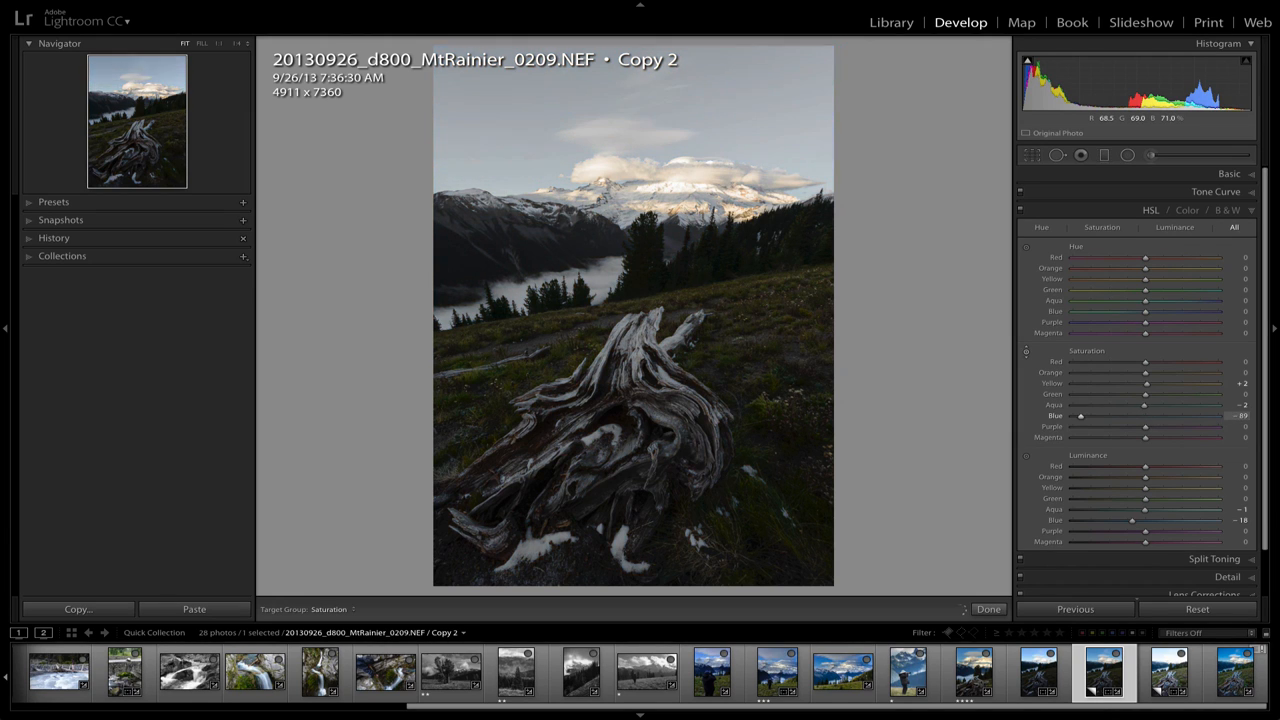
{"action": "left_click_drag", "start_coordinate": [1080, 415], "coordinate": [1130, 415]}
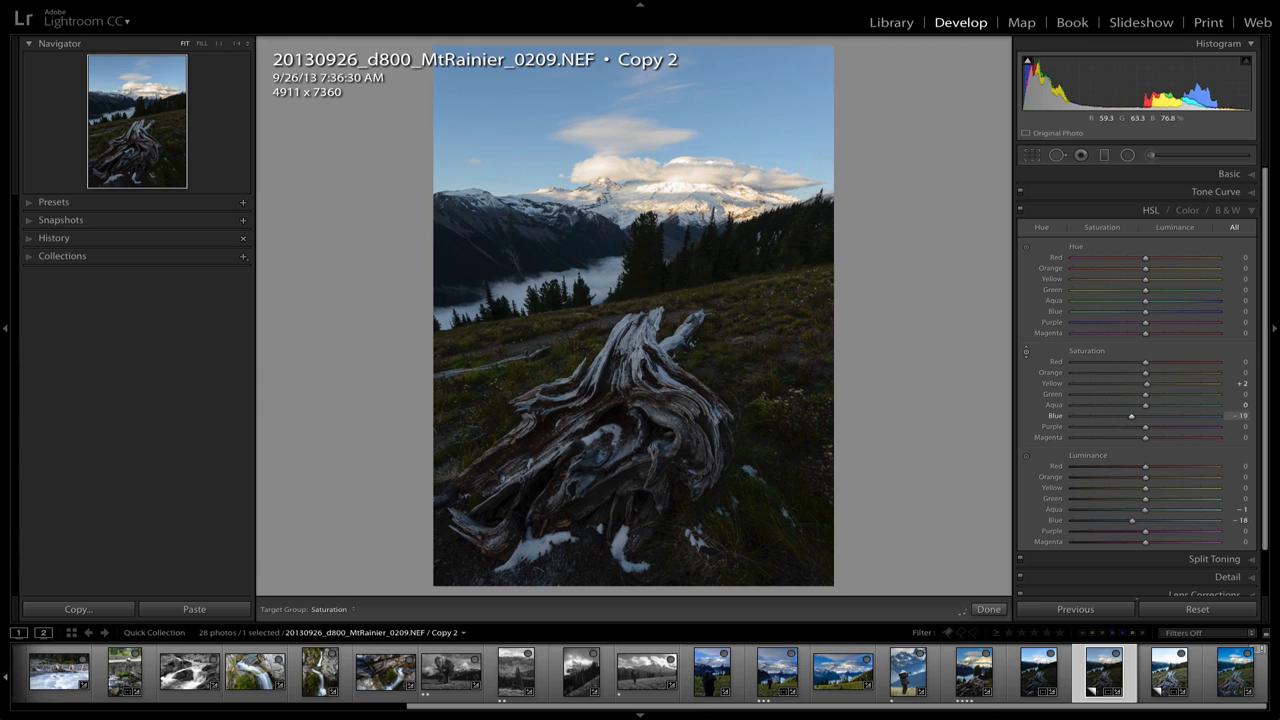
{"action": "left_click_drag", "start_coordinate": [1130, 415], "coordinate": [1165, 415]}
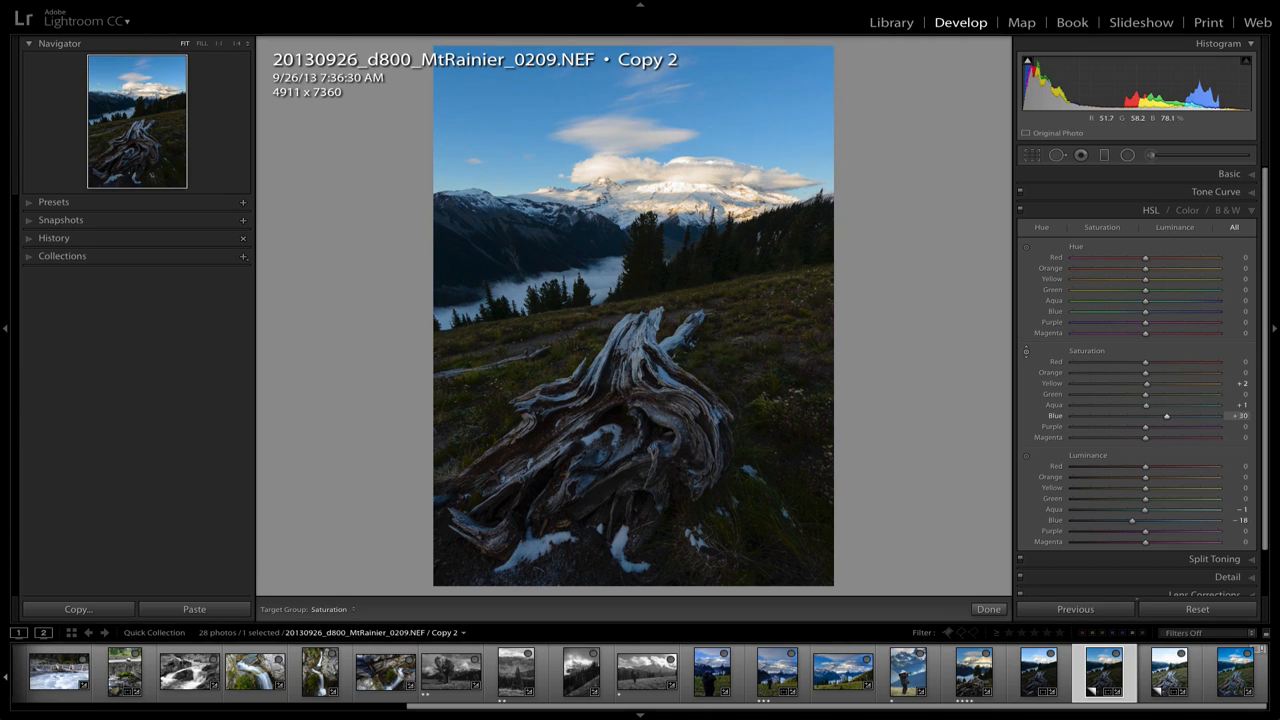
{"action": "left_click_drag", "start_coordinate": [1167, 415], "coordinate": [1161, 415]}
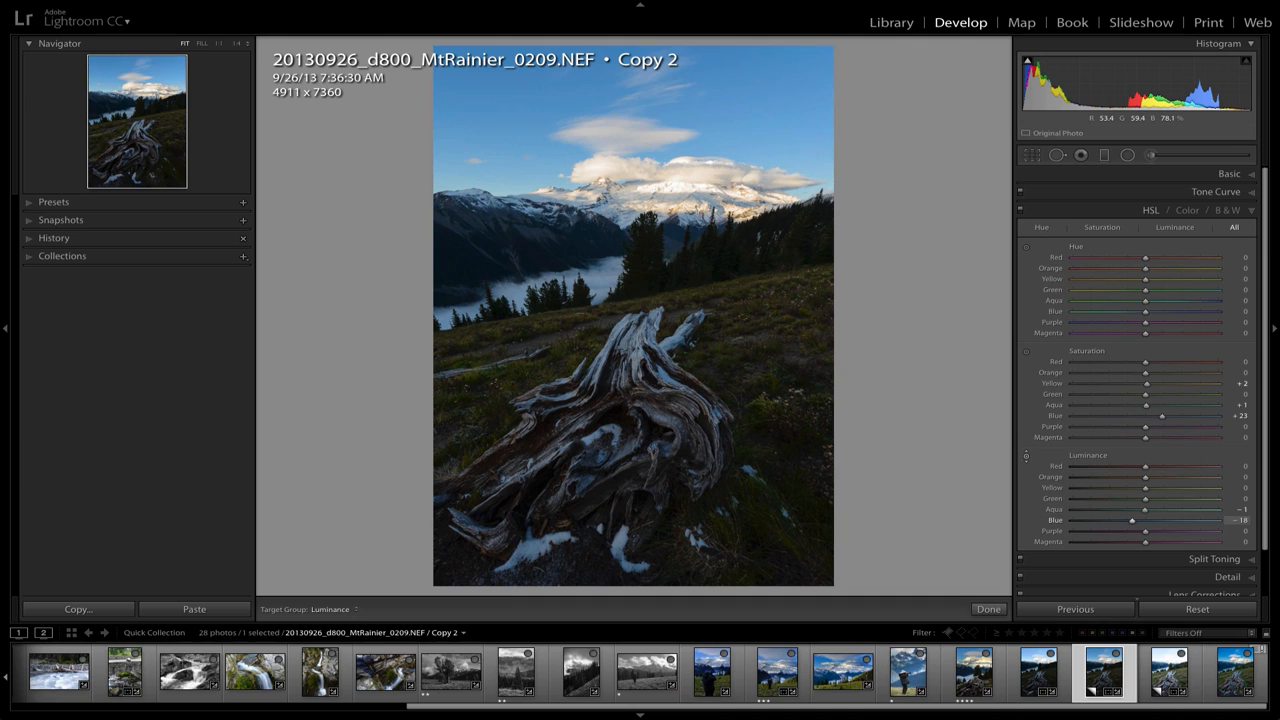
{"action": "left_click_drag", "start_coordinate": [1132, 520], "coordinate": [1128, 520]}
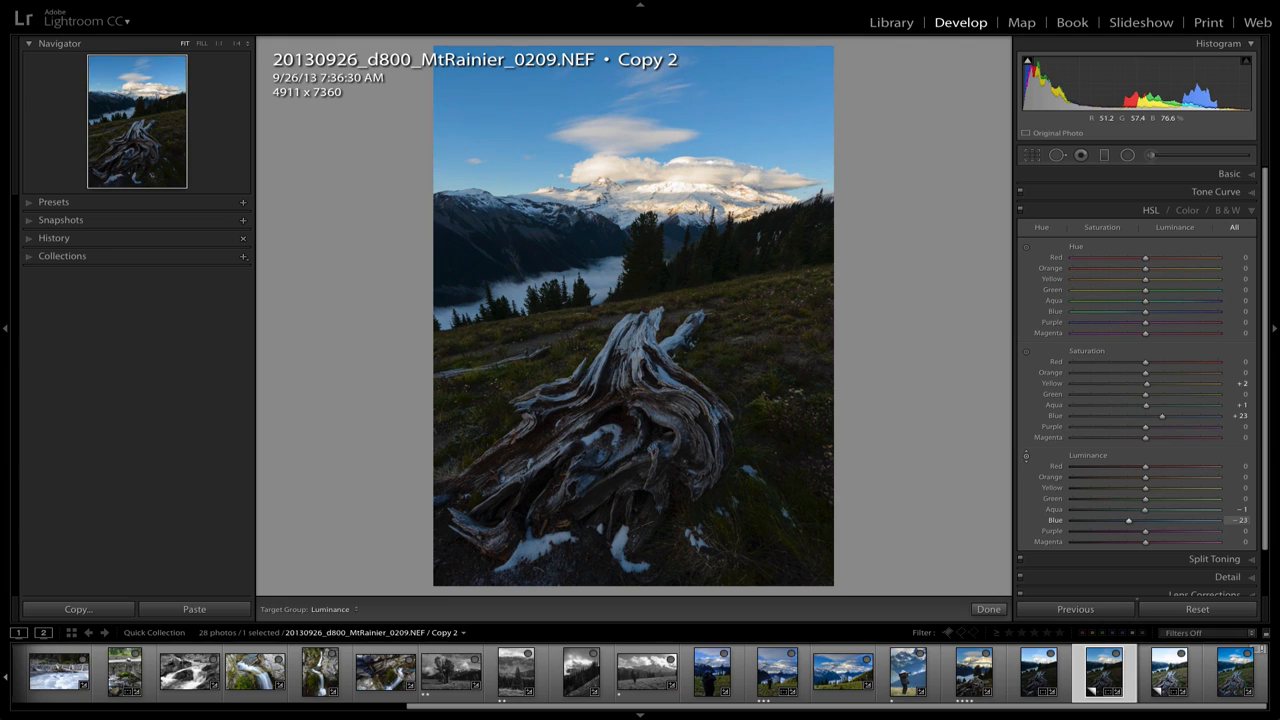
{"action": "left_click_drag", "start_coordinate": [1130, 520], "coordinate": [1128, 520]}
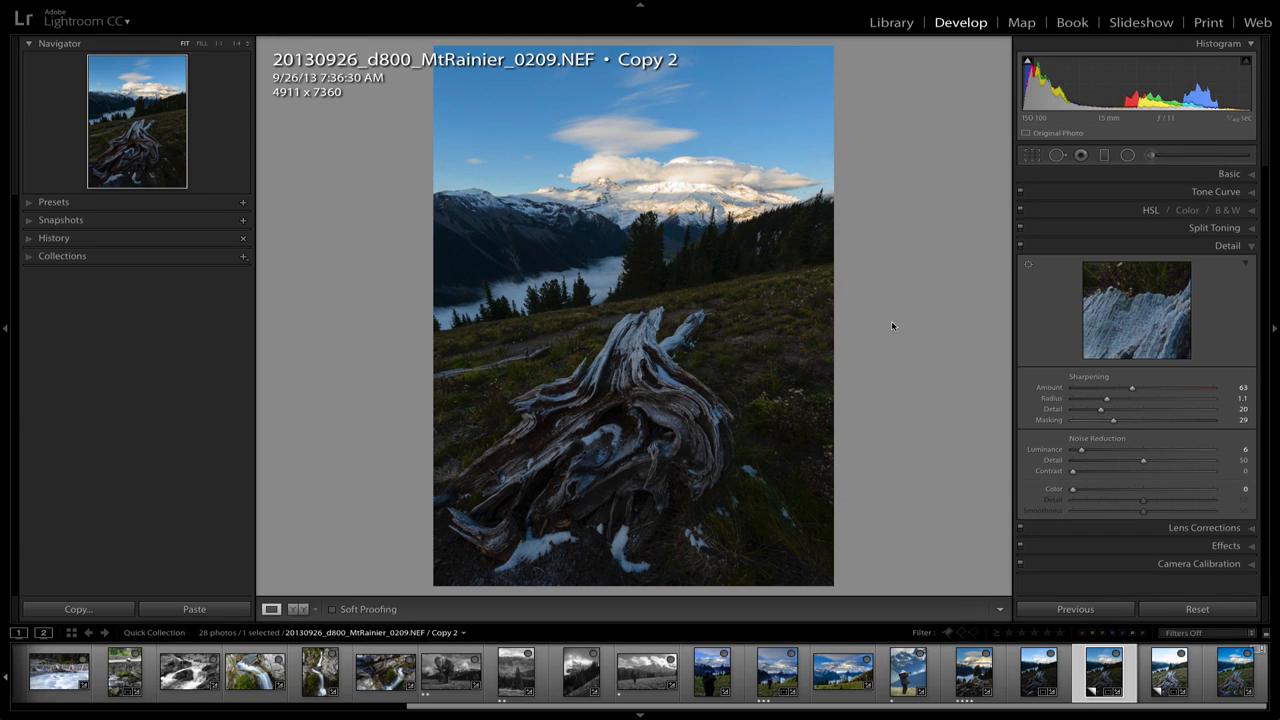
{"action": "mouse_move", "coordinate": [1059, 222]}
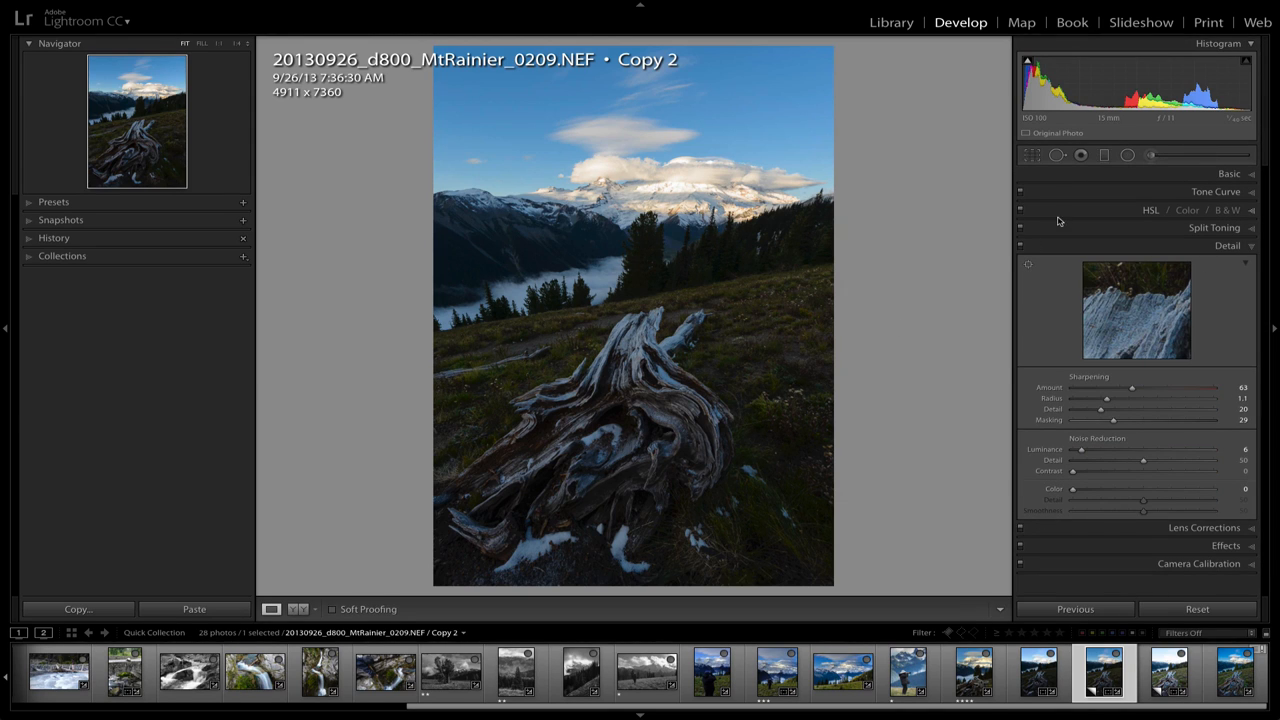
{"action": "mouse_move", "coordinate": [1051, 131]}
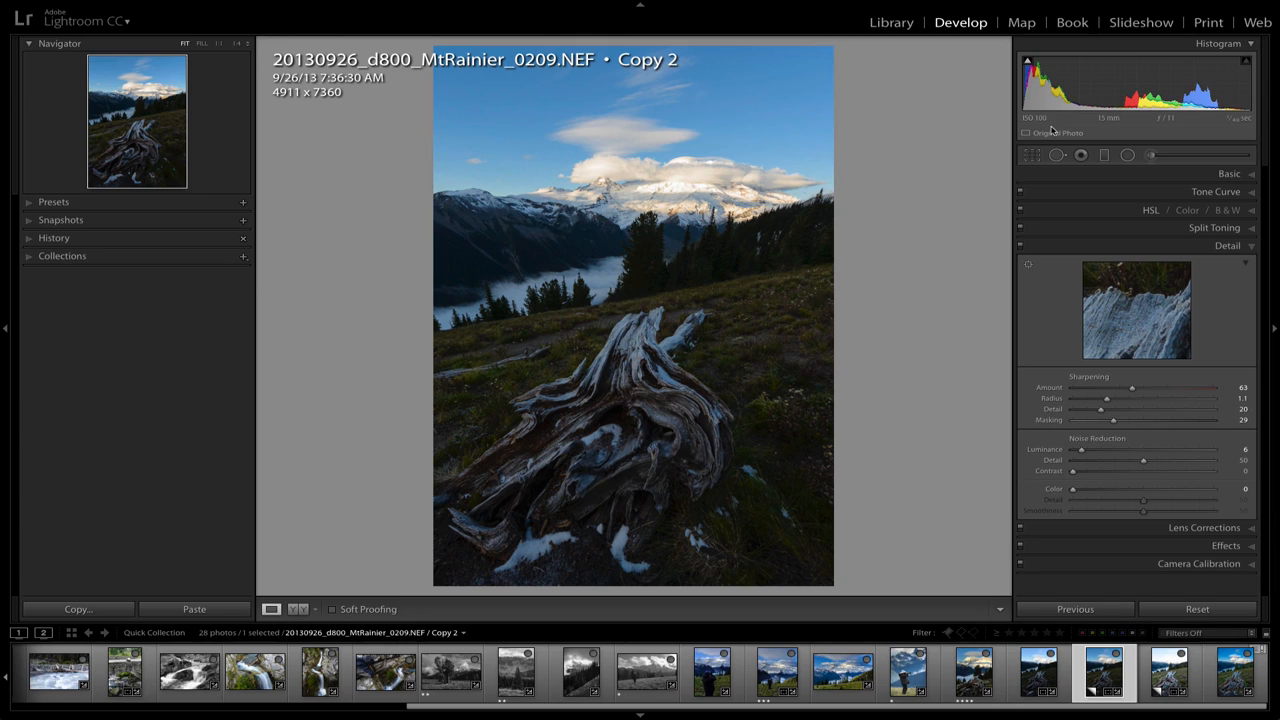
{"action": "mouse_move", "coordinate": [1048, 124]}
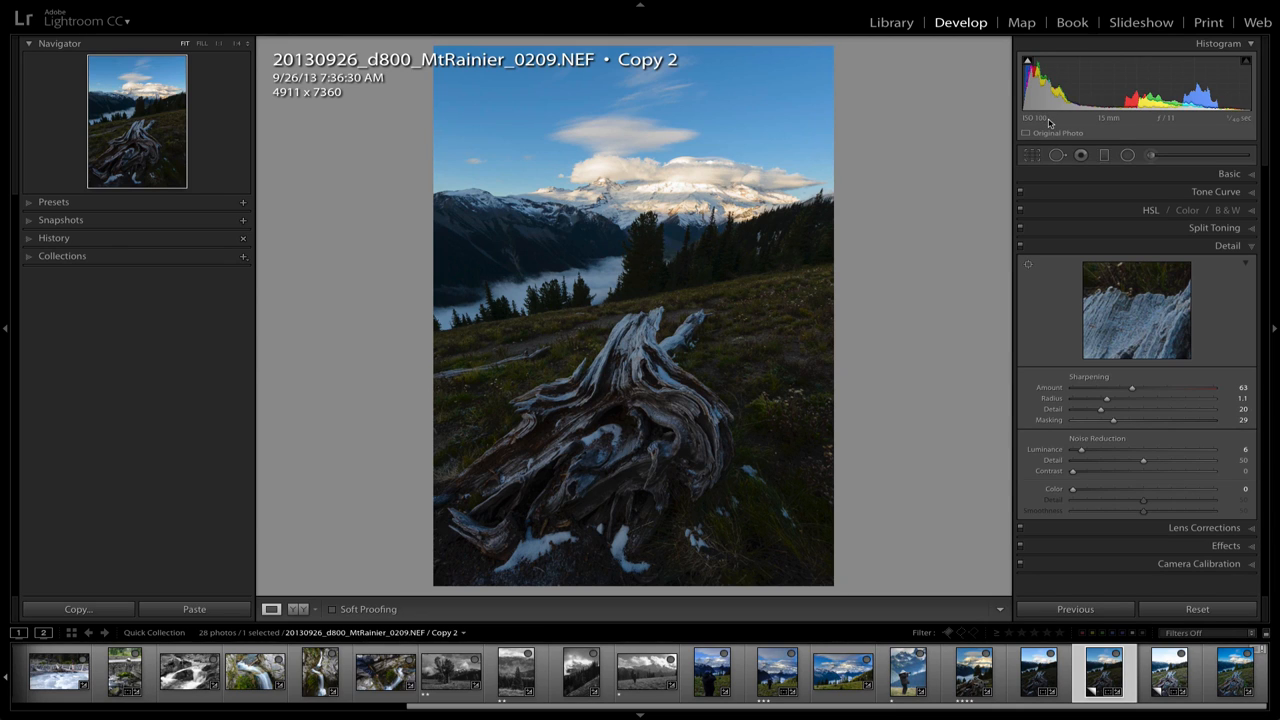
{"action": "mouse_move", "coordinate": [1035, 117]}
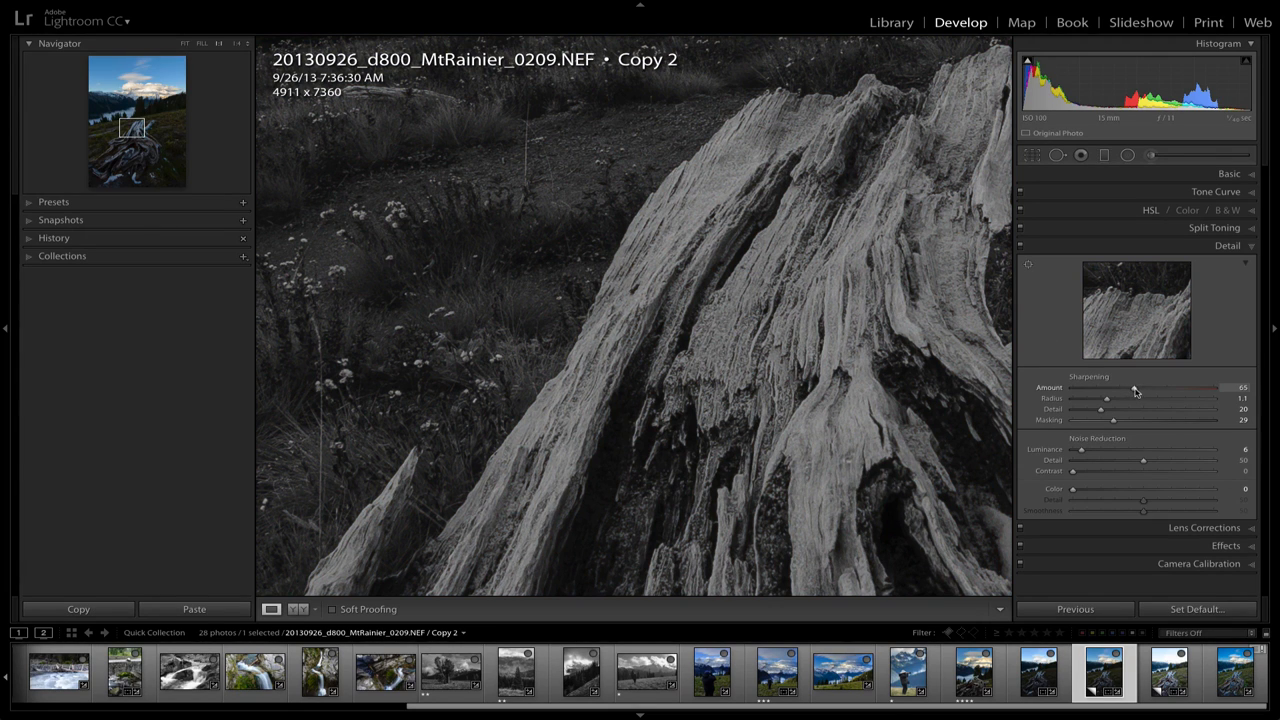
- Set sharpening Amount to 58 and Radius to 1.2
{"action": "left_click_drag", "start_coordinate": [1135, 388], "coordinate": [1128, 388]}
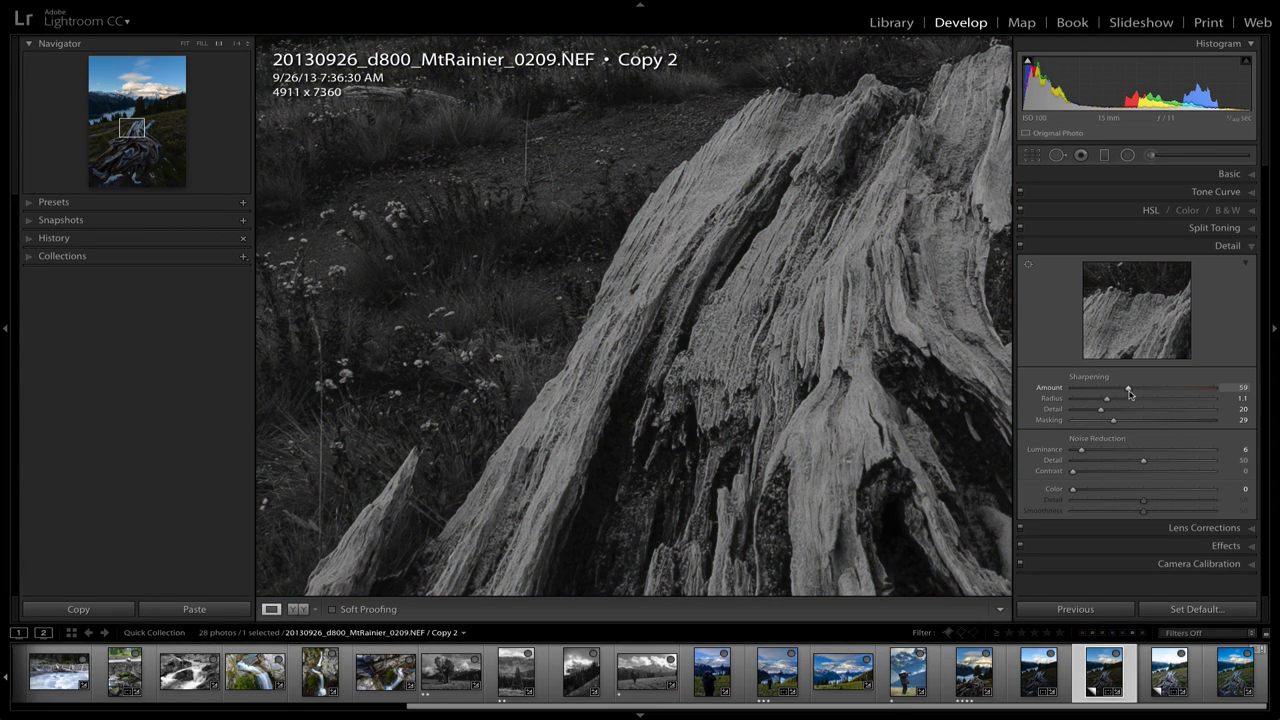
{"action": "left_click_drag", "start_coordinate": [1127, 388], "coordinate": [1129, 388]}
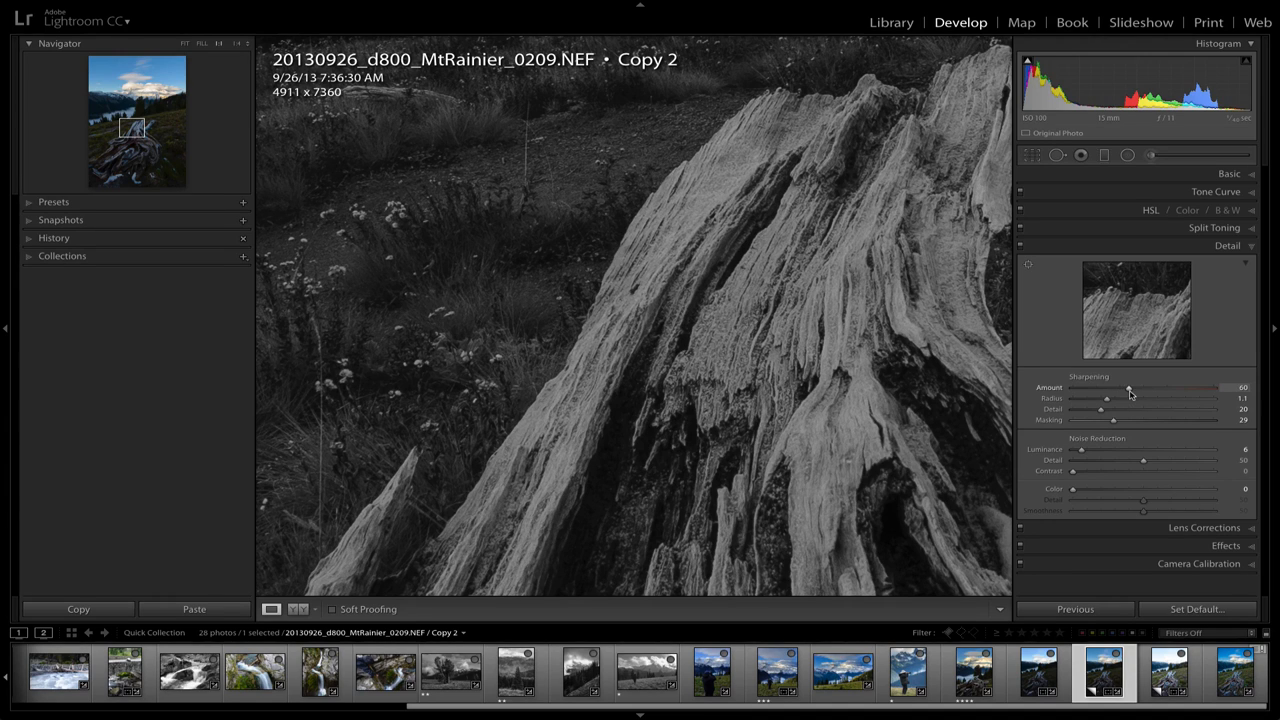
{"action": "left_click_drag", "start_coordinate": [1130, 388], "coordinate": [1125, 388]}
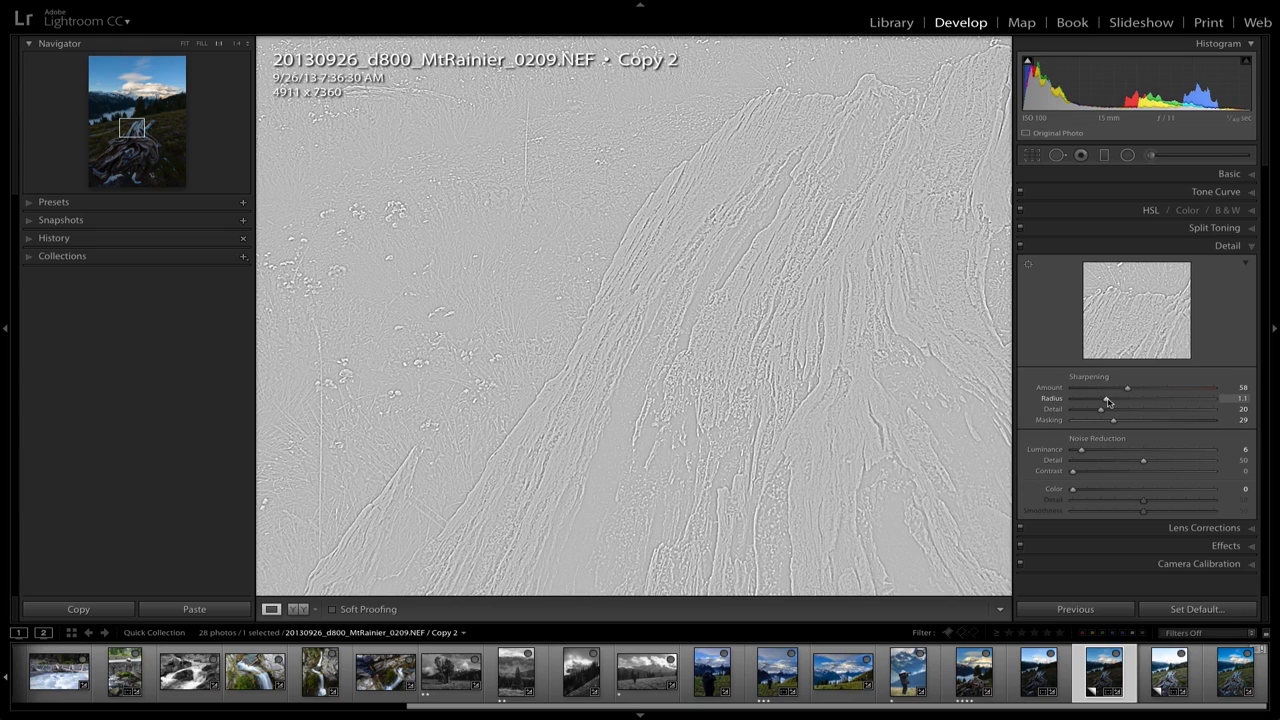
{"action": "left_click_drag", "start_coordinate": [1107, 398], "coordinate": [1115, 398]}
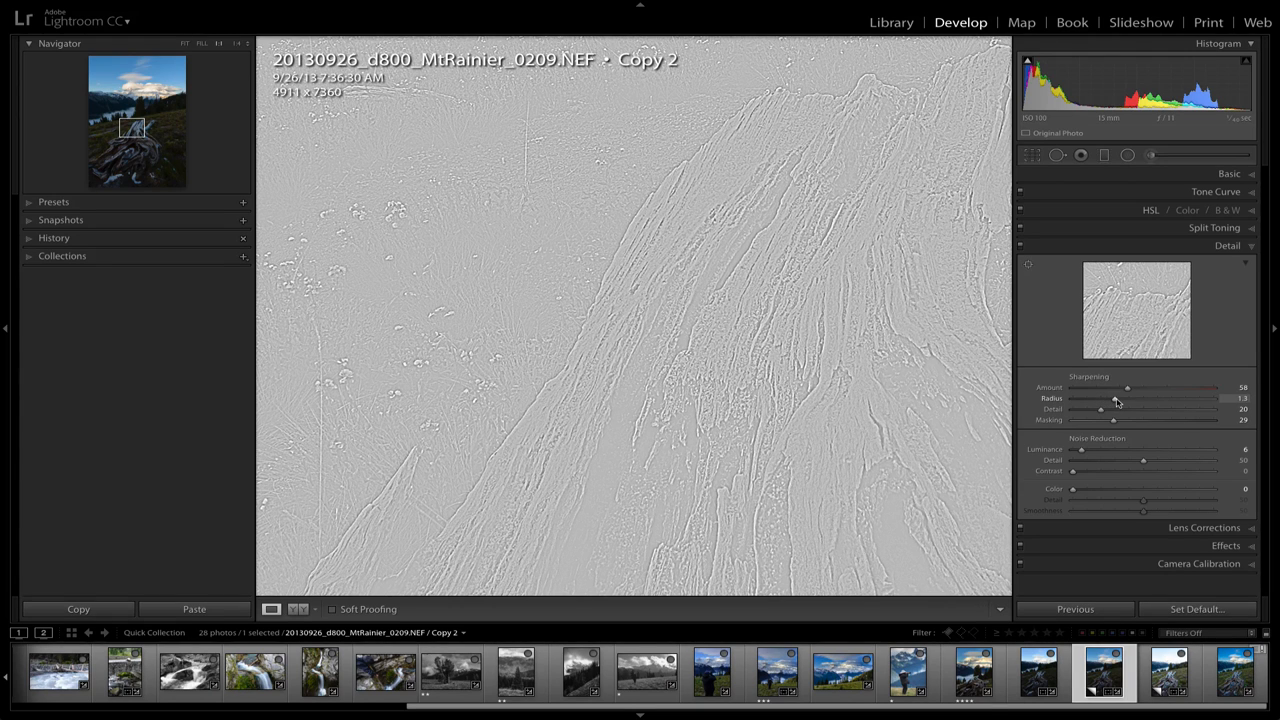
{"action": "left_click_drag", "start_coordinate": [1113, 405], "coordinate": [1108, 405]}
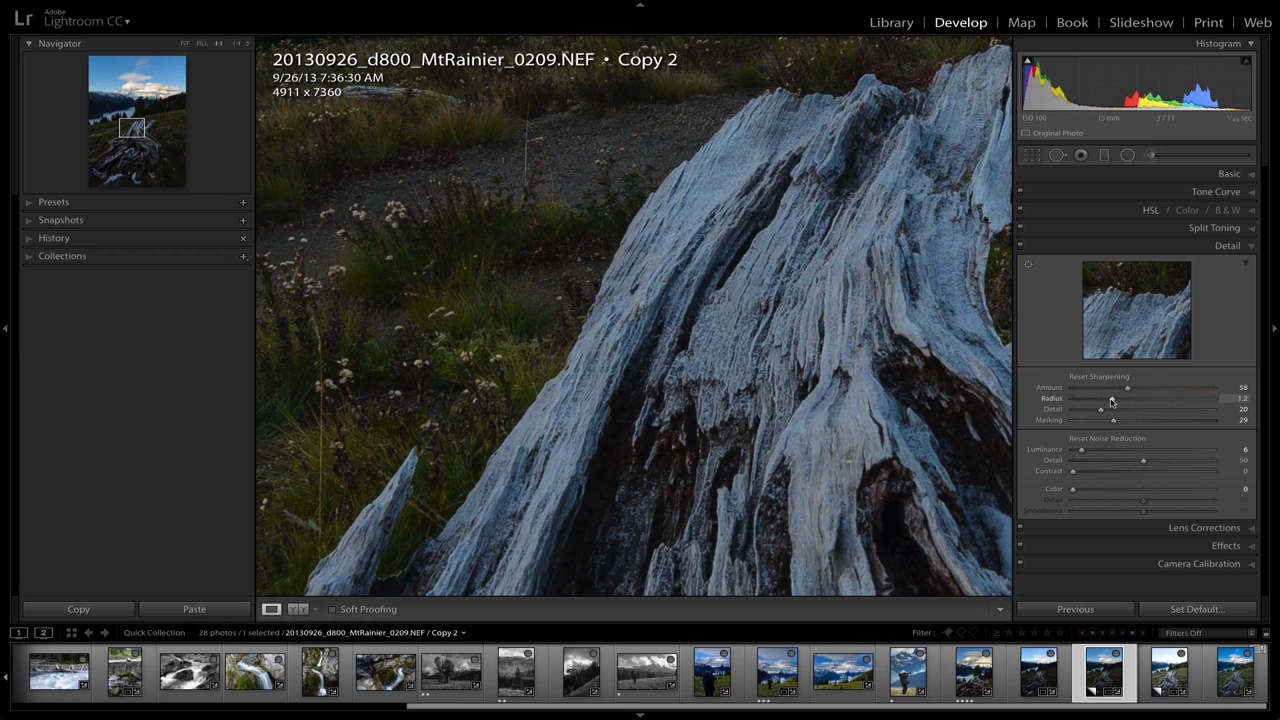
- Compare high sharpening Detail values, then return Detail to 23
{"action": "left_click_drag", "start_coordinate": [1100, 410], "coordinate": [1110, 410]}
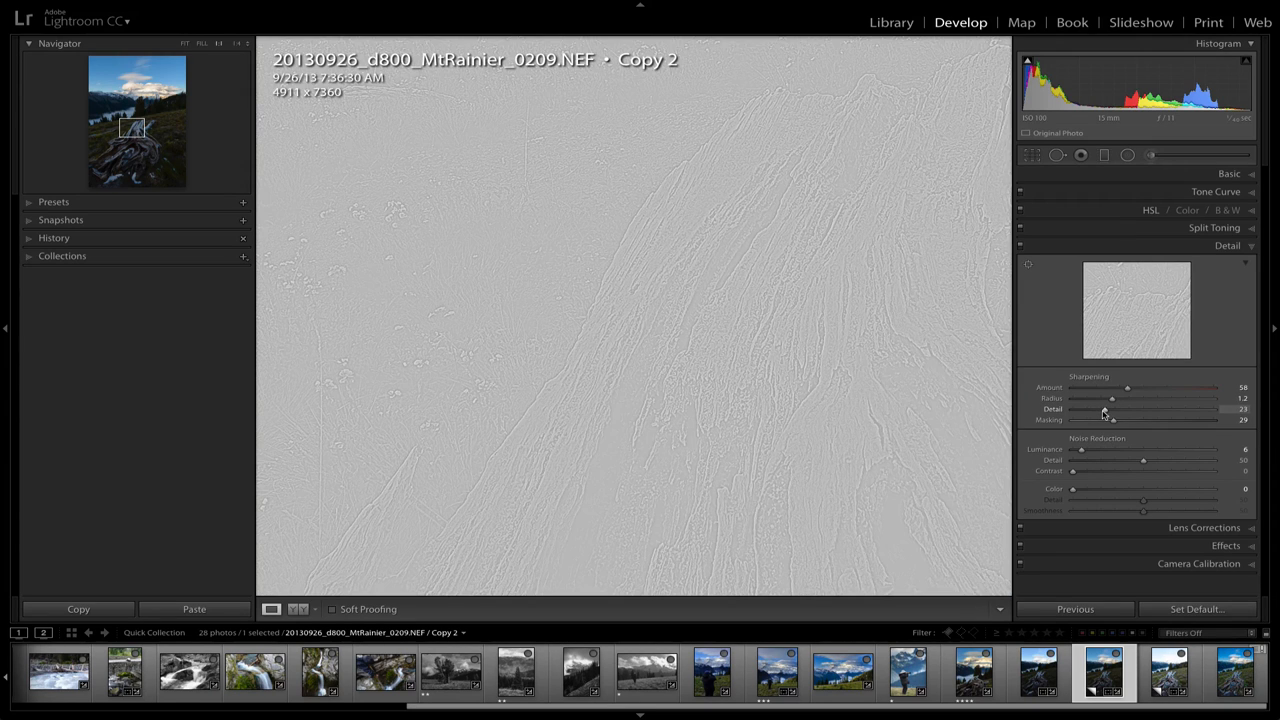
{"action": "left_click_drag", "start_coordinate": [1105, 409], "coordinate": [1210, 409]}
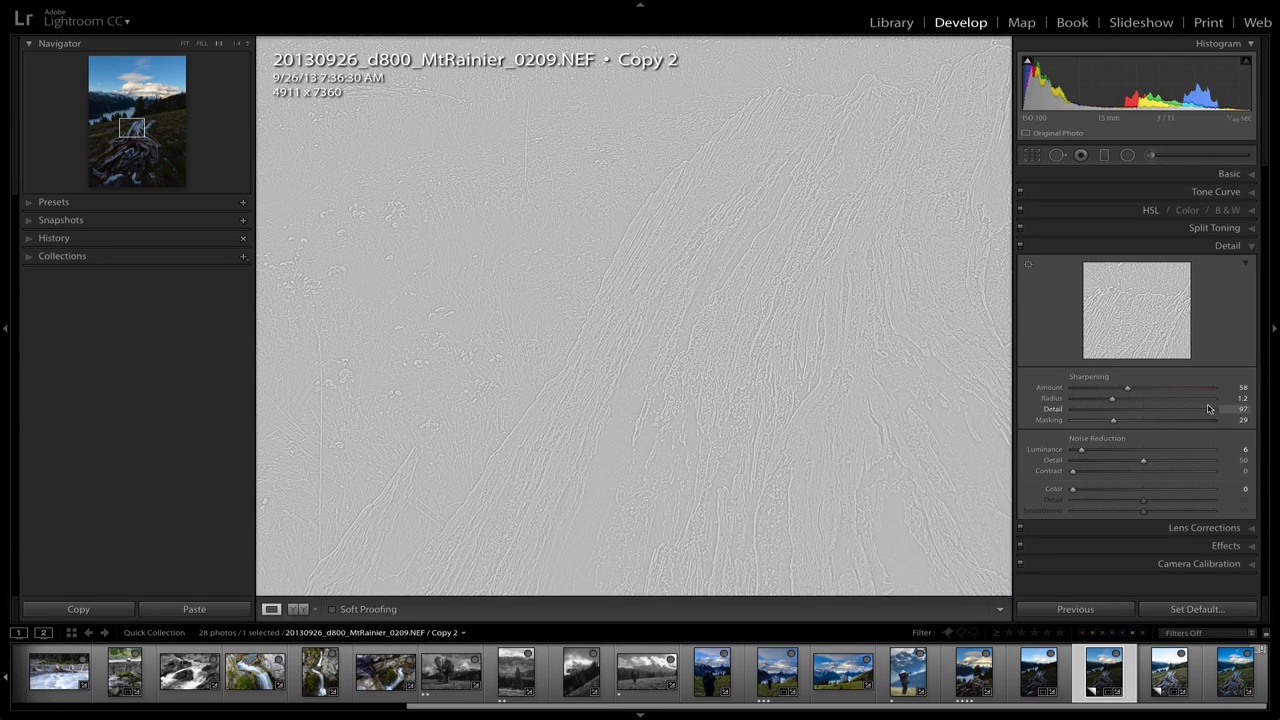
{"action": "left_click_drag", "start_coordinate": [1218, 409], "coordinate": [1185, 409]}
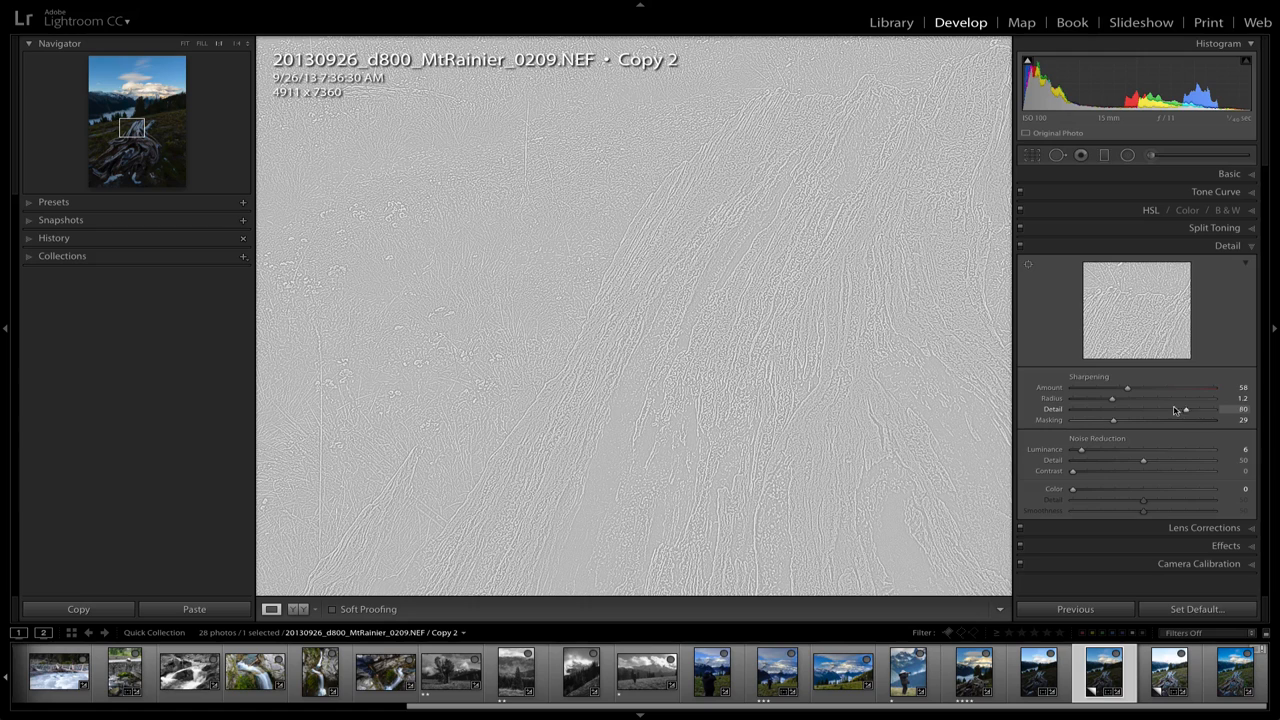
{"action": "left_click_drag", "start_coordinate": [1185, 409], "coordinate": [1103, 409]}
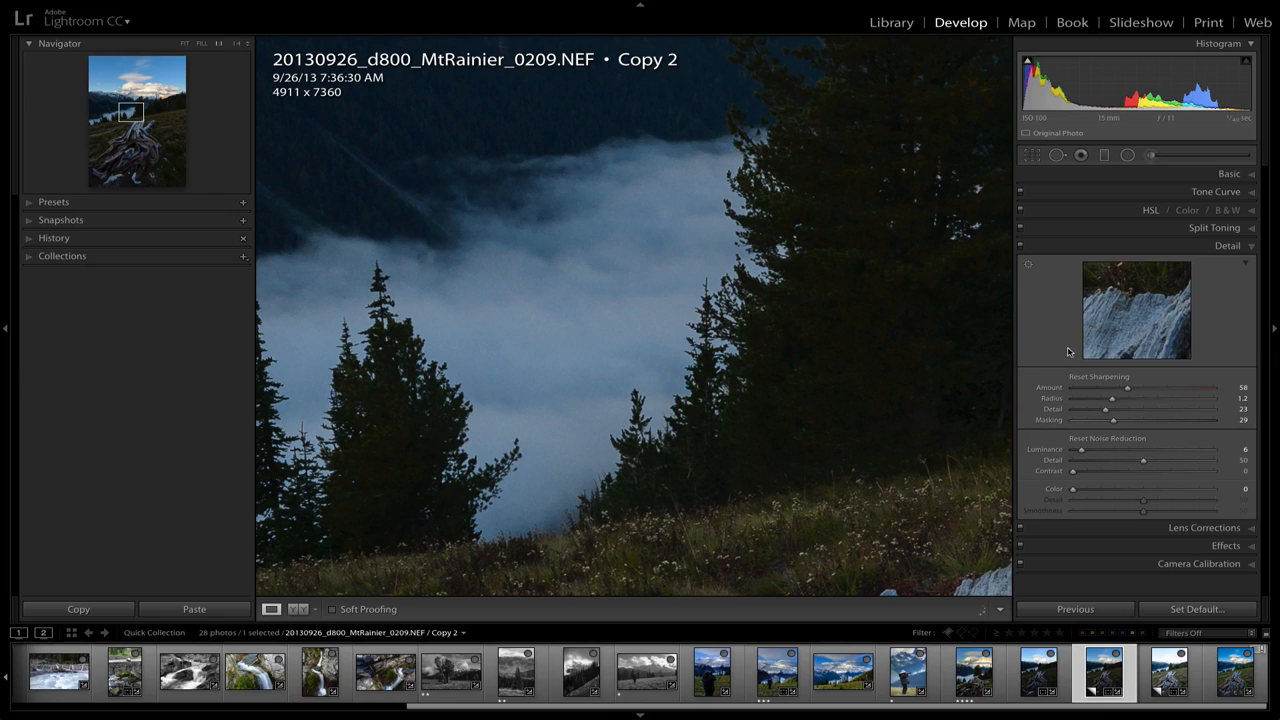
- Raise sharpening Masking to protect fog and sky, settling at 50
{"action": "left_click_drag", "start_coordinate": [1120, 420], "coordinate": [1125, 420]}
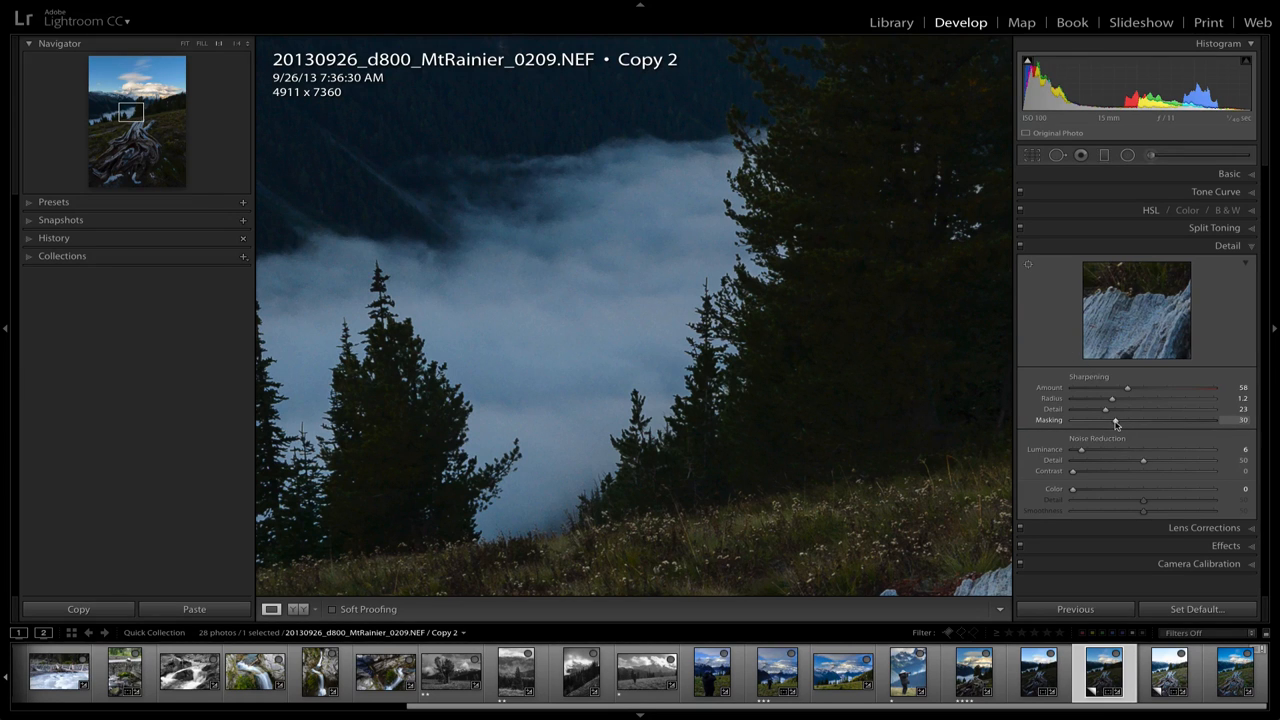
{"action": "left_click_drag", "start_coordinate": [1113, 419], "coordinate": [1143, 419]}
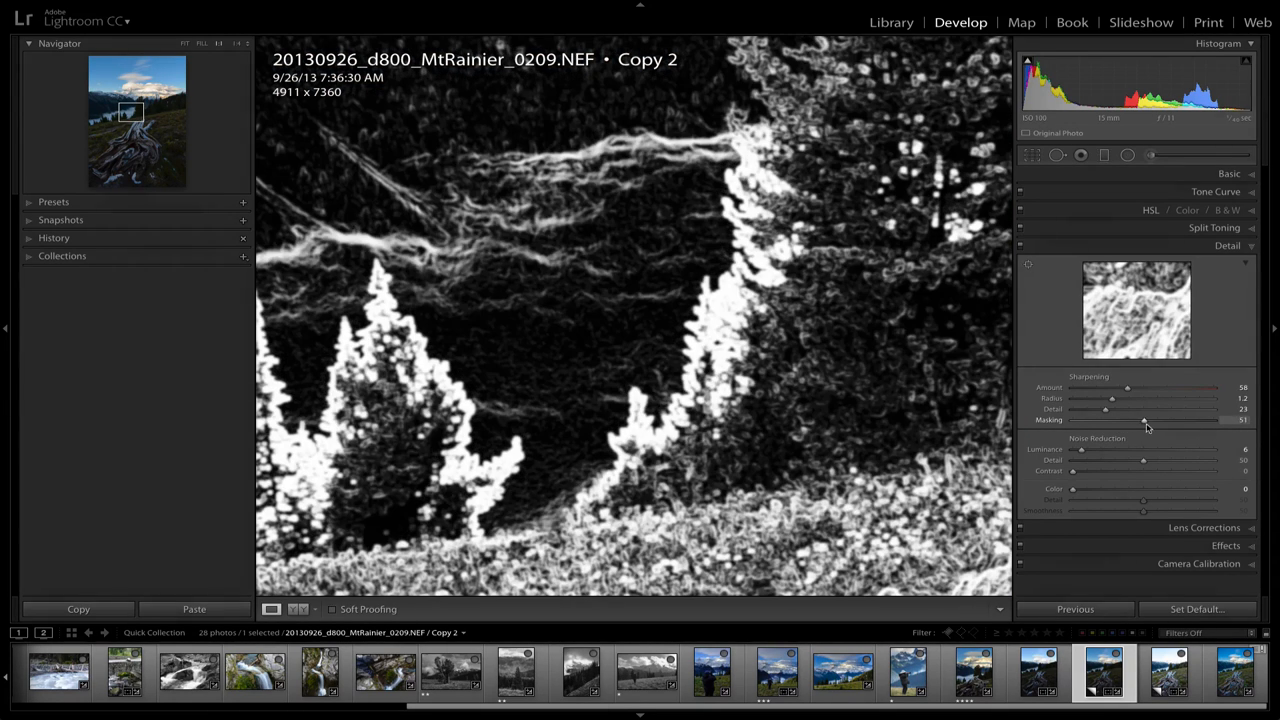
{"action": "left_click_drag", "start_coordinate": [1143, 419], "coordinate": [1149, 419]}
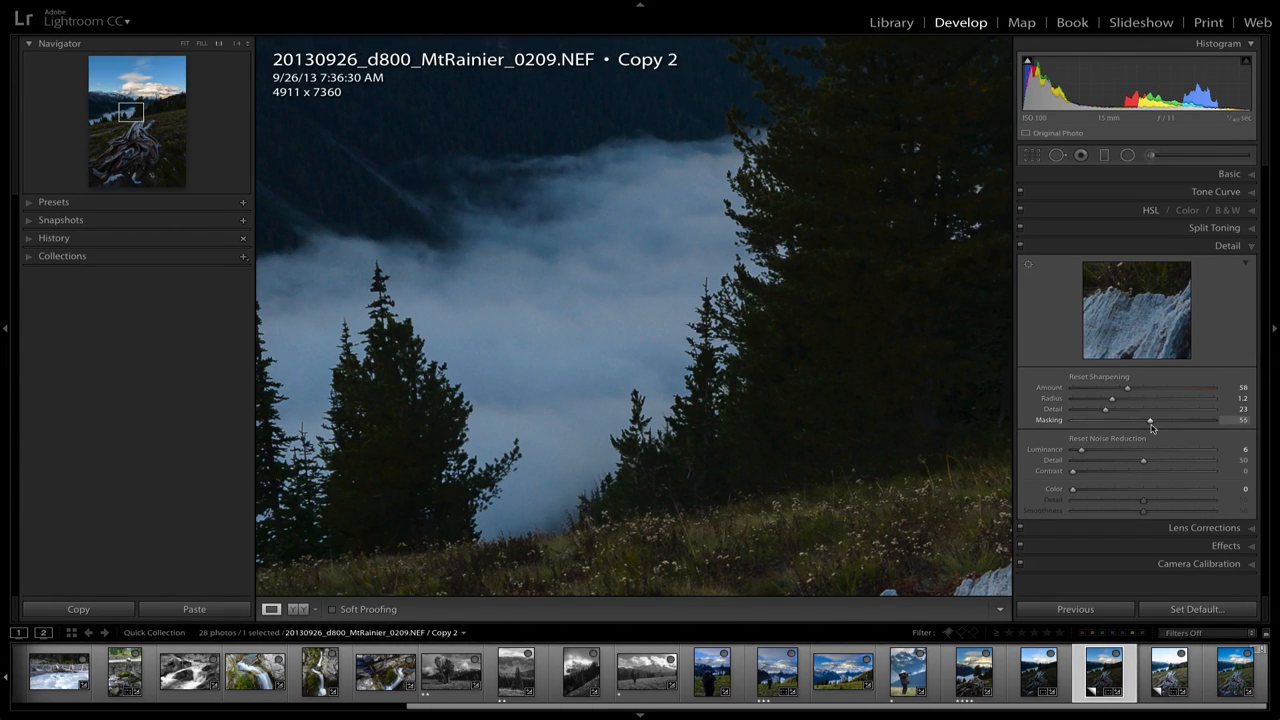
{"action": "left_click_drag", "start_coordinate": [1150, 419], "coordinate": [1143, 419]}
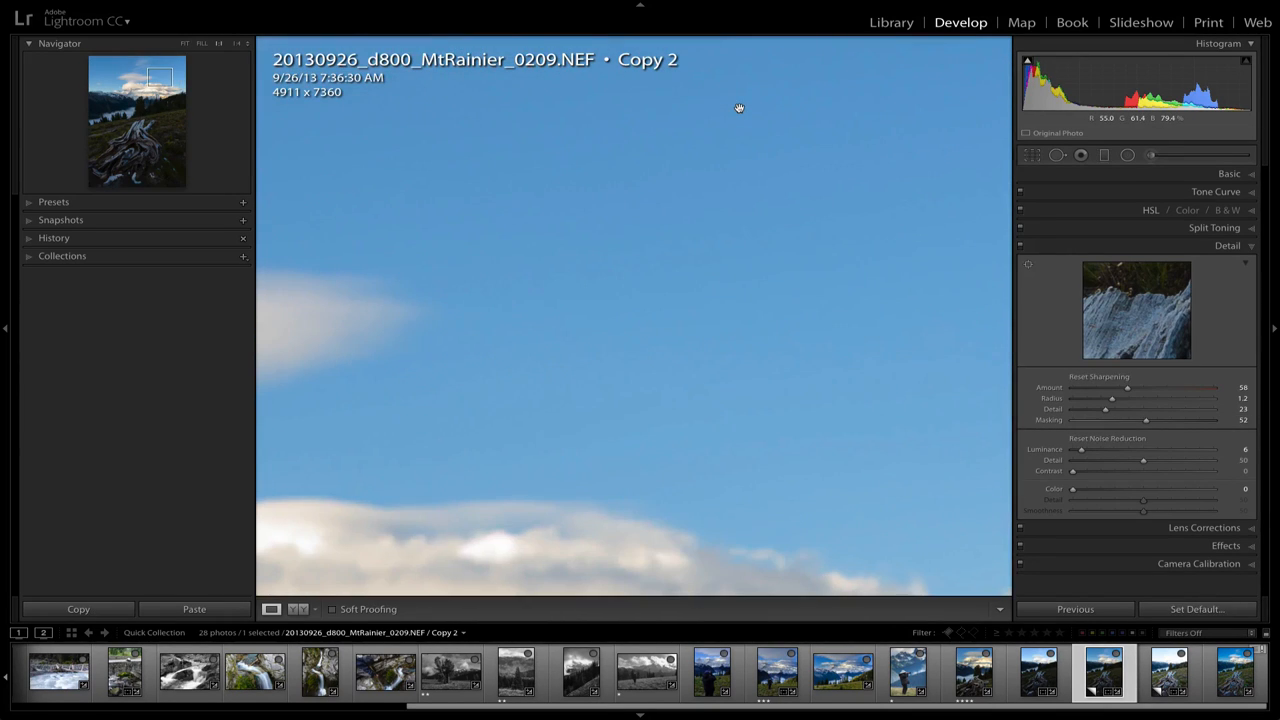
{"action": "left_click_drag", "start_coordinate": [1146, 420], "coordinate": [1144, 420]}
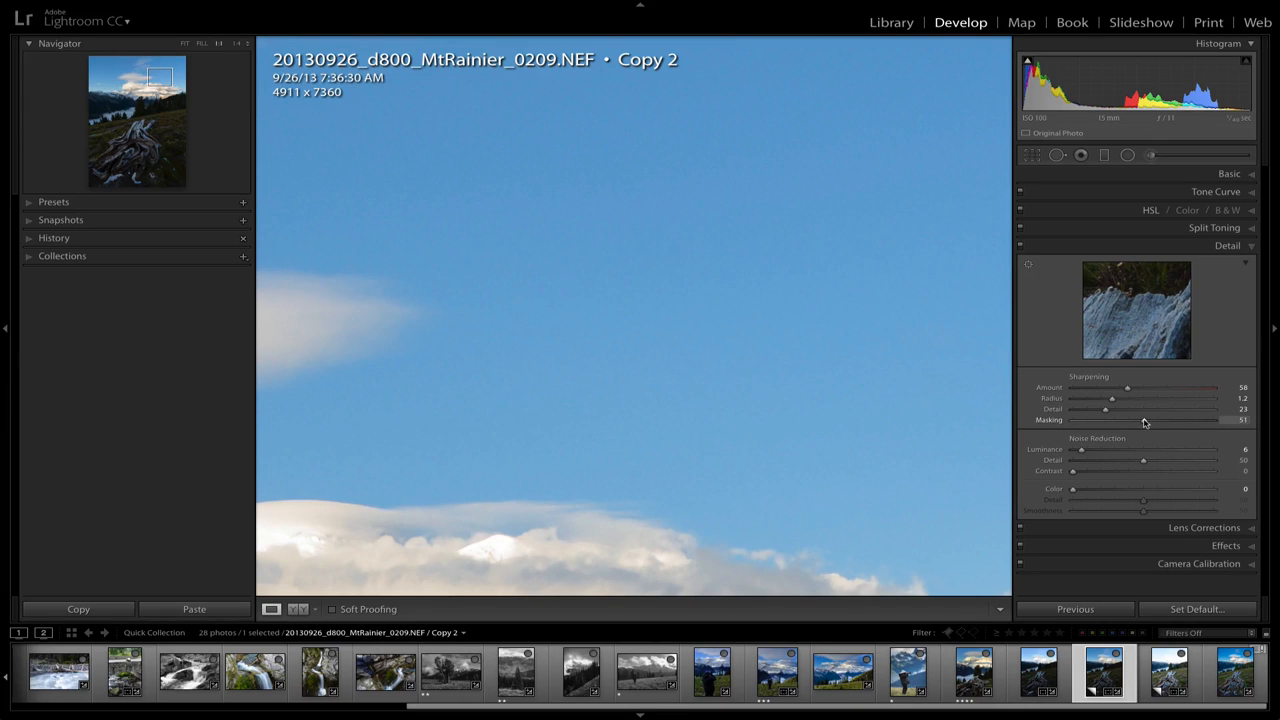
{"action": "left_click_drag", "start_coordinate": [1140, 419], "coordinate": [1130, 419]}
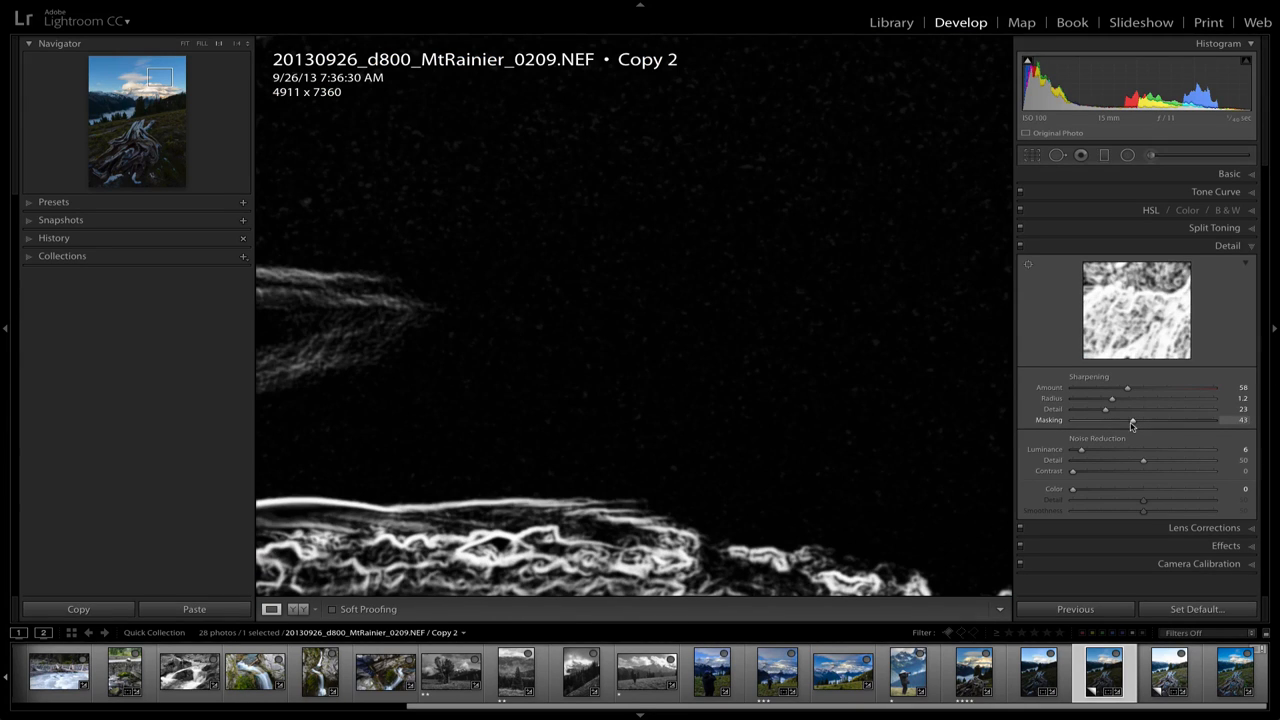
{"action": "left_click_drag", "start_coordinate": [1130, 420], "coordinate": [1143, 420]}
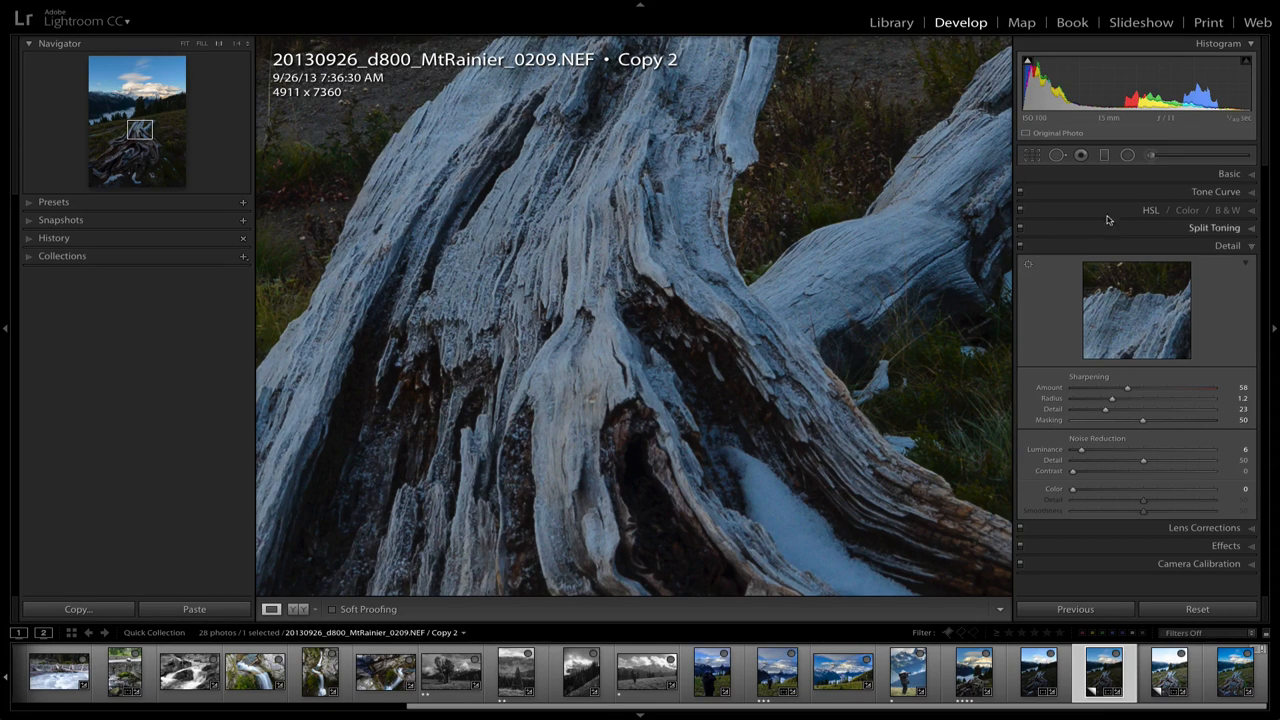
- Zoom out from 1:1 to Fit view to show the whole Copy 2 photo
{"action": "left_click", "coordinate": [1229, 173]}
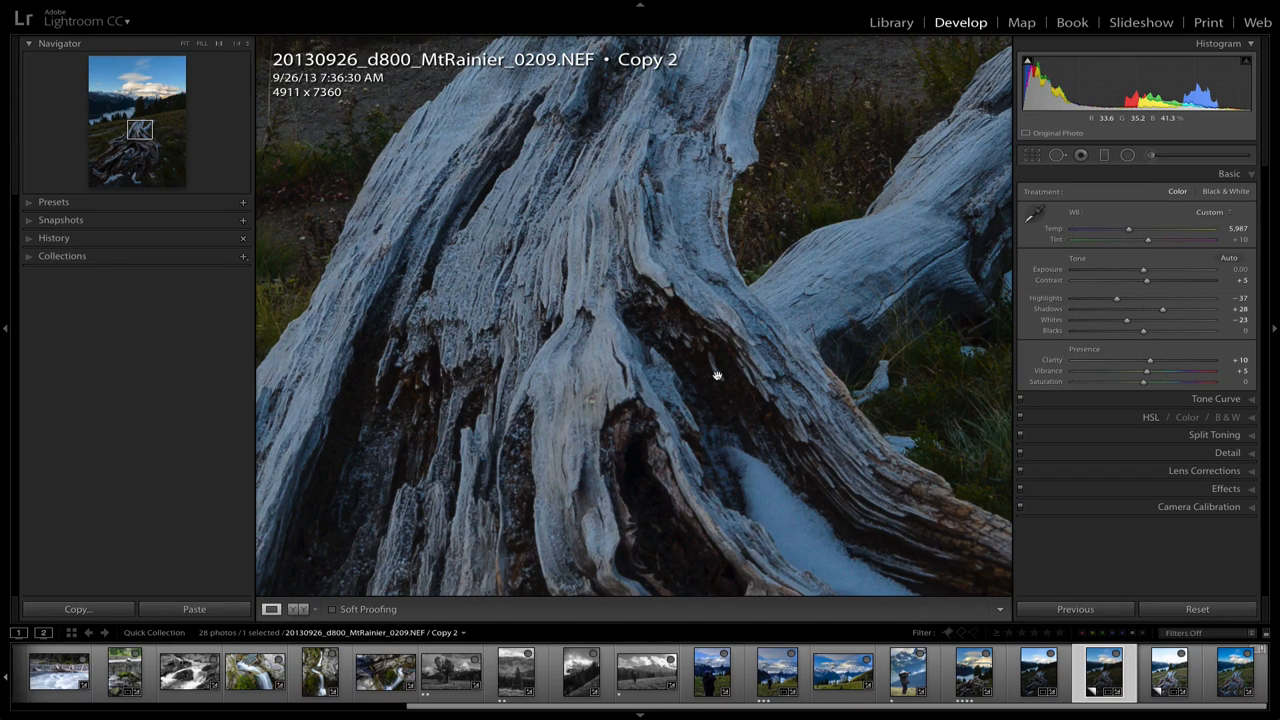
{"action": "mouse_move", "coordinate": [642, 247]}
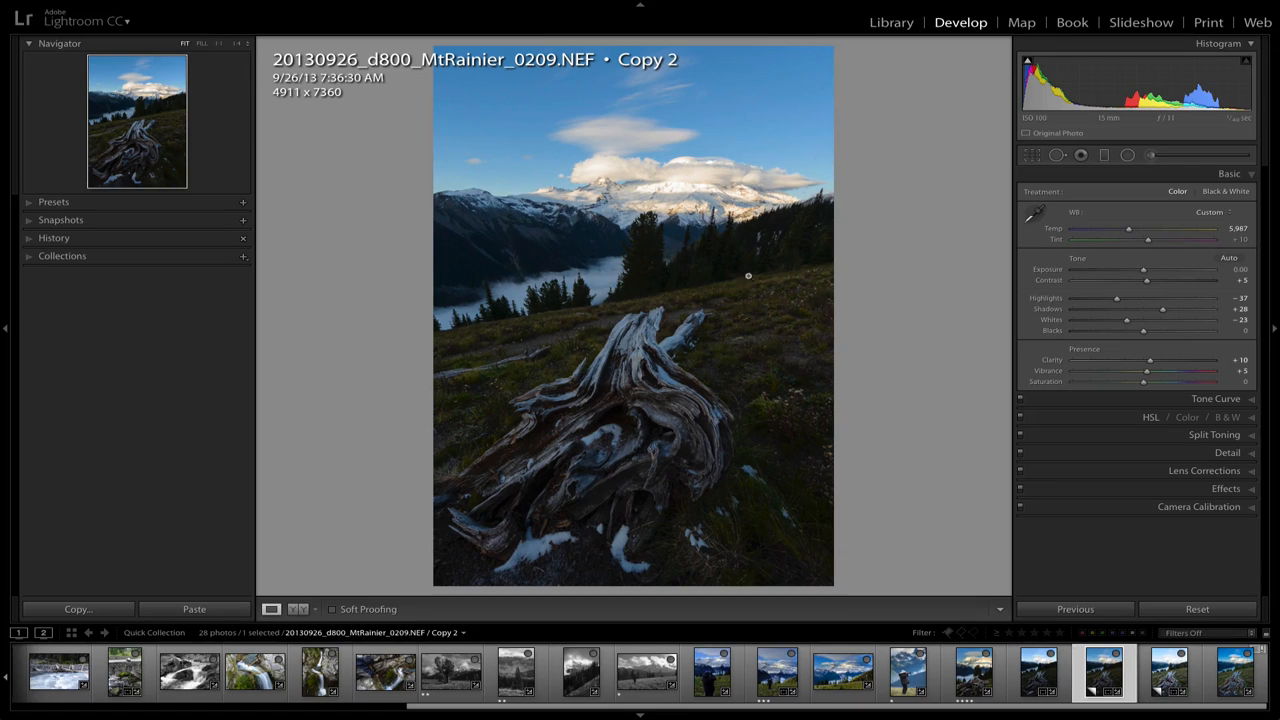
{"action": "mouse_move", "coordinate": [607, 134]}
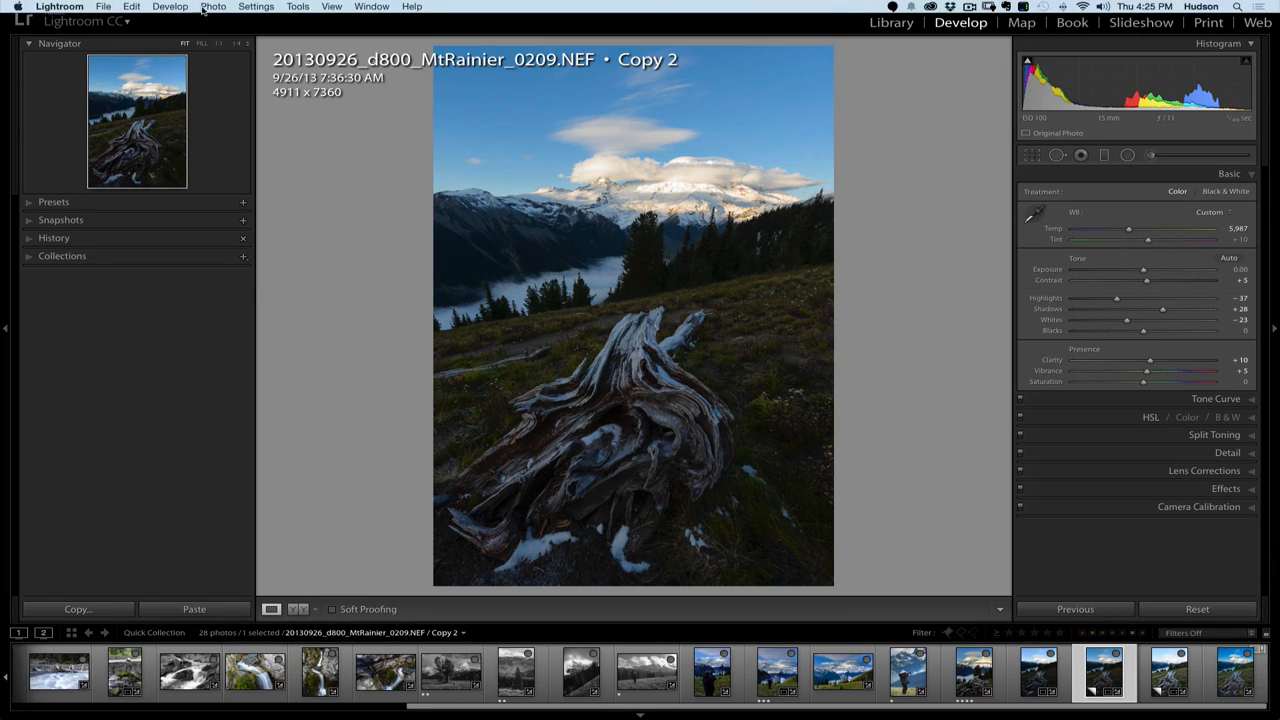
- Open the Photo menu to create another virtual copy of the stump photo
{"action": "left_click", "coordinate": [213, 6]}
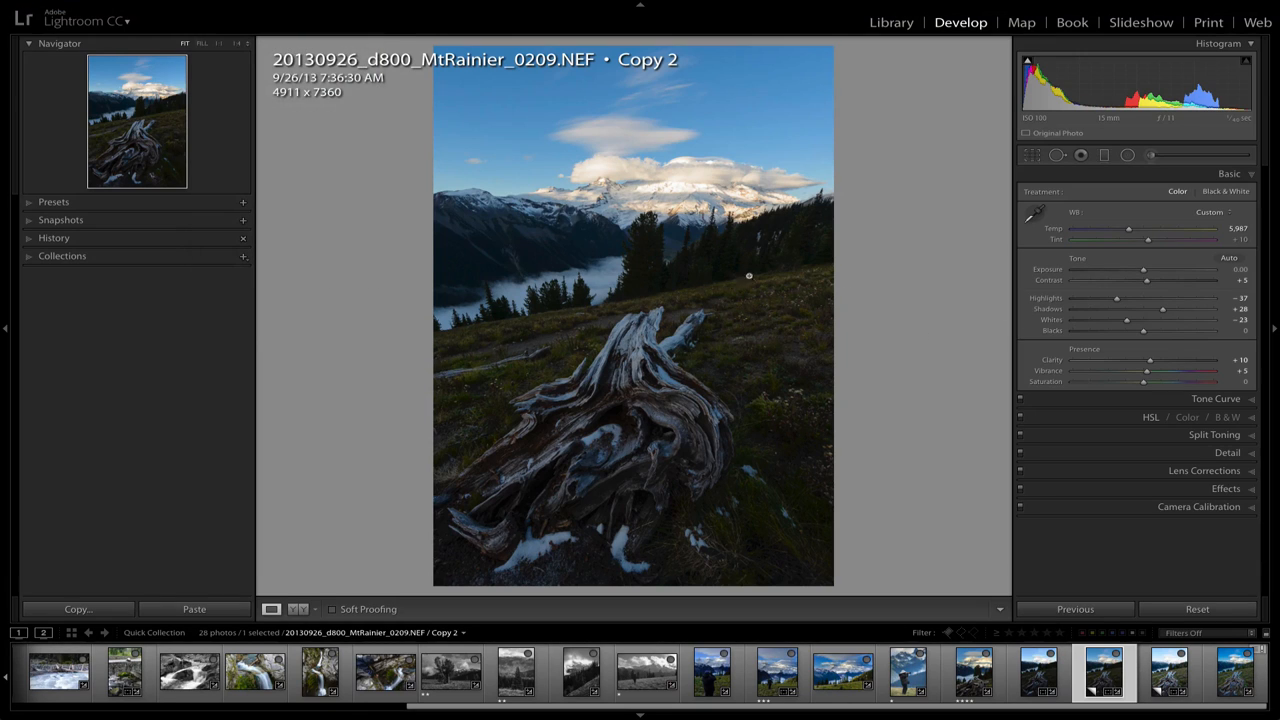
{"action": "mouse_move", "coordinate": [700, 137]}
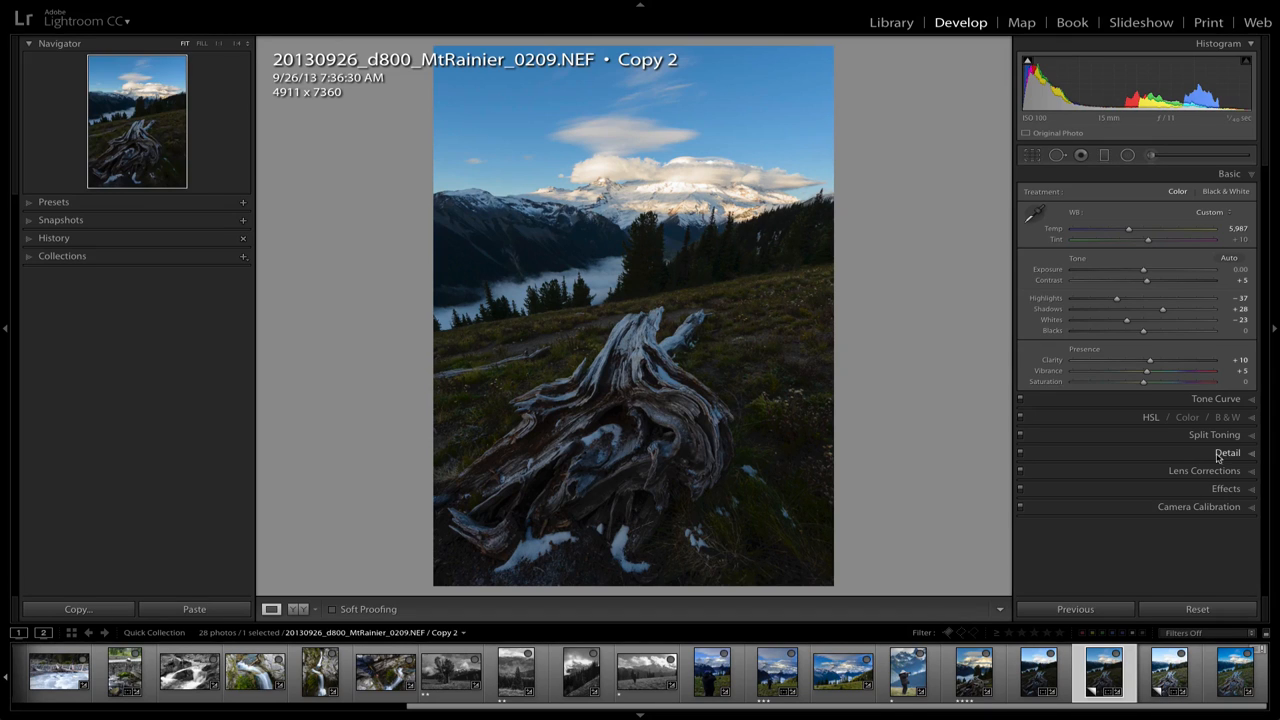
{"action": "mouse_move", "coordinate": [1091, 513]}
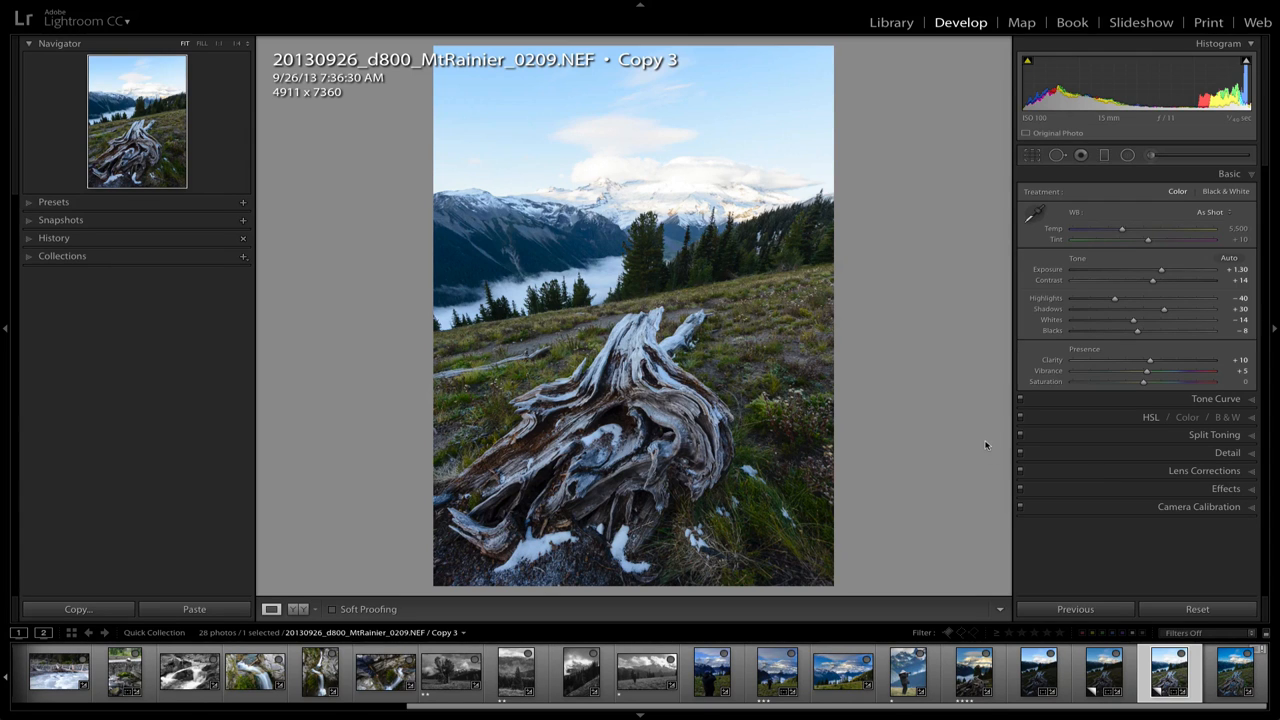
- Select the darker Copy 2 and brighter Copy 3 thumbnails together
{"action": "left_click", "coordinate": [1104, 672]}
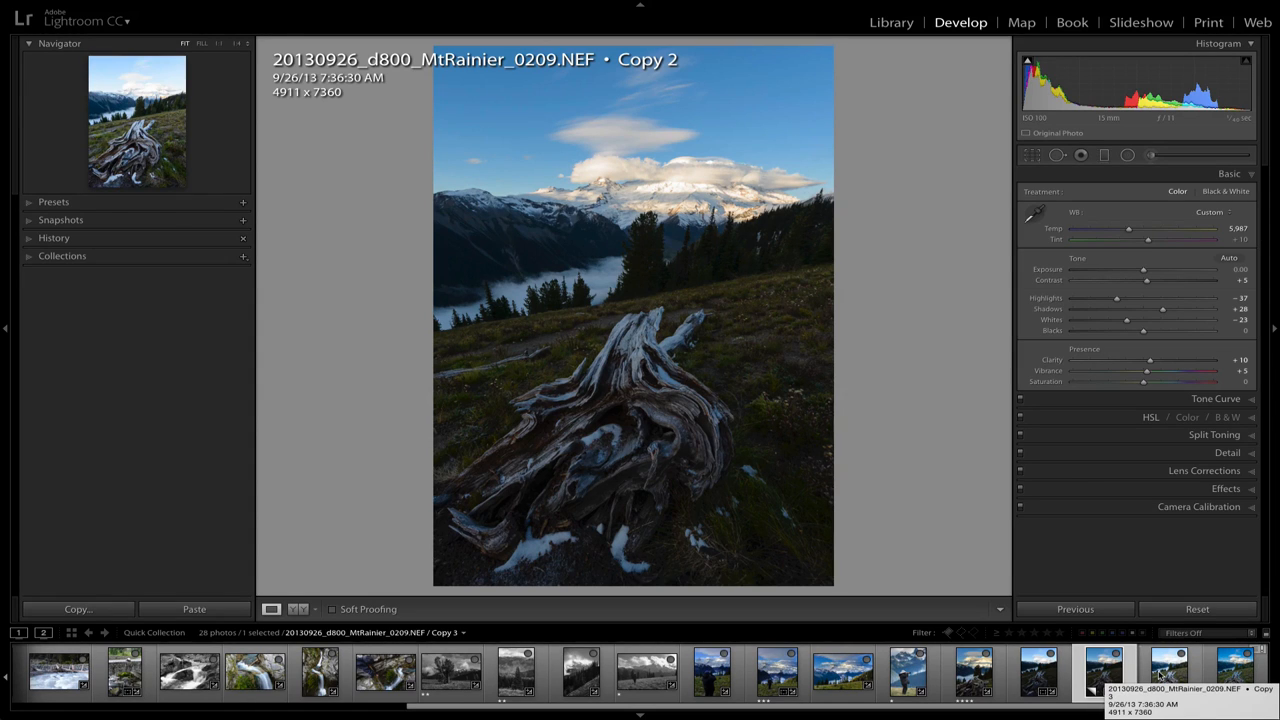
{"action": "left_click", "coordinate": [1103, 672]}
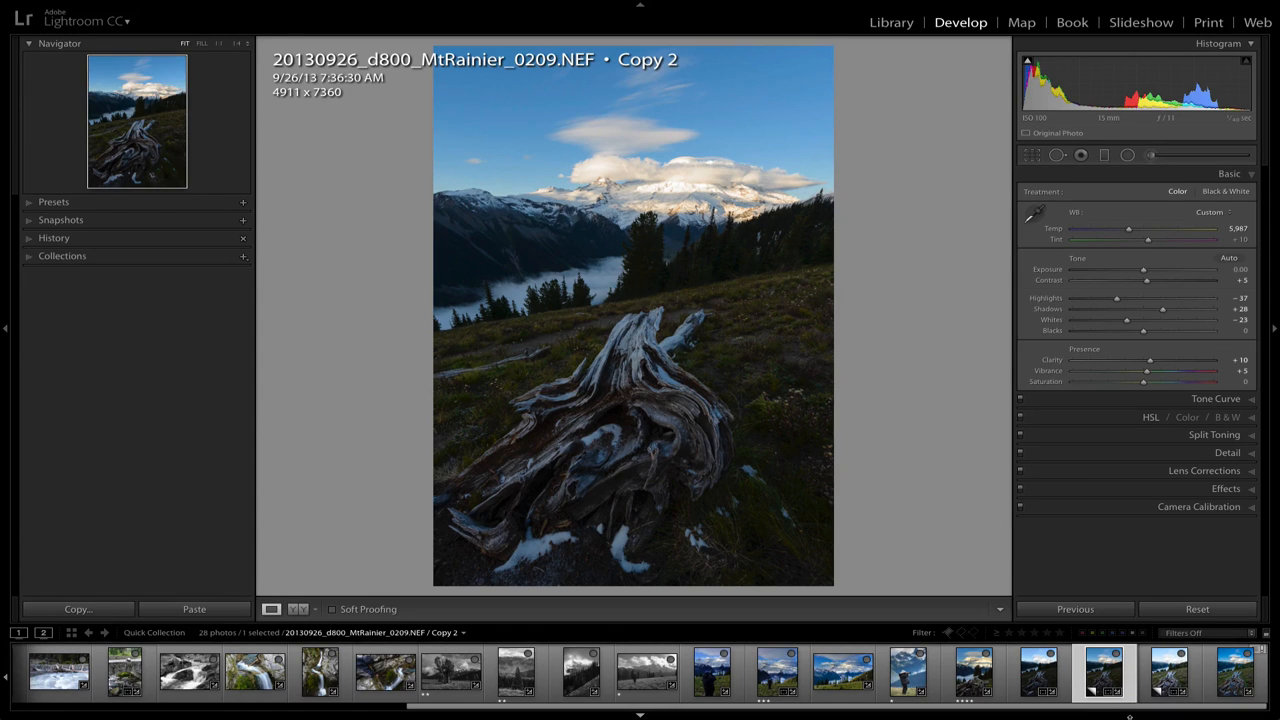
{"action": "left_click", "coordinate": [1168, 670]}
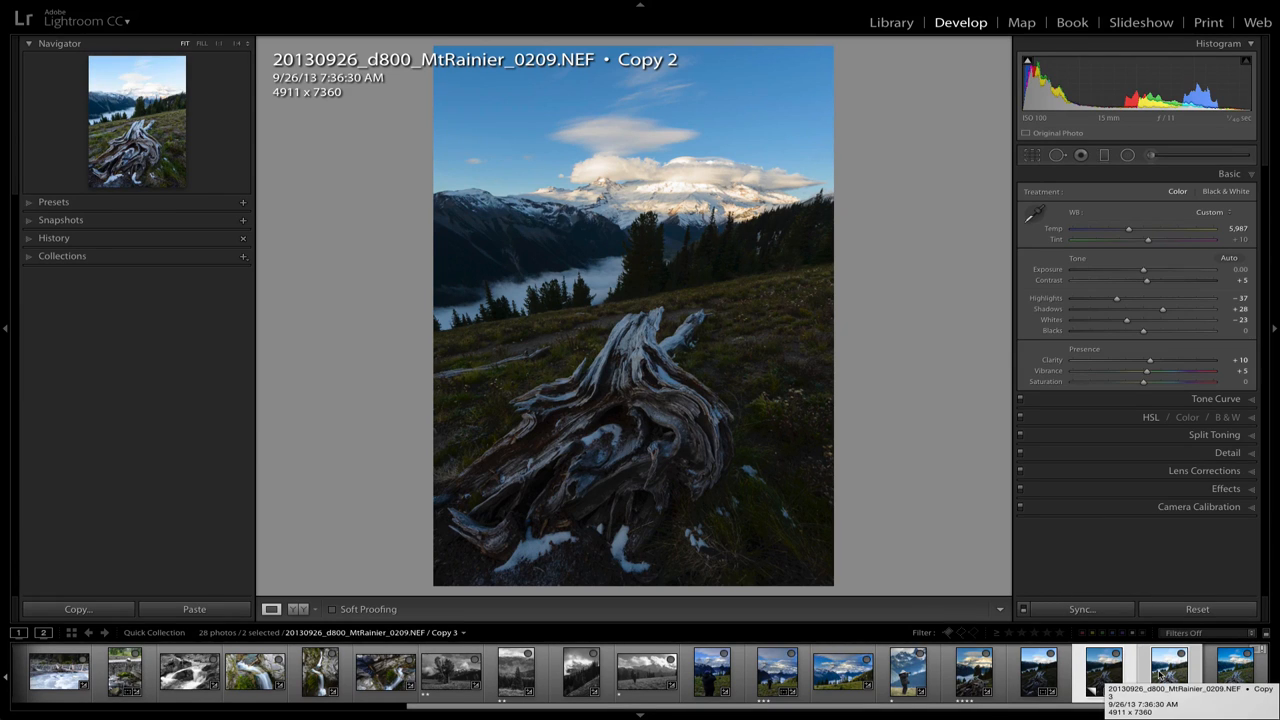
{"action": "left_click", "coordinate": [103, 6]}
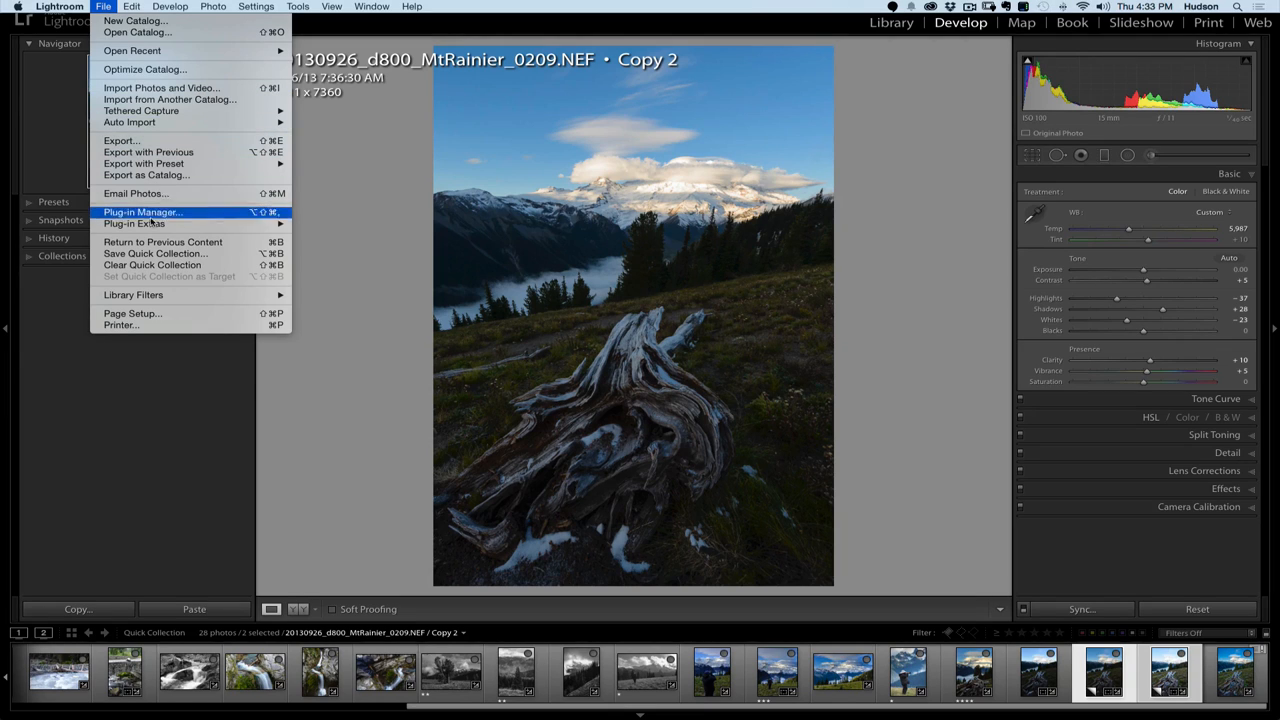
{"action": "mouse_move", "coordinate": [134, 223]}
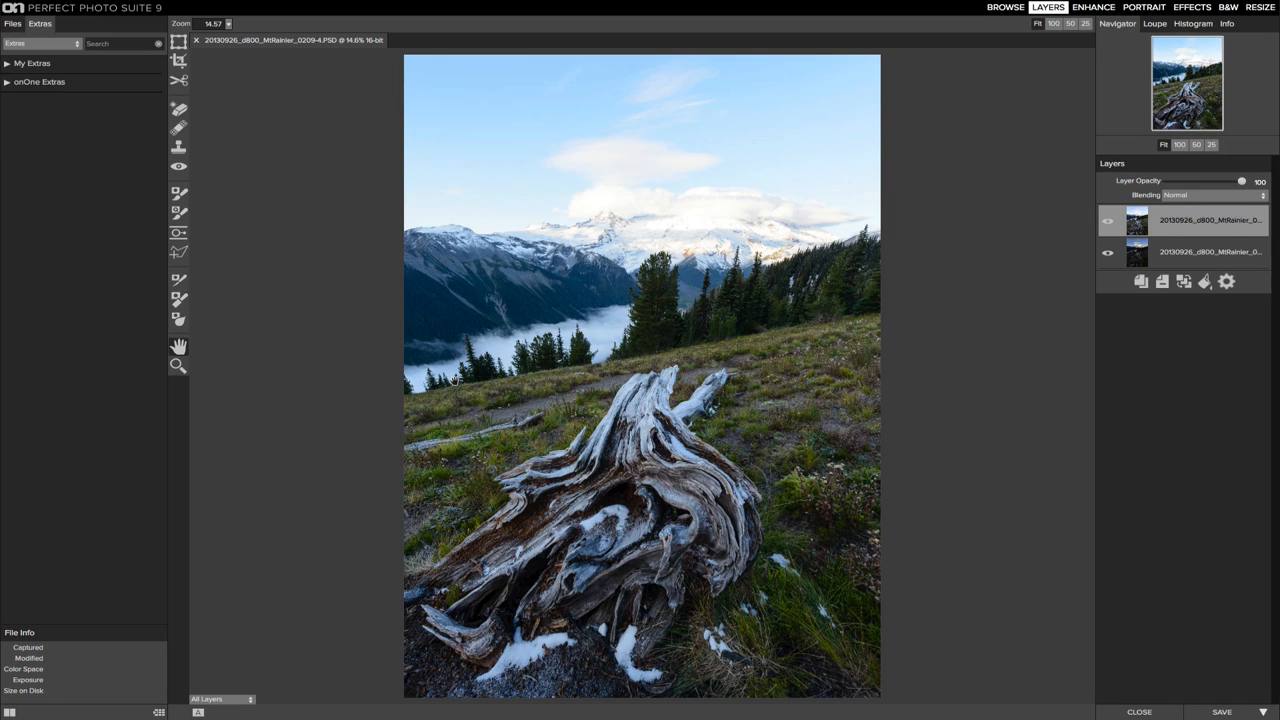
{"action": "left_click", "coordinate": [1107, 222]}
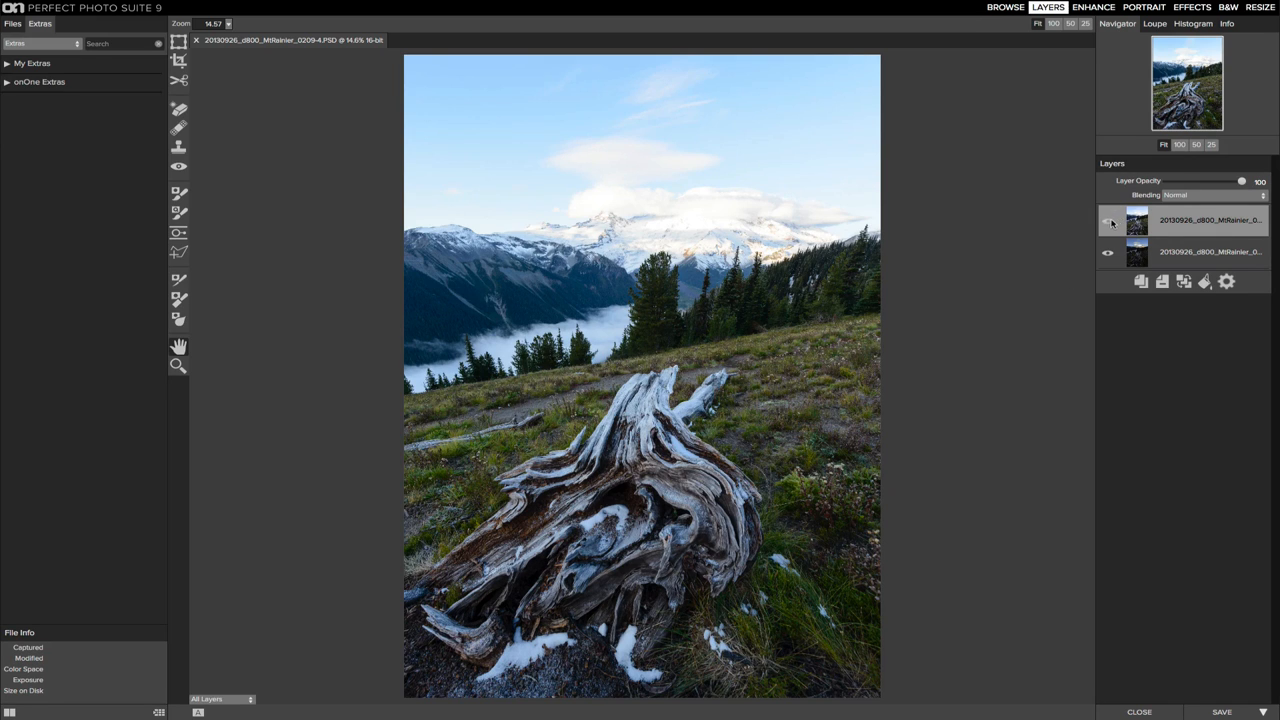
{"action": "left_click", "coordinate": [1107, 221]}
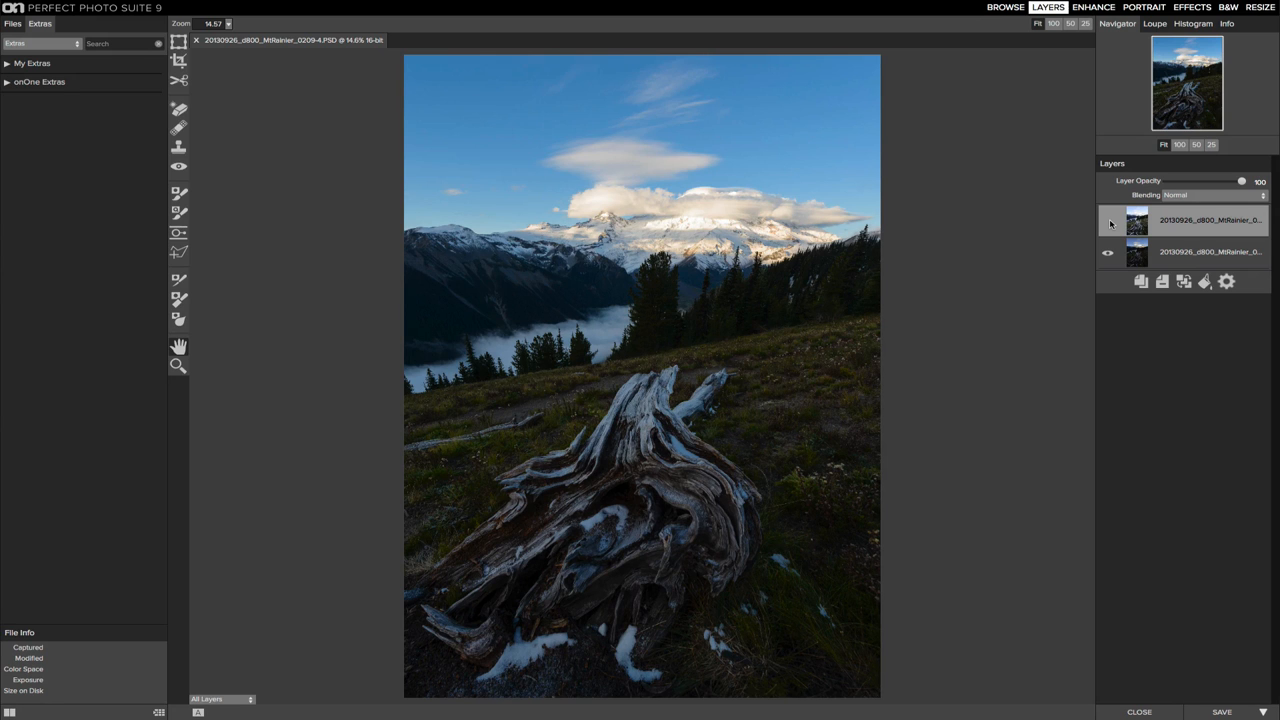
{"action": "left_click", "coordinate": [1108, 221]}
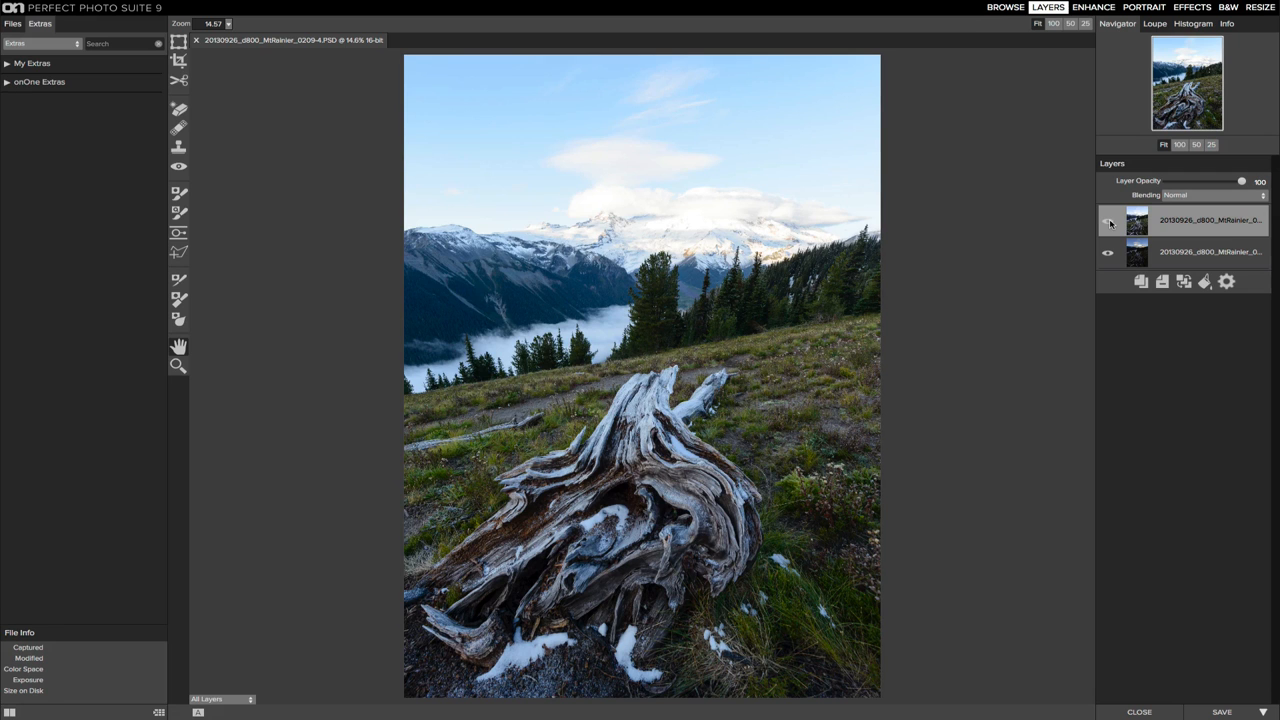
{"action": "left_click", "coordinate": [1108, 221]}
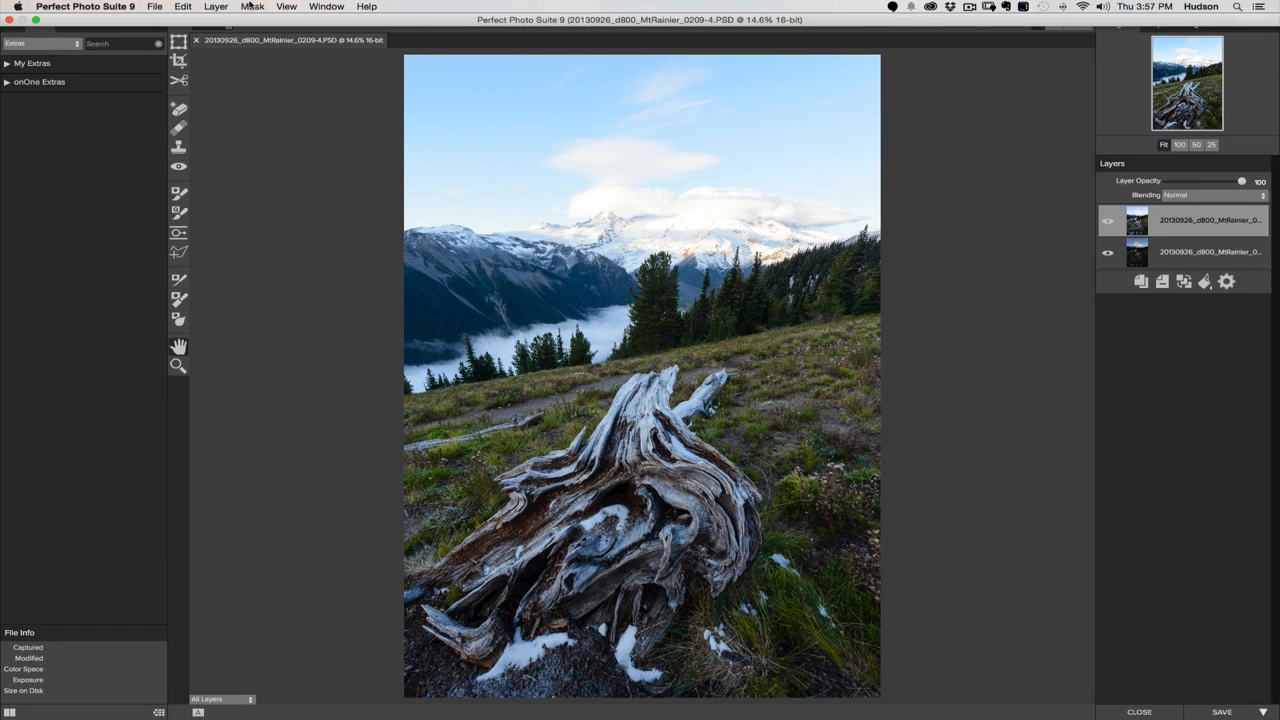
- Add a luminosity mask to the brighter top layer via the Mask menu
{"action": "left_click", "coordinate": [251, 7]}
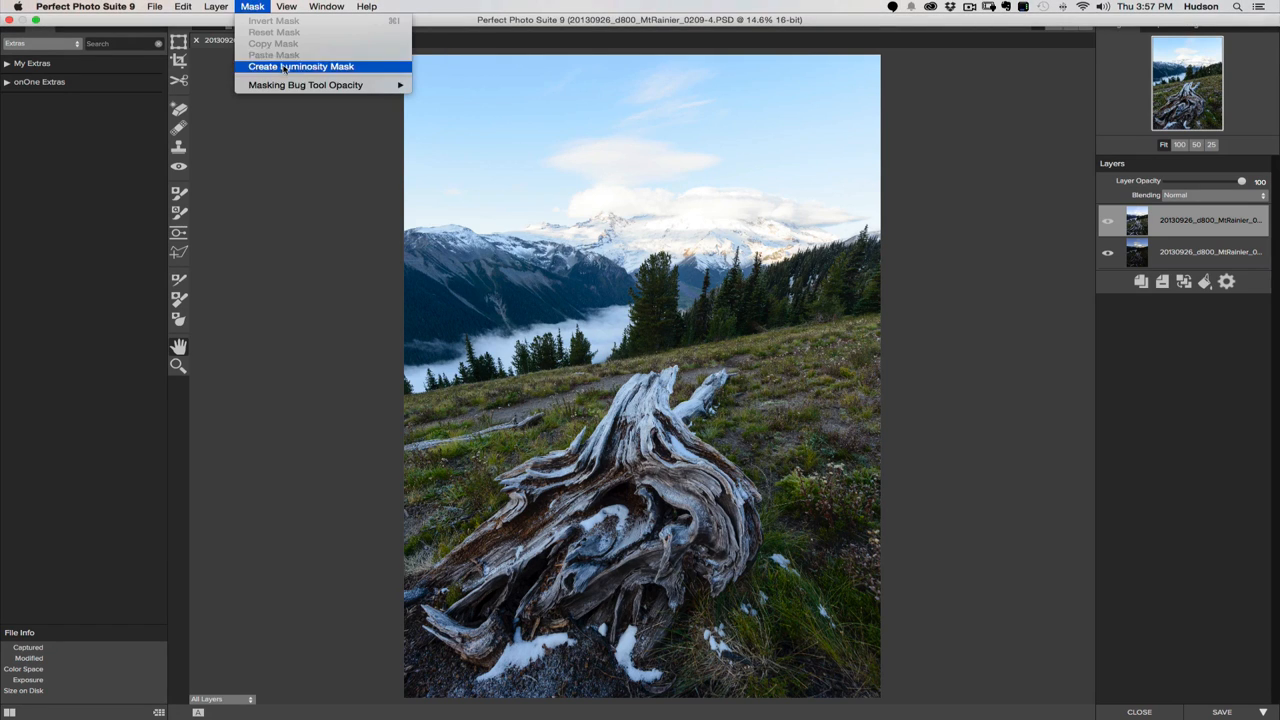
{"action": "left_click", "coordinate": [300, 66]}
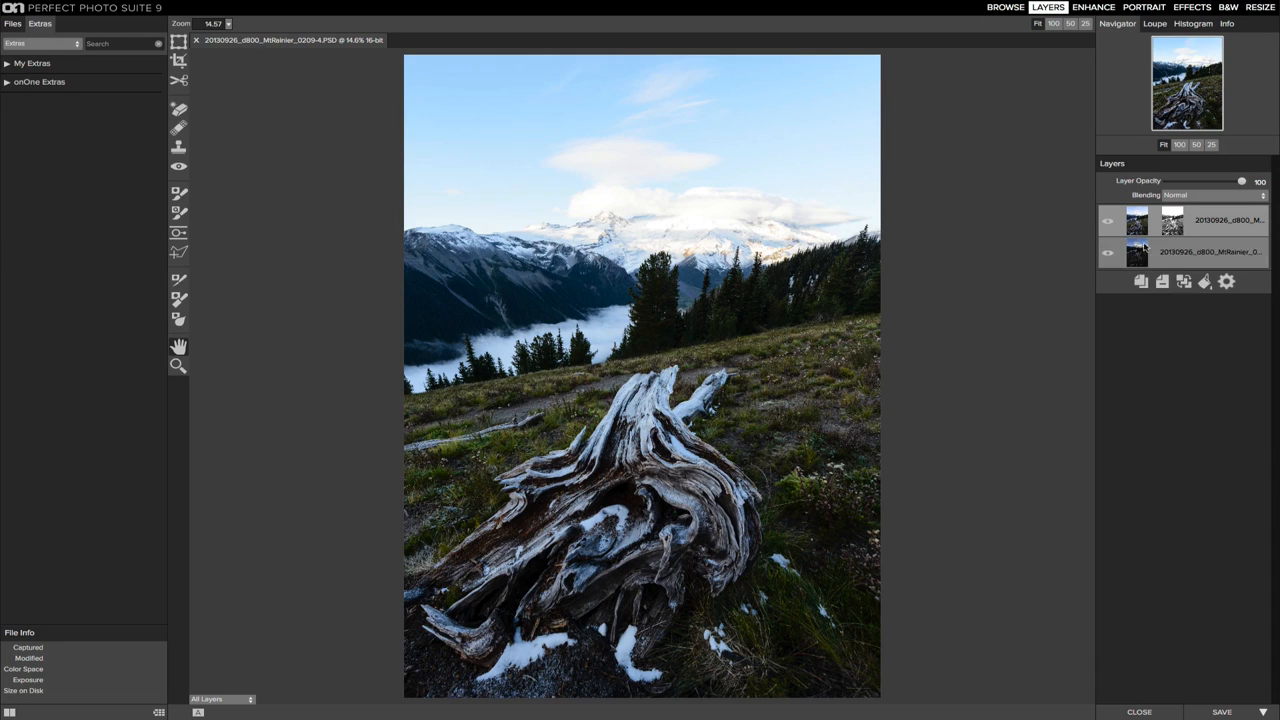
{"action": "left_click", "coordinate": [1107, 221]}
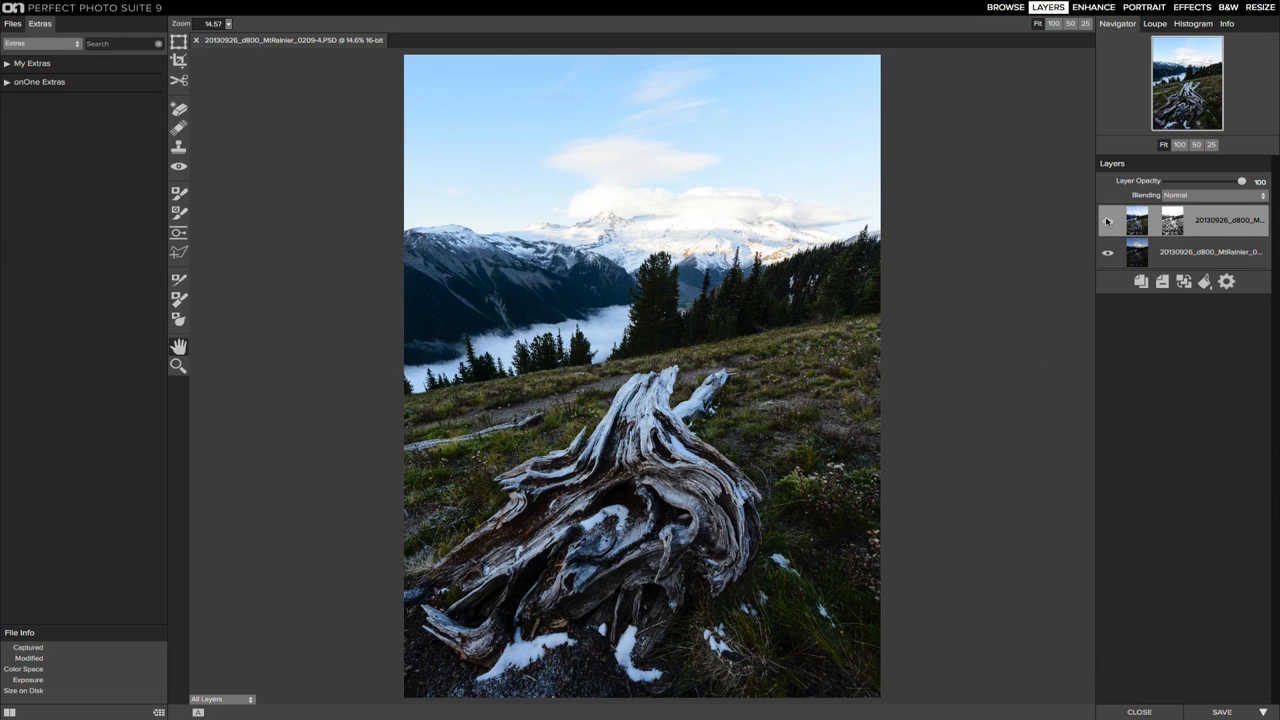
{"action": "mouse_move", "coordinate": [1135, 220]}
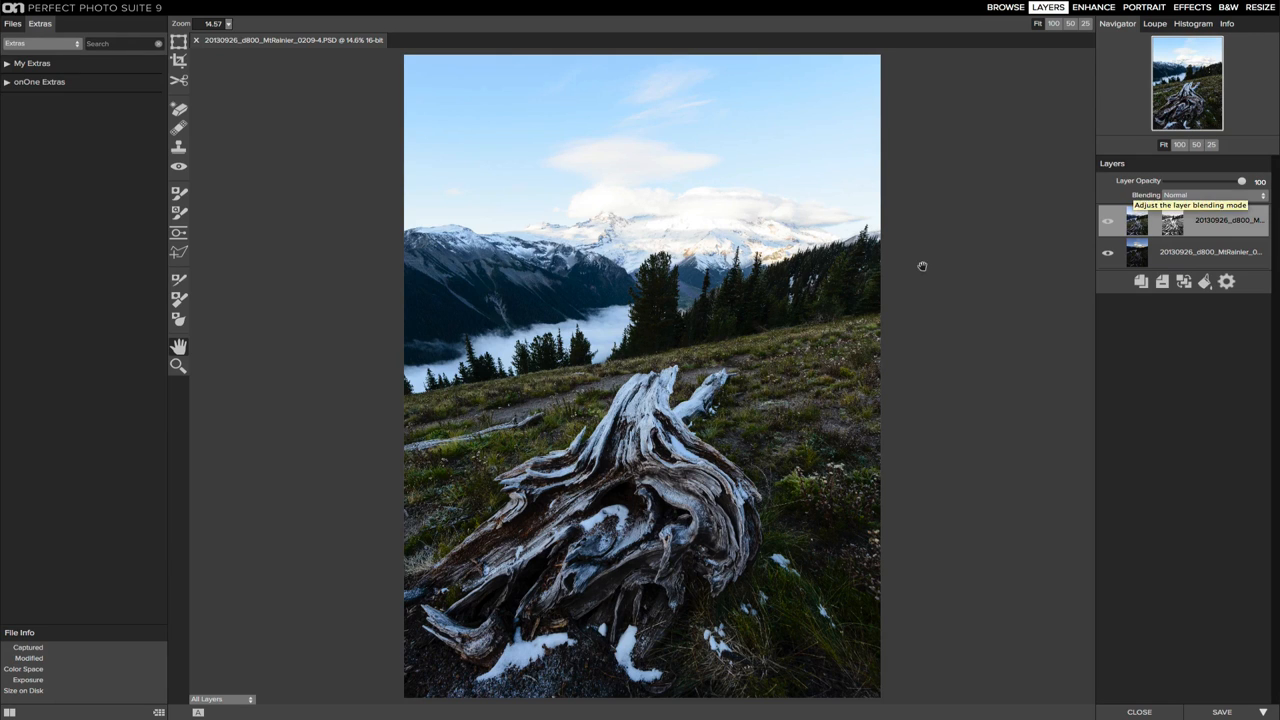
{"action": "mouse_move", "coordinate": [334, 156]}
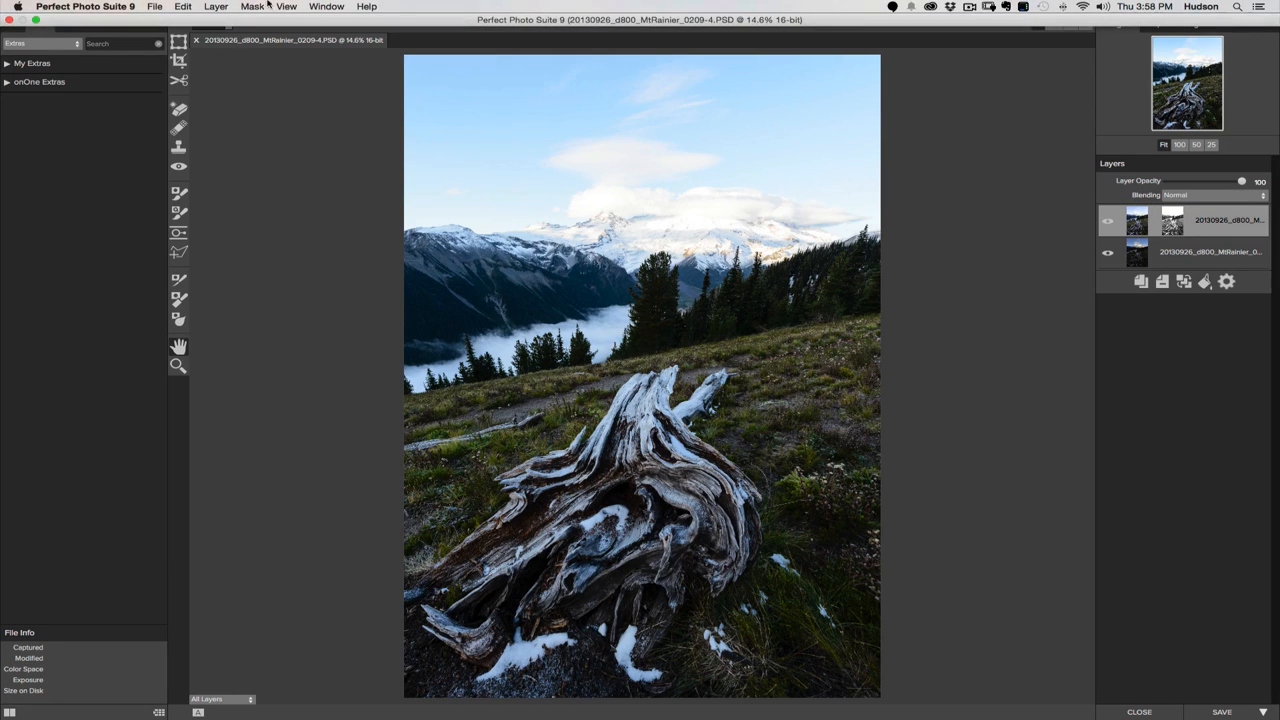
- Invert the top layer's luminosity mask for a deeper sky and warmer Rainier
{"action": "left_click", "coordinate": [252, 7]}
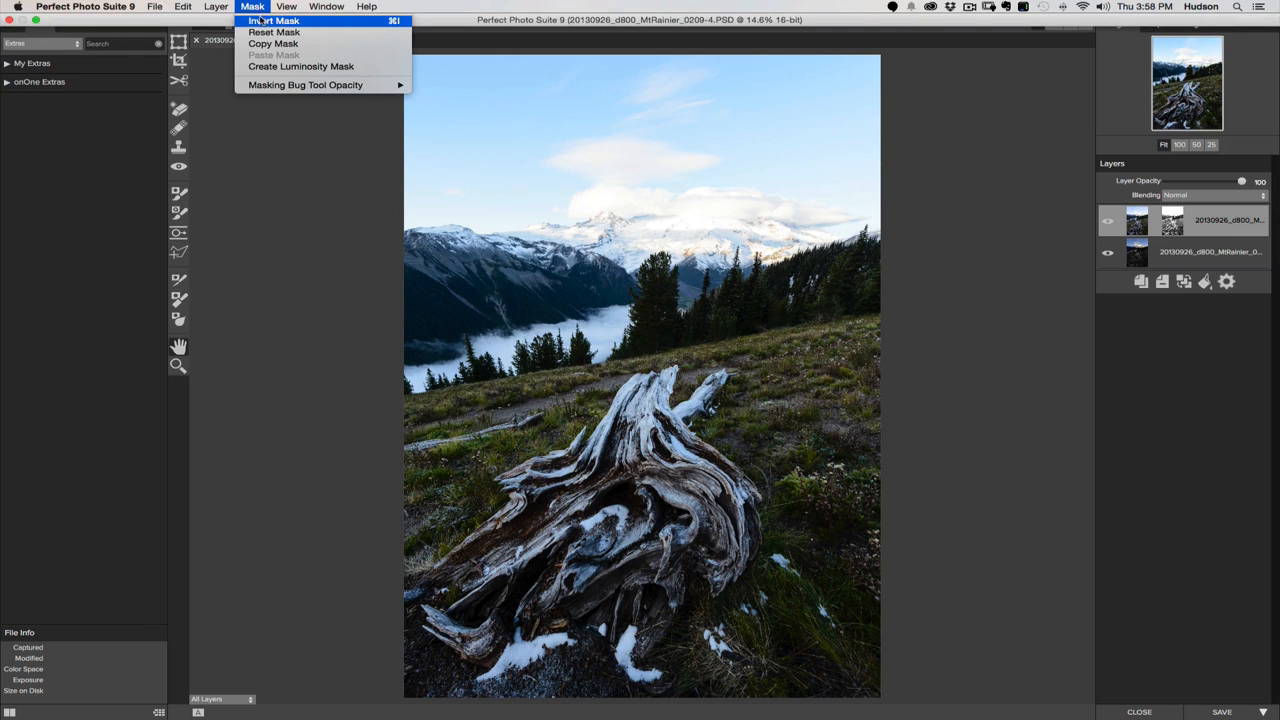
{"action": "left_click", "coordinate": [273, 20]}
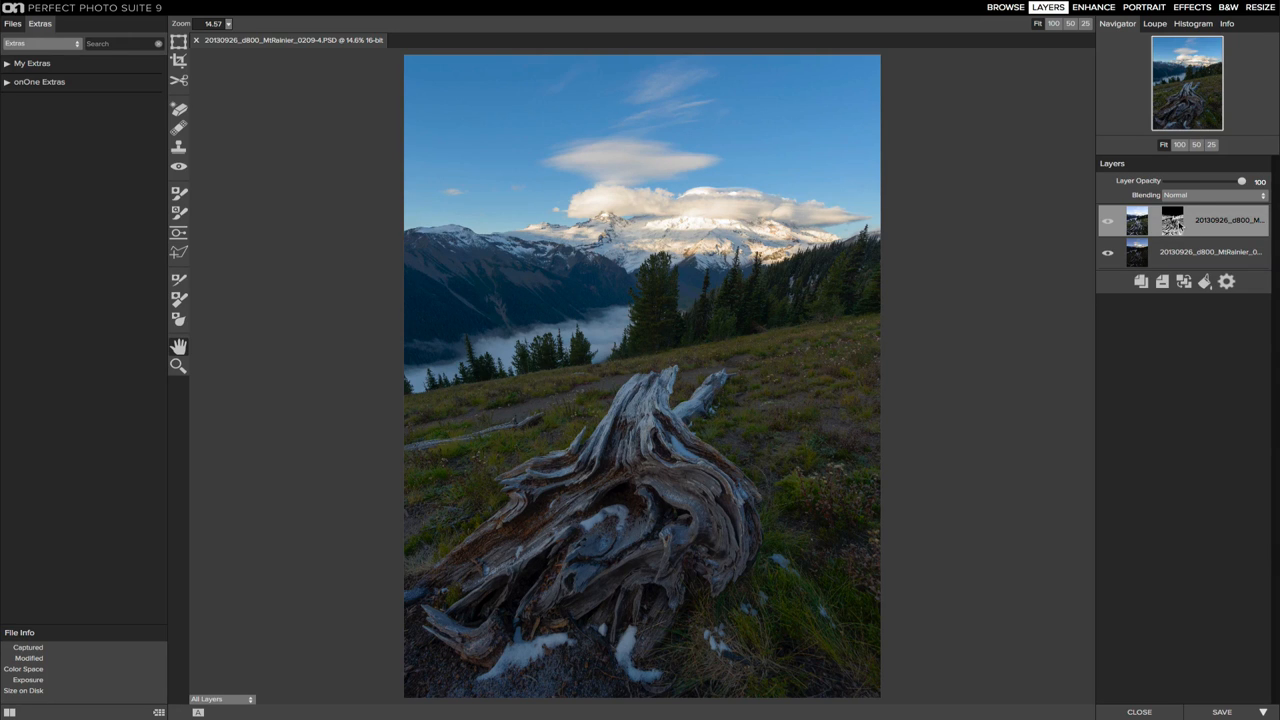
{"action": "mouse_move", "coordinate": [1175, 220]}
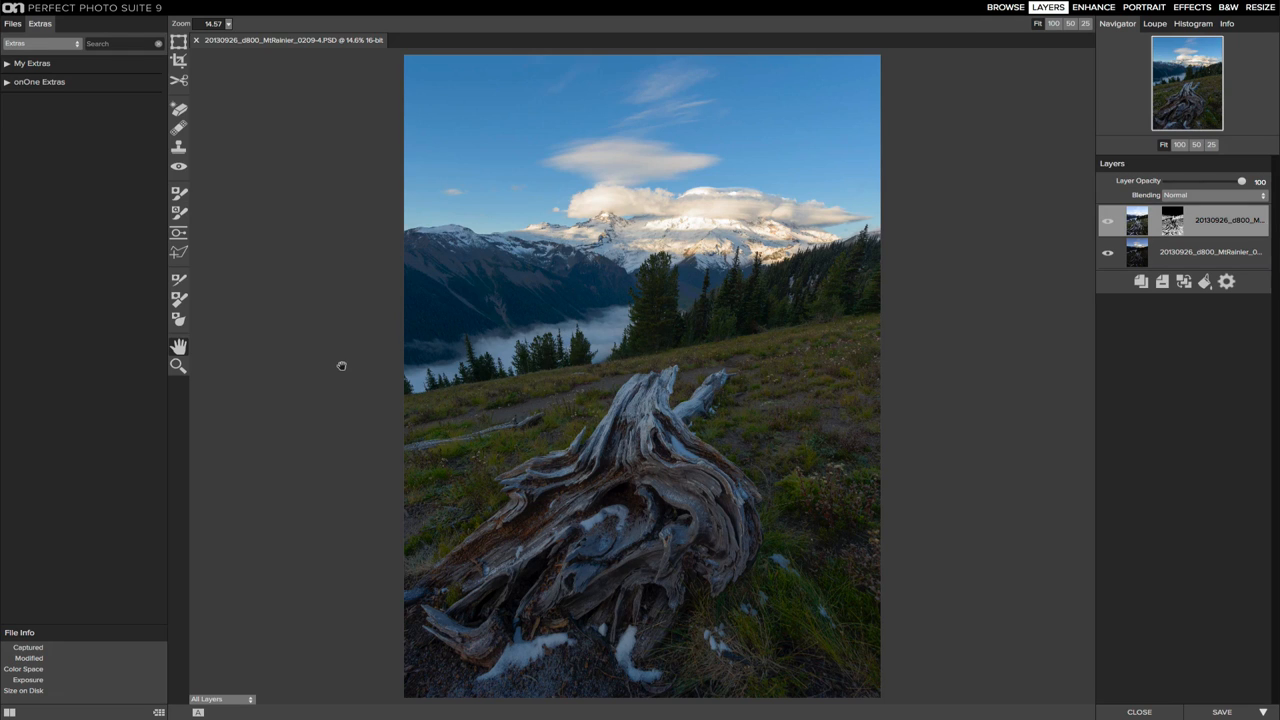
{"action": "mouse_move", "coordinate": [309, 399]}
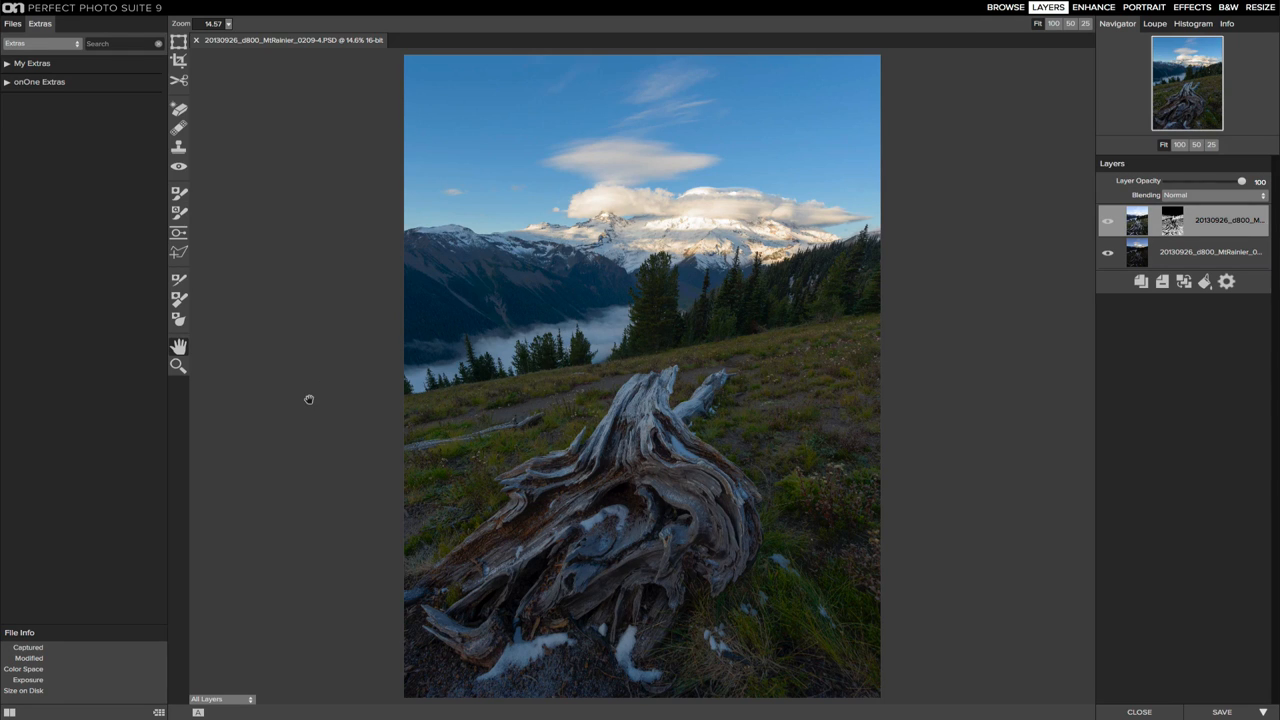
{"action": "mouse_move", "coordinate": [855, 285]}
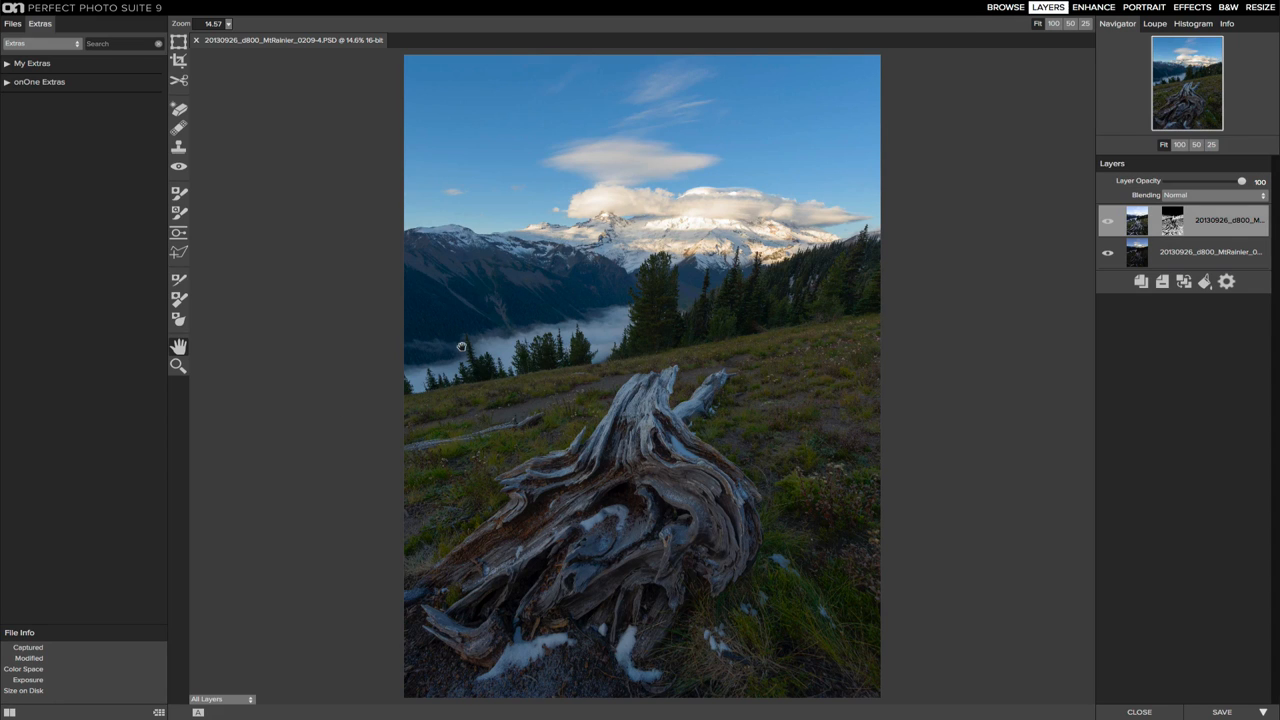
{"action": "mouse_move", "coordinate": [742, 186]}
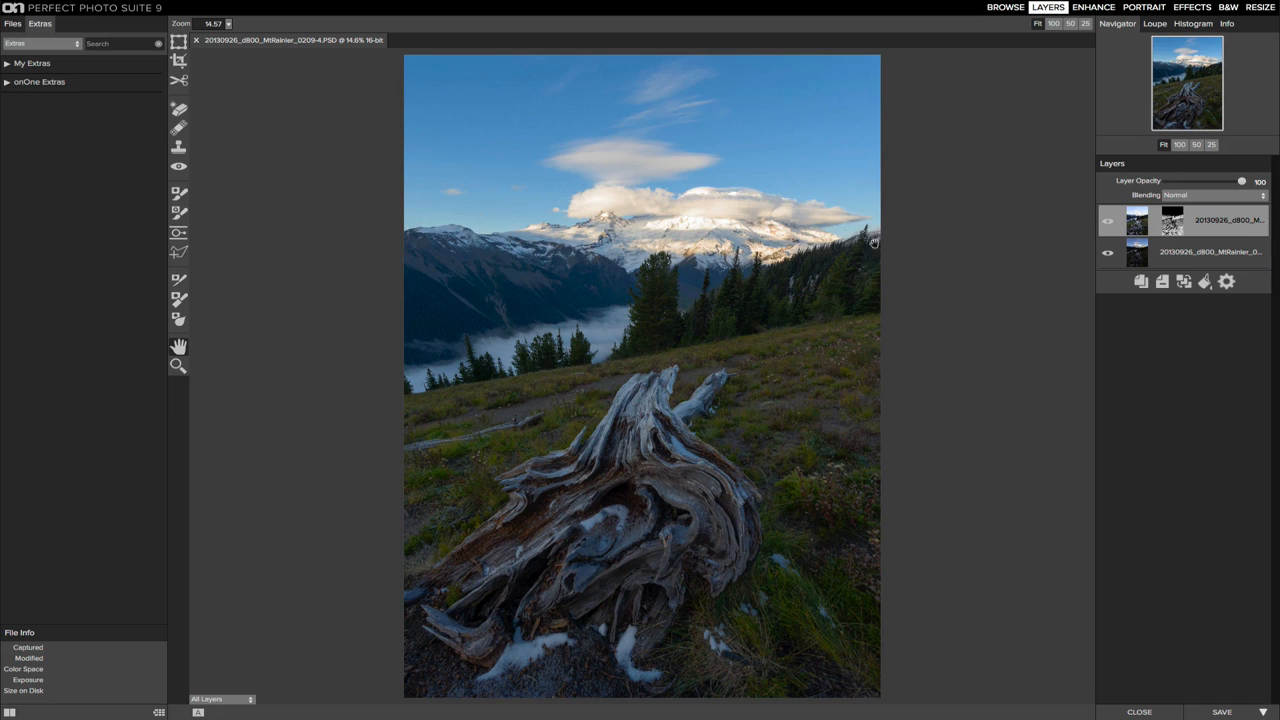
{"action": "mouse_move", "coordinate": [663, 316]}
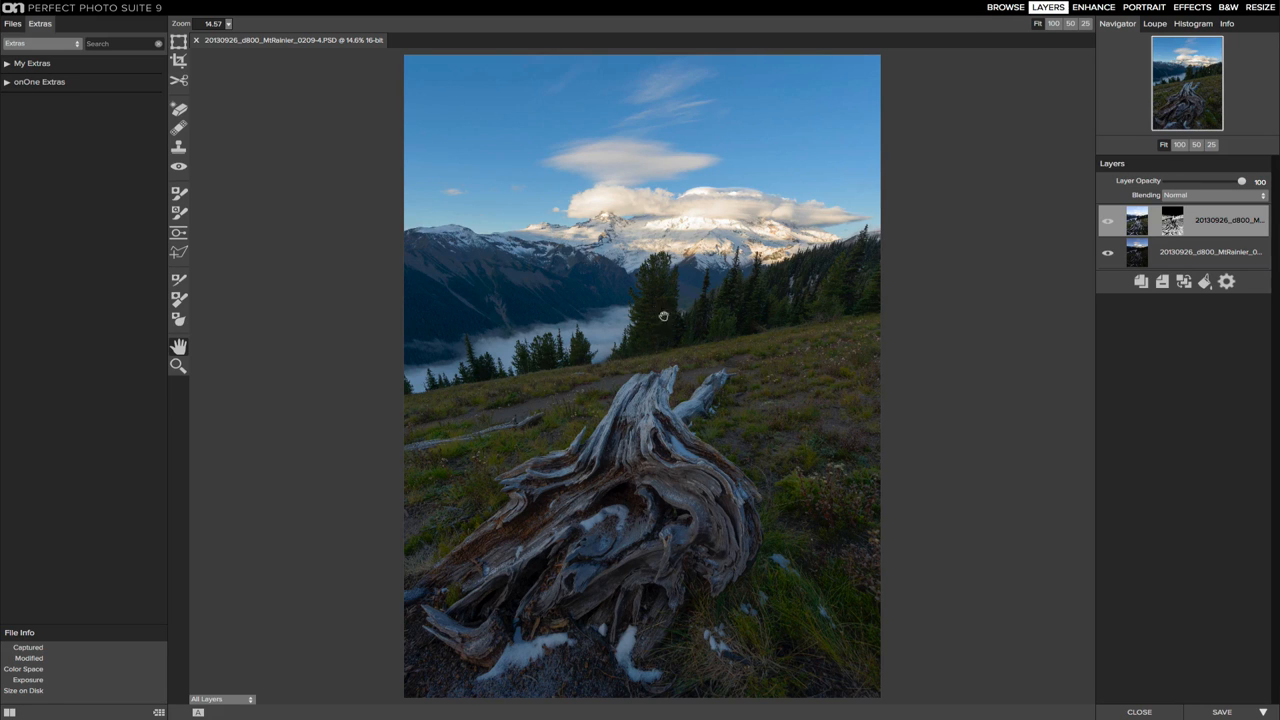
{"action": "mouse_move", "coordinate": [519, 375]}
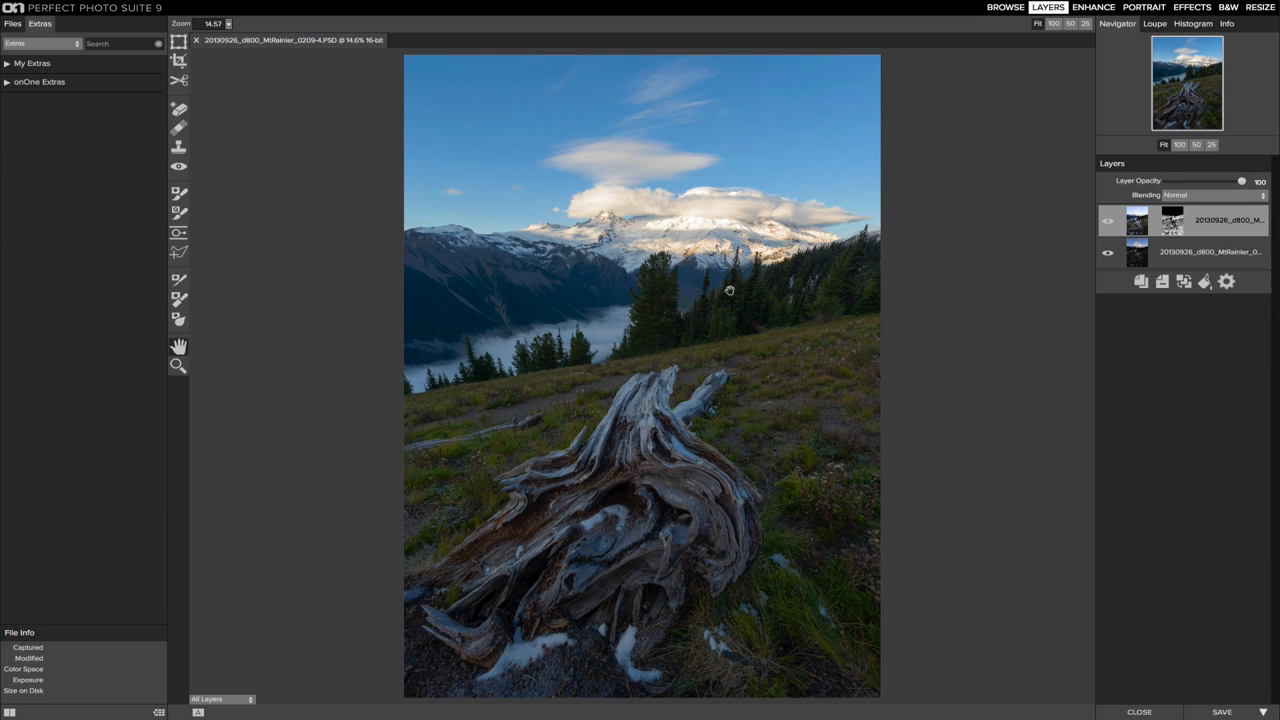
{"action": "mouse_move", "coordinate": [867, 265]}
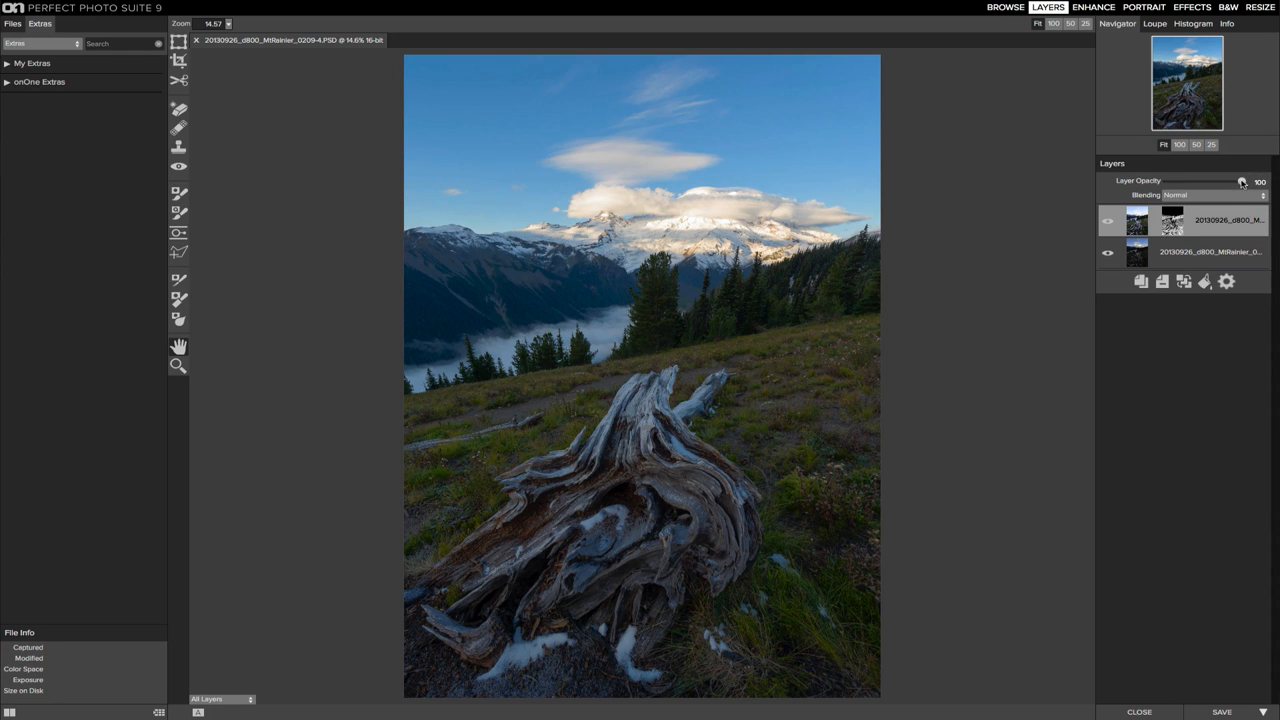
- Compare masked-layer opacities from 0 to 70%, settling at 66%
{"action": "left_click_drag", "start_coordinate": [1244, 182], "coordinate": [1216, 182]}
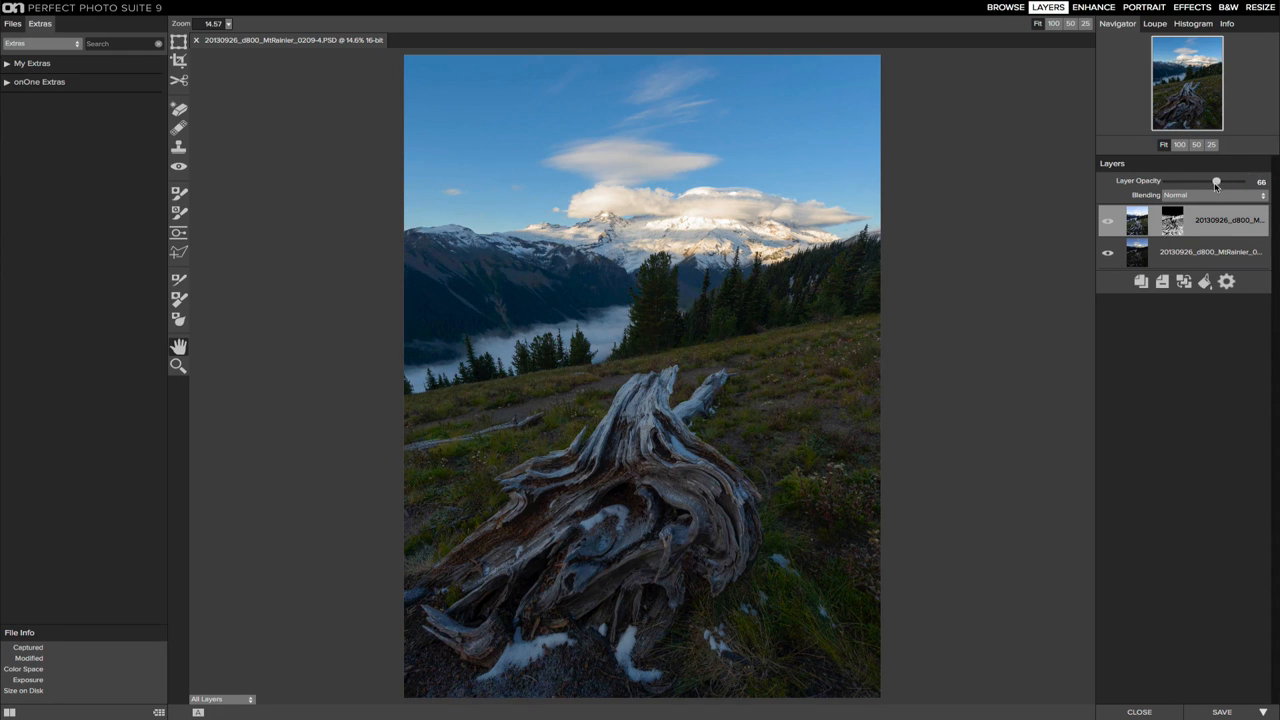
{"action": "left_click_drag", "start_coordinate": [1216, 182], "coordinate": [1210, 182]}
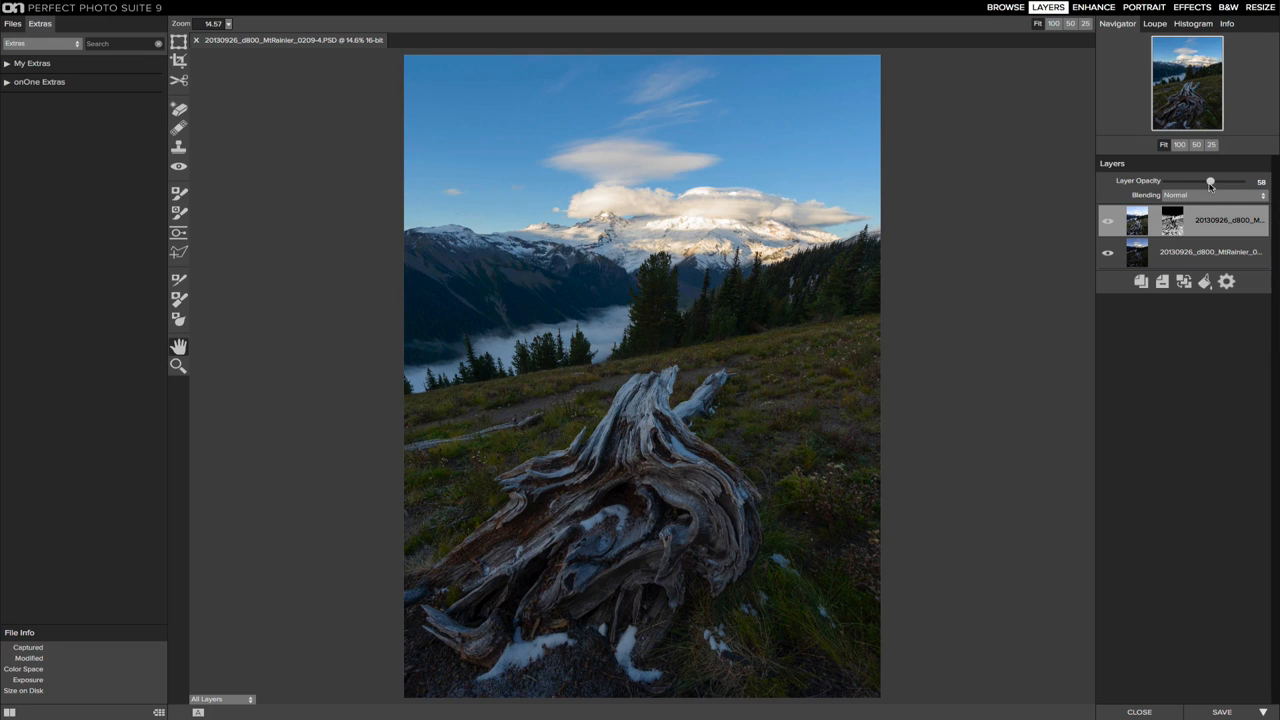
{"action": "left_click_drag", "start_coordinate": [1210, 181], "coordinate": [1166, 181]}
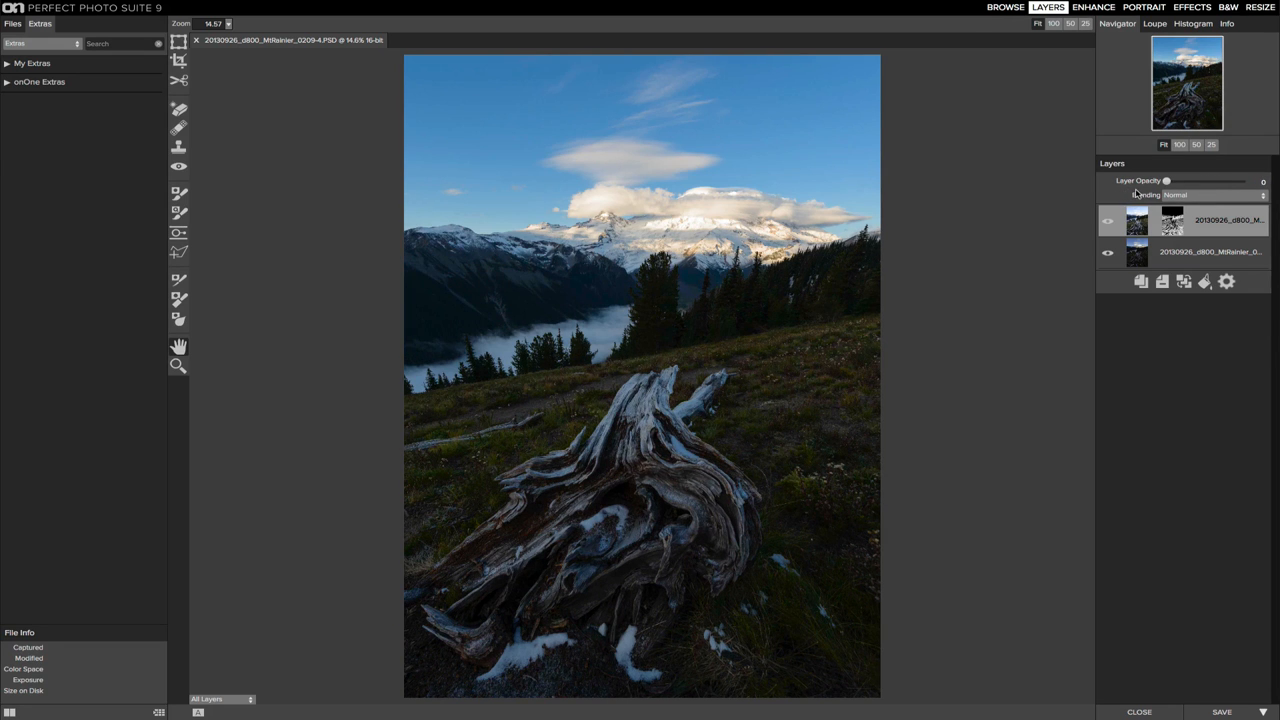
{"action": "left_click_drag", "start_coordinate": [1166, 181], "coordinate": [1199, 181]}
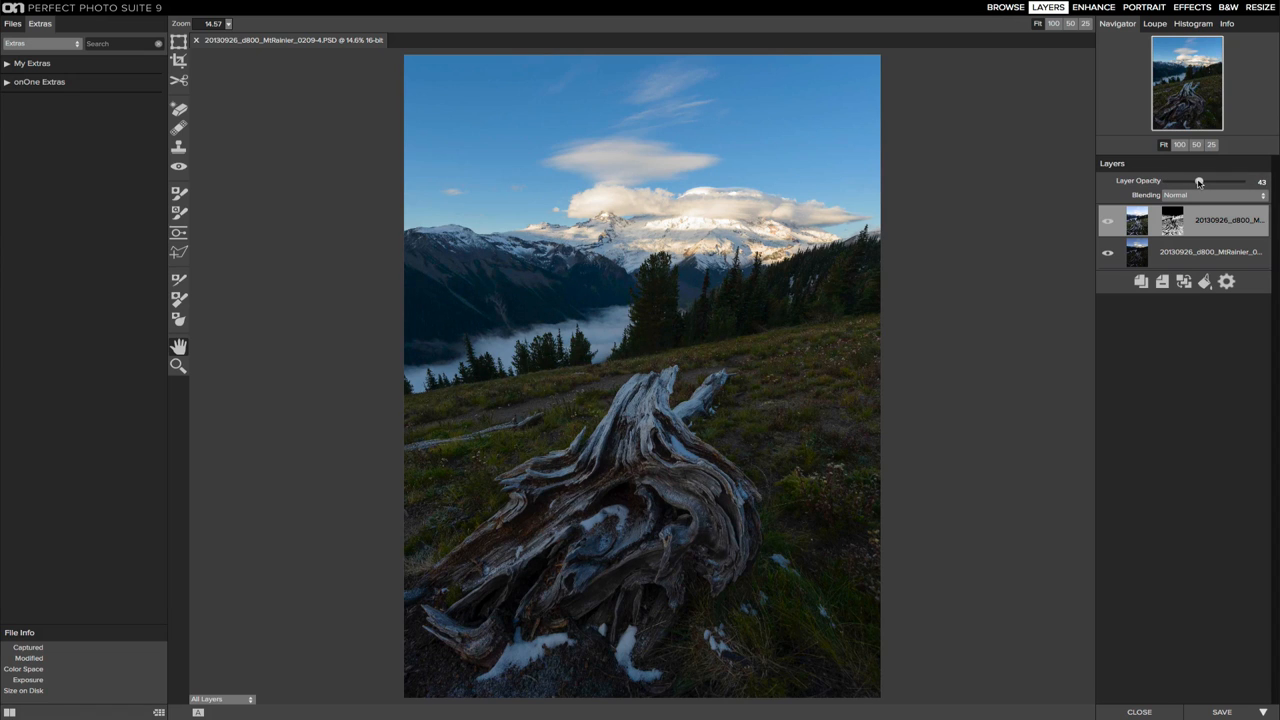
{"action": "left_click_drag", "start_coordinate": [1200, 182], "coordinate": [1216, 182]}
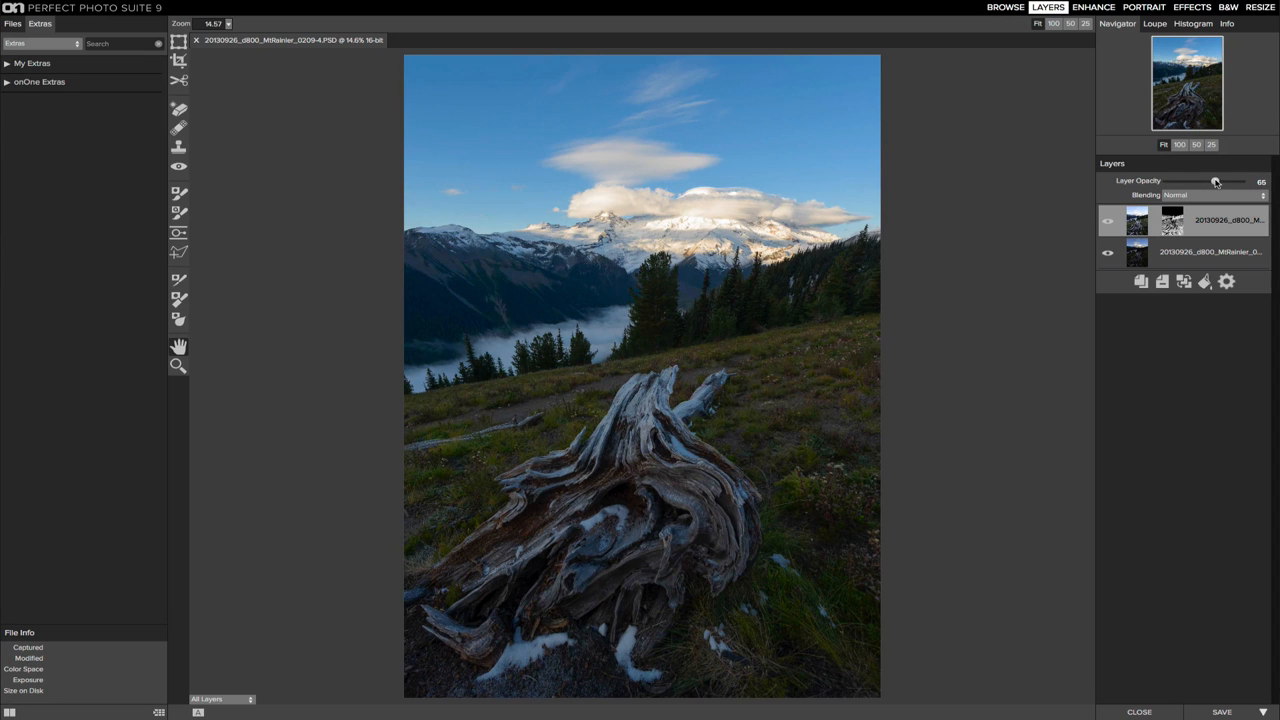
{"action": "left_click_drag", "start_coordinate": [1214, 182], "coordinate": [1219, 182]}
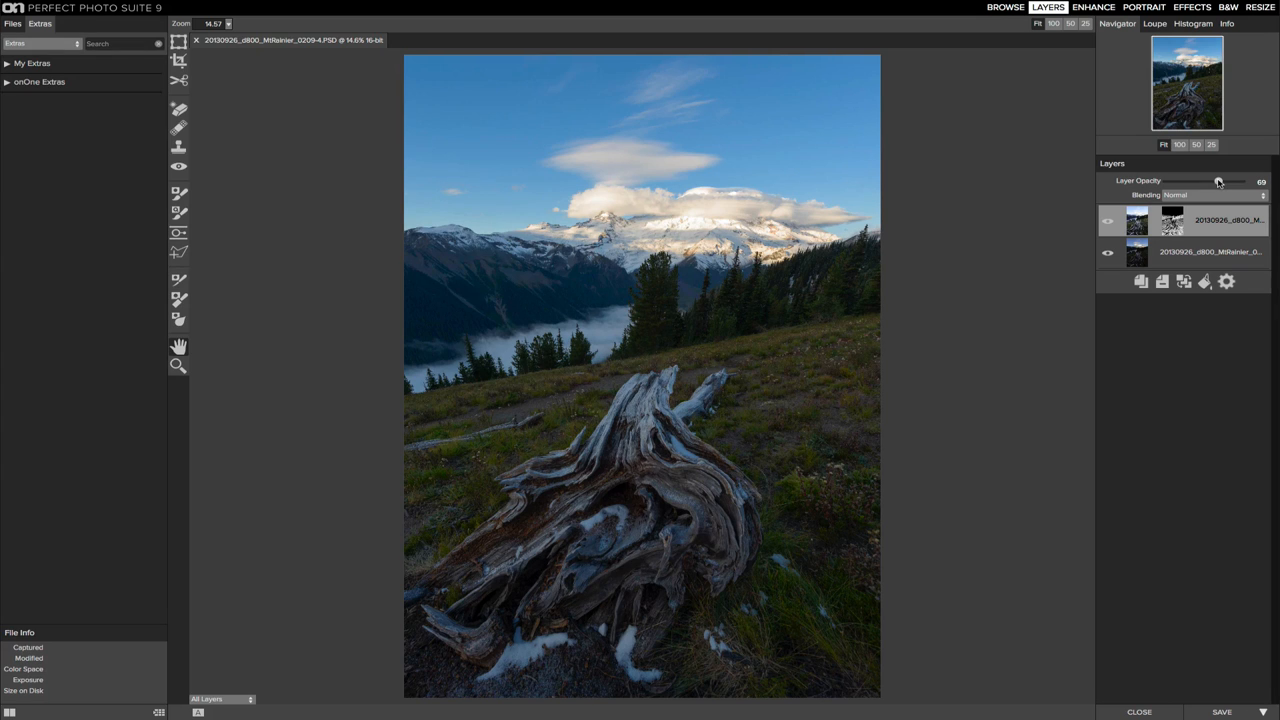
{"action": "left_click_drag", "start_coordinate": [1217, 182], "coordinate": [1219, 182]}
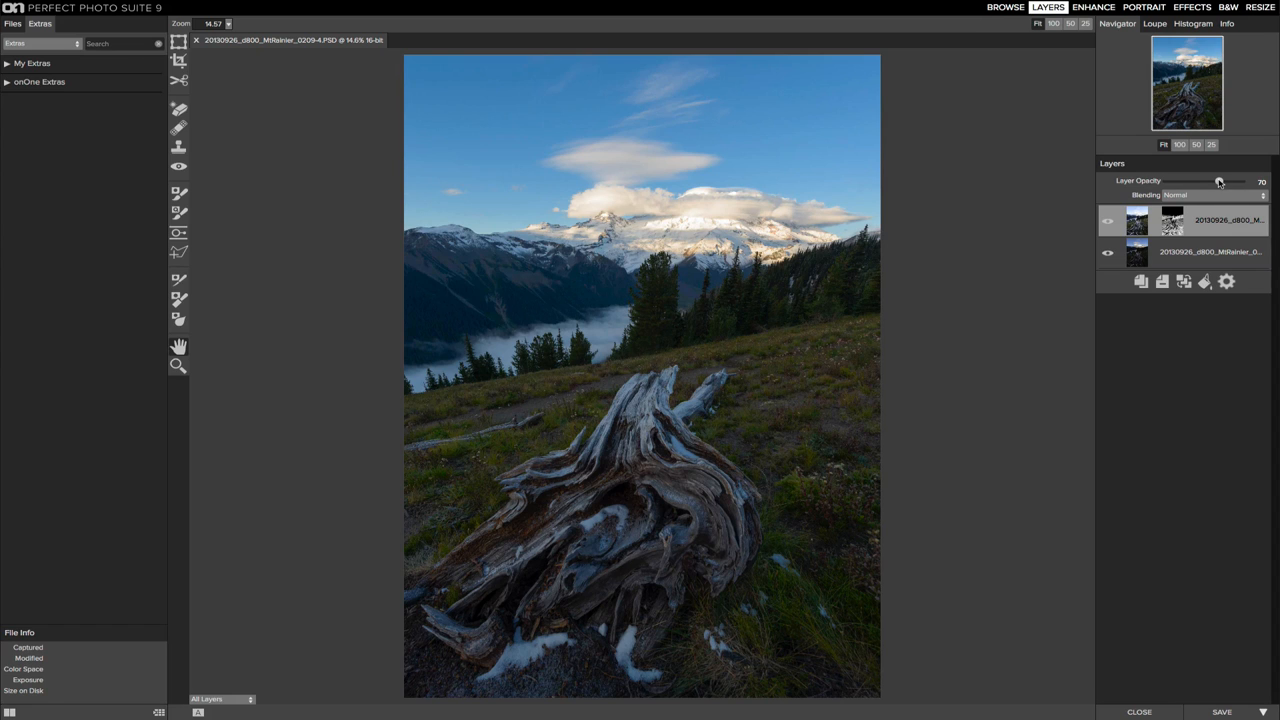
{"action": "left_click_drag", "start_coordinate": [1219, 182], "coordinate": [1216, 182]}
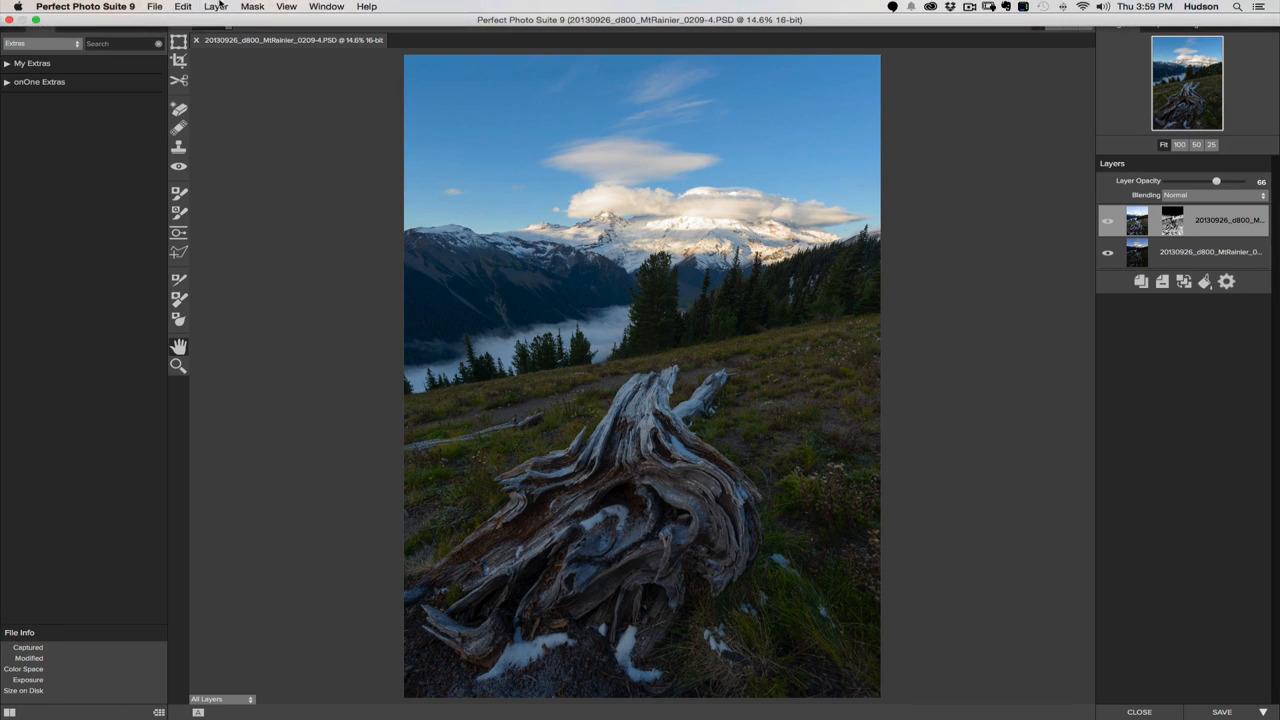
- Create a stamped layer merging the blended exposures and select it atop the stack
{"action": "left_click", "coordinate": [216, 7]}
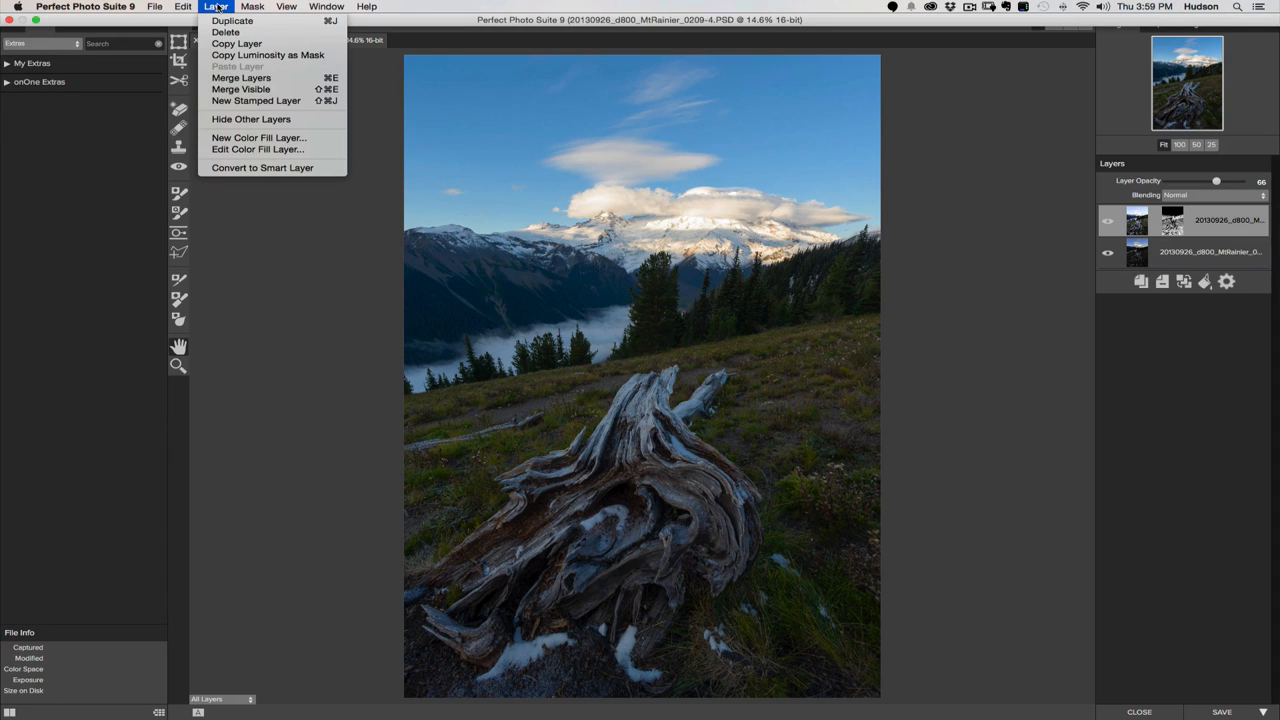
{"action": "mouse_move", "coordinate": [251, 119]}
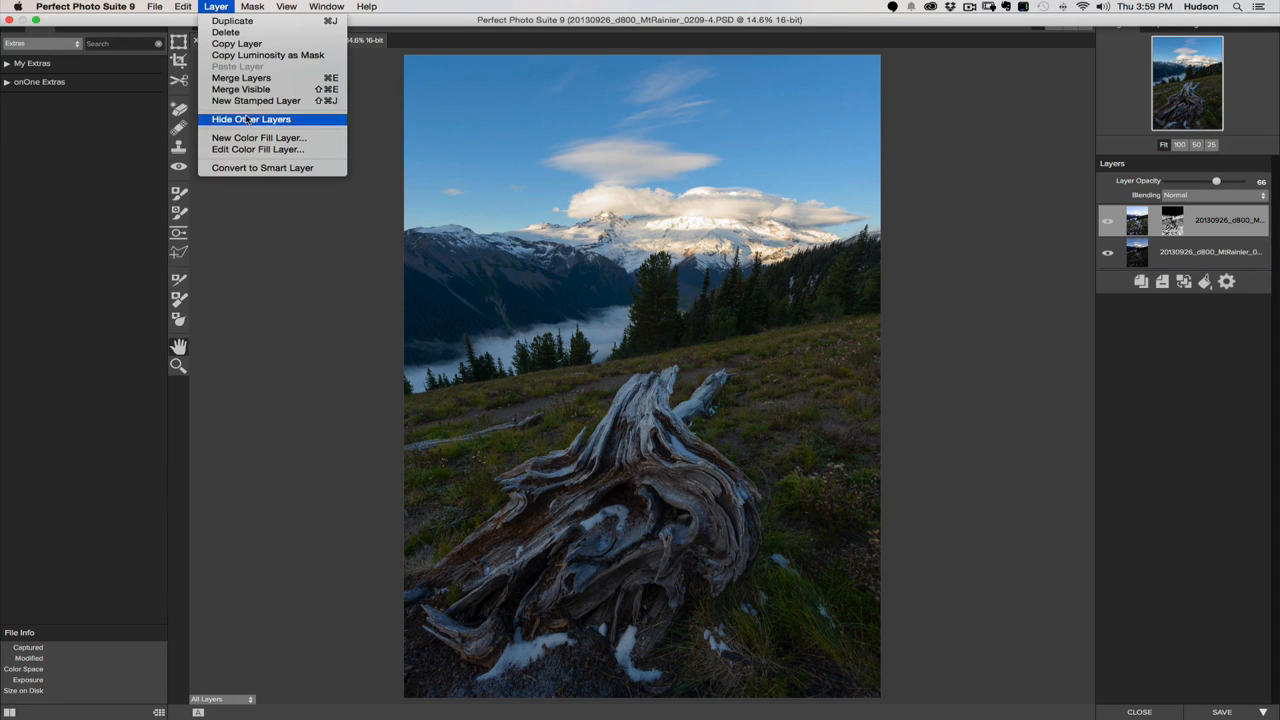
{"action": "mouse_move", "coordinate": [240, 73]}
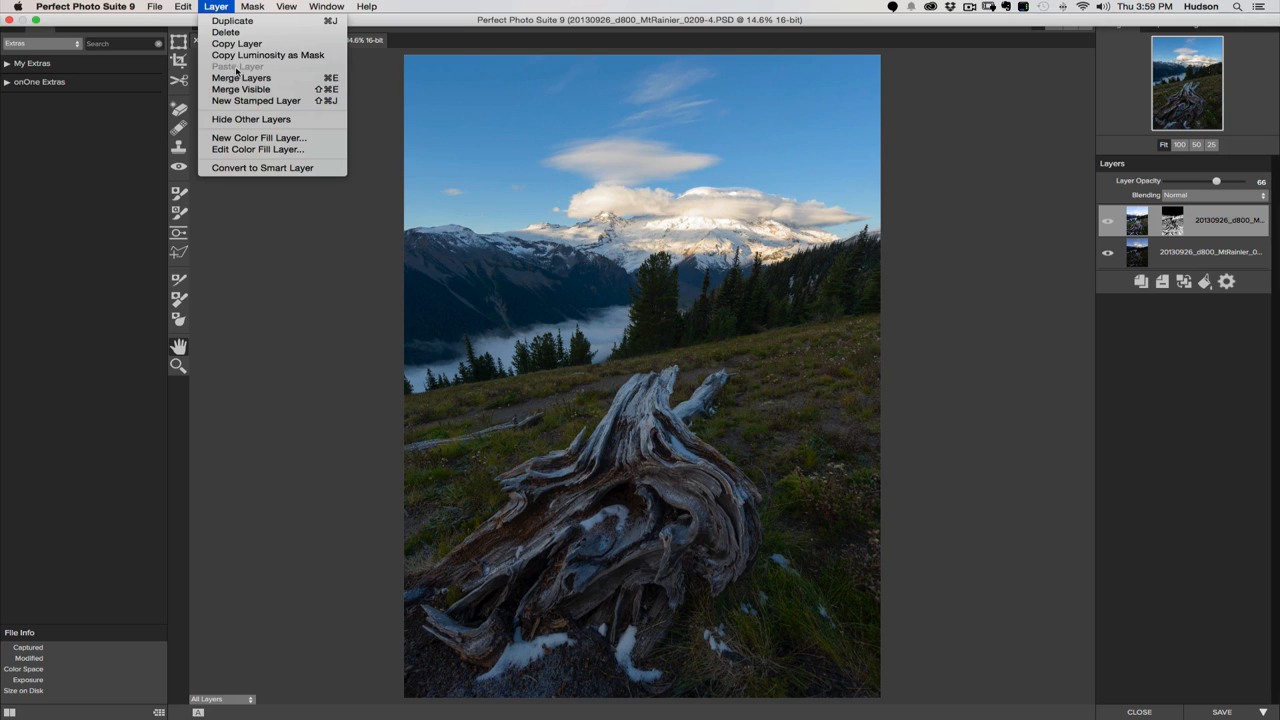
{"action": "mouse_move", "coordinate": [256, 100]}
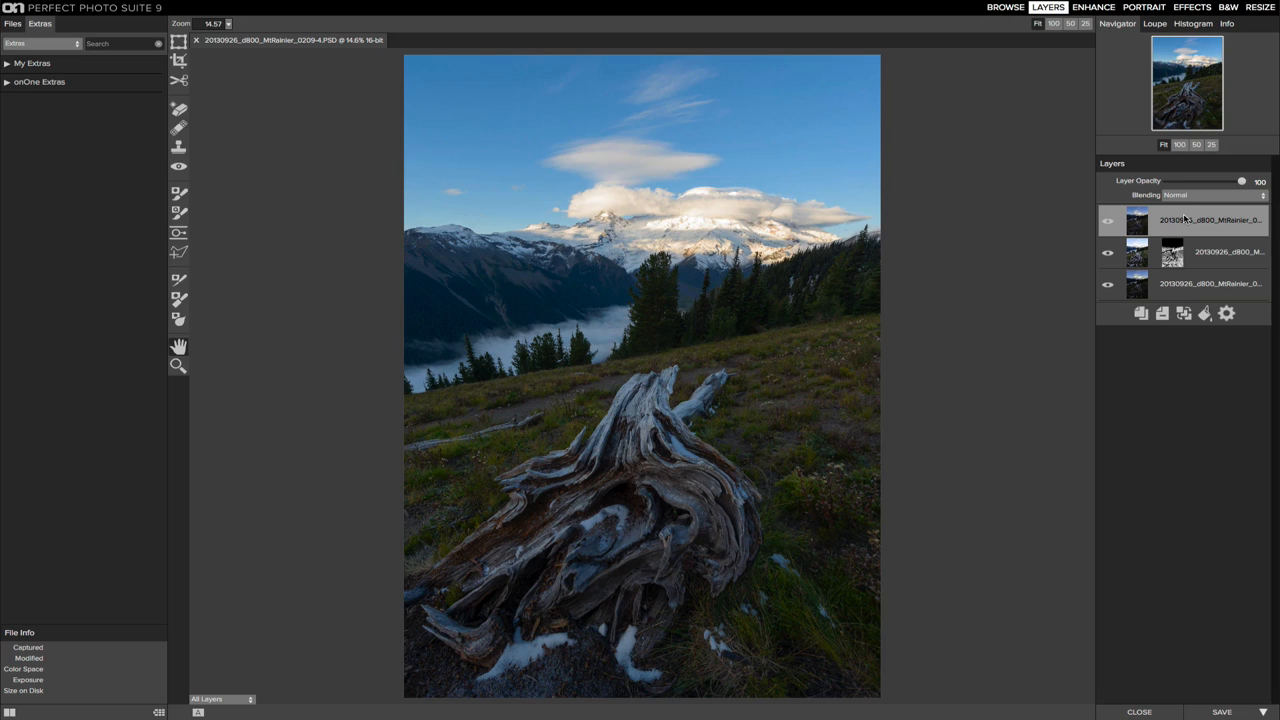
{"action": "left_click", "coordinate": [1210, 283]}
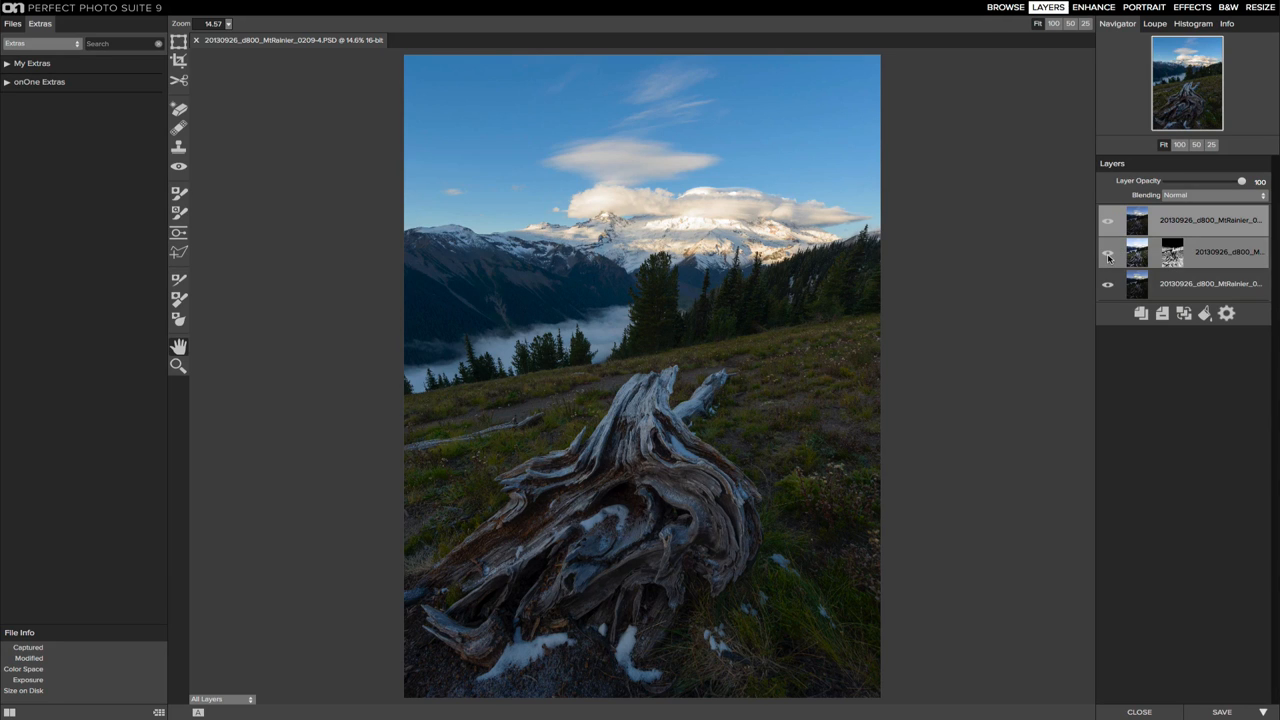
{"action": "left_click", "coordinate": [1108, 253]}
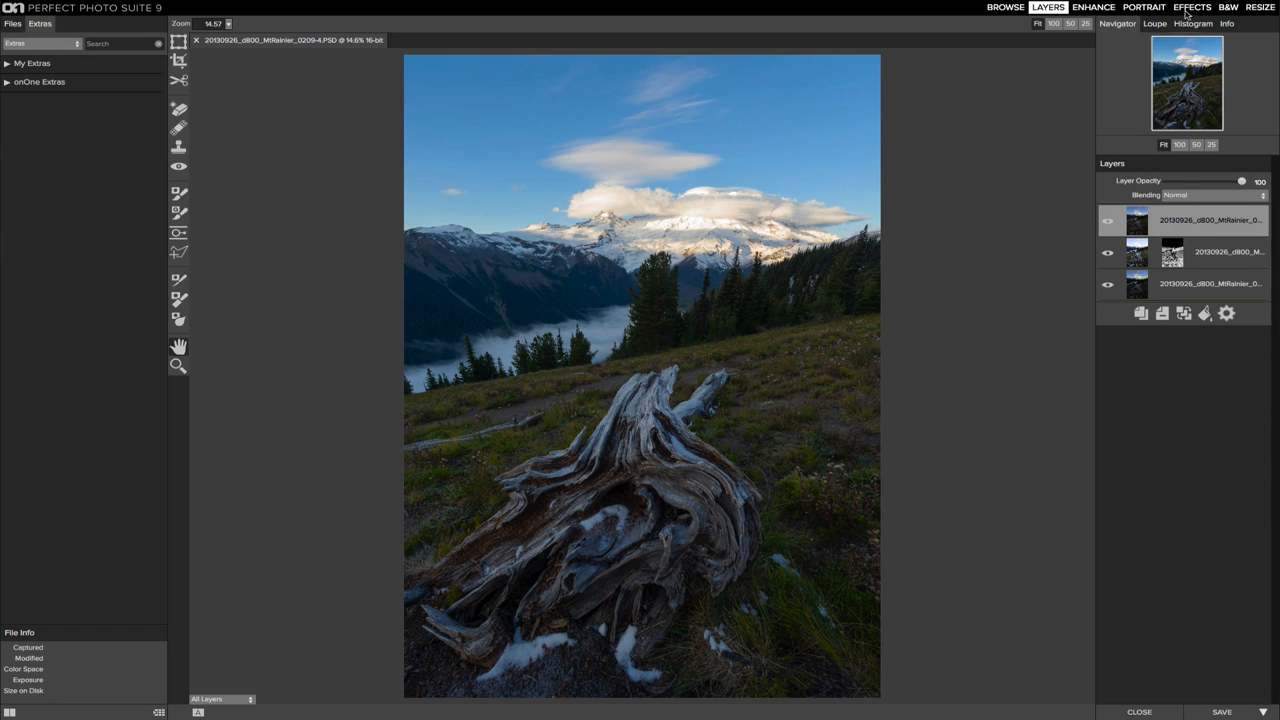
- Apply Dynamic Contrast to the stamped layer with Small 13, Medium 18, Large 26 detail
{"action": "left_click", "coordinate": [1191, 7]}
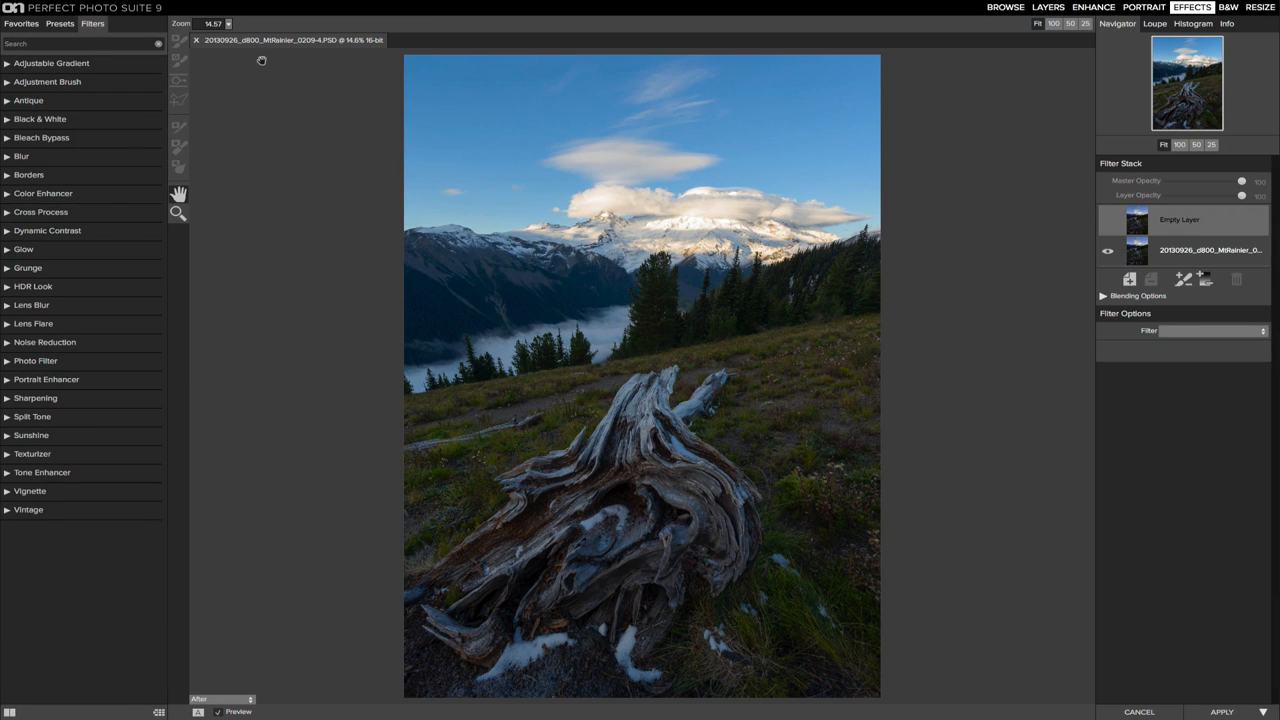
{"action": "mouse_move", "coordinate": [235, 293]}
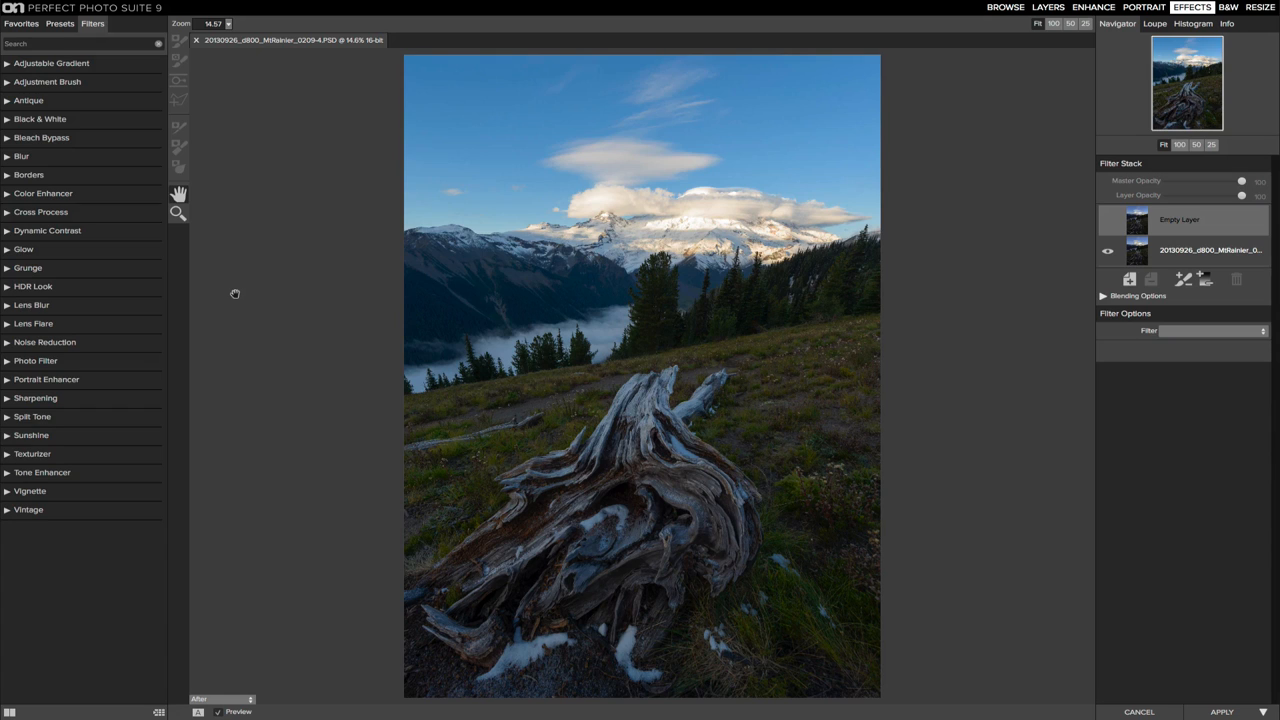
{"action": "mouse_move", "coordinate": [50, 240]}
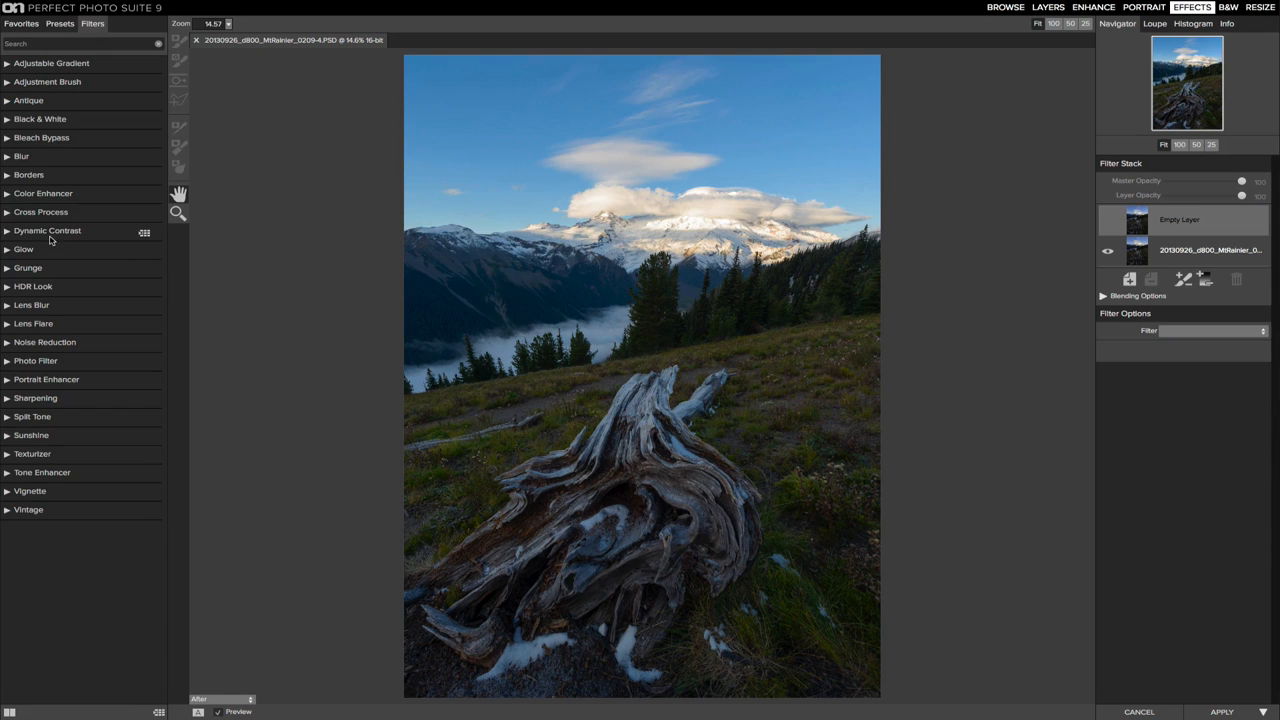
{"action": "left_click", "coordinate": [47, 230]}
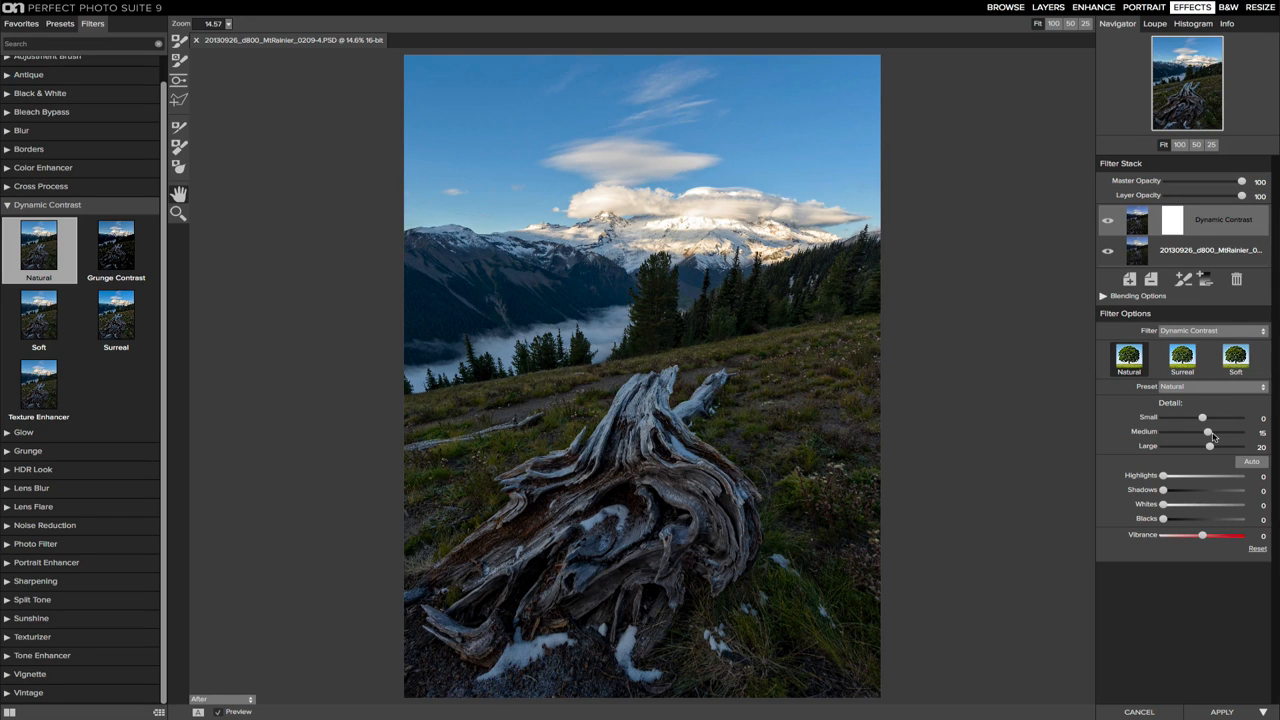
{"action": "left_click_drag", "start_coordinate": [1202, 417], "coordinate": [1205, 417]}
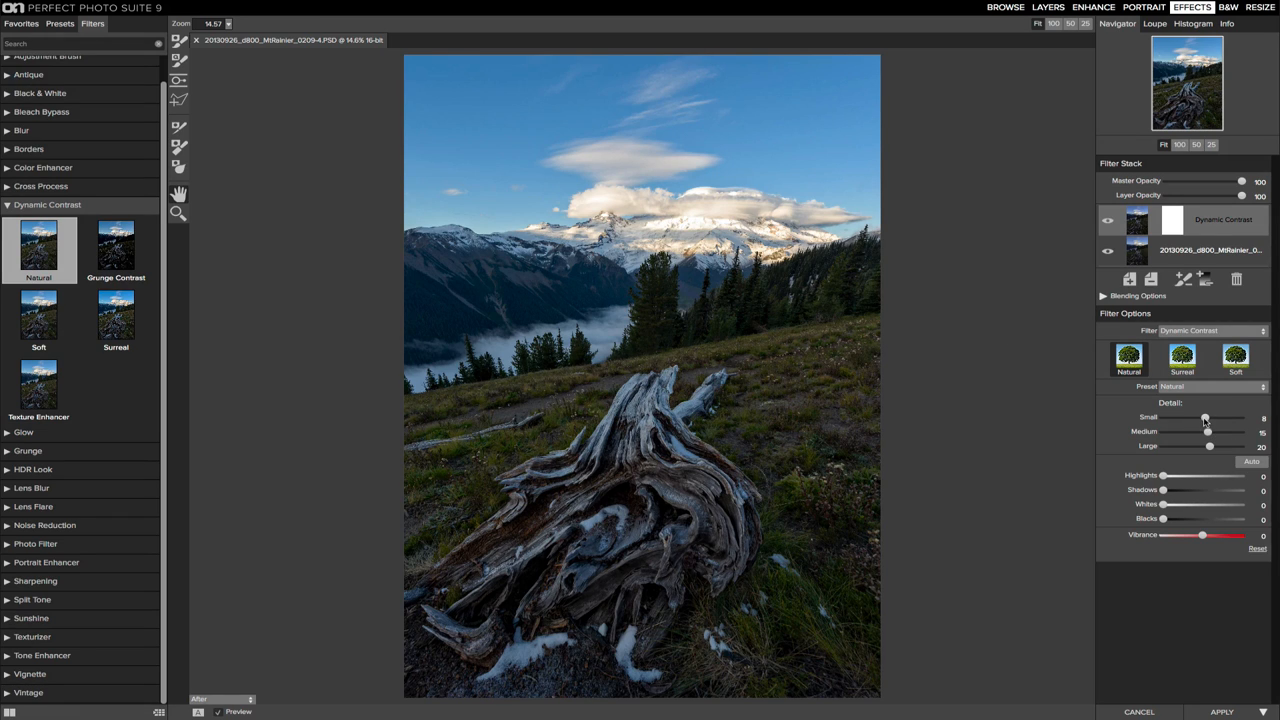
{"action": "left_click_drag", "start_coordinate": [1205, 417], "coordinate": [1210, 417]}
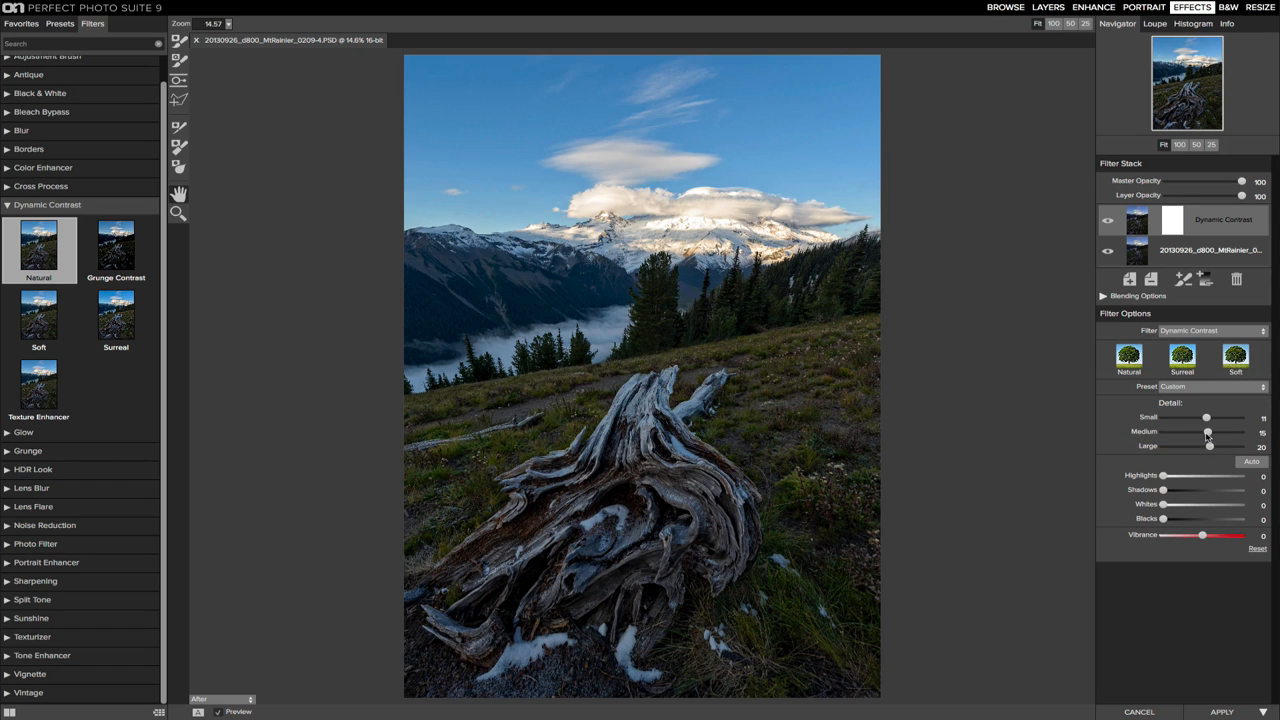
{"action": "left_click_drag", "start_coordinate": [1207, 431], "coordinate": [1210, 431]}
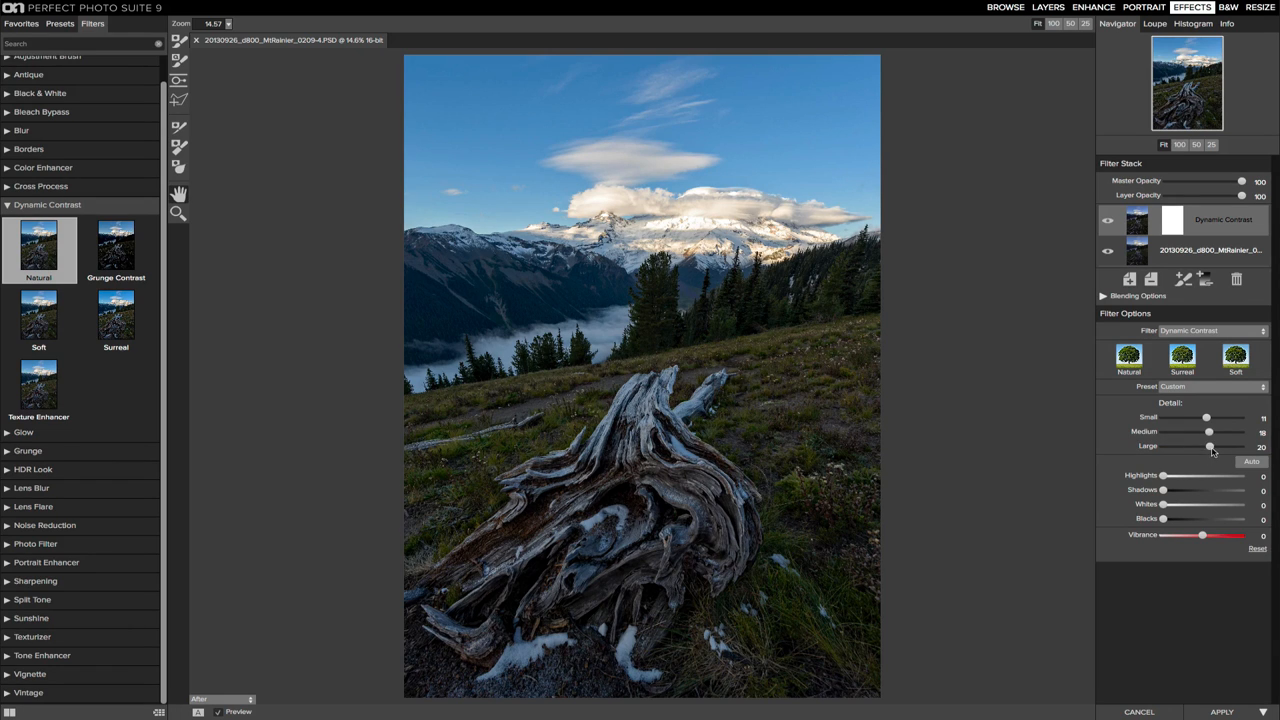
{"action": "left_click_drag", "start_coordinate": [1210, 446], "coordinate": [1213, 446]}
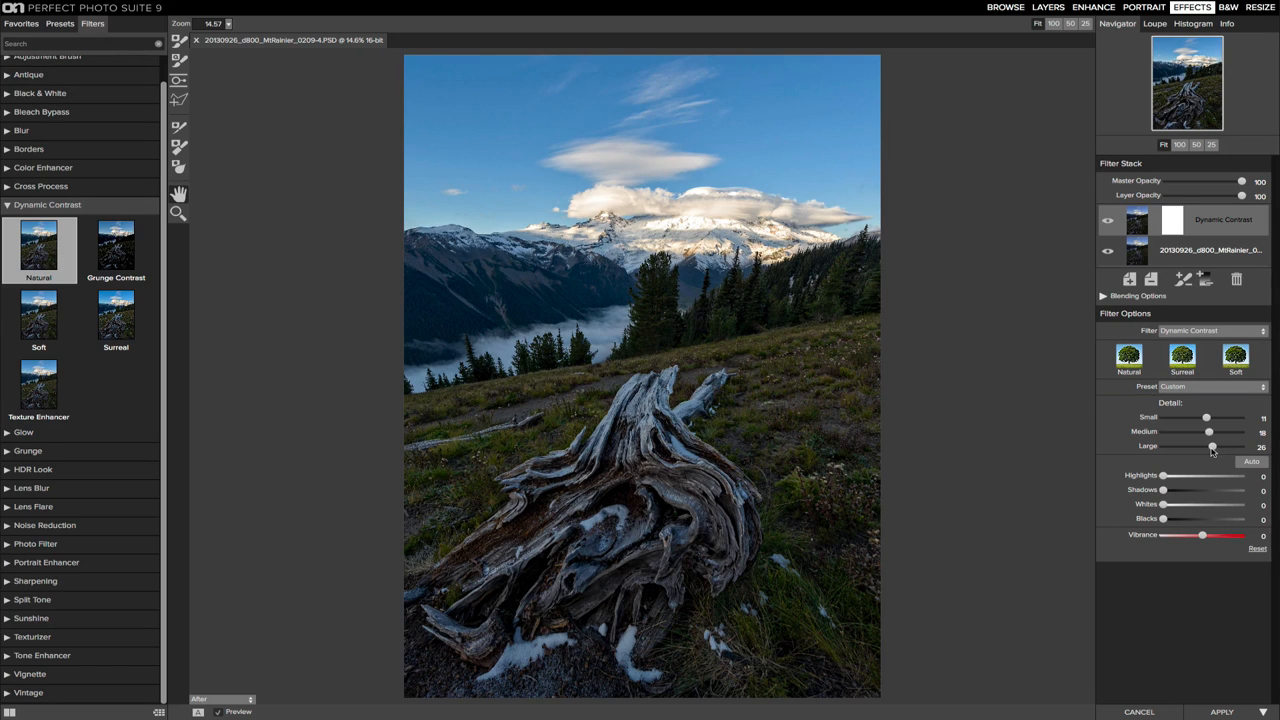
{"action": "left_click_drag", "start_coordinate": [1213, 446], "coordinate": [1211, 446]}
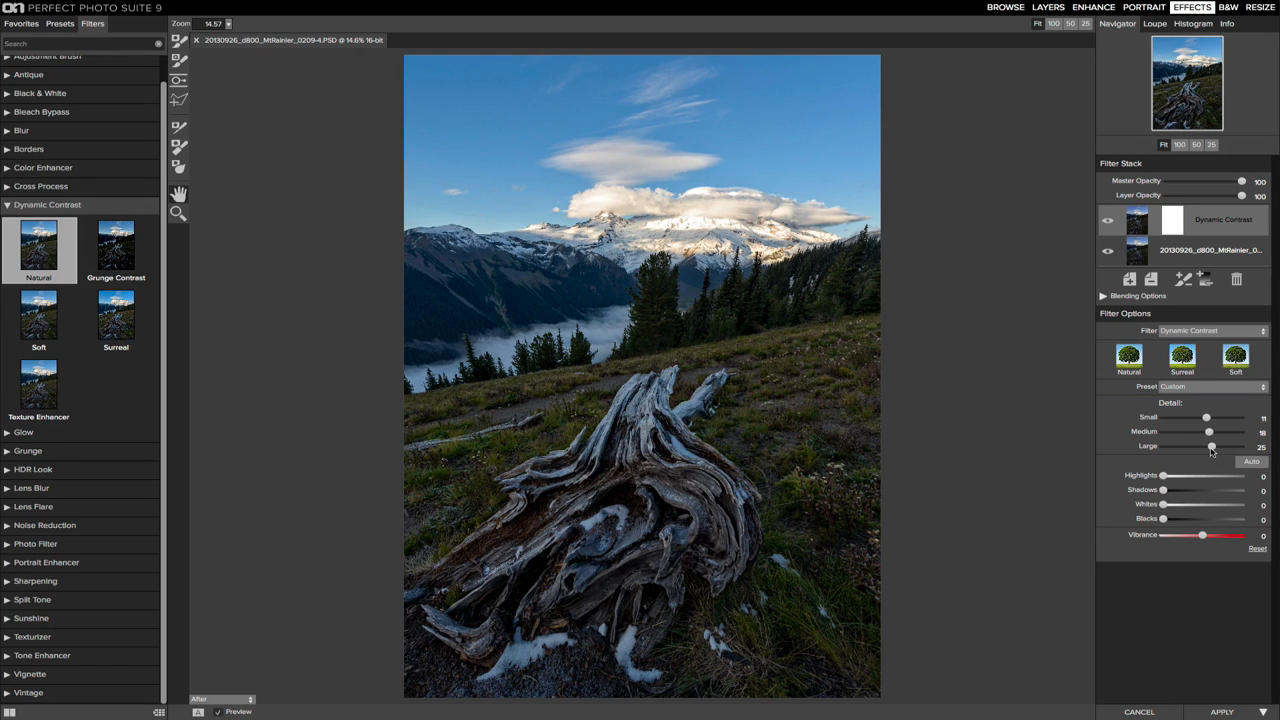
{"action": "left_click_drag", "start_coordinate": [1211, 447], "coordinate": [1213, 443]}
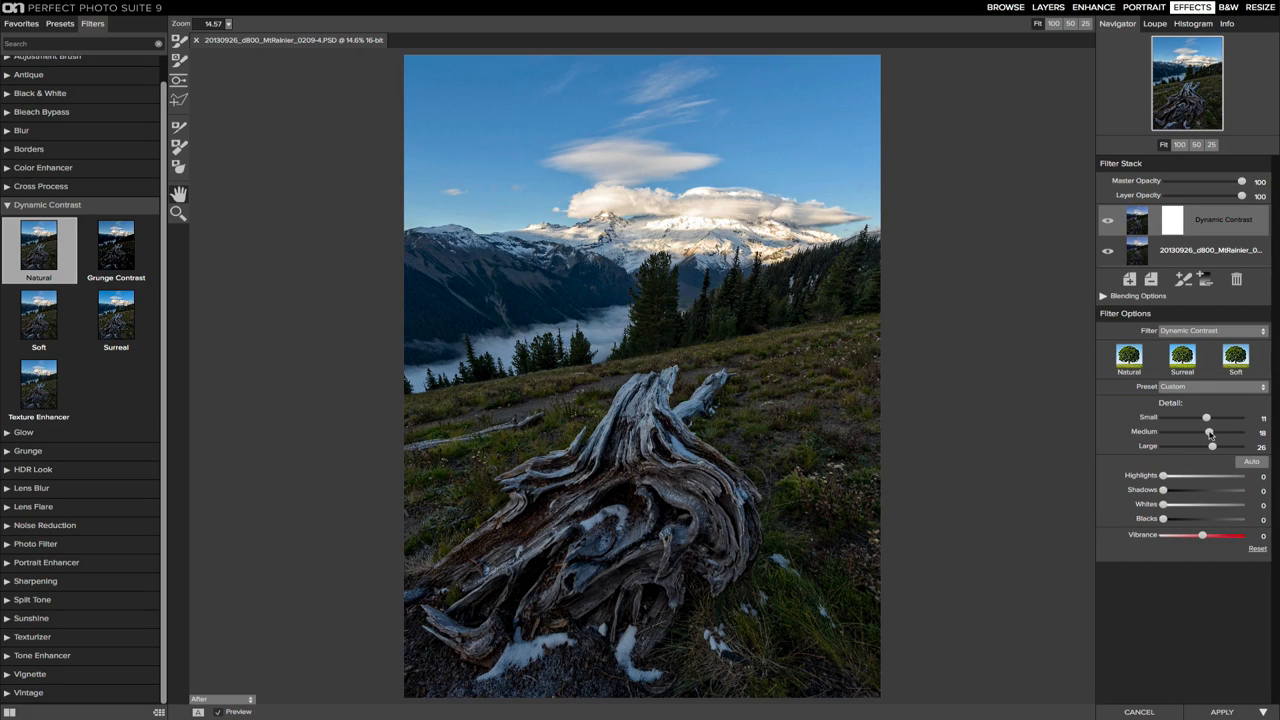
{"action": "left_click_drag", "start_coordinate": [1205, 417], "coordinate": [1208, 417]}
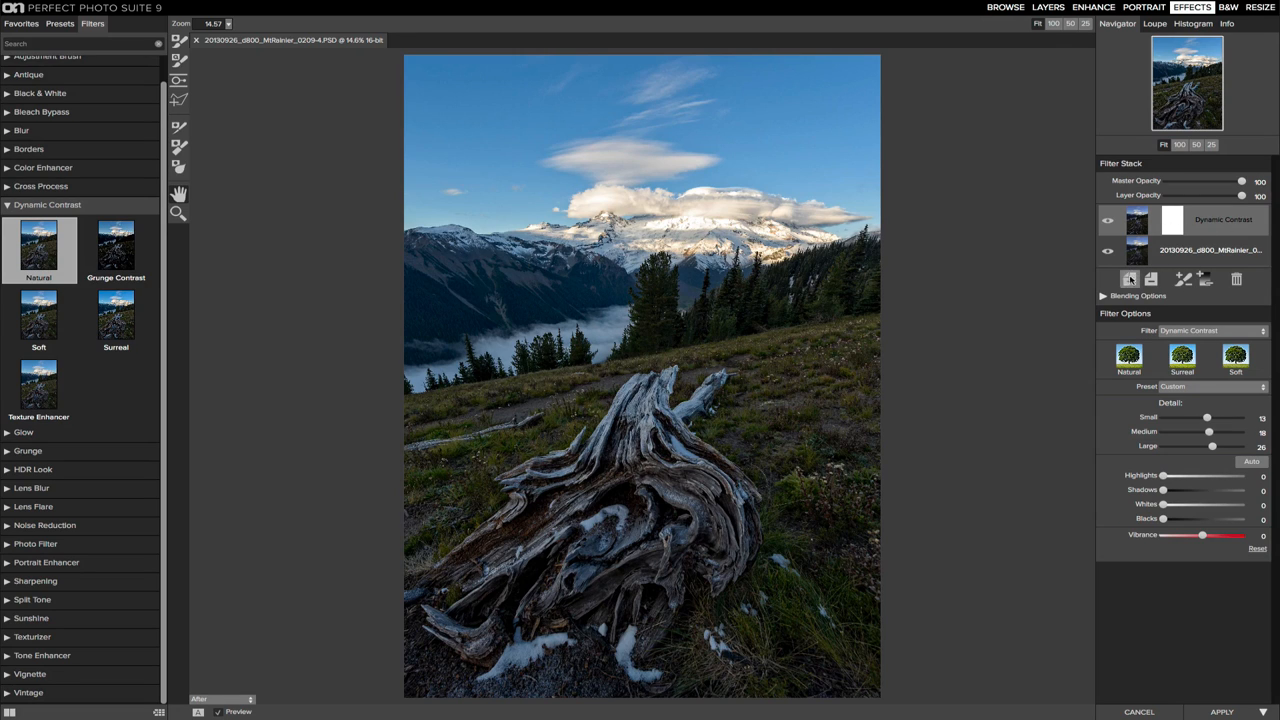
{"action": "mouse_move", "coordinate": [1129, 280]}
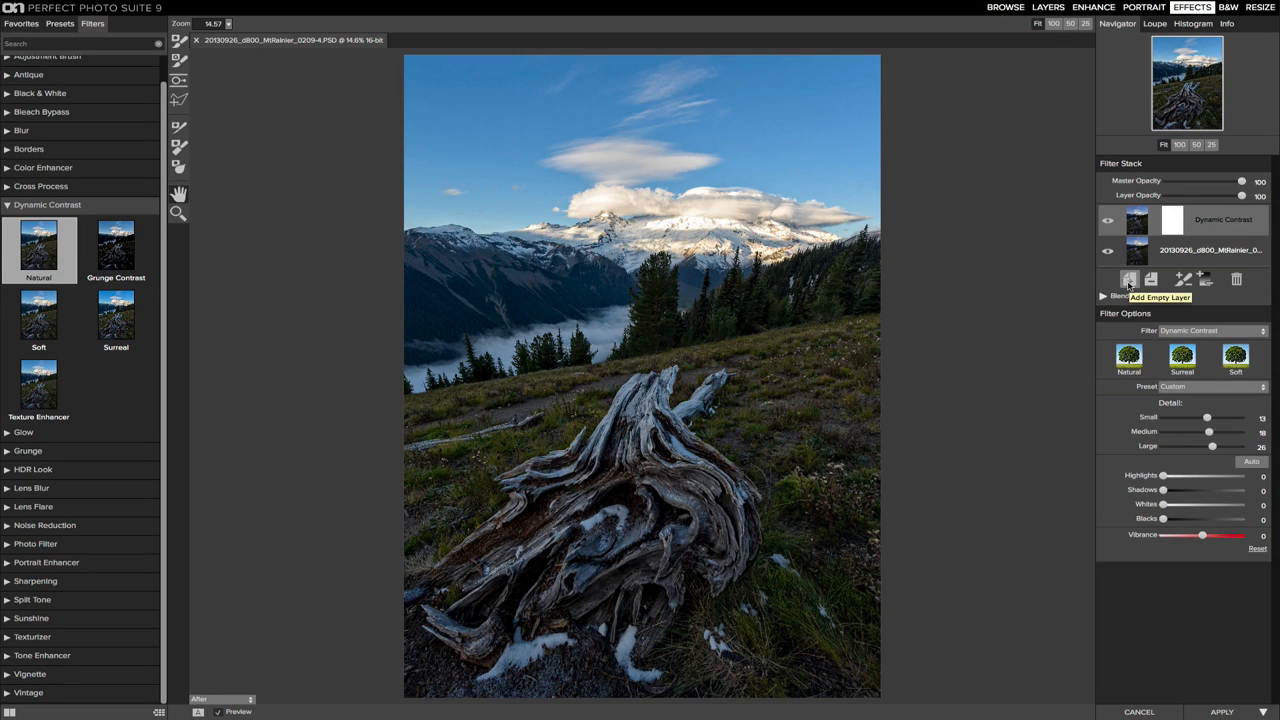
{"action": "mouse_move", "coordinate": [1129, 280]}
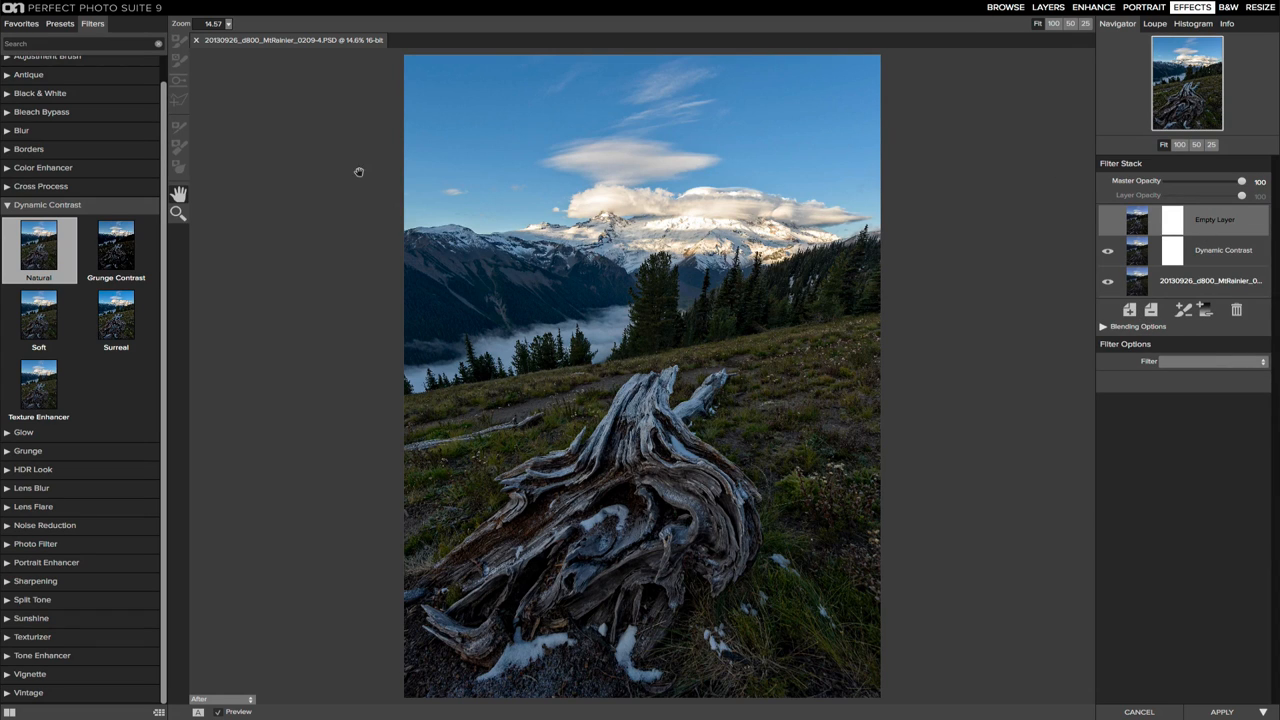
- Add the Green Enhancer color preset over Dynamic Contrast with opacity around 89
{"action": "left_click", "coordinate": [43, 167]}
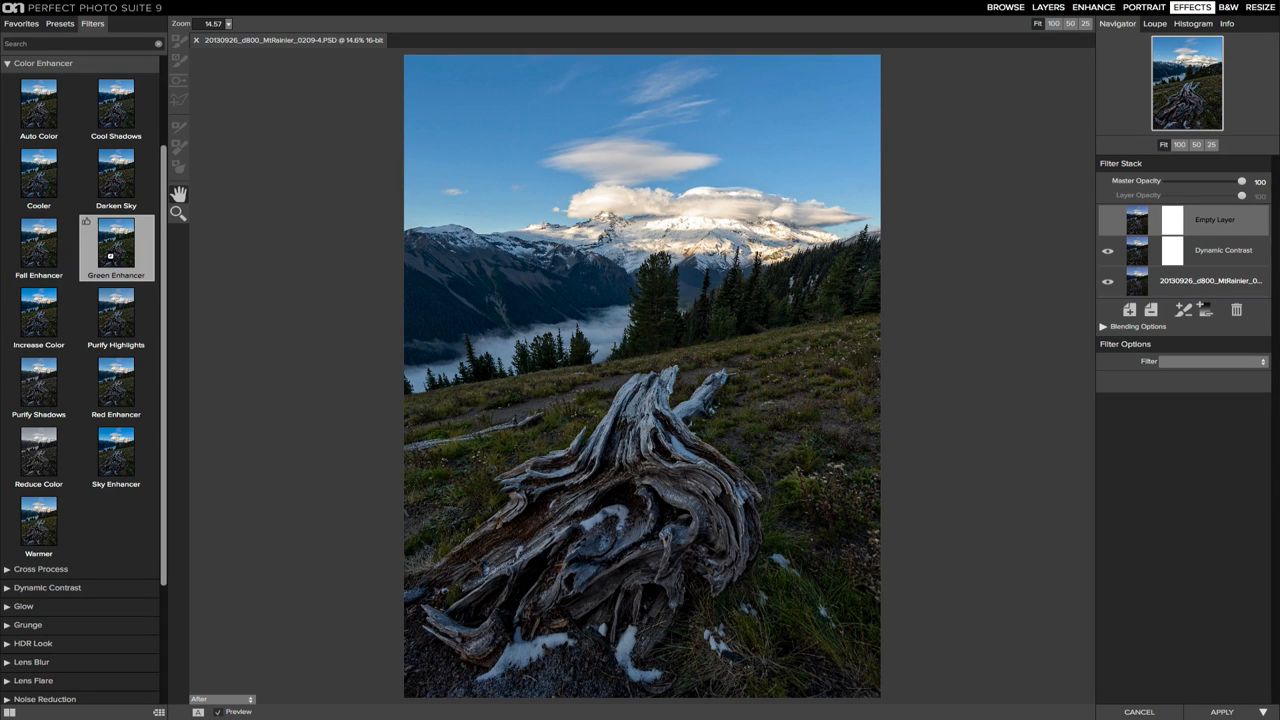
{"action": "left_click", "coordinate": [115, 248]}
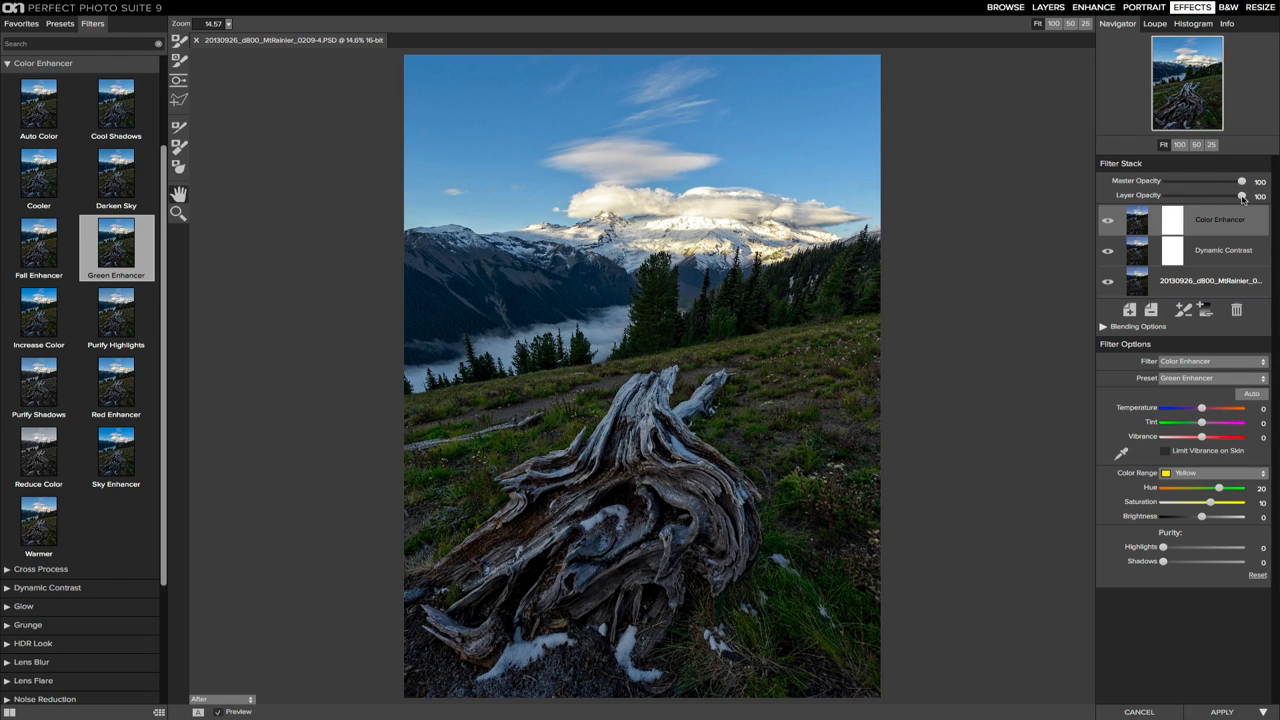
{"action": "left_click_drag", "start_coordinate": [1244, 195], "coordinate": [1237, 195]}
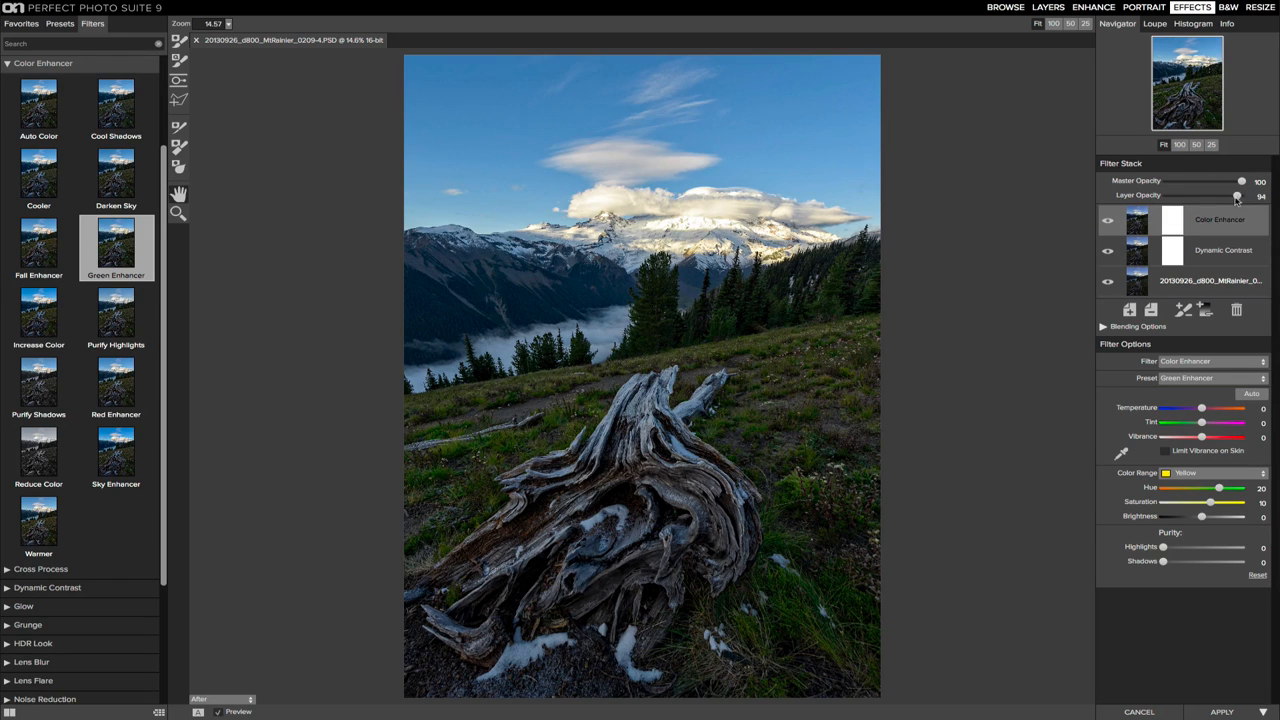
{"action": "left_click_drag", "start_coordinate": [1237, 196], "coordinate": [1230, 196]}
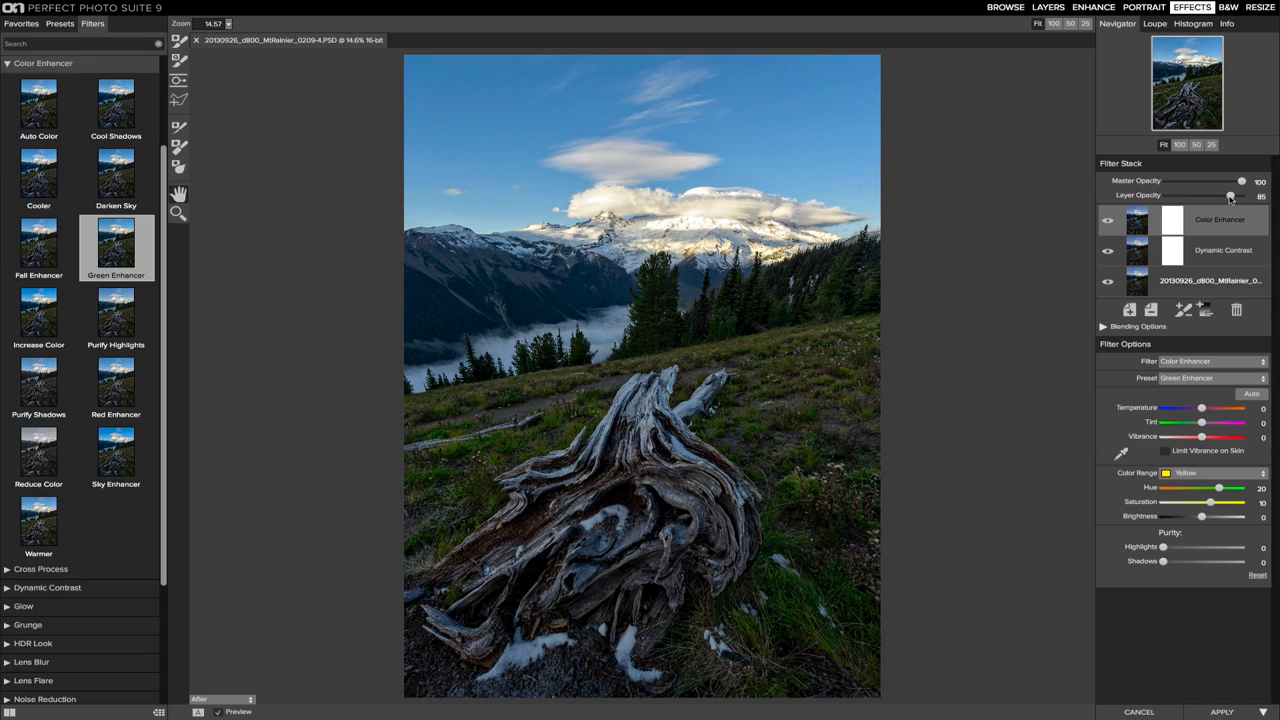
{"action": "left_click_drag", "start_coordinate": [1231, 196], "coordinate": [1234, 196]}
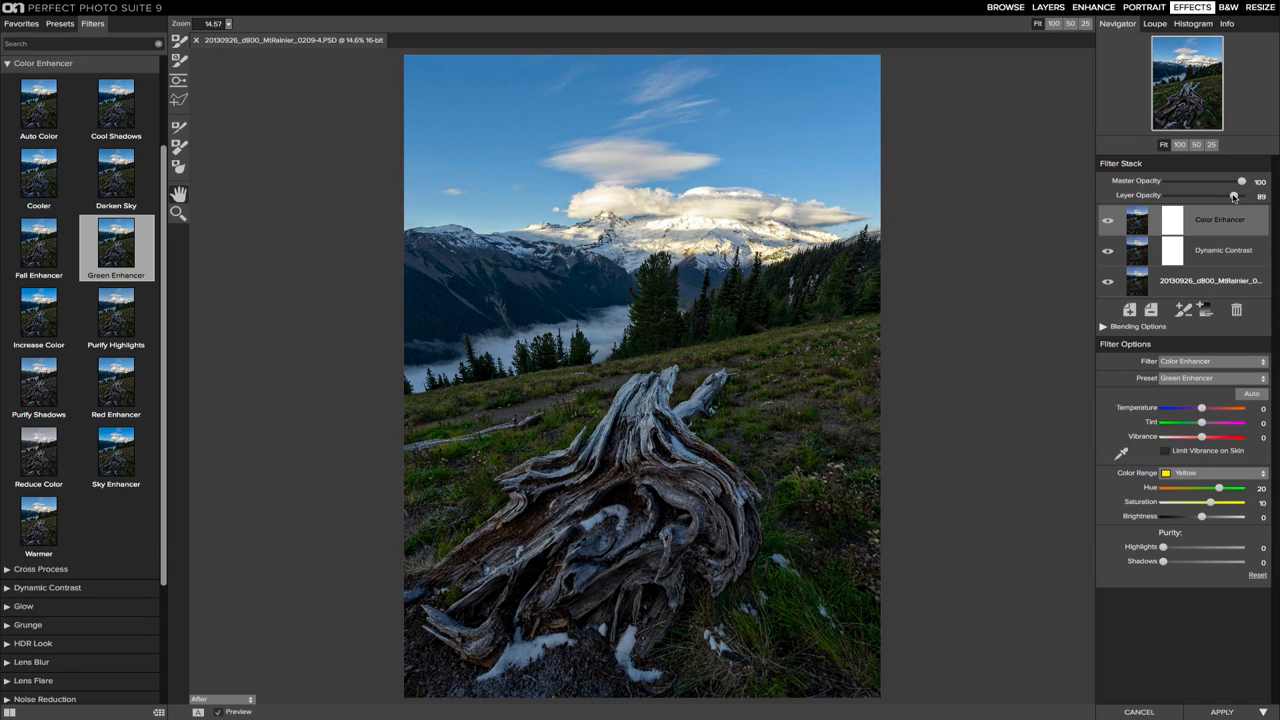
{"action": "left_click_drag", "start_coordinate": [1240, 195], "coordinate": [1242, 195]}
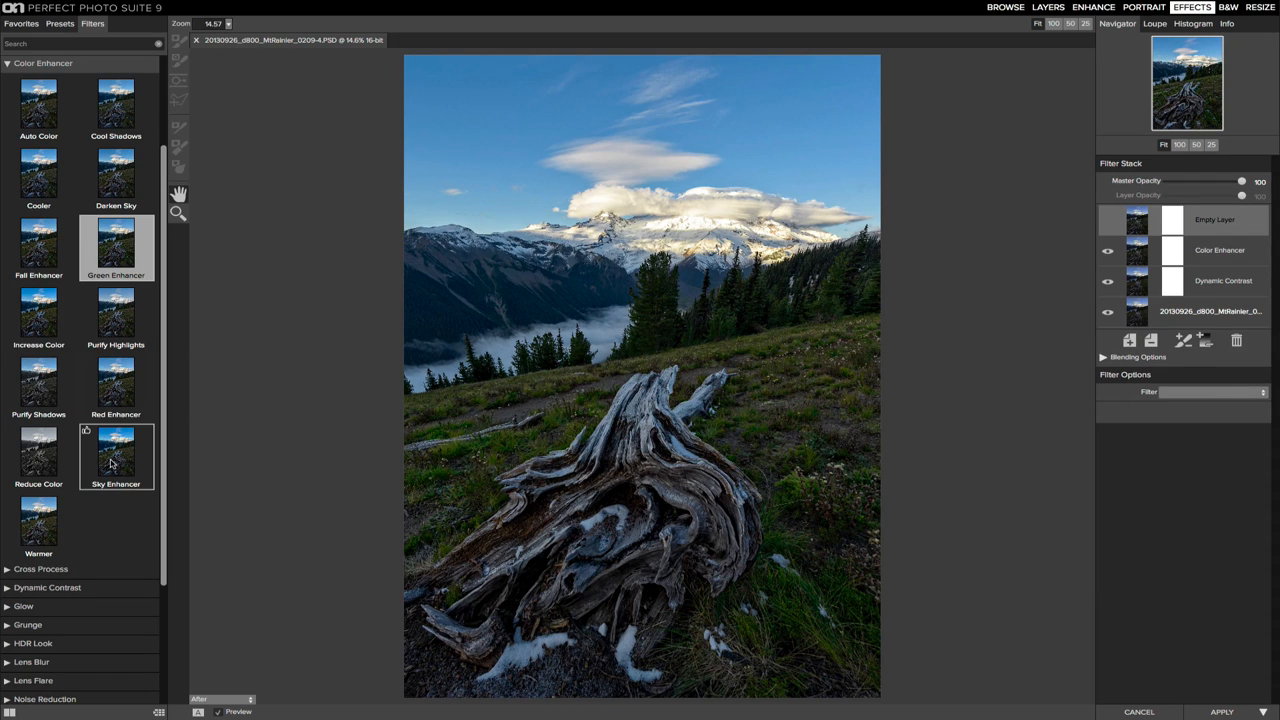
- Add the Sky Enhancer color preset with layer opacity reduced to about 88
{"action": "left_click", "coordinate": [115, 452]}
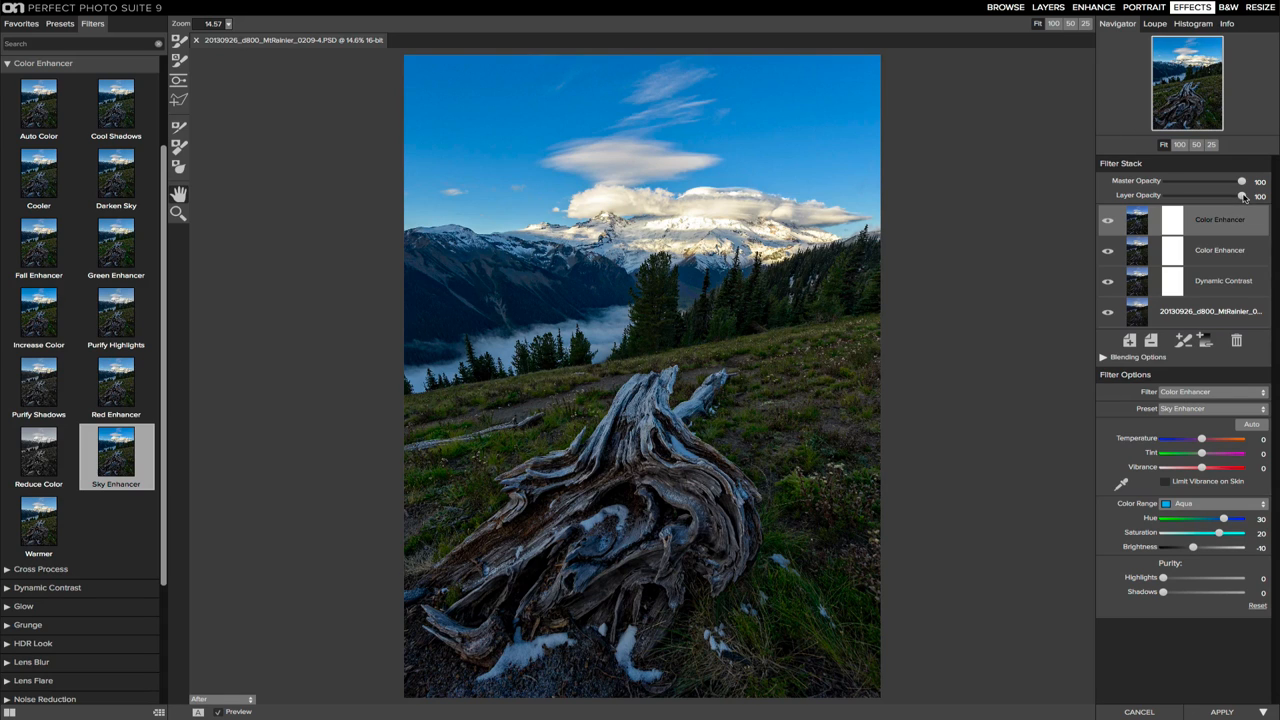
{"action": "left_click_drag", "start_coordinate": [1244, 195], "coordinate": [1234, 195]}
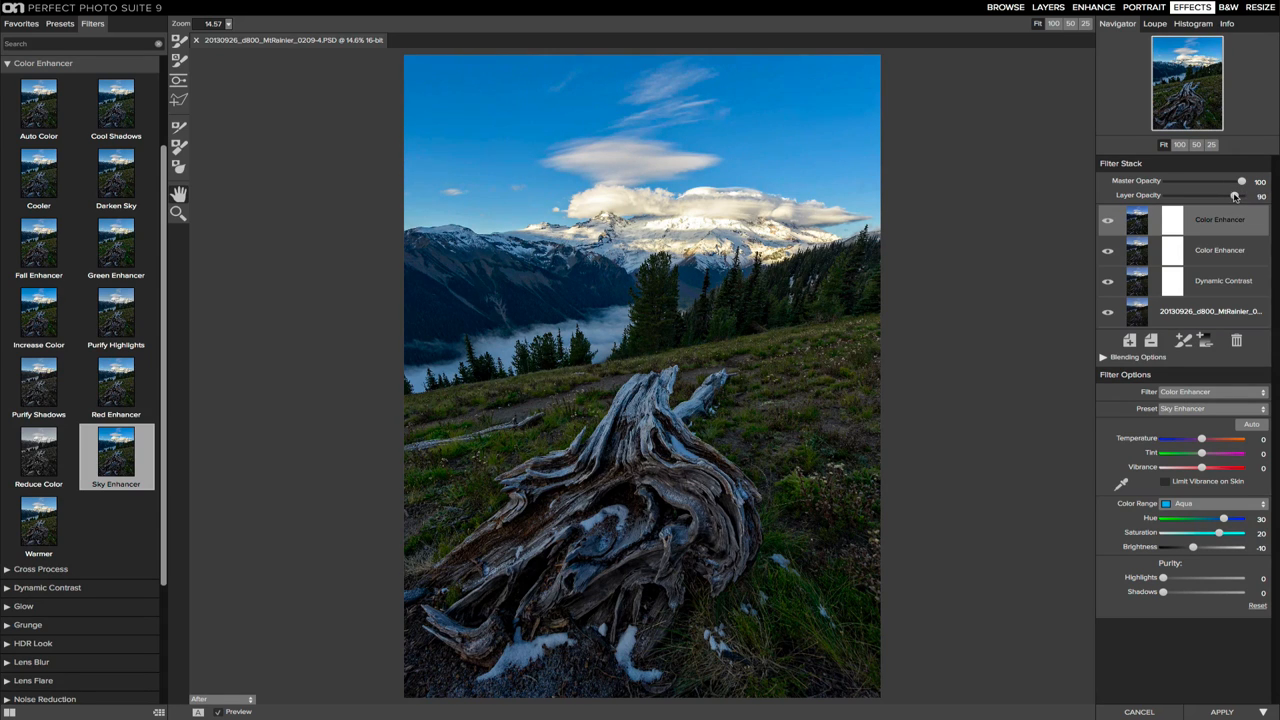
{"action": "left_click_drag", "start_coordinate": [1234, 195], "coordinate": [1230, 195]}
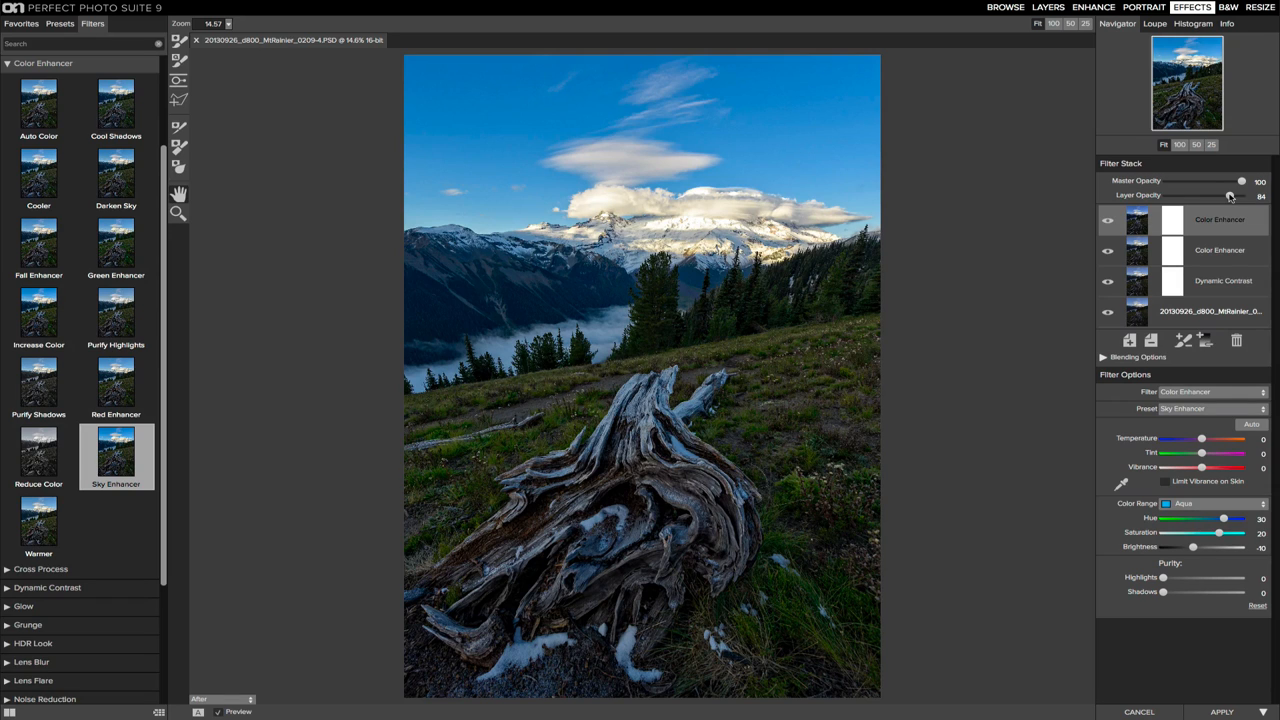
{"action": "left_click_drag", "start_coordinate": [1228, 195], "coordinate": [1234, 195]}
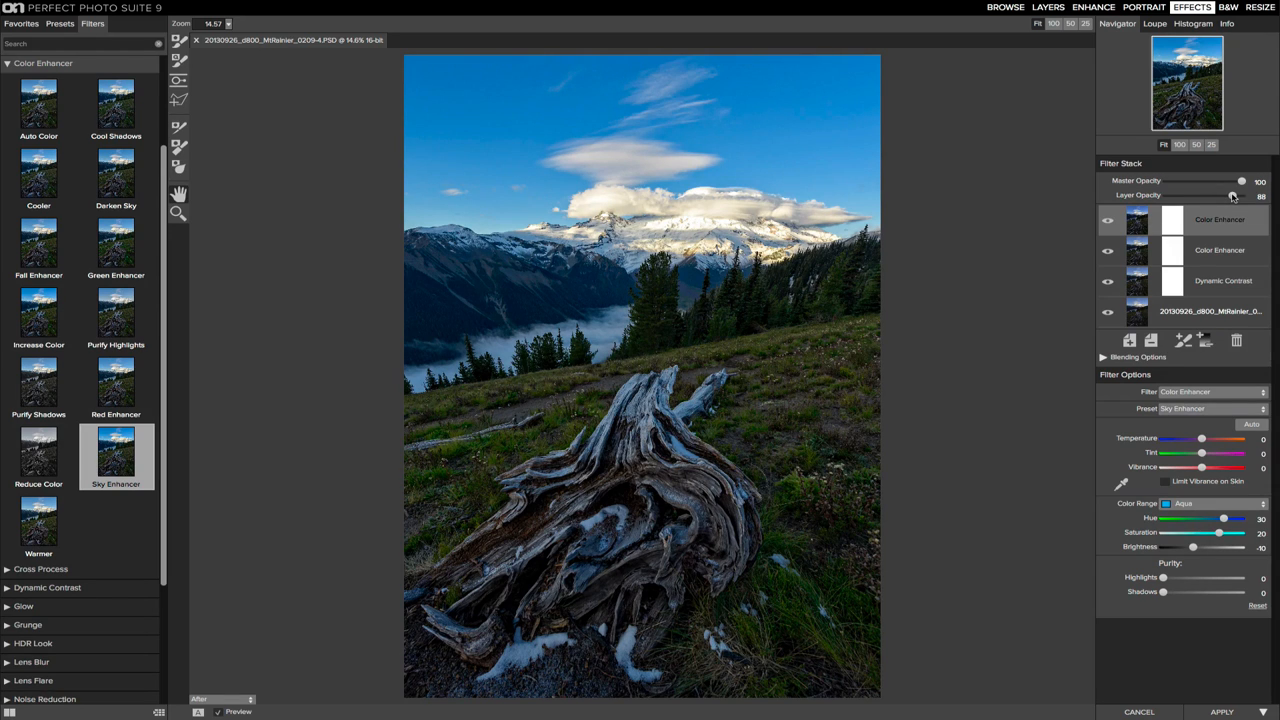
{"action": "left_click_drag", "start_coordinate": [1240, 195], "coordinate": [1243, 195]}
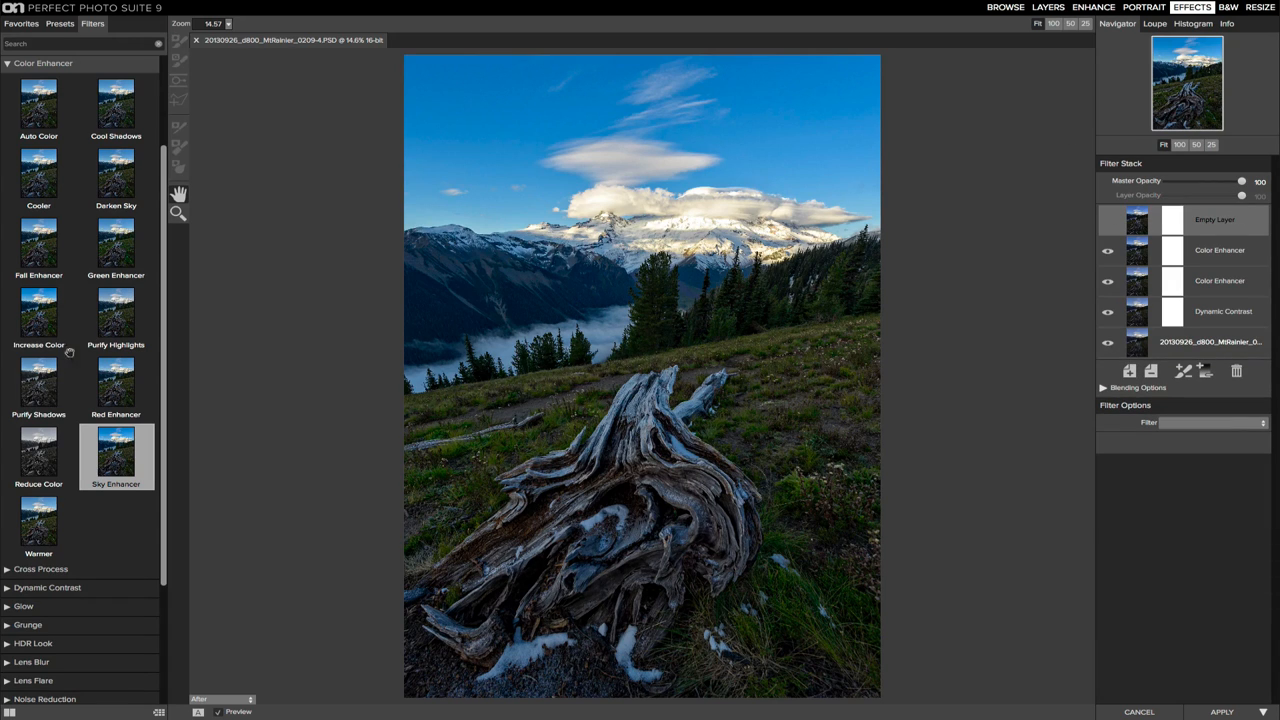
- Apply the HDR Look Natural preset with compression lowered to 7
{"action": "scroll", "scroll_direction": "down", "scroll_amount": 3}
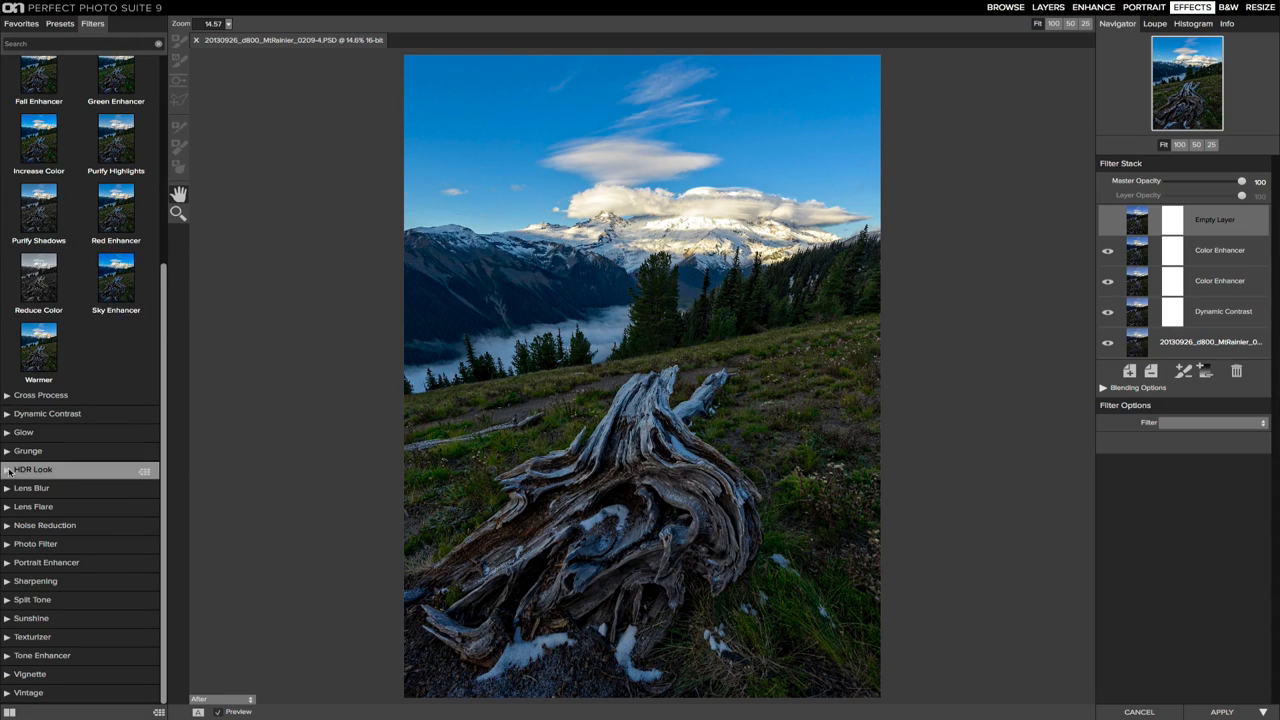
{"action": "left_click", "coordinate": [33, 469]}
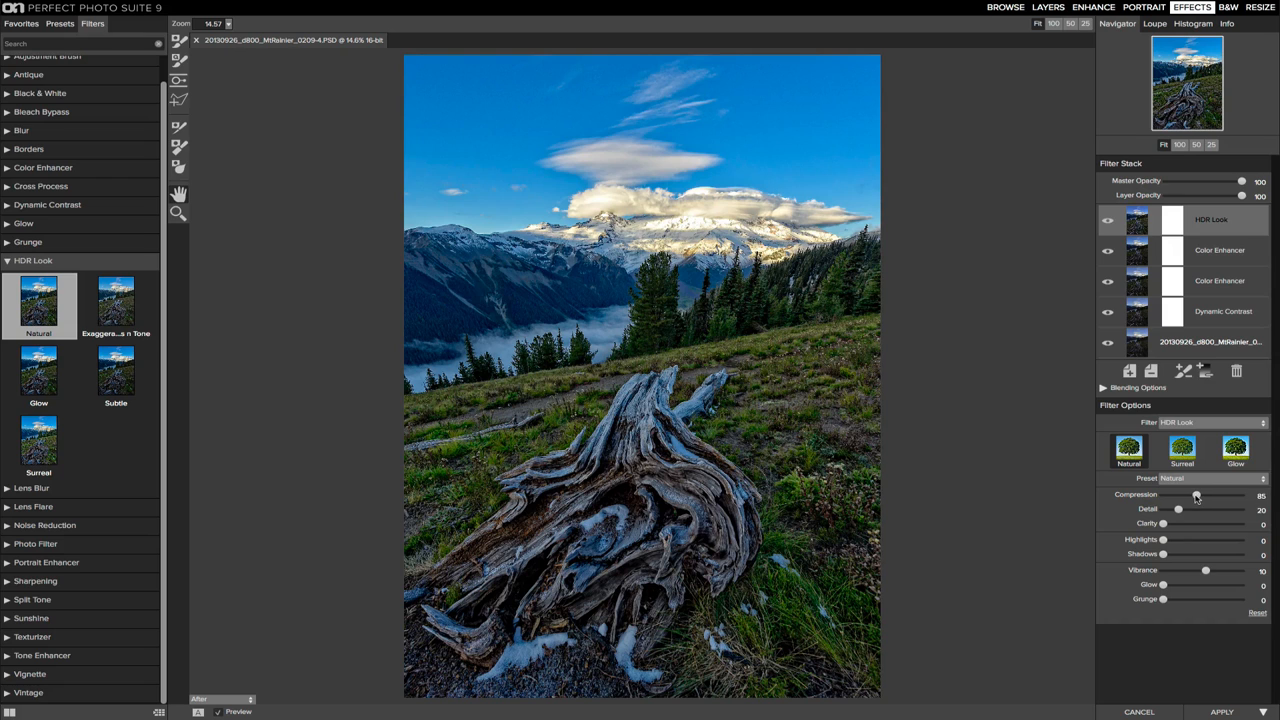
{"action": "left_click_drag", "start_coordinate": [1196, 495], "coordinate": [1181, 495]}
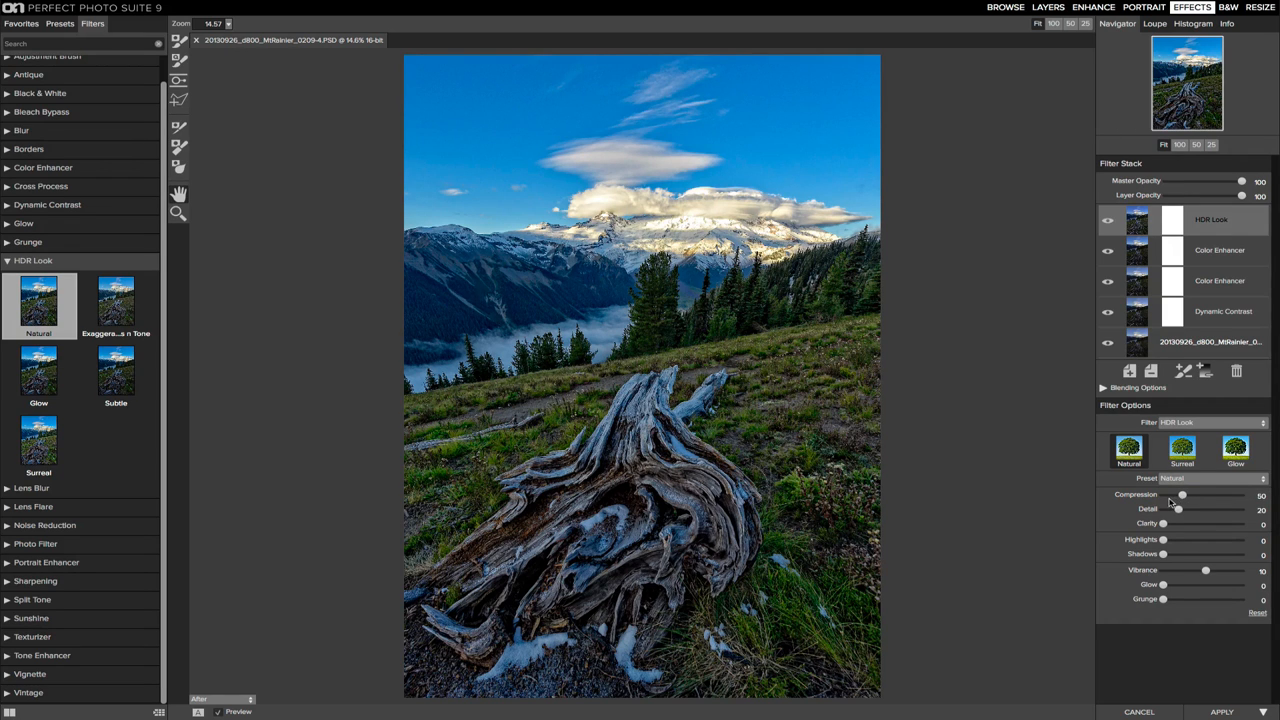
{"action": "left_click_drag", "start_coordinate": [1182, 494], "coordinate": [1166, 494]}
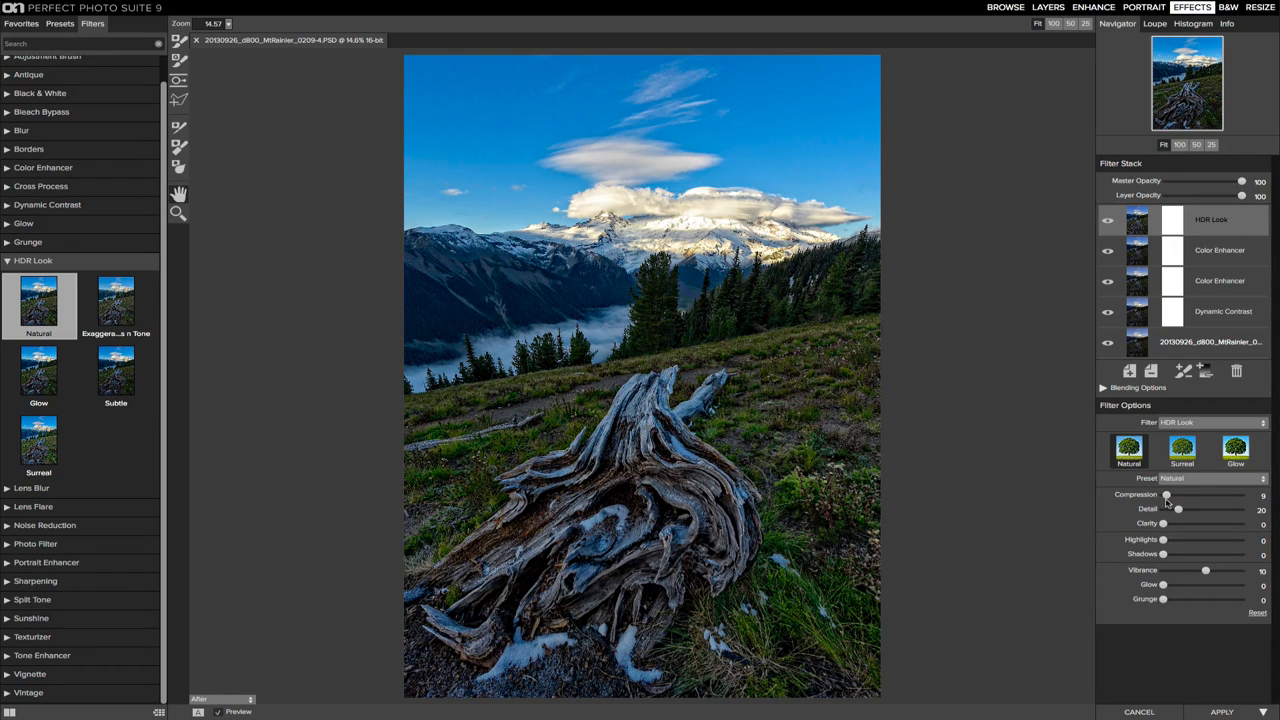
{"action": "left_click_drag", "start_coordinate": [1166, 494], "coordinate": [1170, 494]}
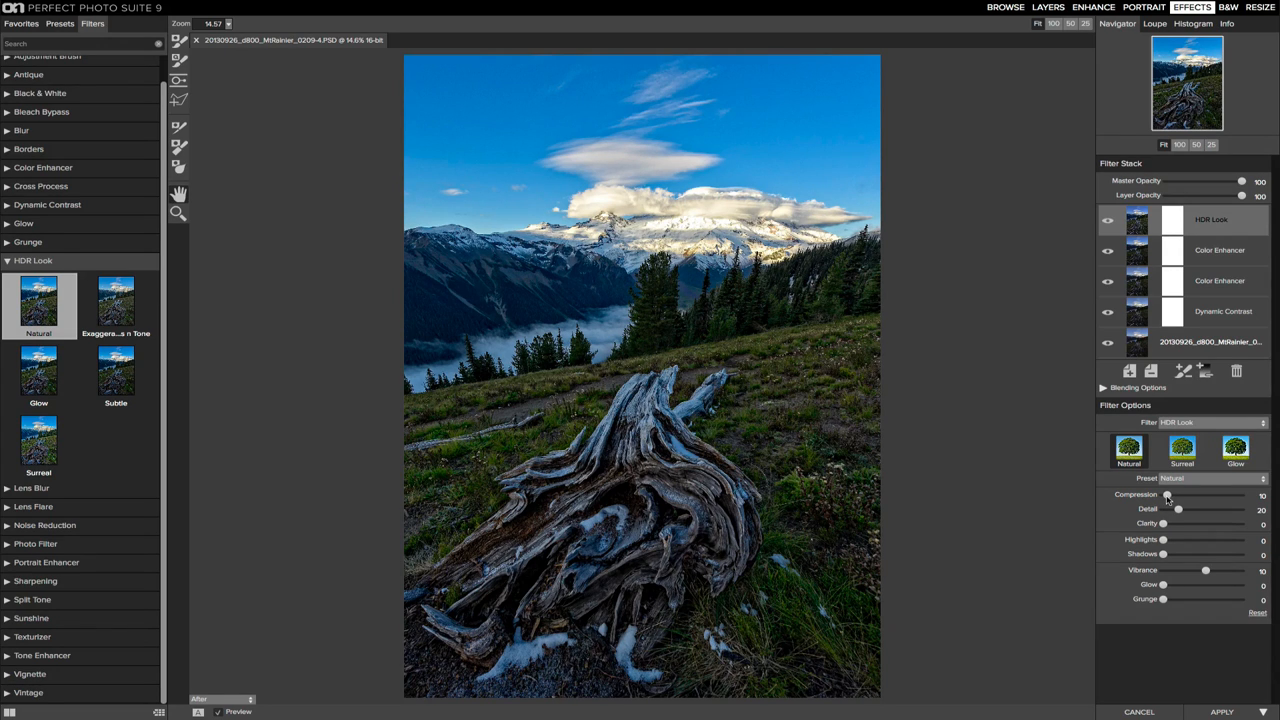
{"action": "left_click_drag", "start_coordinate": [1167, 496], "coordinate": [1165, 496]}
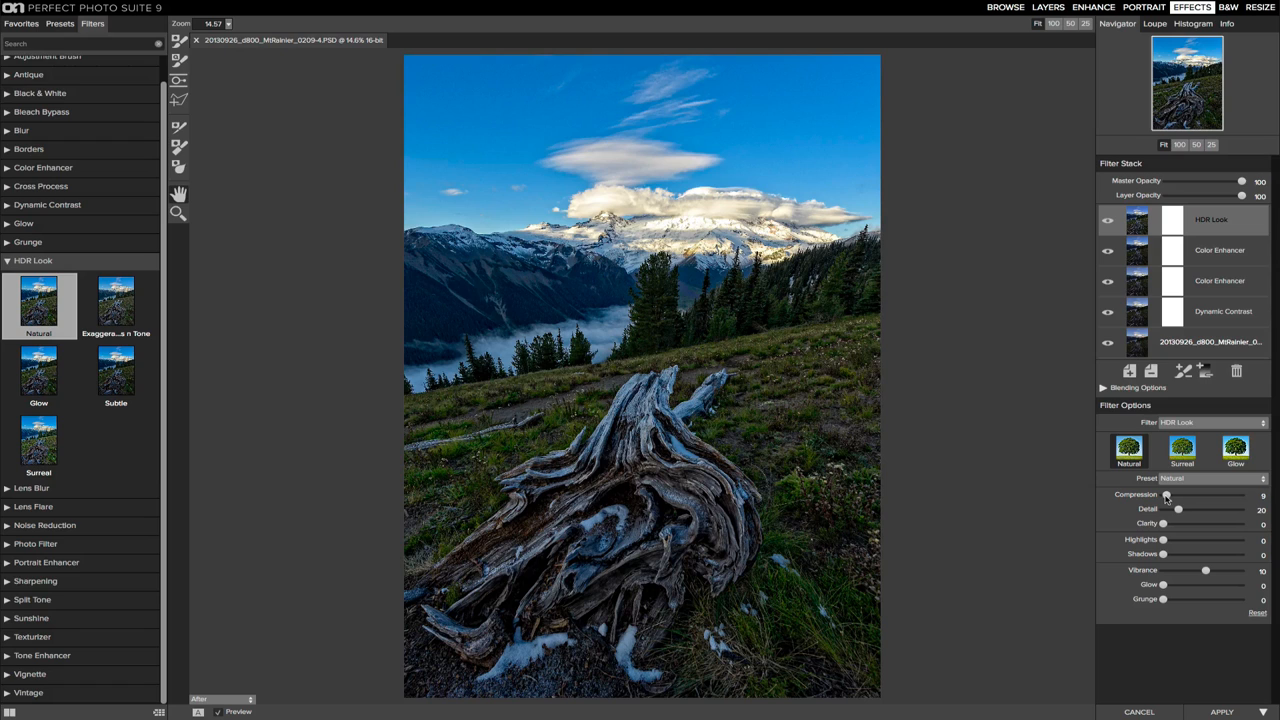
{"action": "left_click_drag", "start_coordinate": [1166, 495], "coordinate": [1162, 495]}
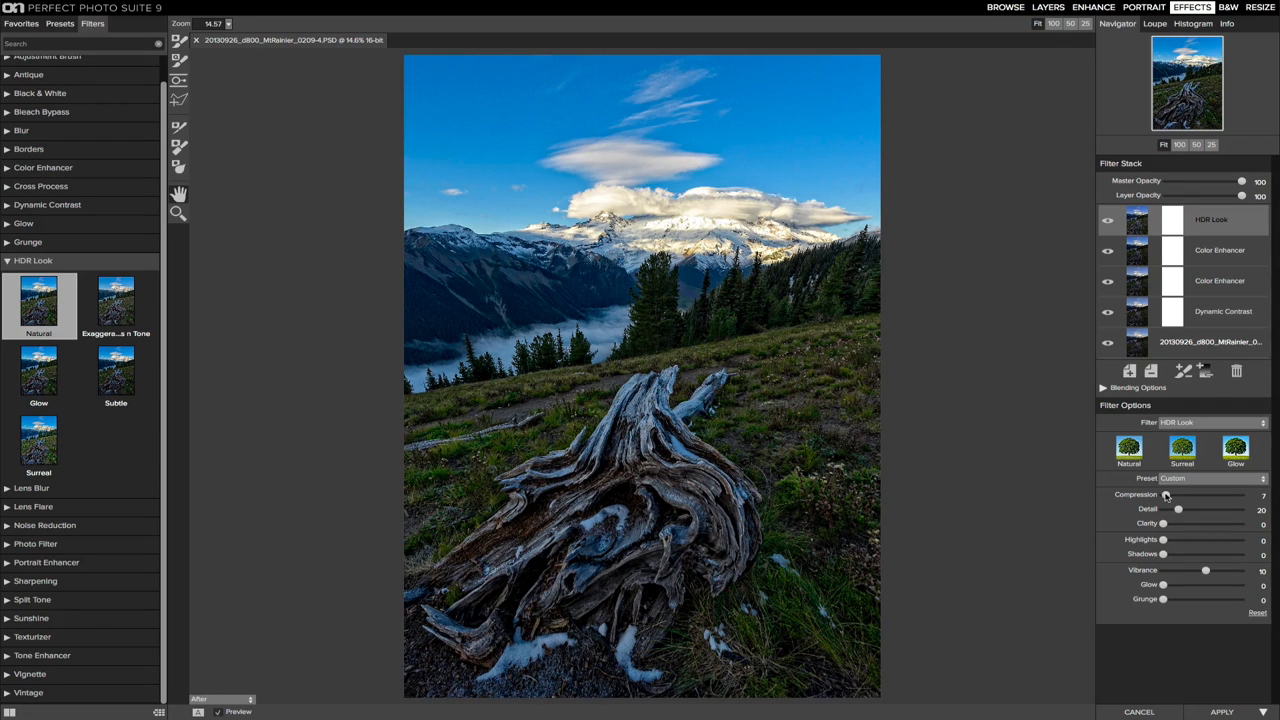
{"action": "mouse_move", "coordinate": [980, 227]}
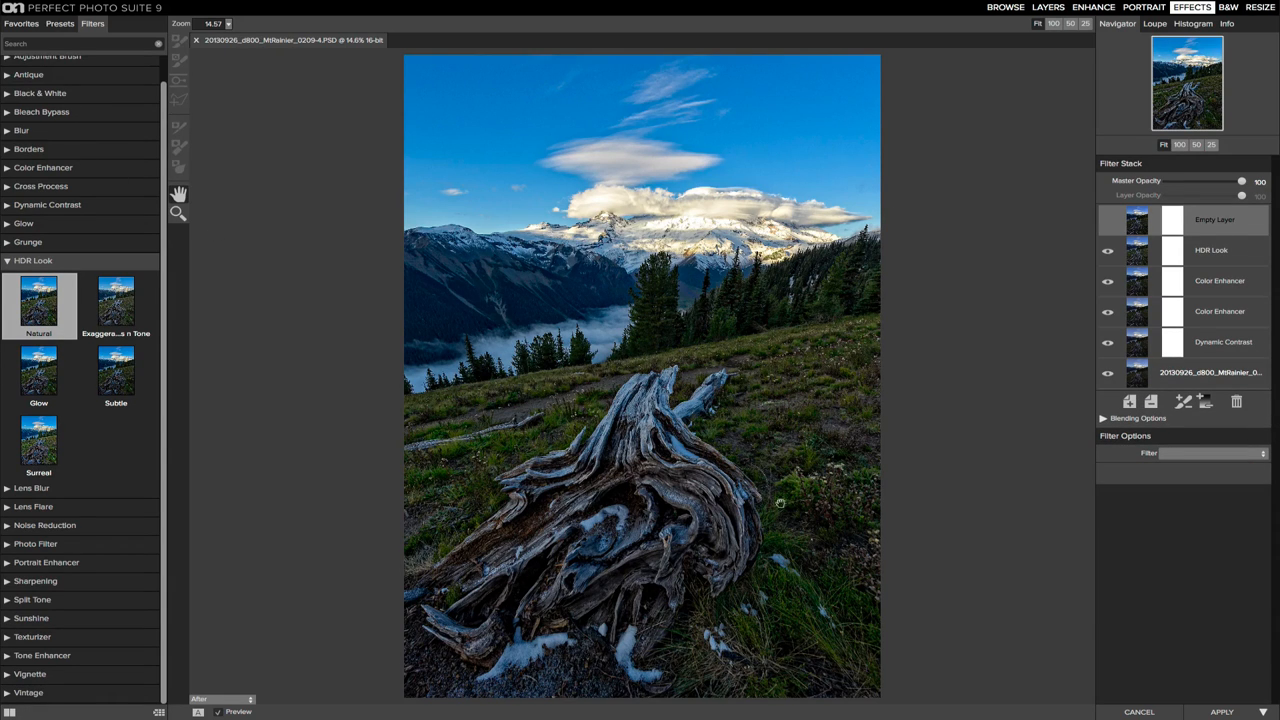
{"action": "mouse_move", "coordinate": [607, 652]}
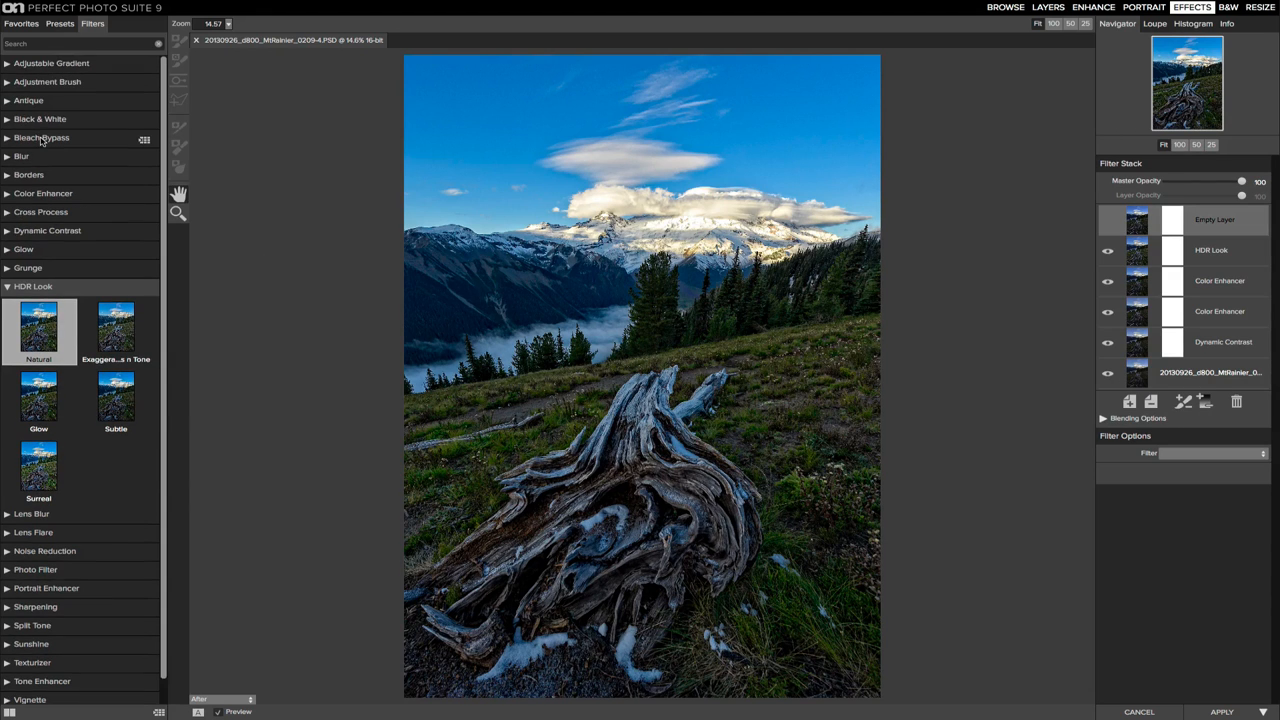
- Add a Reveal Shadows adjustment brush, paint the foreground stump, and enable Perfect Brush
{"action": "left_click", "coordinate": [48, 81]}
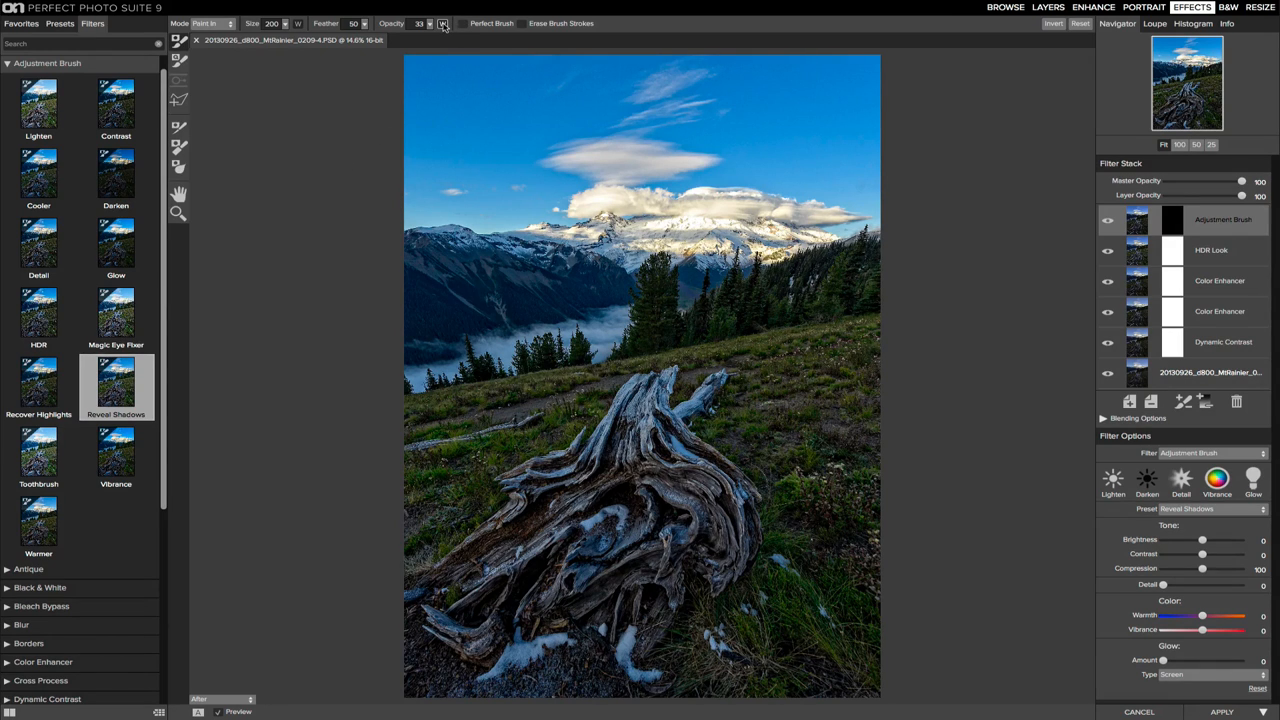
{"action": "mouse_move", "coordinate": [442, 23]}
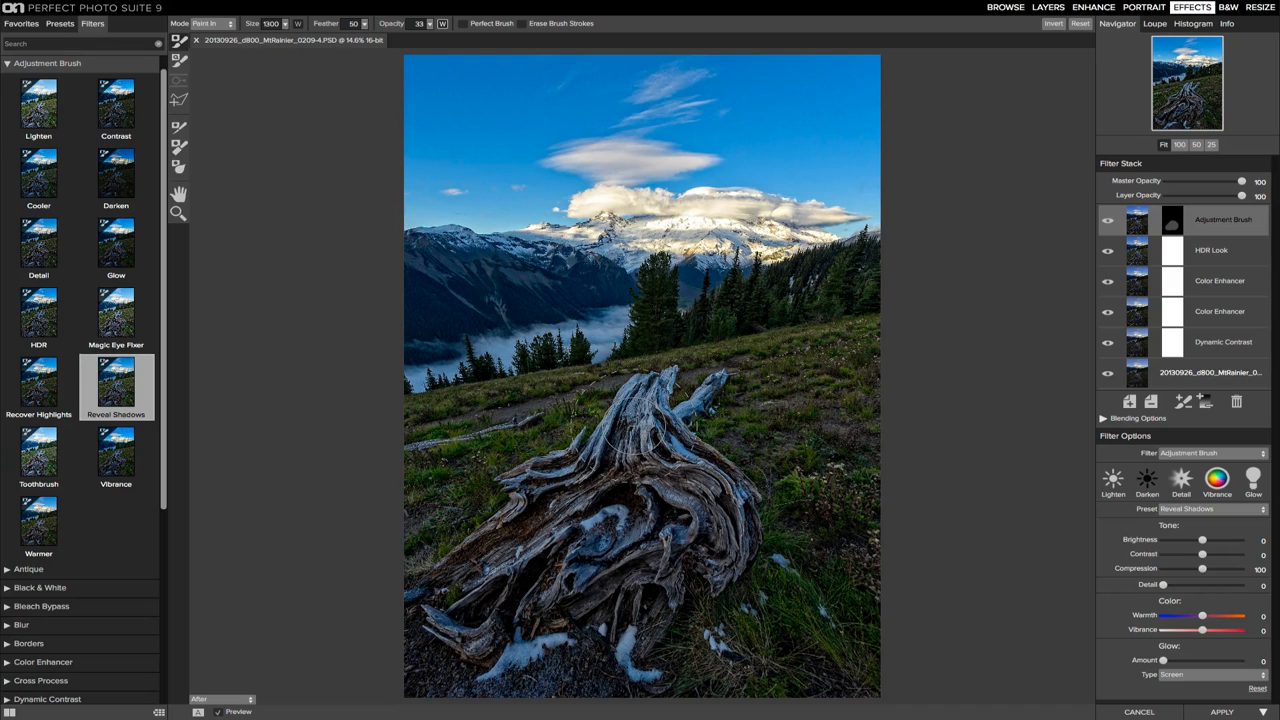
{"action": "left_click_drag", "start_coordinate": [630, 425], "coordinate": [620, 485]}
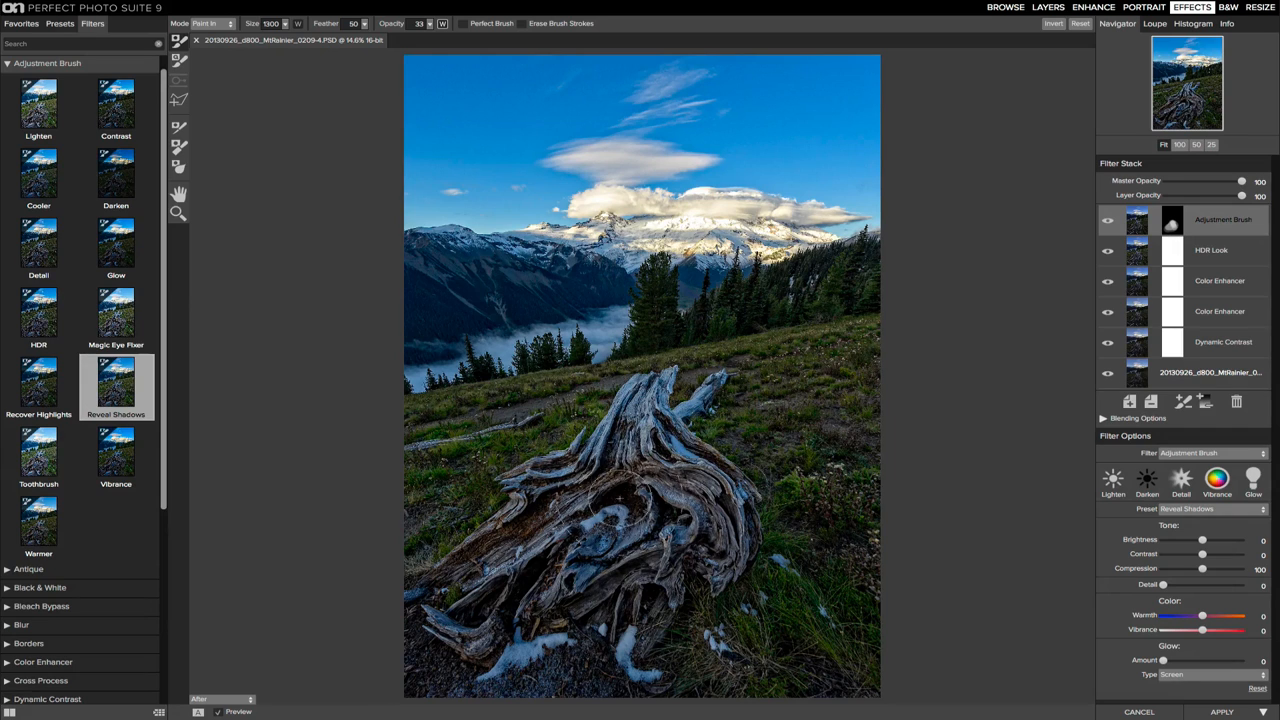
{"action": "left_click_drag", "start_coordinate": [620, 490], "coordinate": [515, 595]}
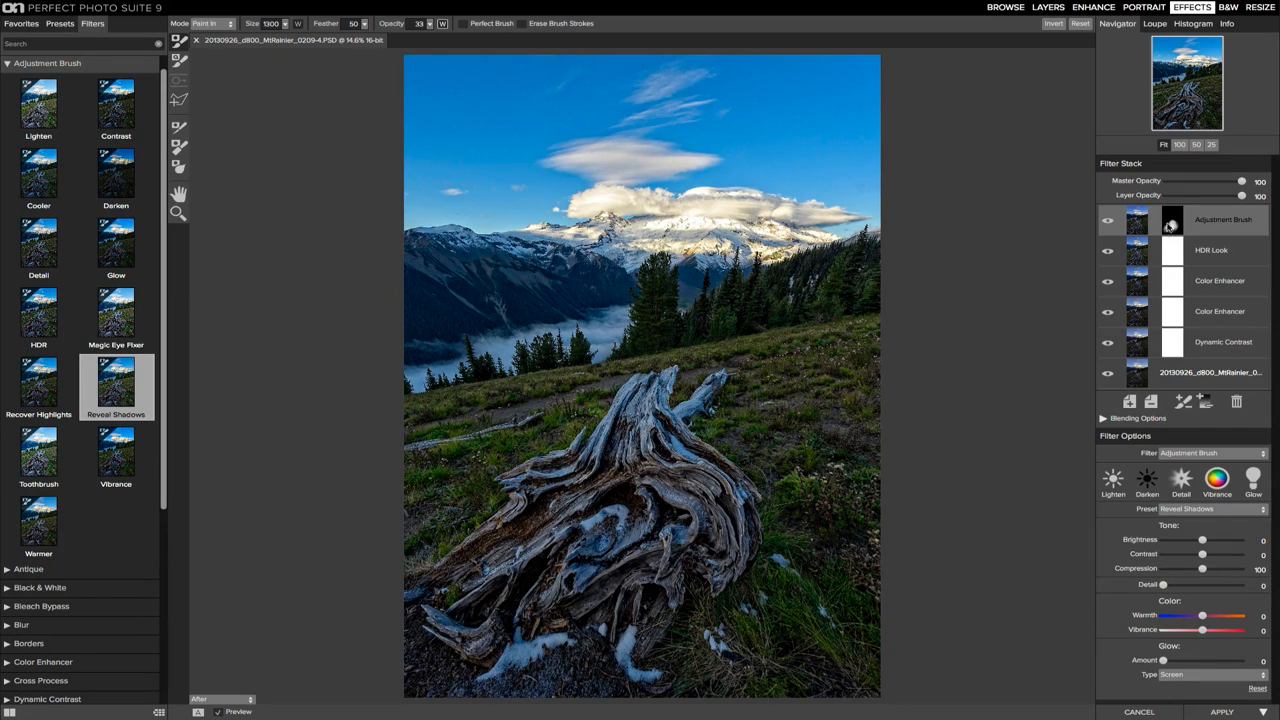
{"action": "left_click", "coordinate": [585, 510]}
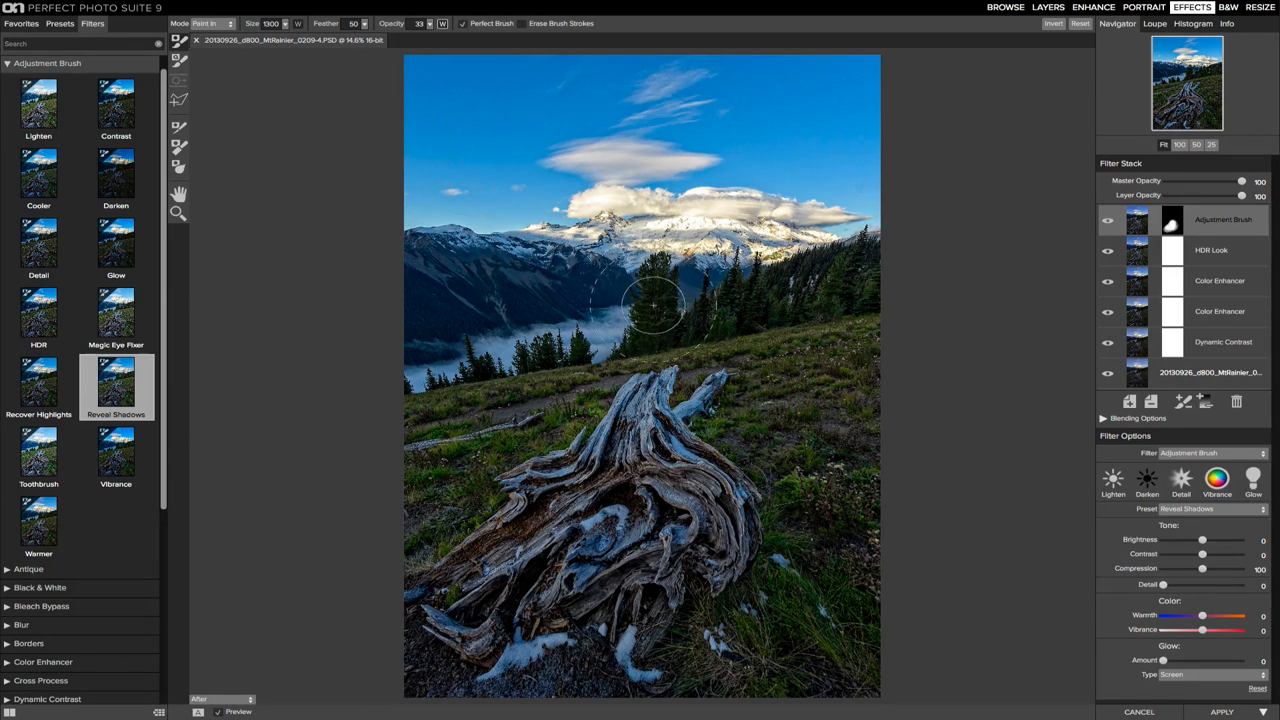
{"action": "mouse_move", "coordinate": [658, 297]}
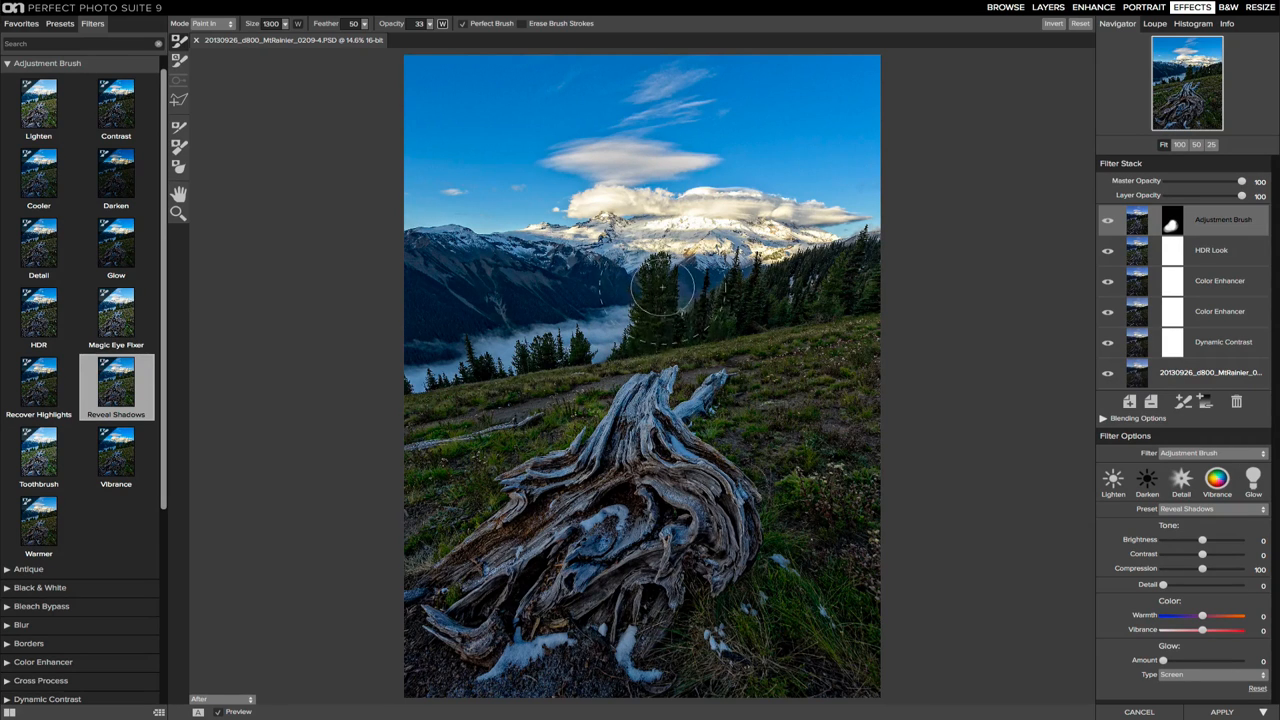
{"action": "mouse_move", "coordinate": [650, 350]}
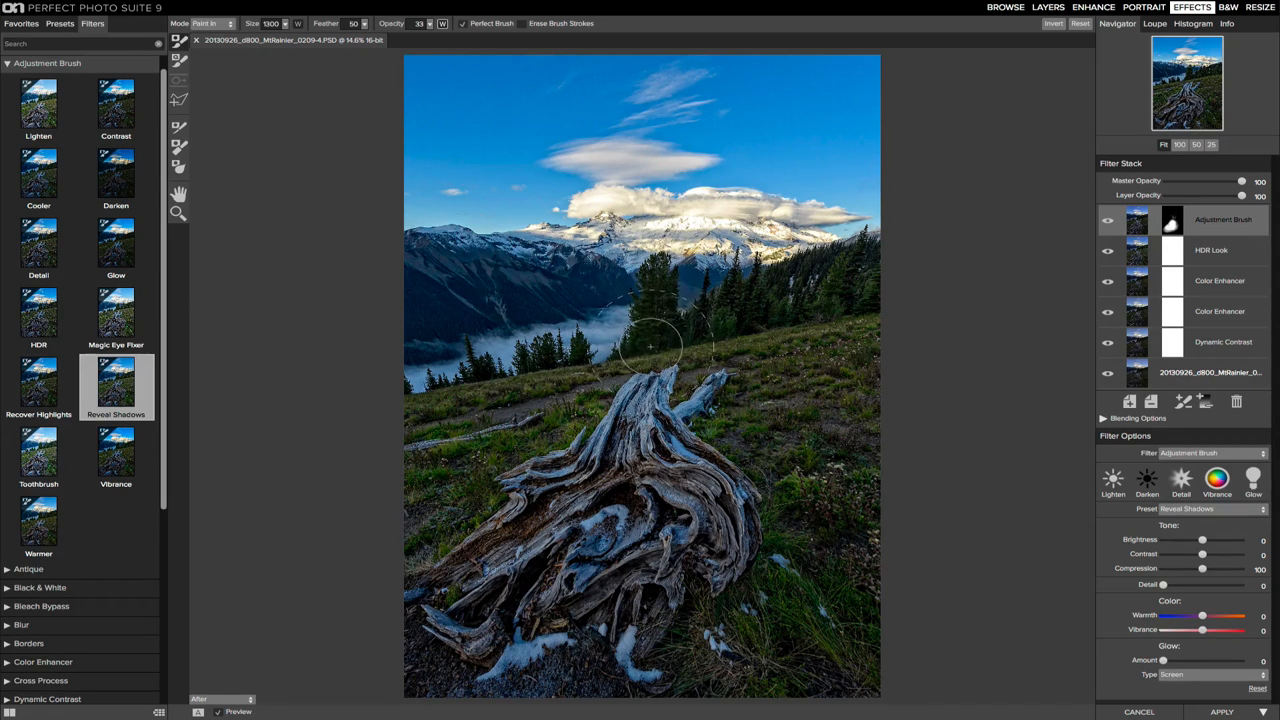
- Brush the Reveal Shadows lift onto the evergreen trees and hillside
{"action": "left_click_drag", "start_coordinate": [650, 350], "coordinate": [650, 280]}
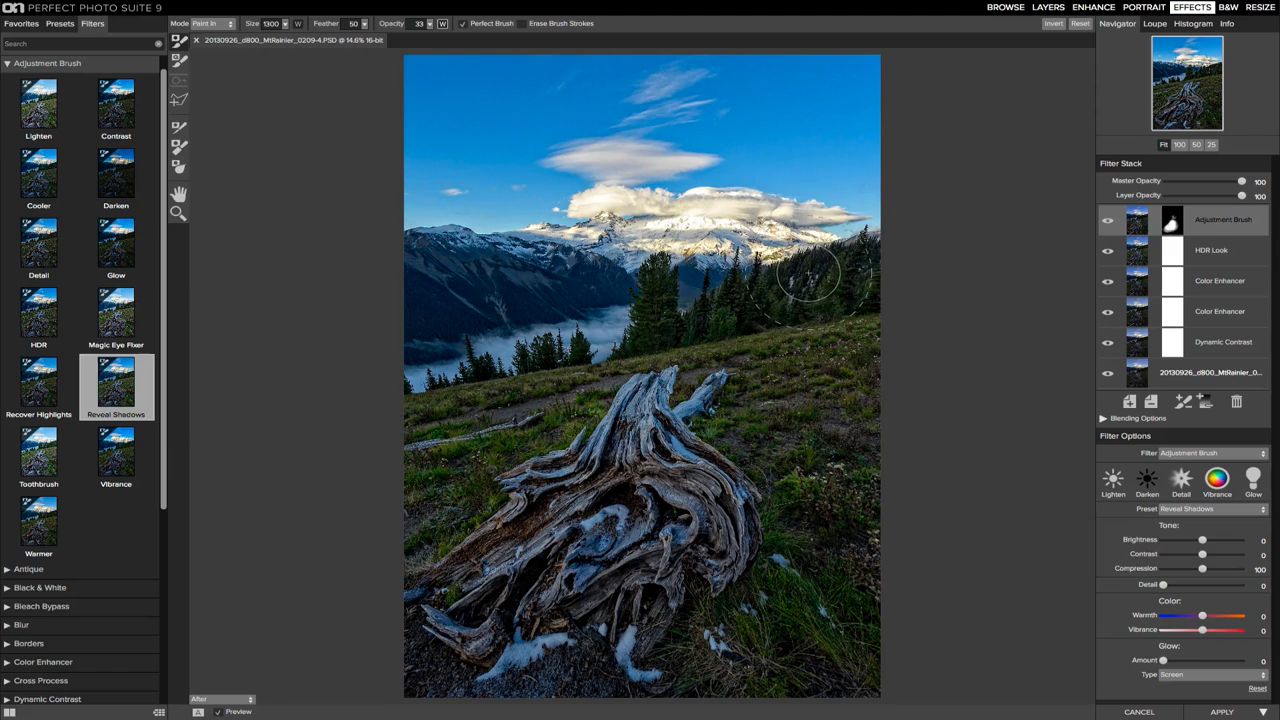
{"action": "mouse_move", "coordinate": [825, 292]}
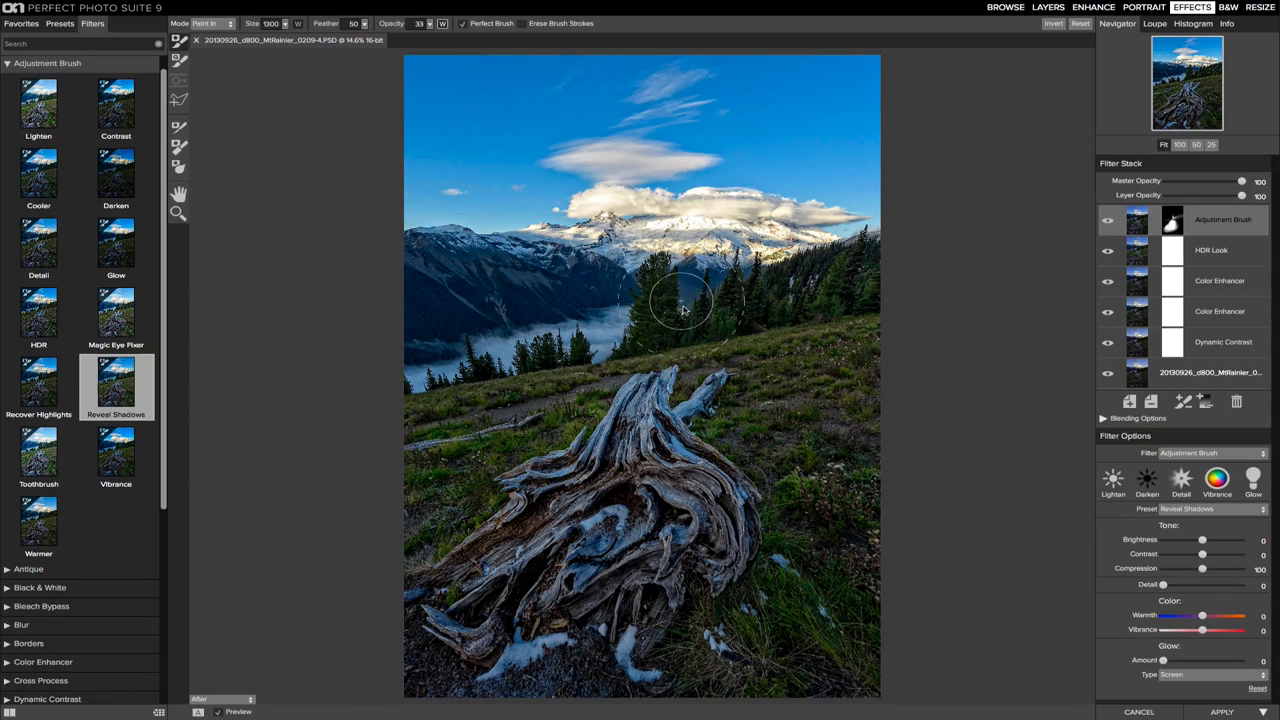
{"action": "mouse_move", "coordinate": [690, 315]}
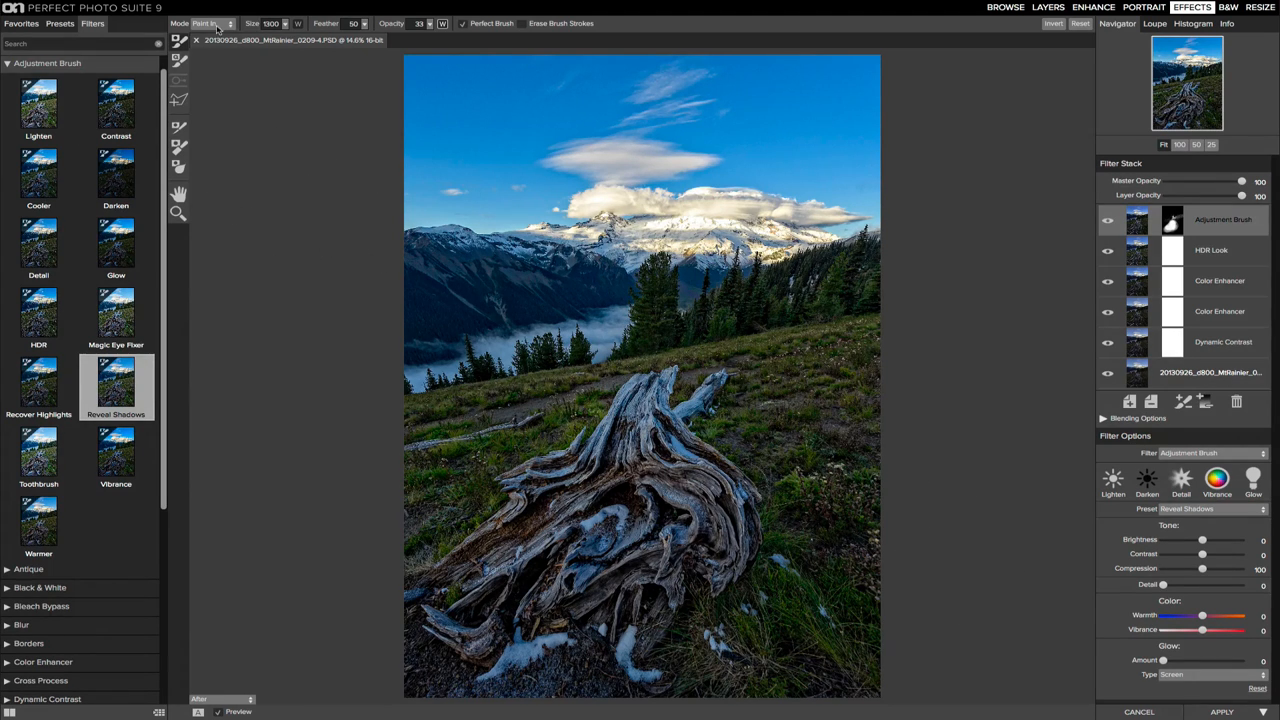
- Switch the Reveal Shadows brush to Paint Out mode
{"action": "left_click", "coordinate": [207, 23]}
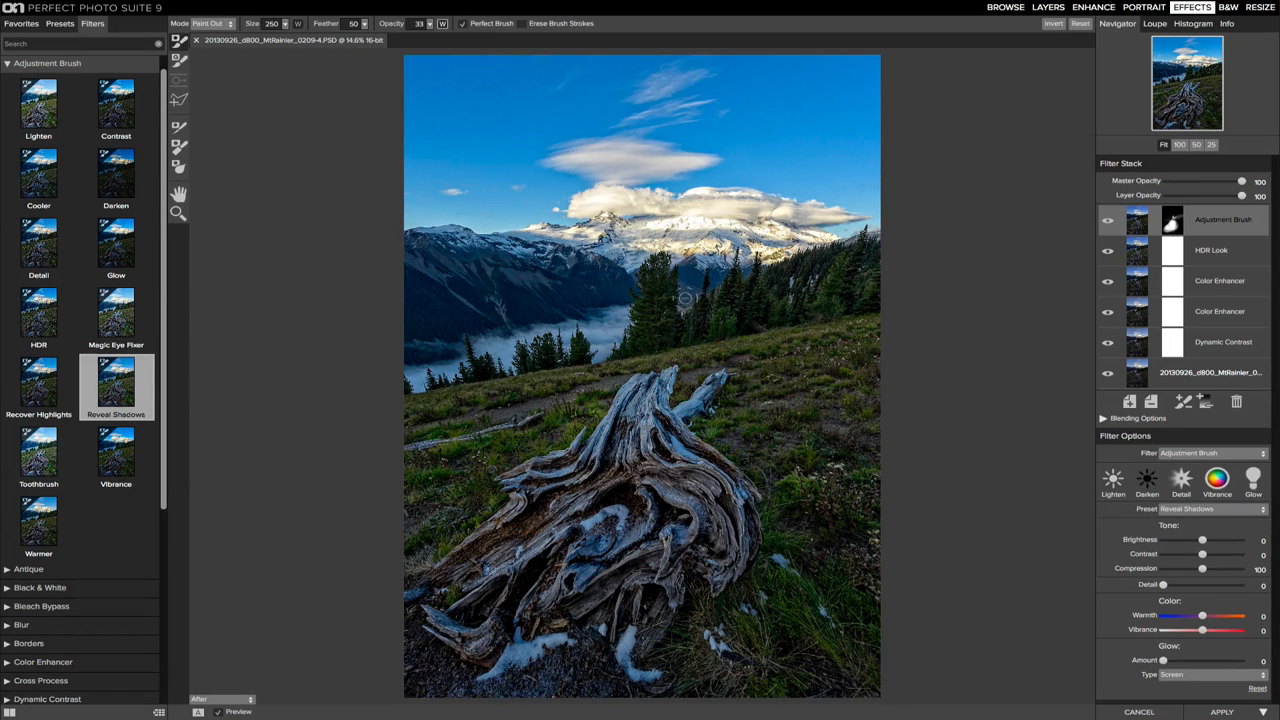
{"action": "mouse_move", "coordinate": [685, 308]}
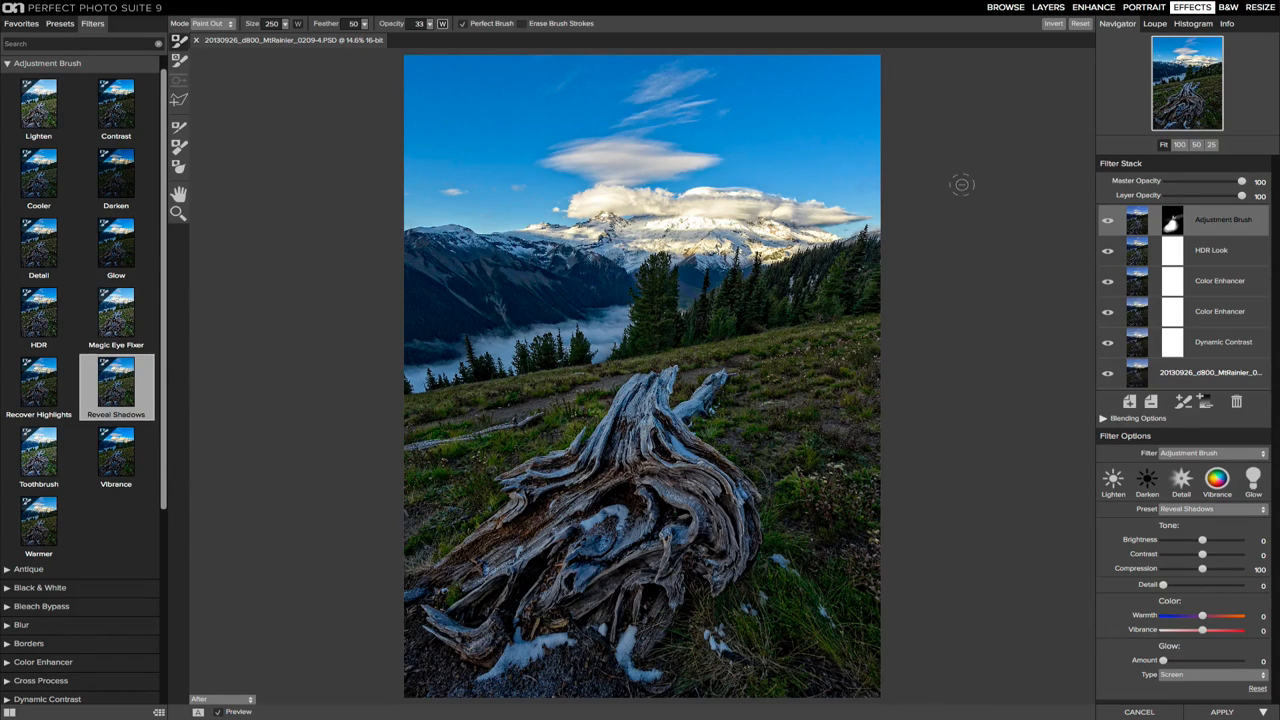
{"action": "mouse_move", "coordinate": [1050, 423]}
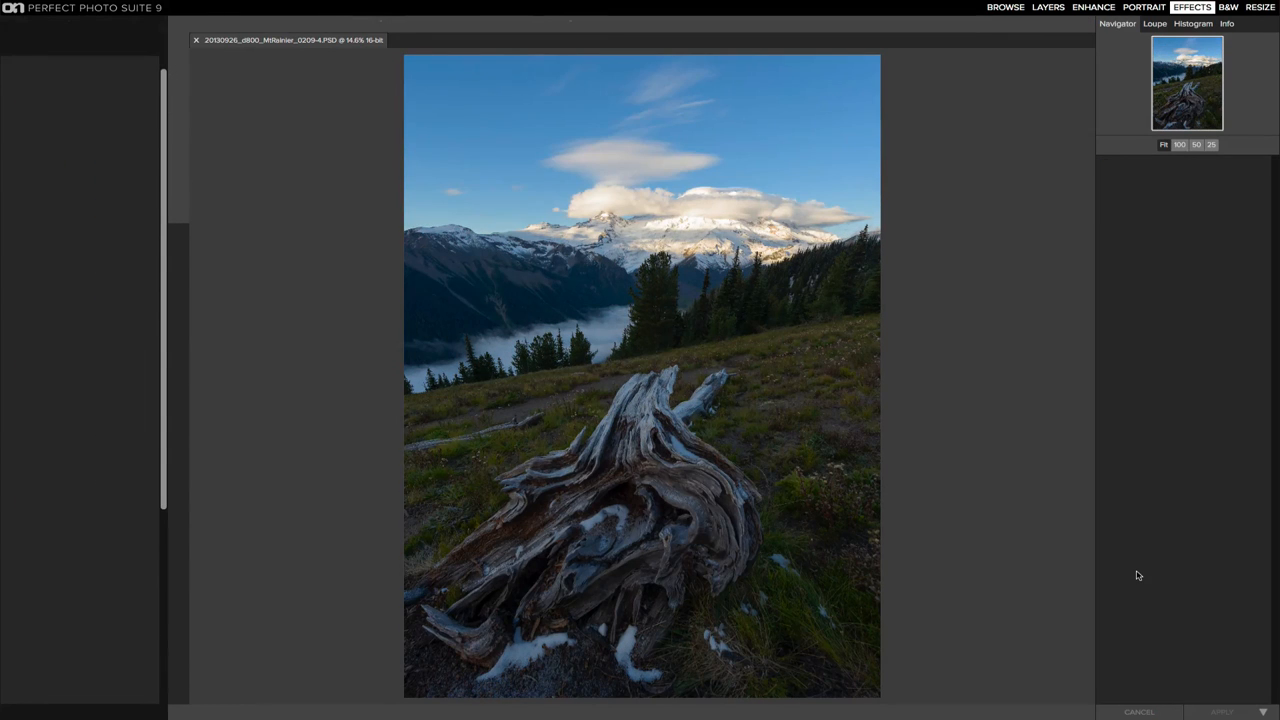
{"action": "left_click", "coordinate": [1047, 7]}
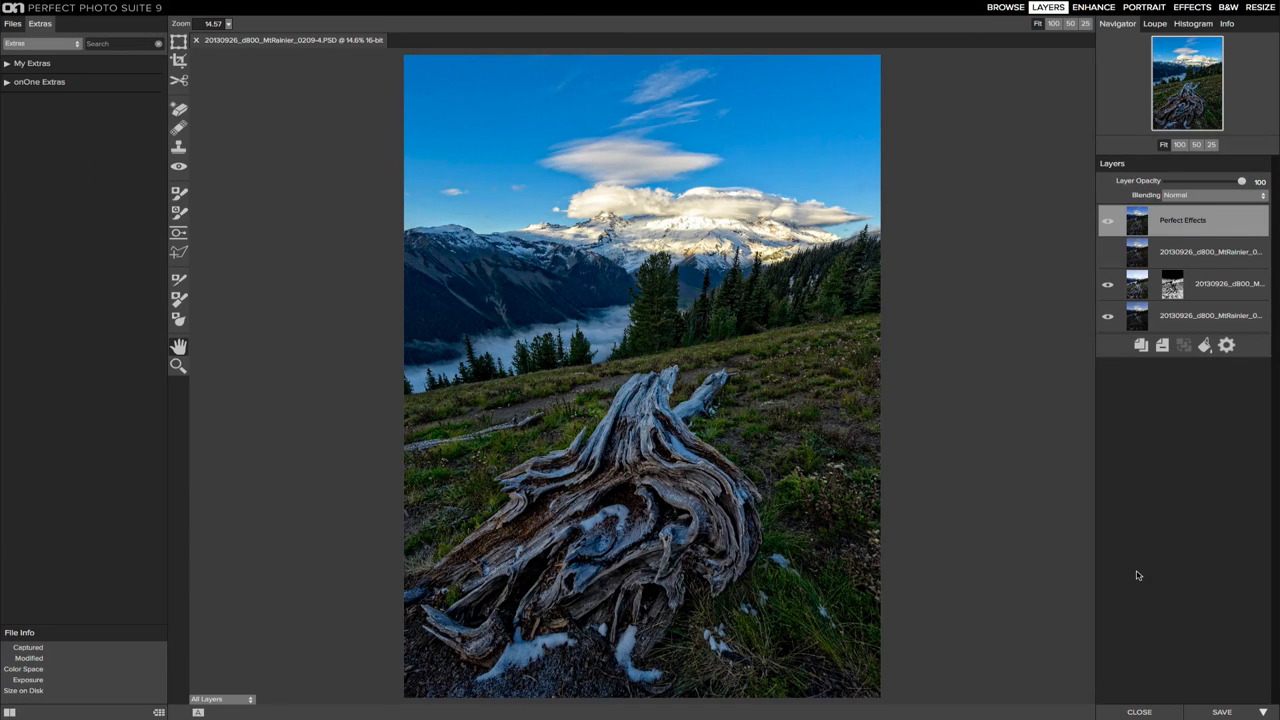
{"action": "left_click", "coordinate": [1107, 220]}
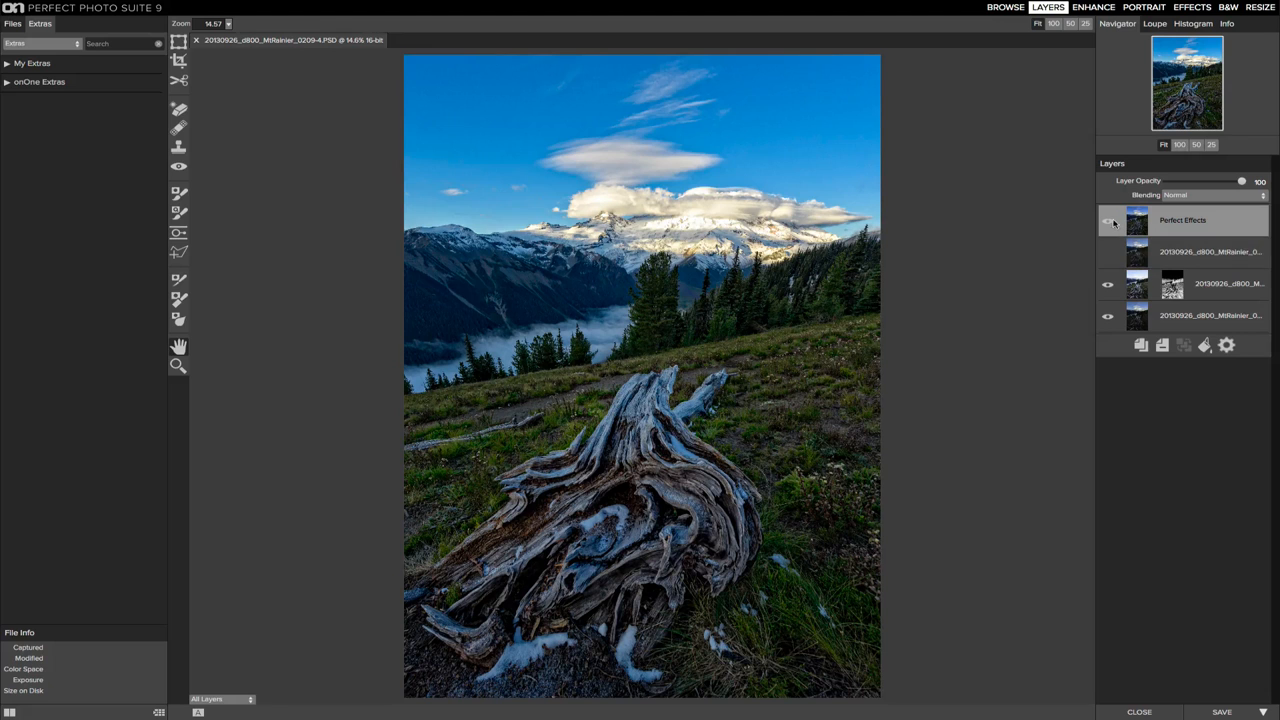
{"action": "left_click", "coordinate": [1107, 220]}
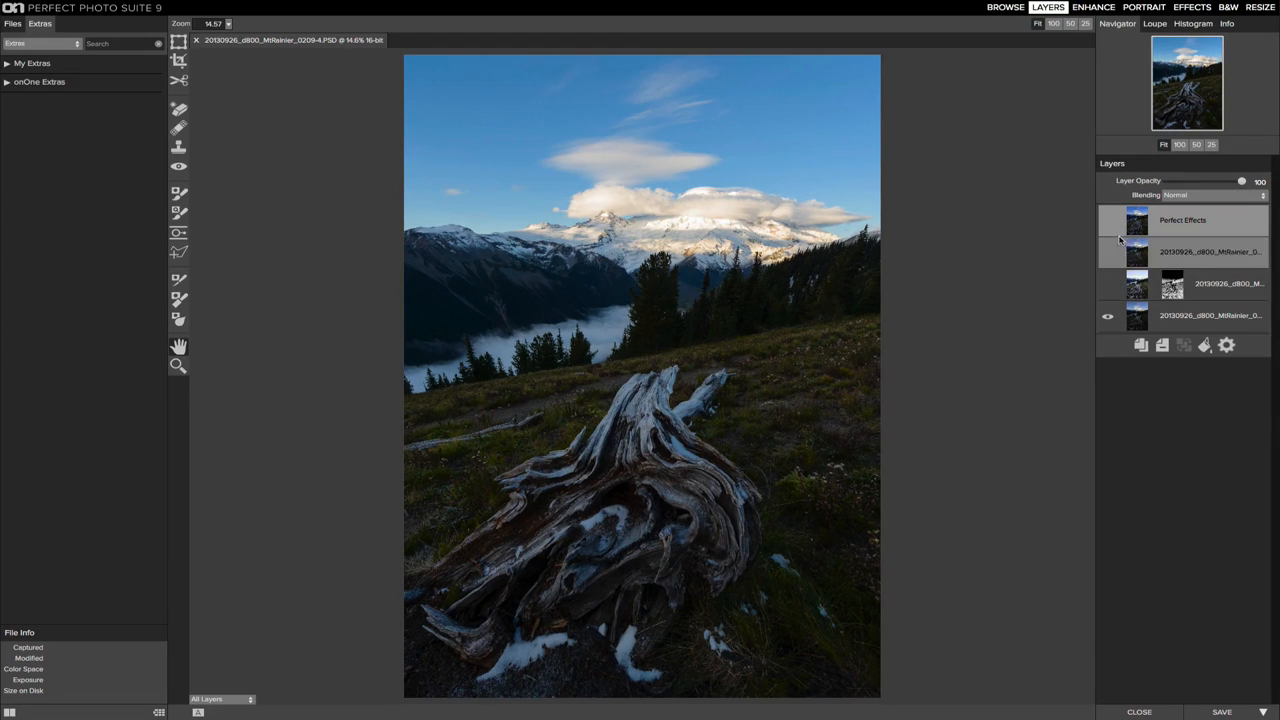
{"action": "left_click", "coordinate": [1107, 220]}
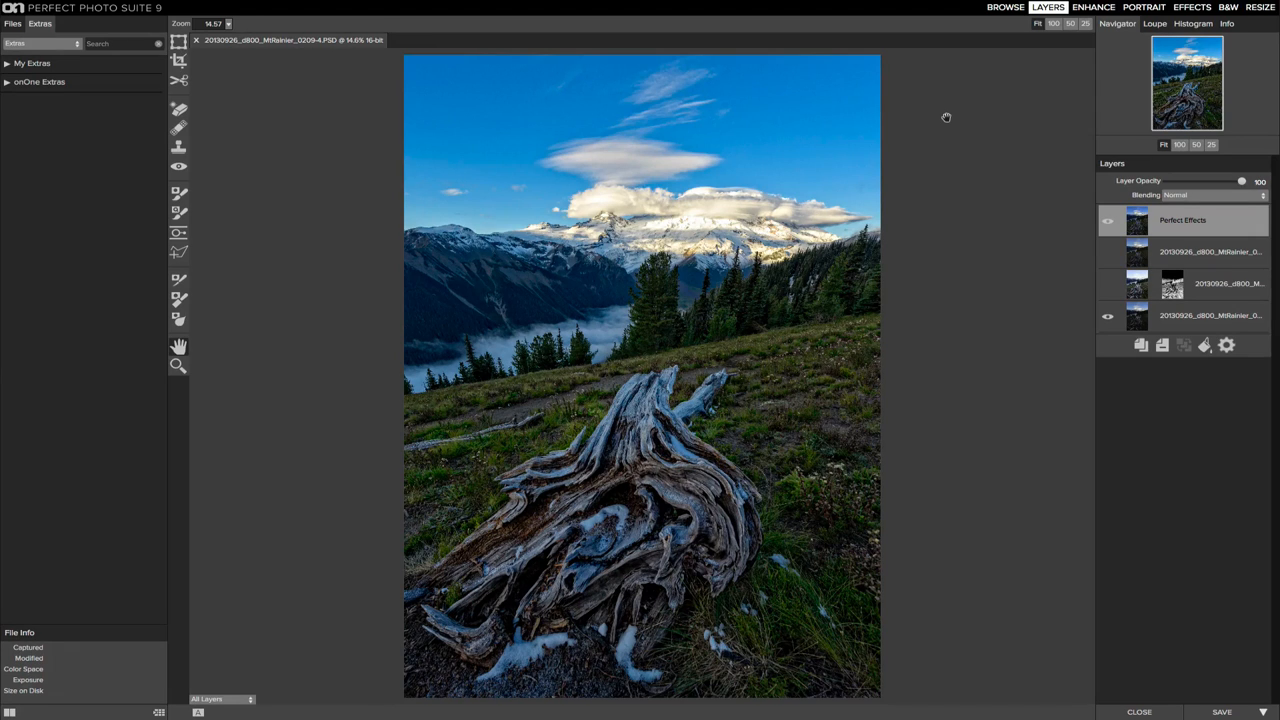
{"action": "mouse_move", "coordinate": [397, 338]}
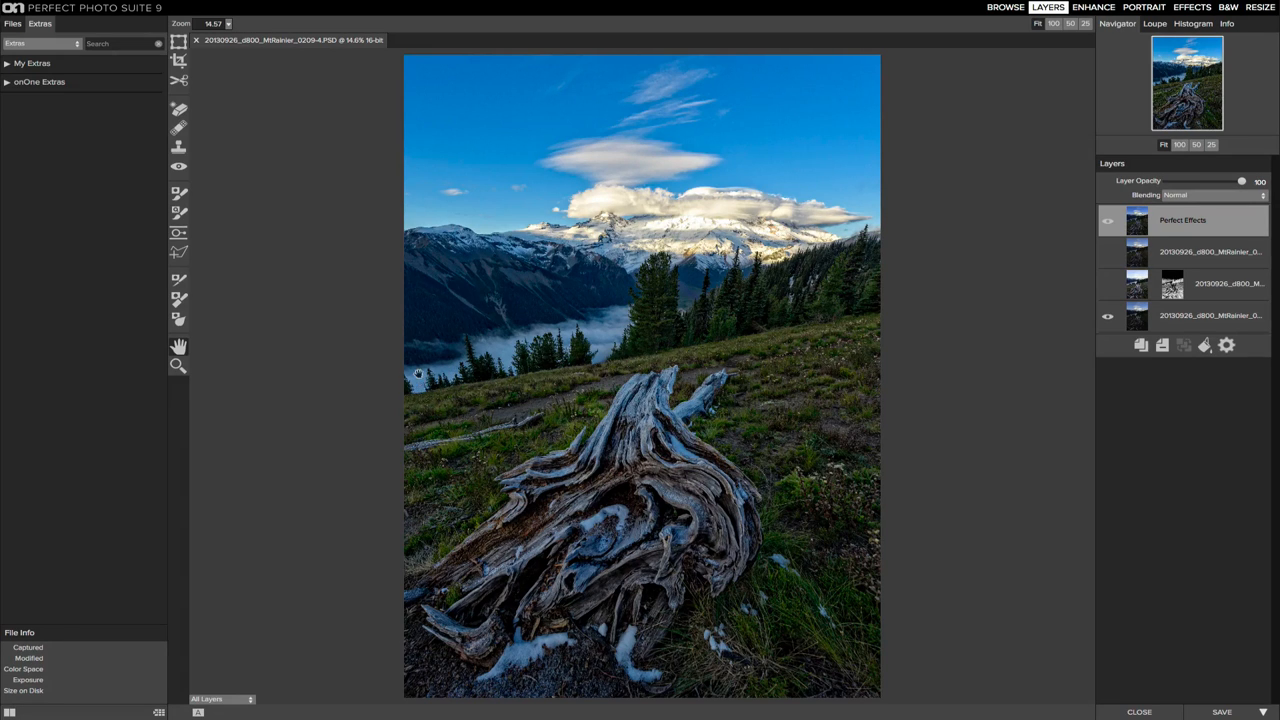
{"action": "mouse_move", "coordinate": [441, 199]}
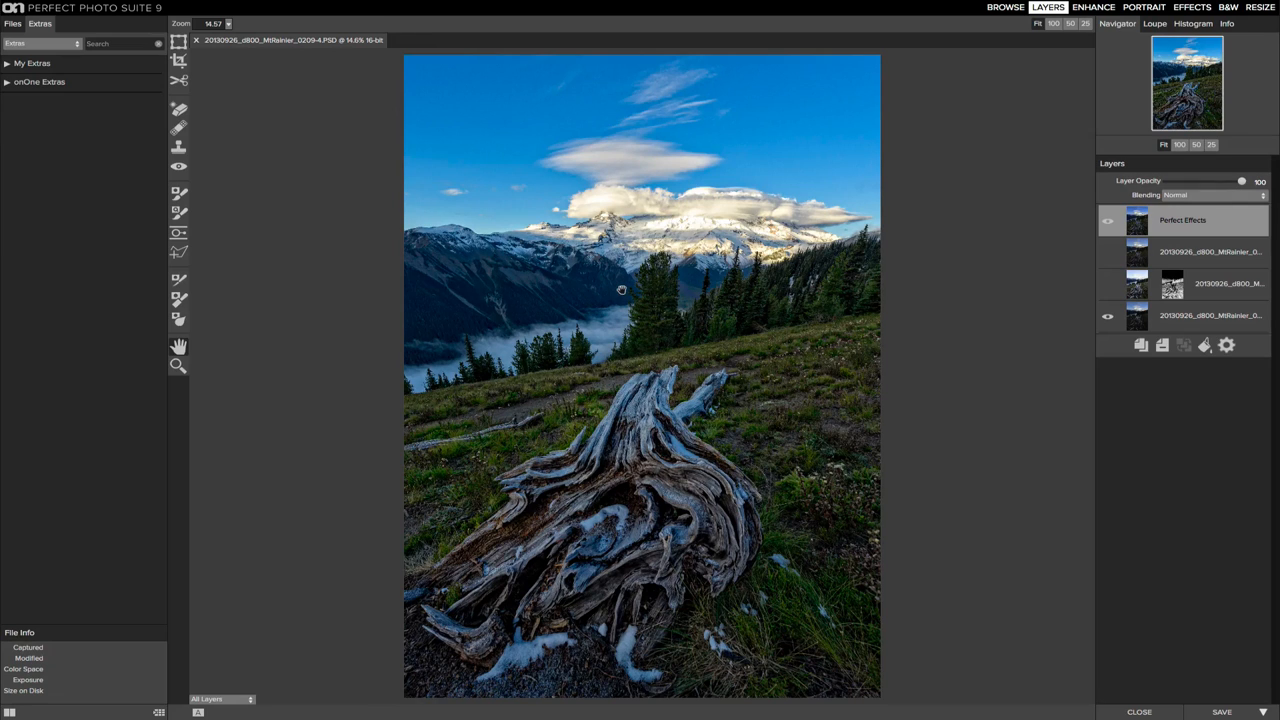
{"action": "mouse_move", "coordinate": [878, 332]}
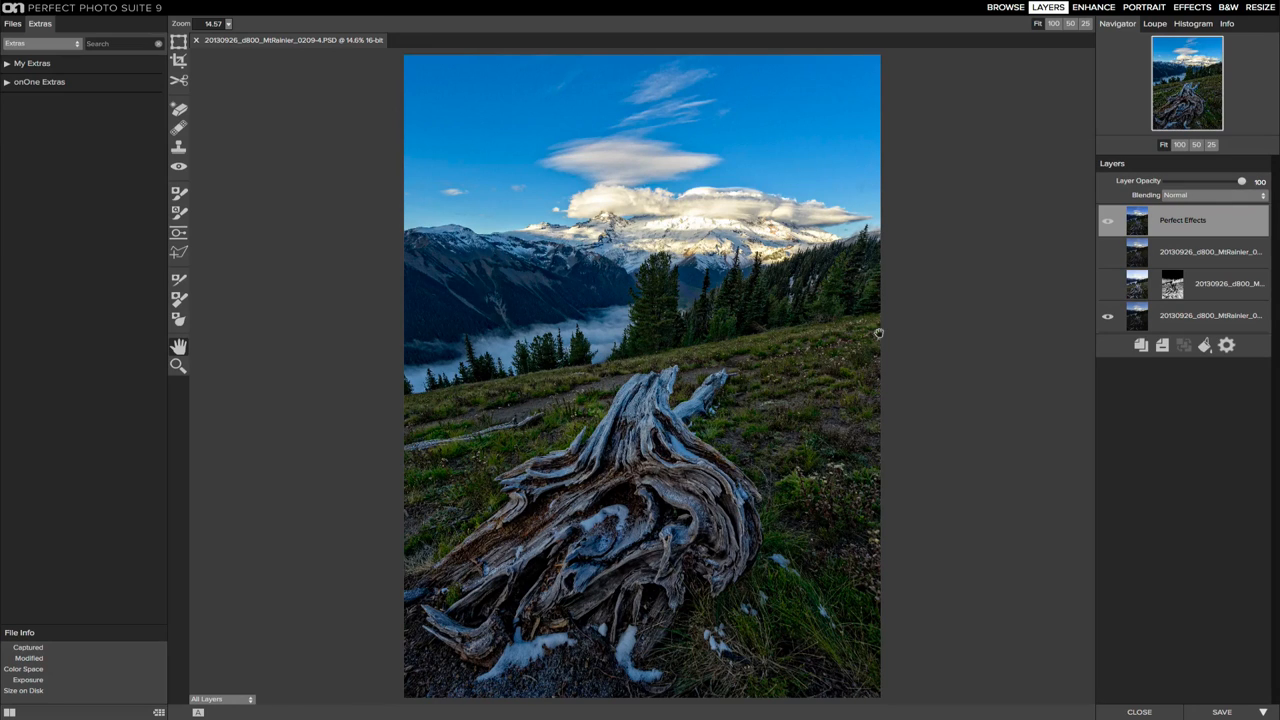
{"action": "mouse_move", "coordinate": [1030, 294]}
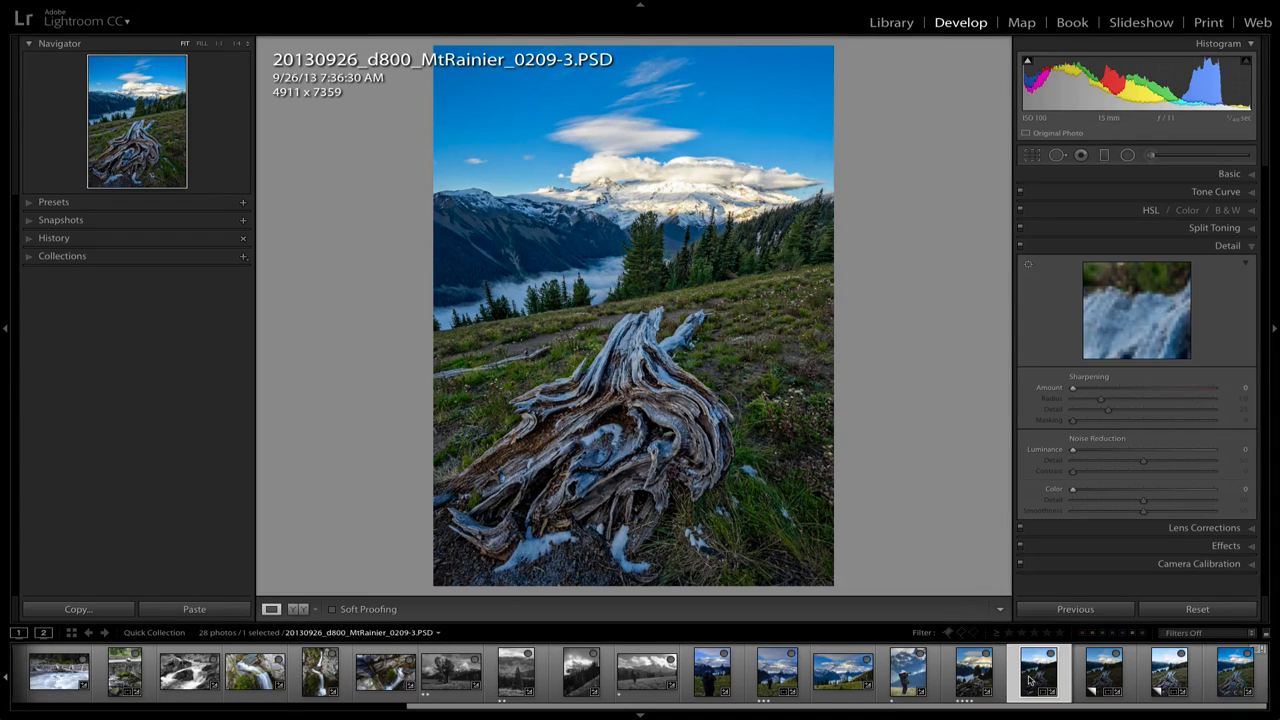
- Show the original NEF raw file beside the edited PSD in Develop
{"action": "left_click", "coordinate": [1235, 672]}
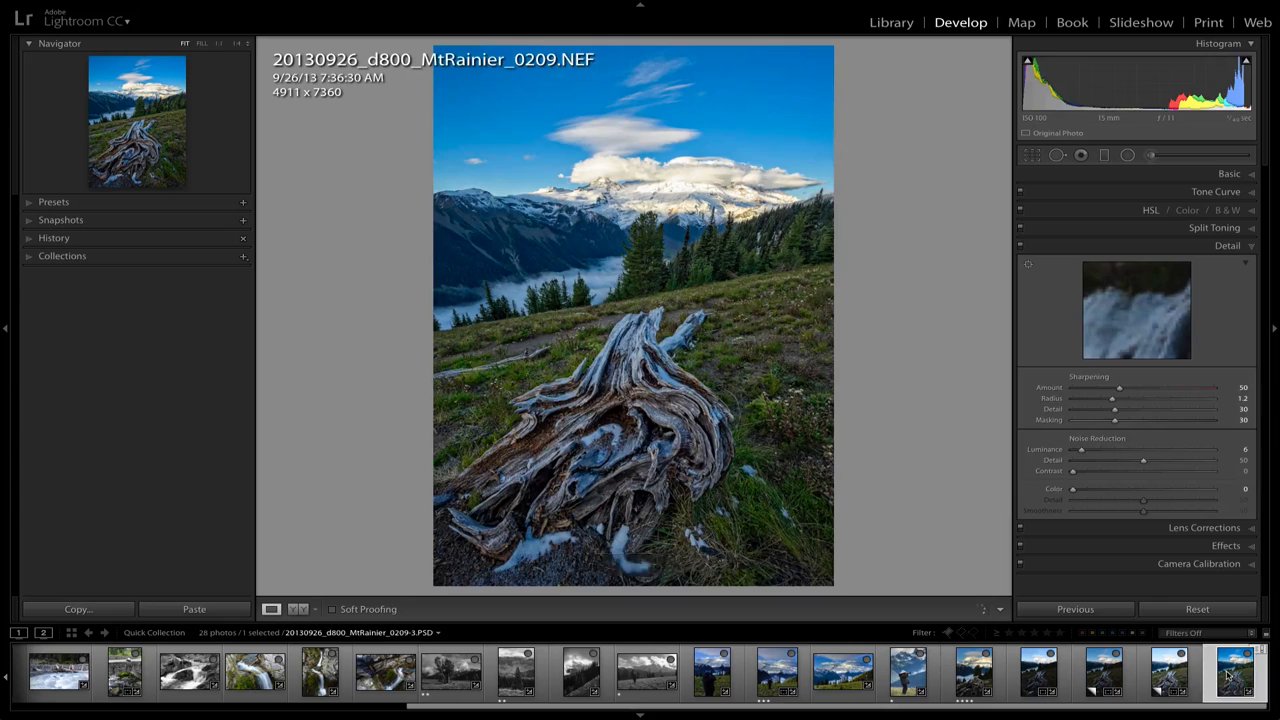
{"action": "left_click", "coordinate": [1234, 671]}
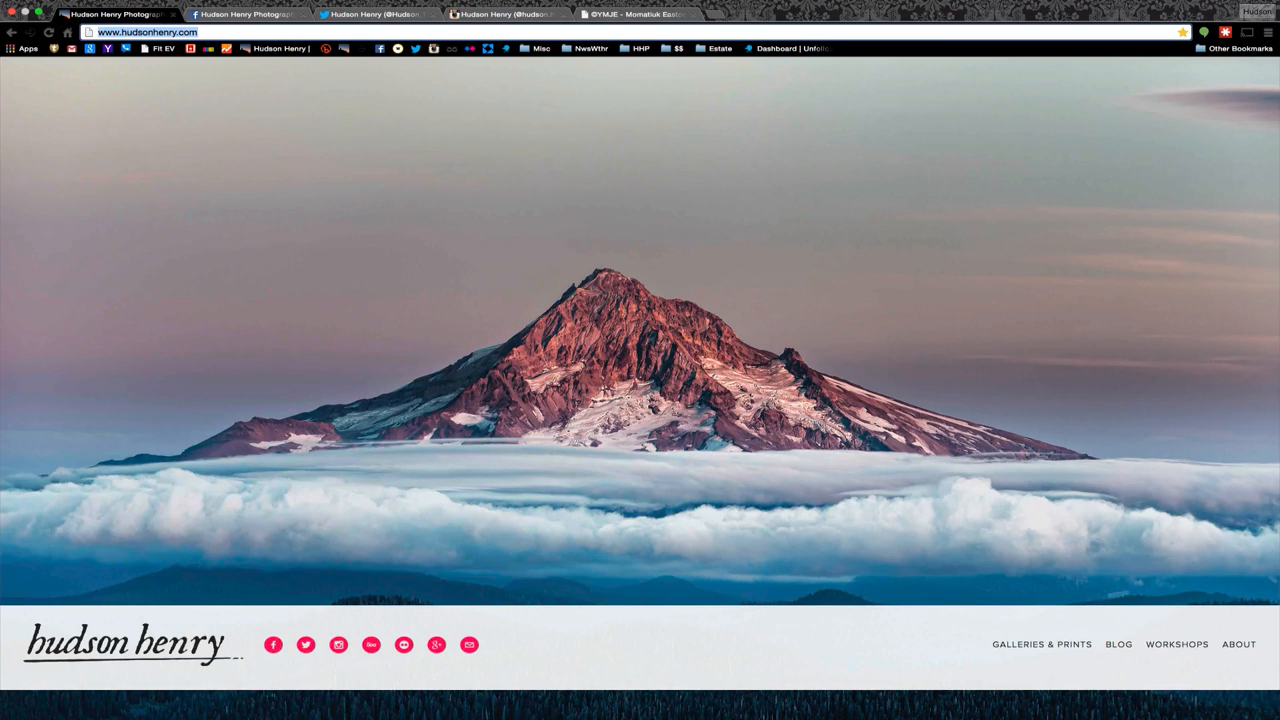
{"action": "mouse_move", "coordinate": [111, 63]}
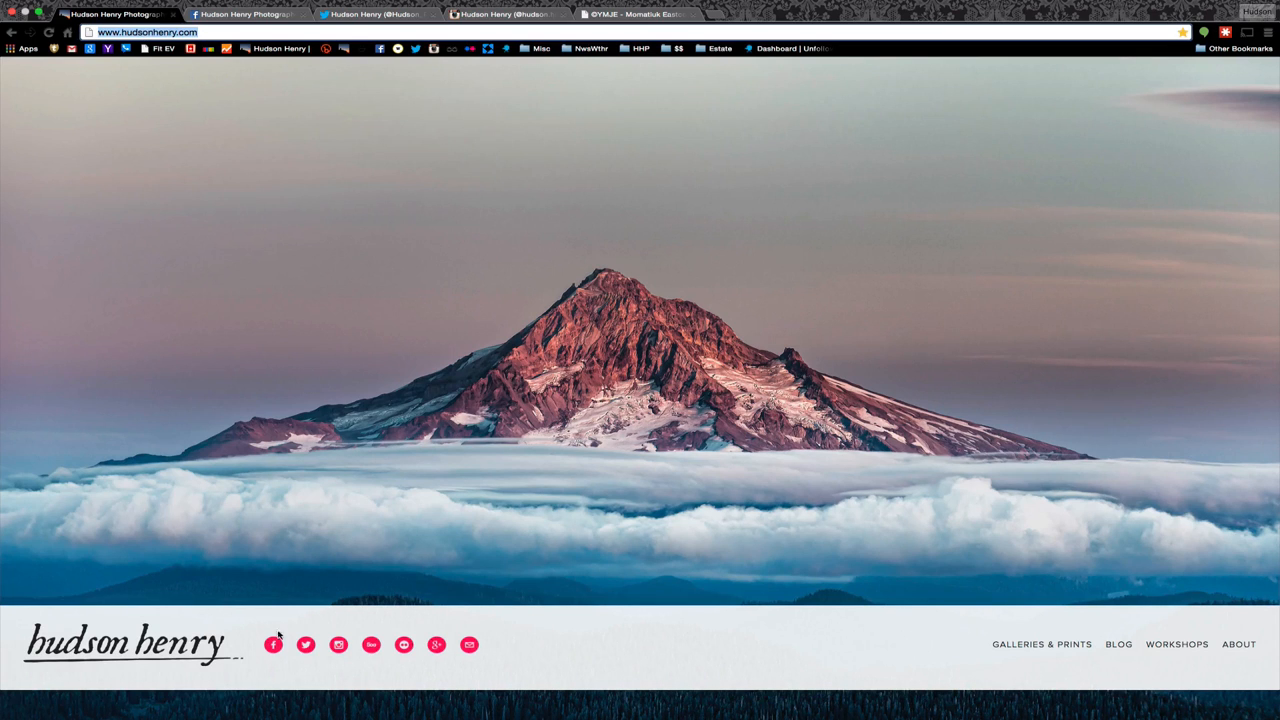
{"action": "mouse_move", "coordinate": [306, 644]}
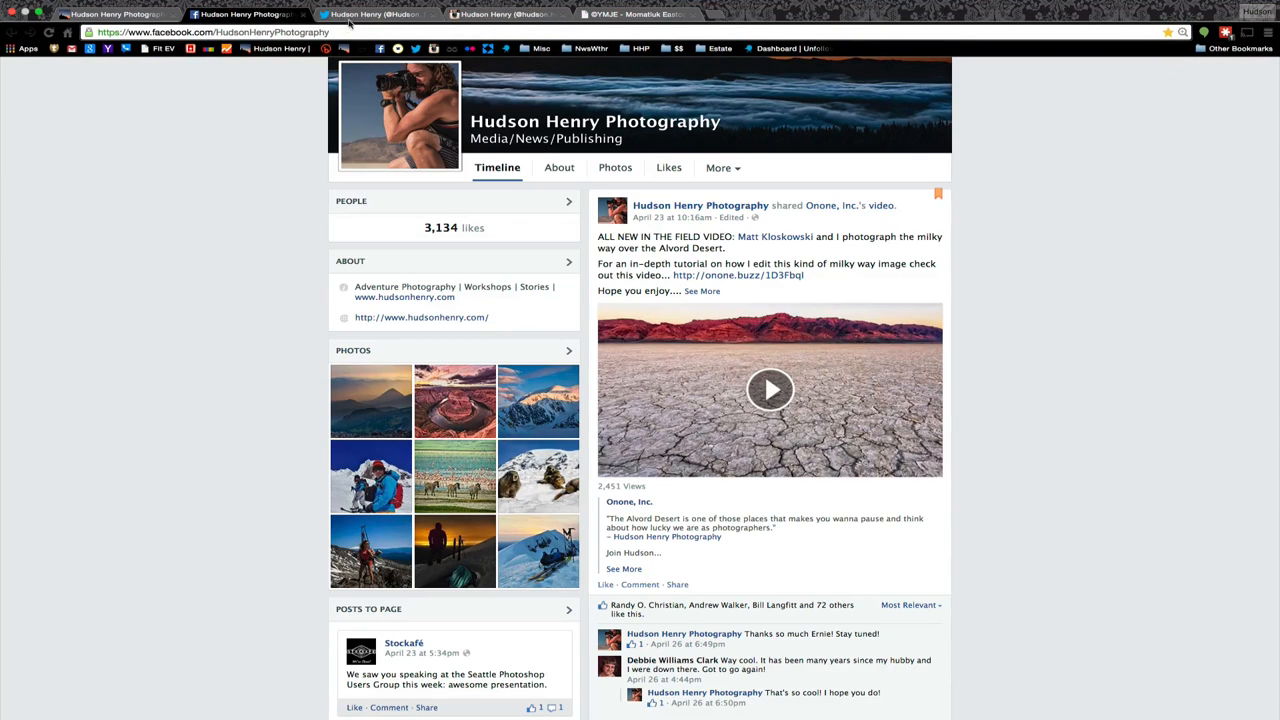
- Cycle through the Twitter and social profile tabs, ending on the other photographer's website
{"action": "left_click", "coordinate": [375, 13]}
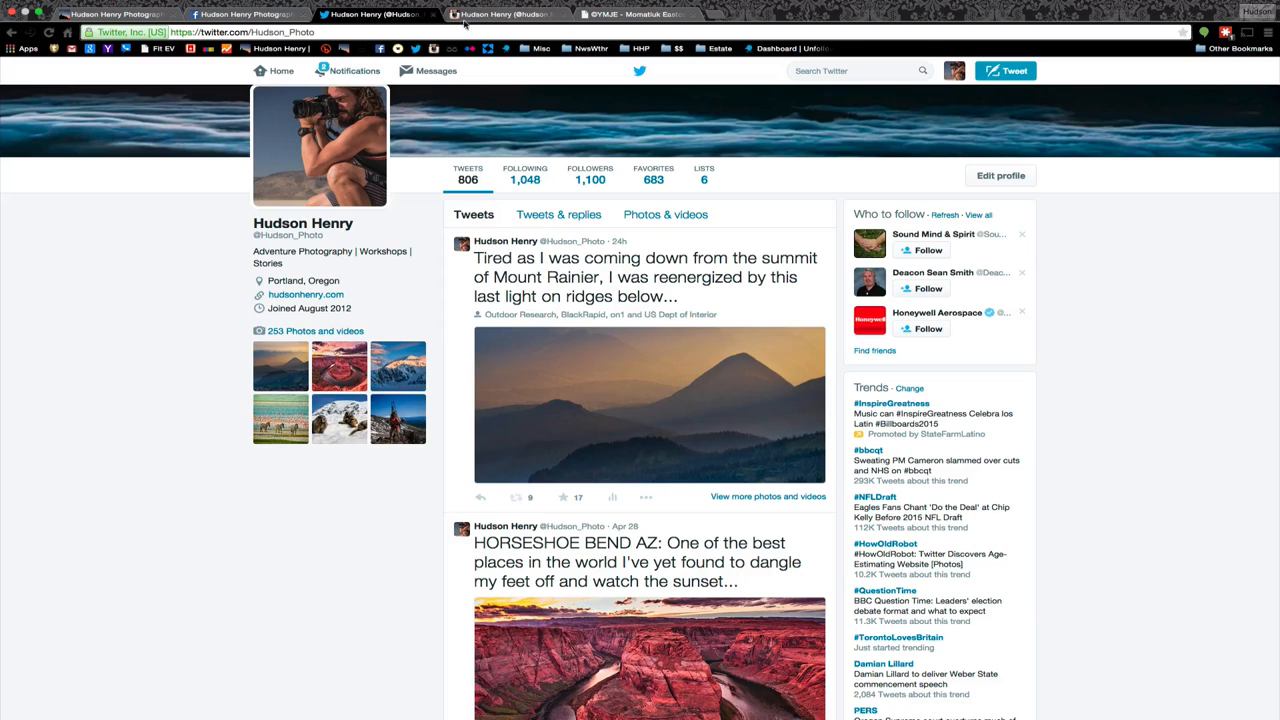
{"action": "left_click", "coordinate": [505, 14]}
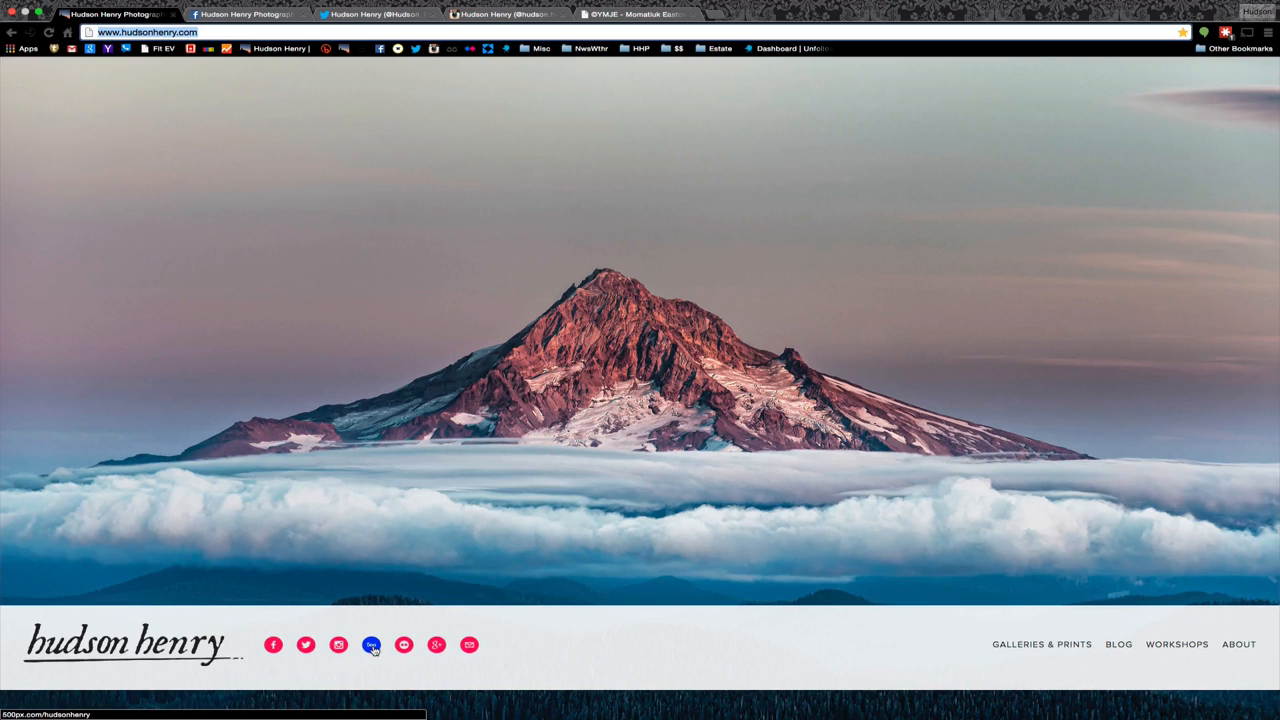
{"action": "mouse_move", "coordinate": [403, 644]}
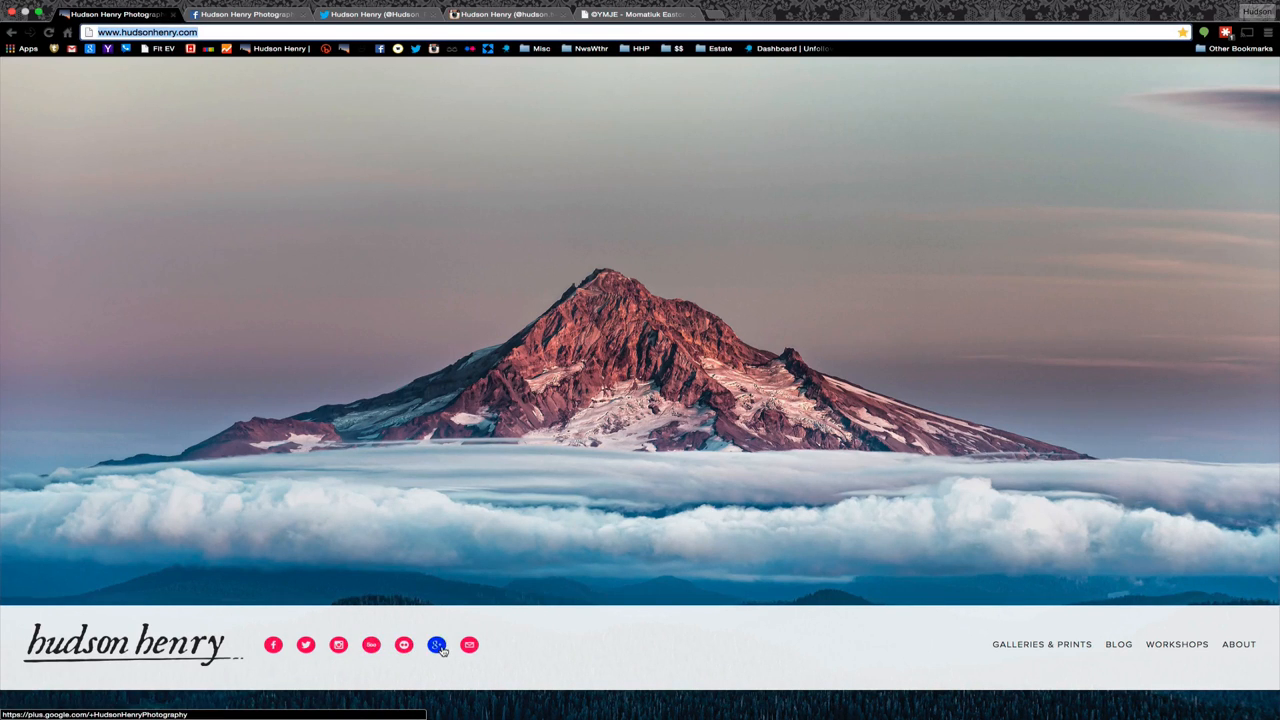
{"action": "mouse_move", "coordinate": [658, 503]}
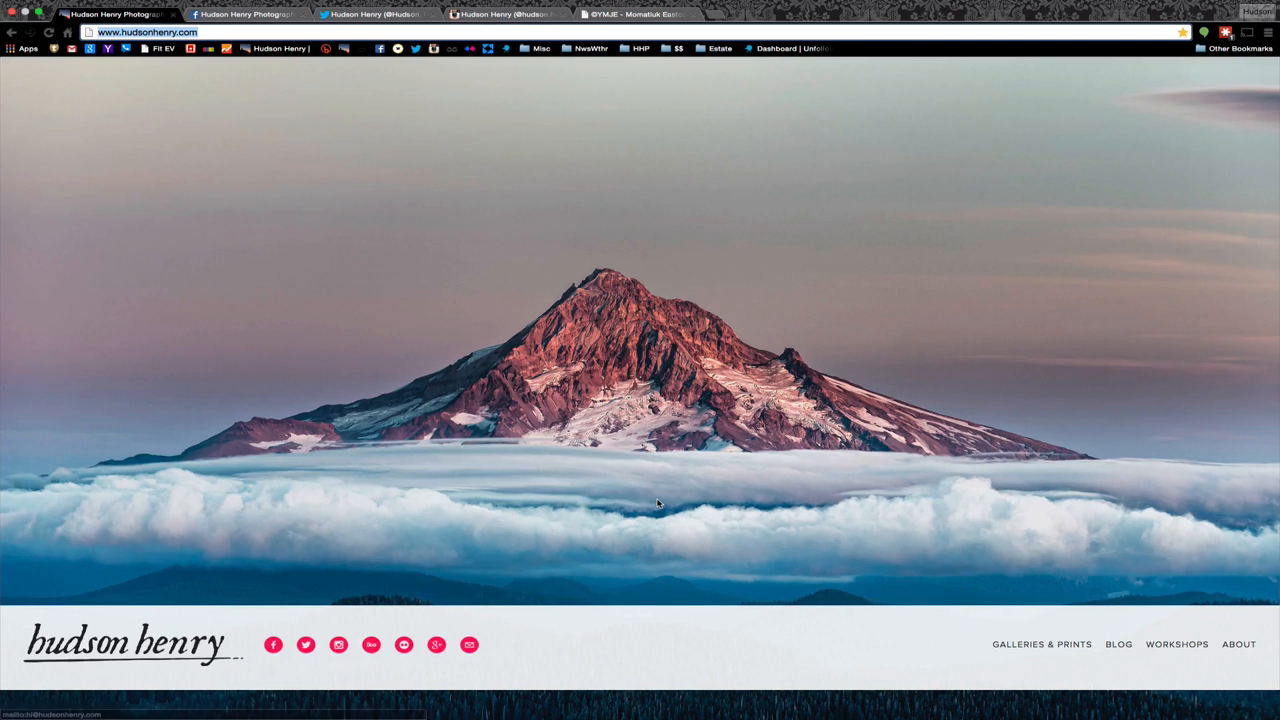
{"action": "mouse_move", "coordinate": [604, 231]}
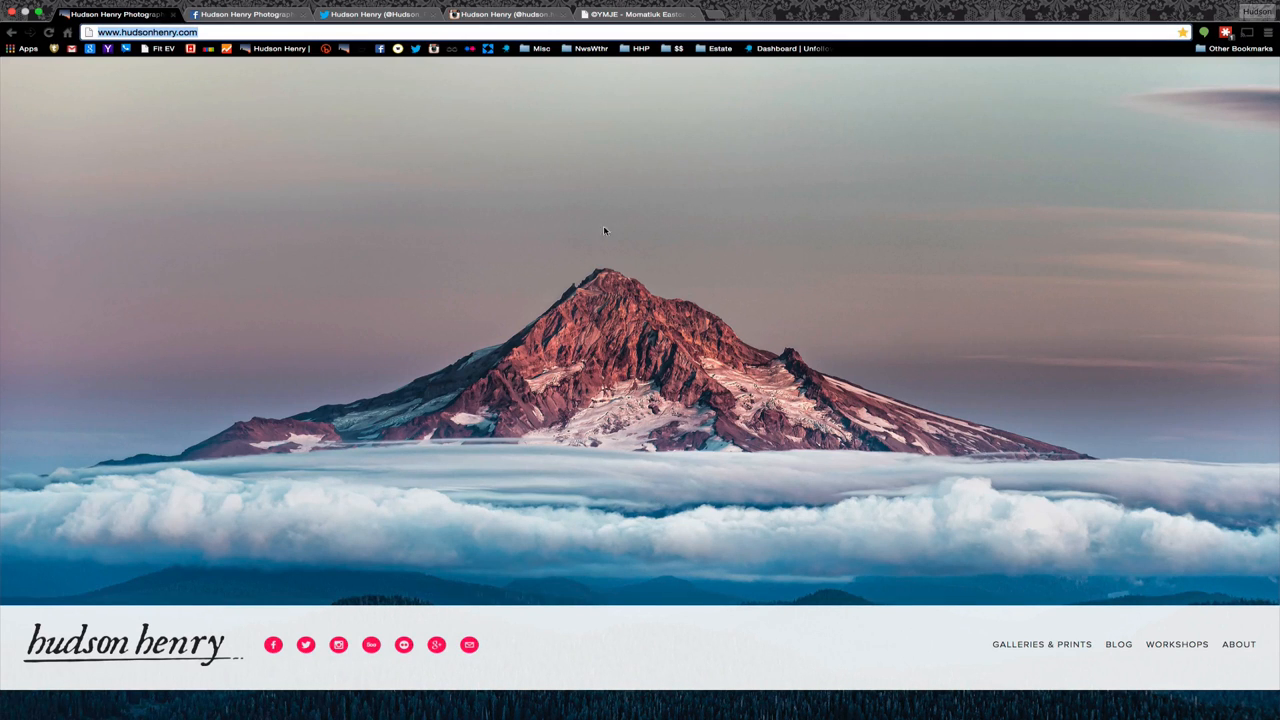
{"action": "left_click", "coordinate": [635, 14]}
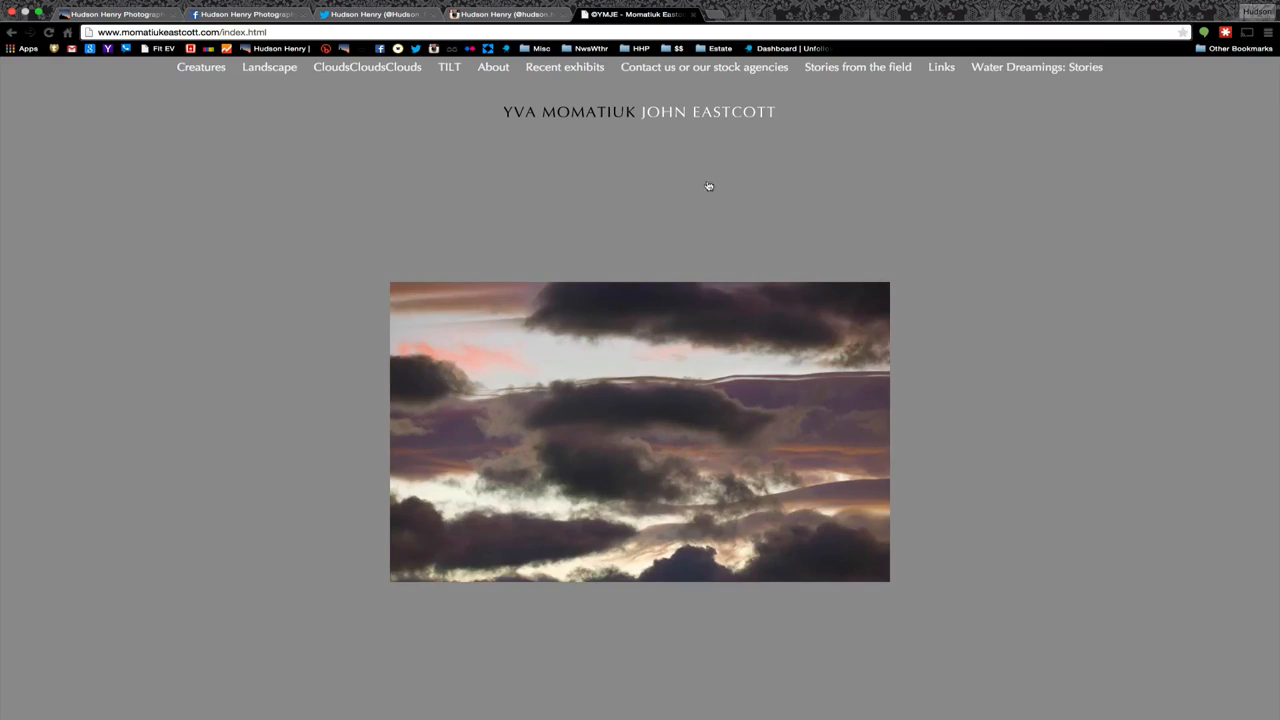